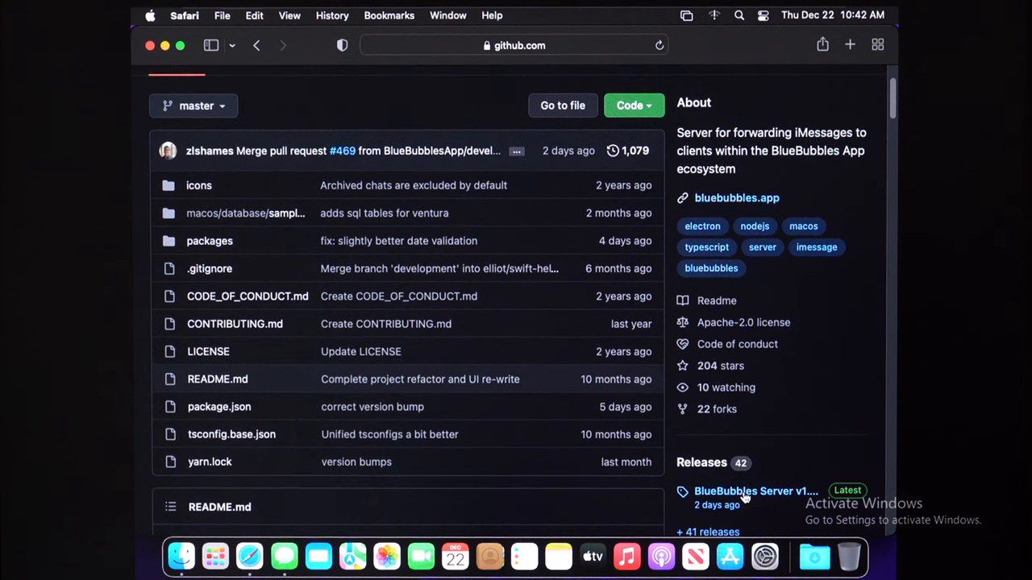
# Step: Download BlueBubbles-1.5.0.dmg from the latest release's Assets, allowing downloads from github.com
pyautogui.click(754, 490)
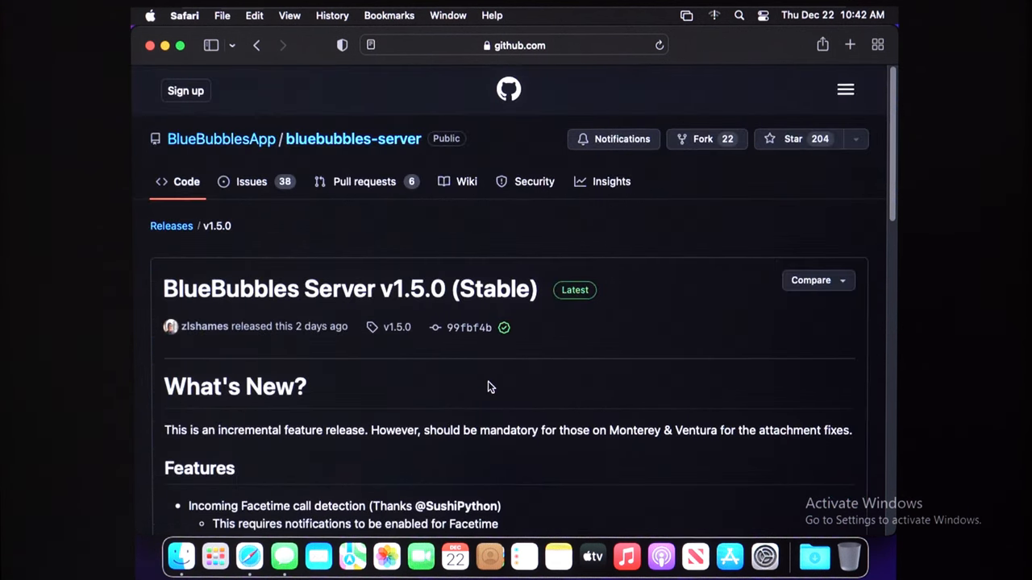
pyautogui.scroll(-3)
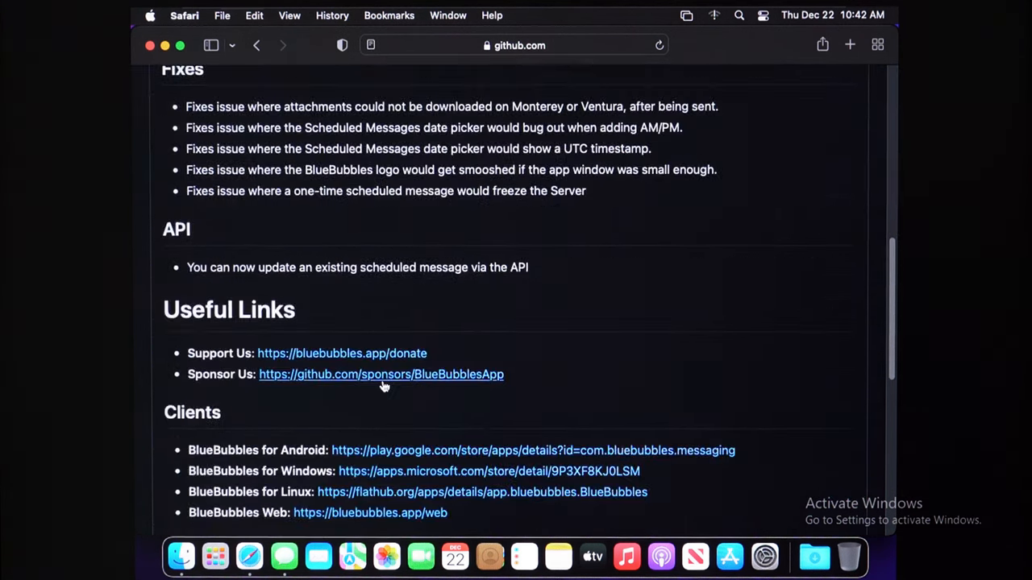
pyautogui.scroll(-3)
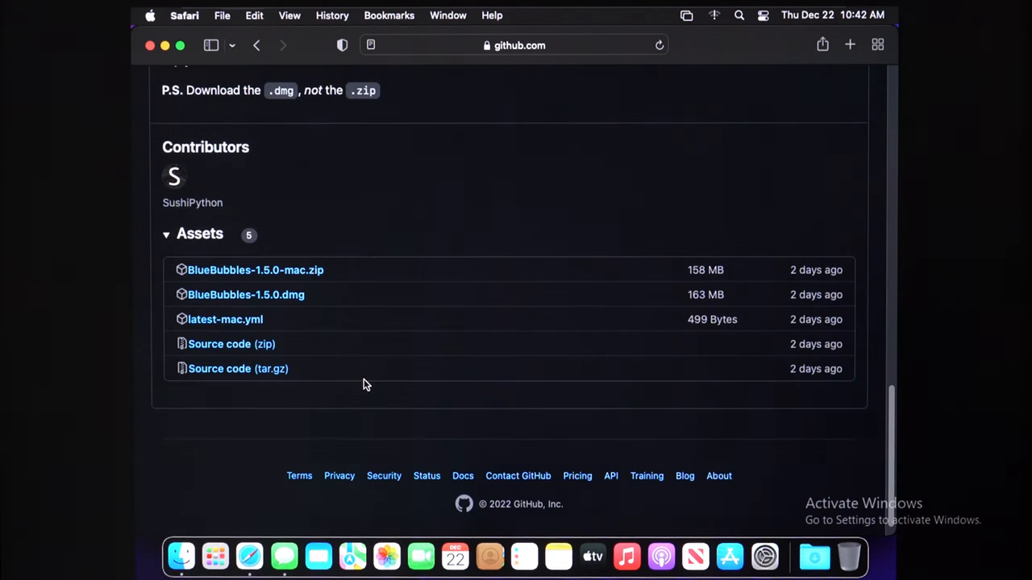
pyautogui.click(245, 293)
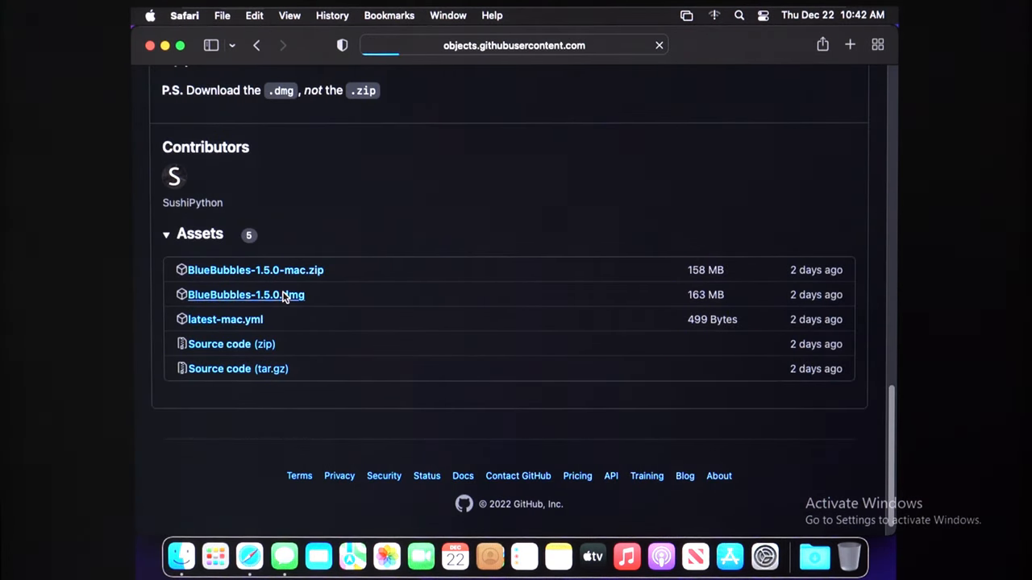
pyautogui.click(245, 293)
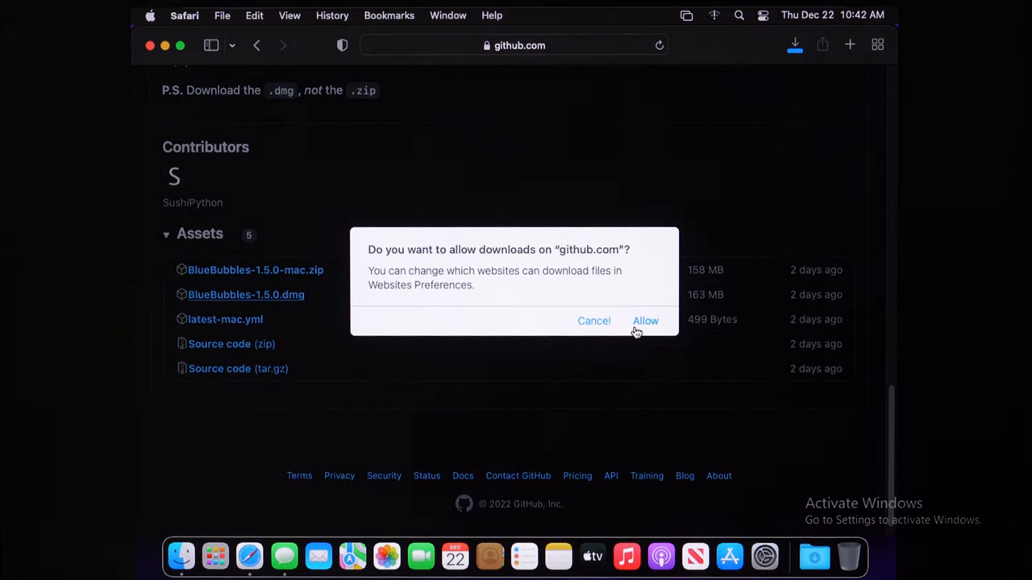
pyautogui.click(645, 319)
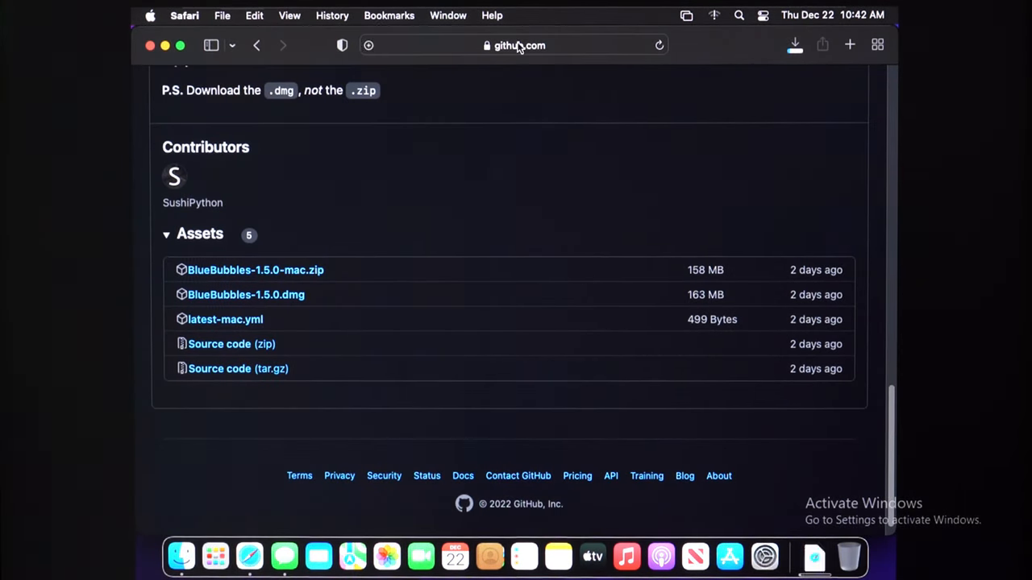
# Step: Search Google for 'bluebubbles private api' and open the Private API installation guide
pyautogui.click(512, 45)
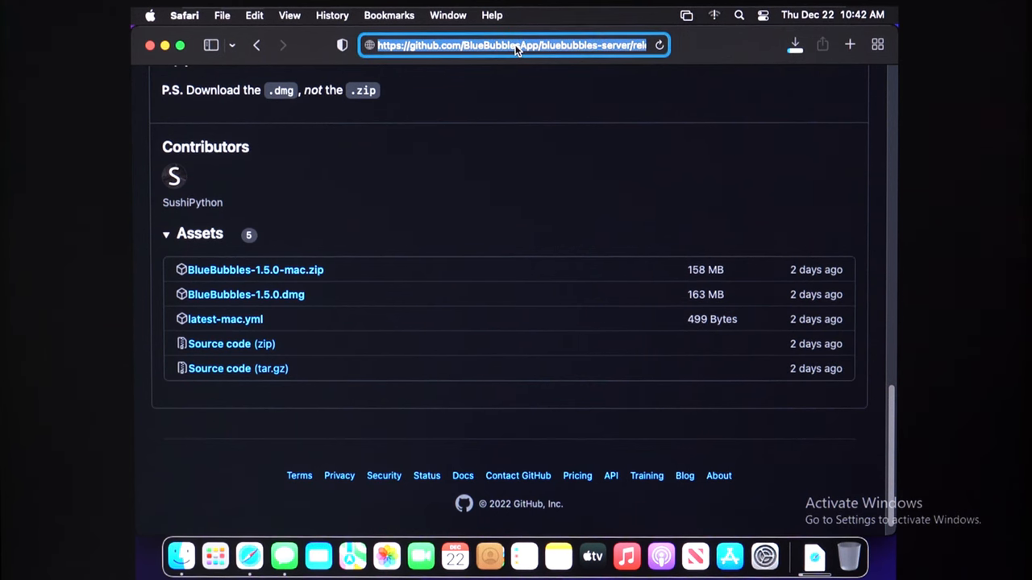
pyautogui.write('bluebubbles priva')
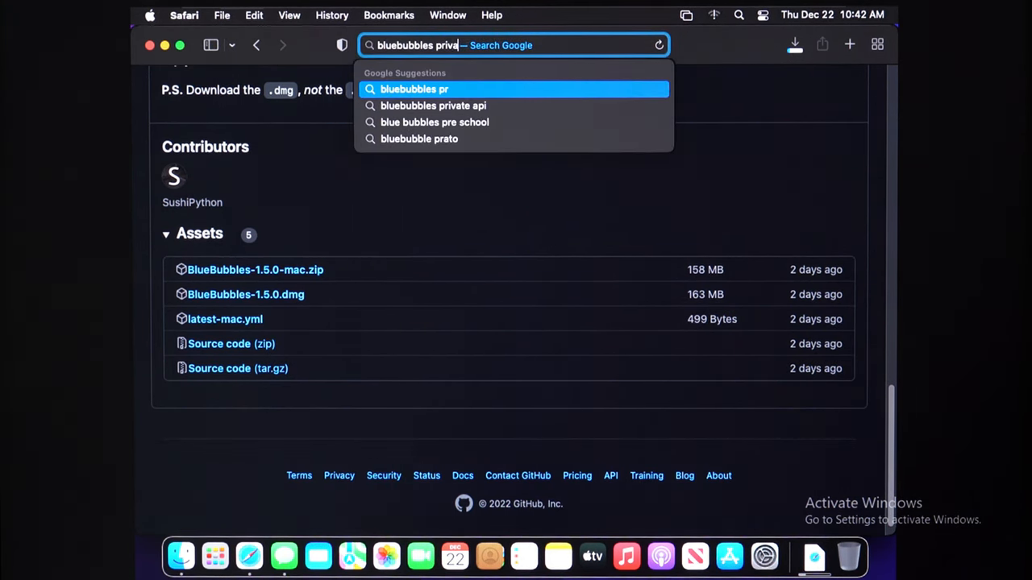
pyautogui.press('Escape')
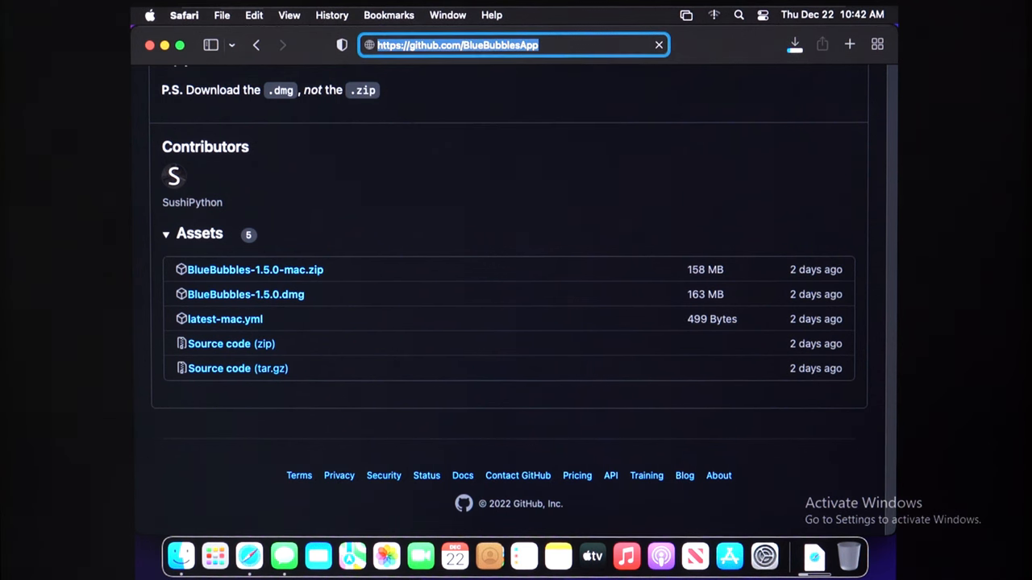
pyautogui.write('bluebubbles private api')
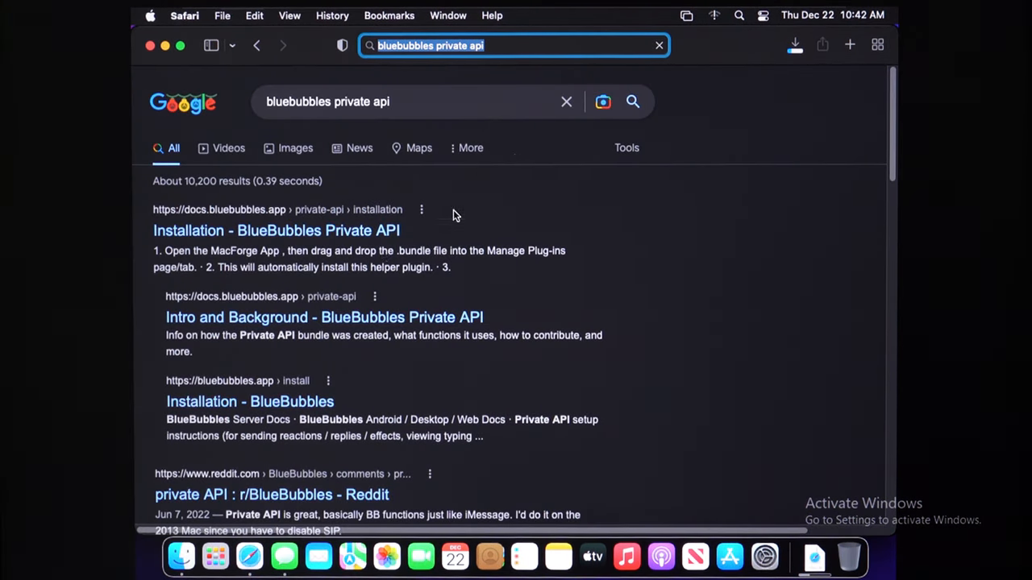
pyautogui.moveTo(341, 233)
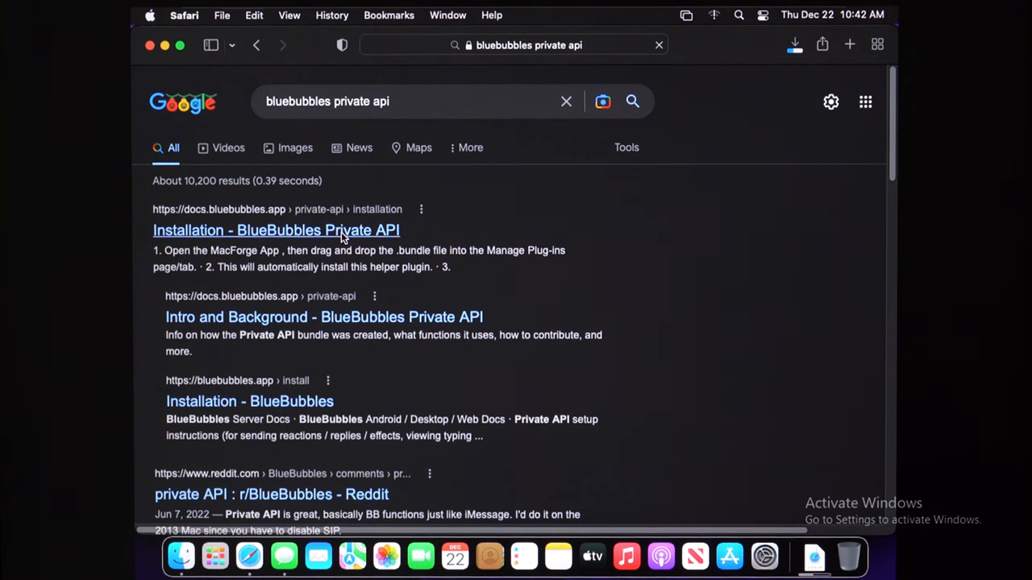
pyautogui.click(276, 228)
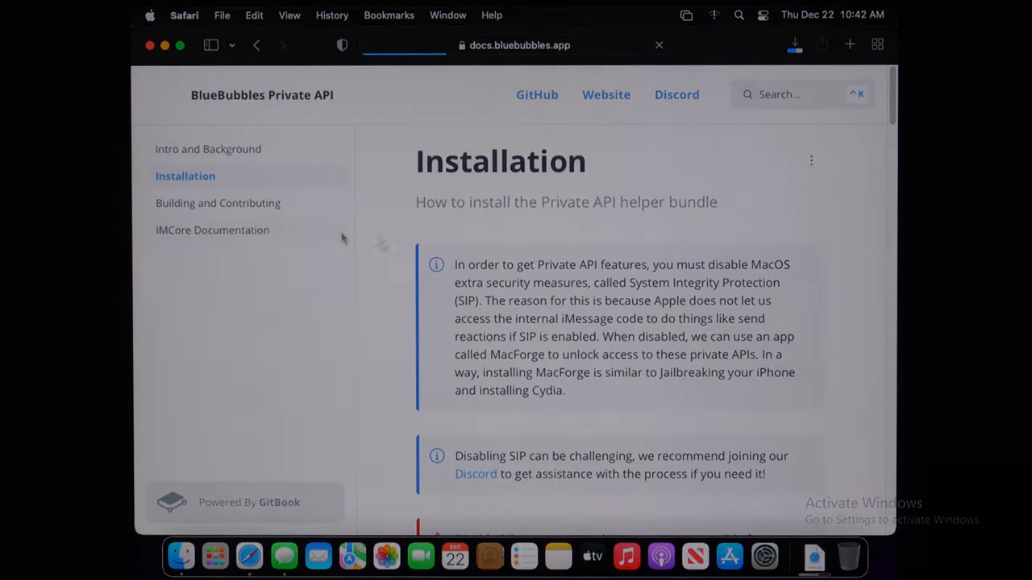
# Step: Show the guide's Required Software for macOS 10.14 and later
pyautogui.scroll(-3)
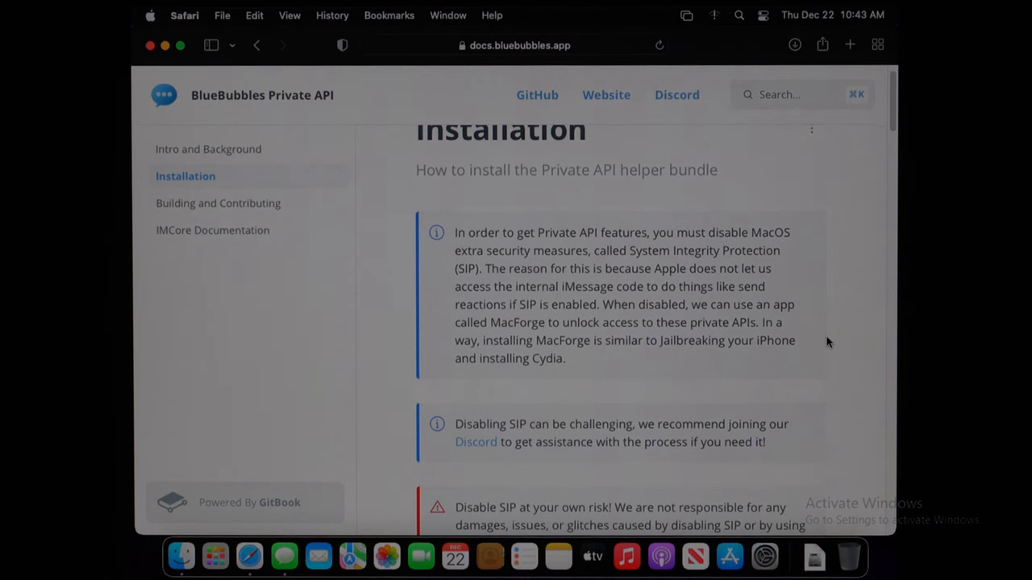
pyautogui.scroll(-3)
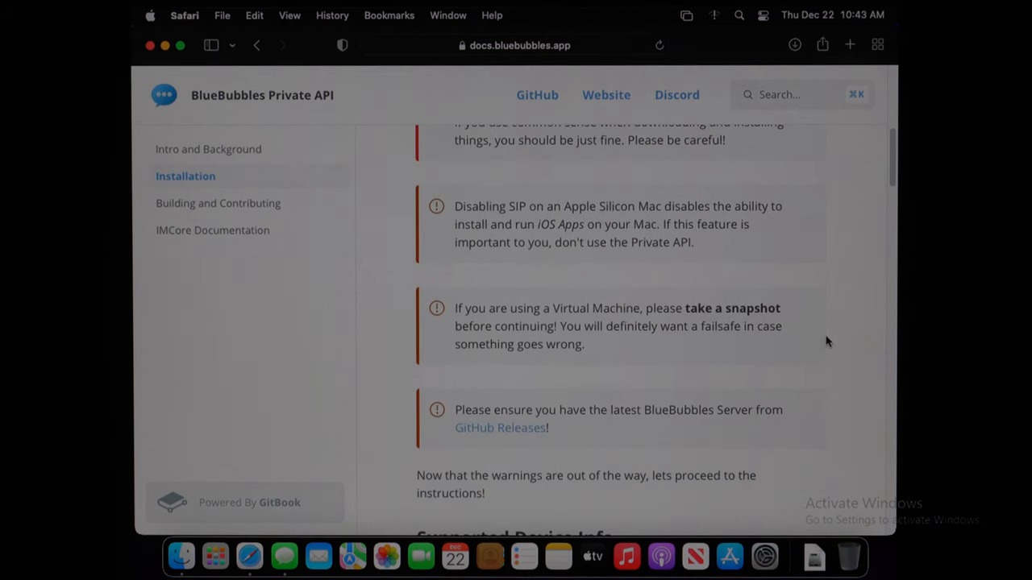
pyautogui.scroll(-3)
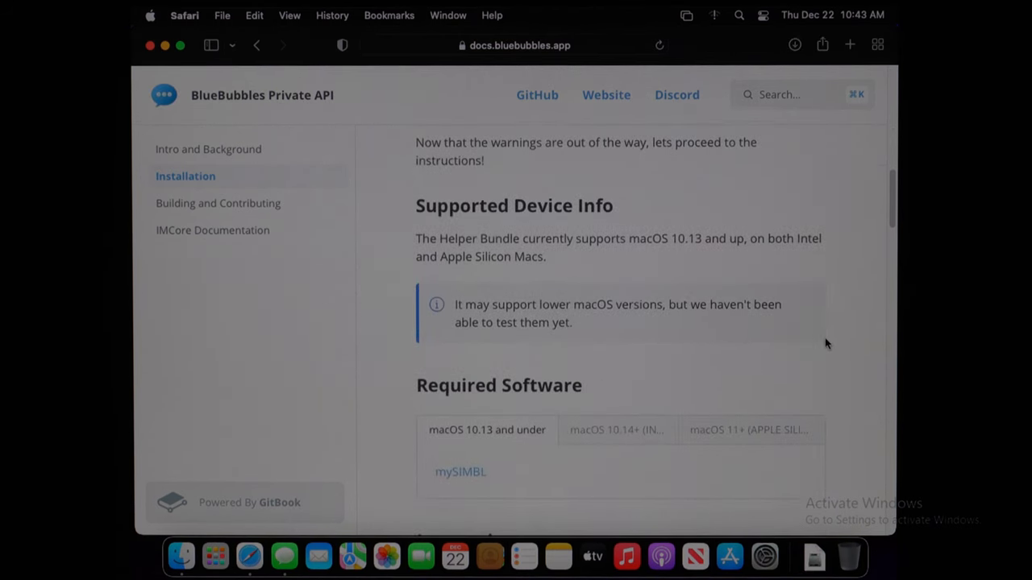
pyautogui.scroll(-3)
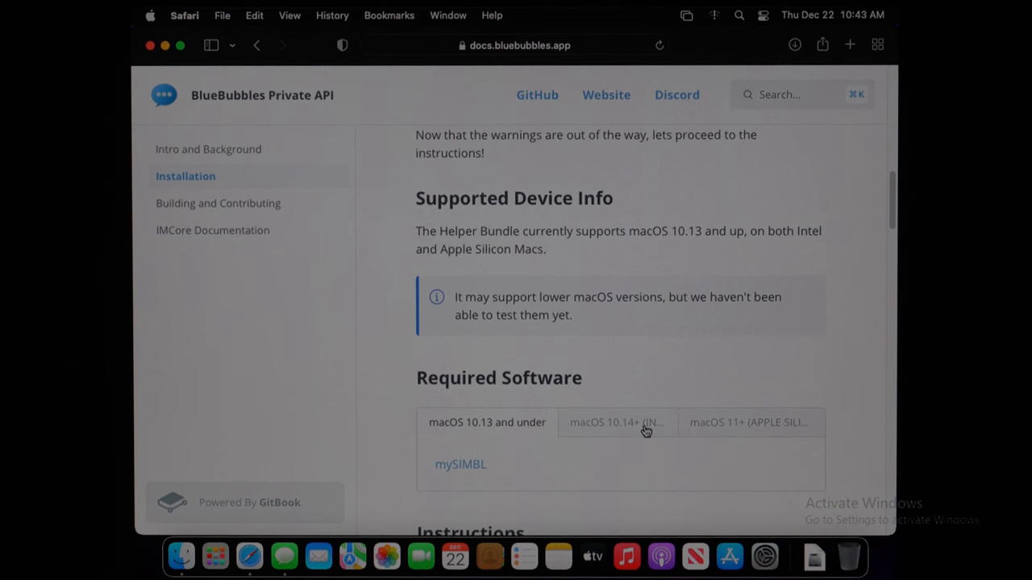
pyautogui.click(616, 422)
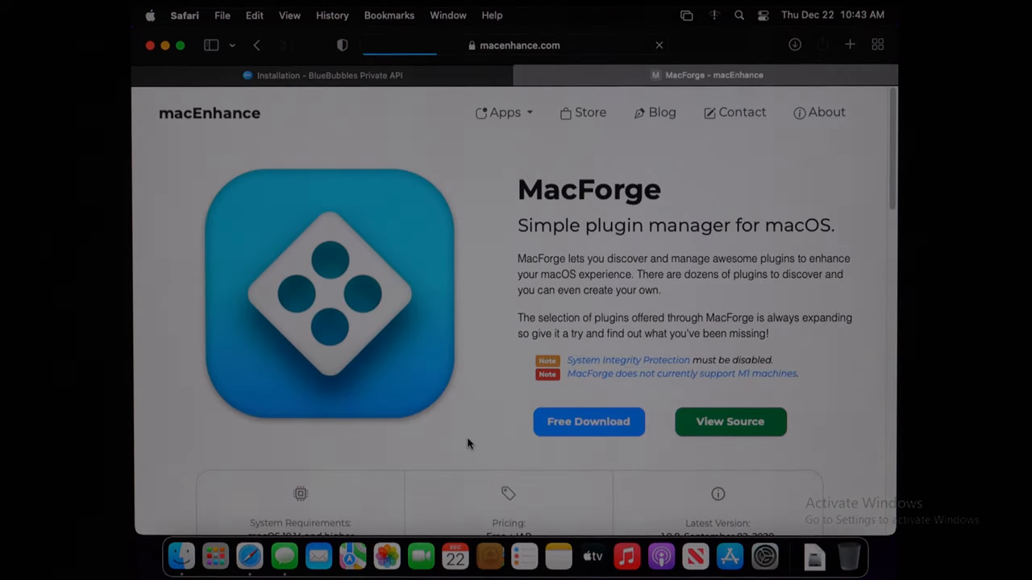
# Step: Download MacForge via Free Download, allowing downloads from macenhance.com
pyautogui.click(588, 422)
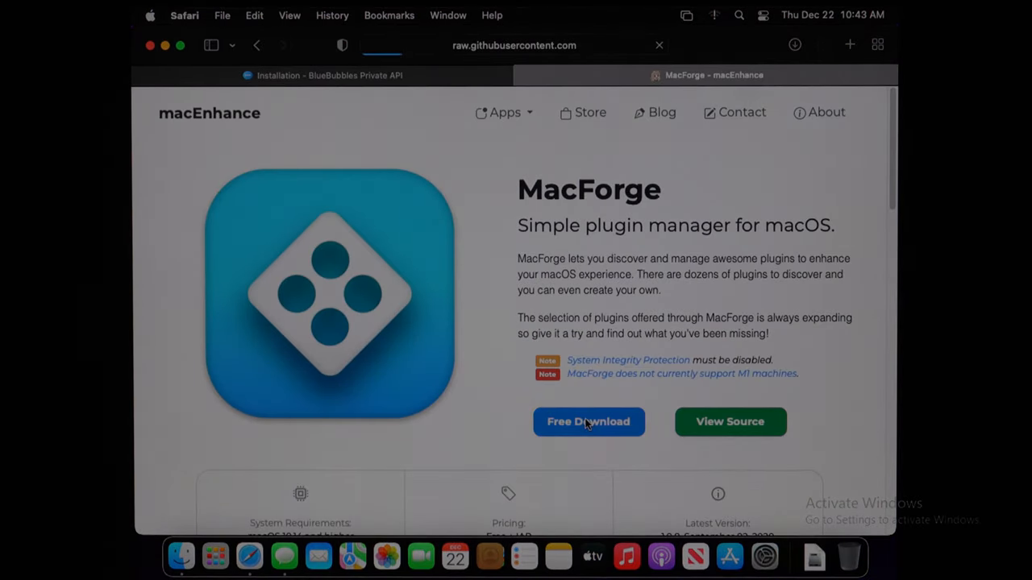
pyautogui.click(589, 422)
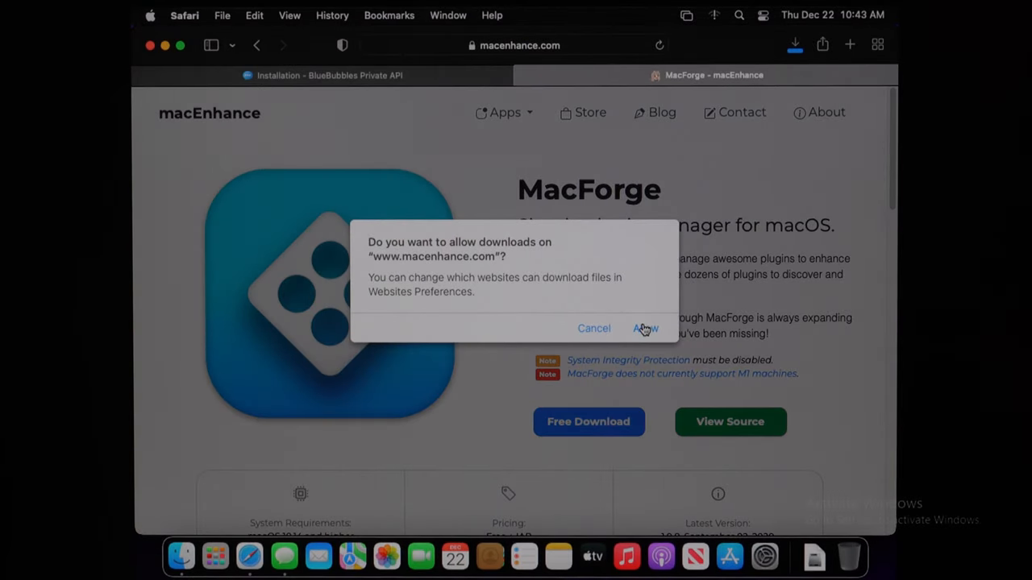
pyautogui.click(645, 329)
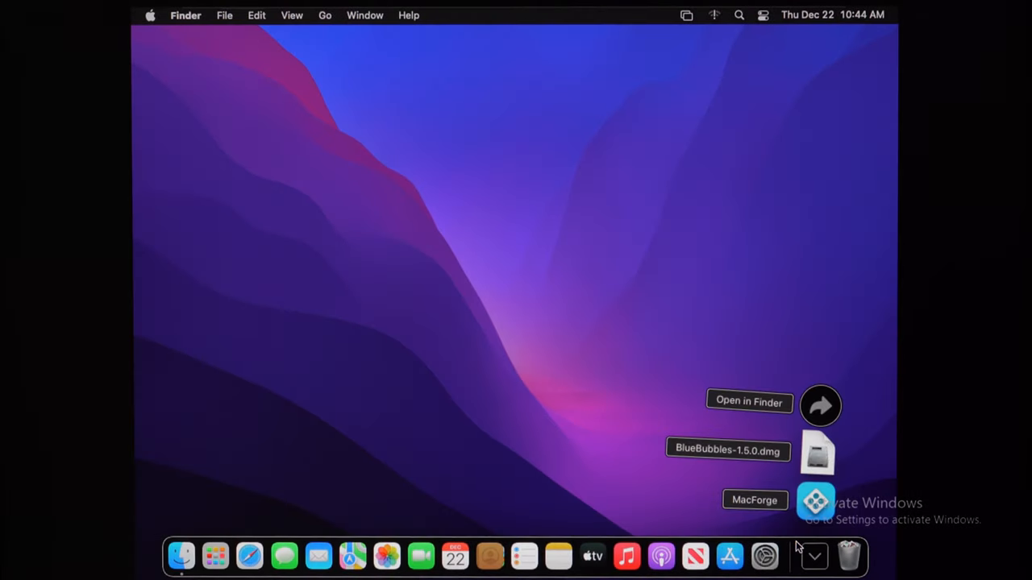
pyautogui.moveTo(813, 466)
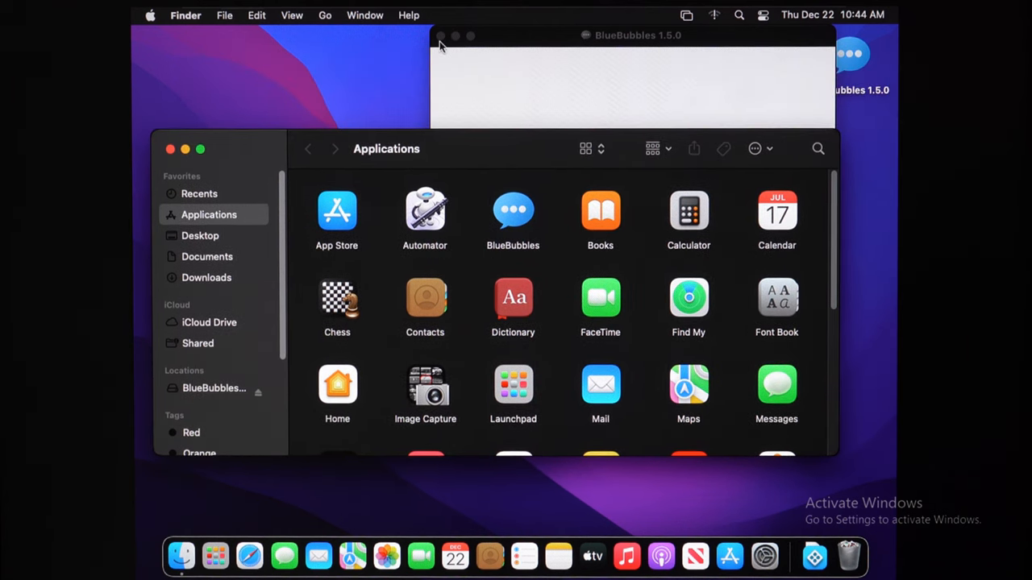
# Step: Launch BlueBubbles from Applications and go to System Preferences from its Full-Disk Access alert
pyautogui.click(442, 35)
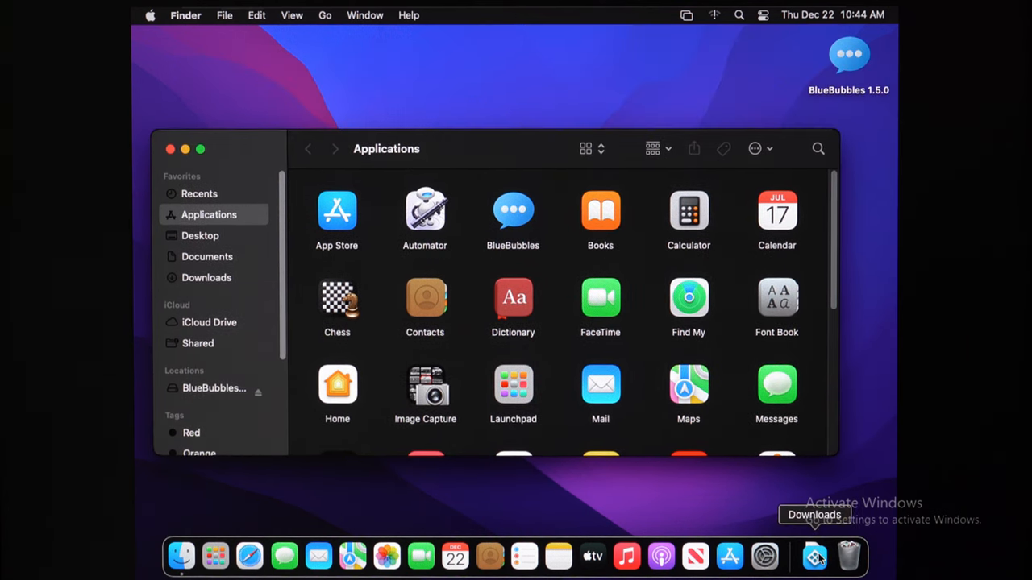
pyautogui.moveTo(857, 556)
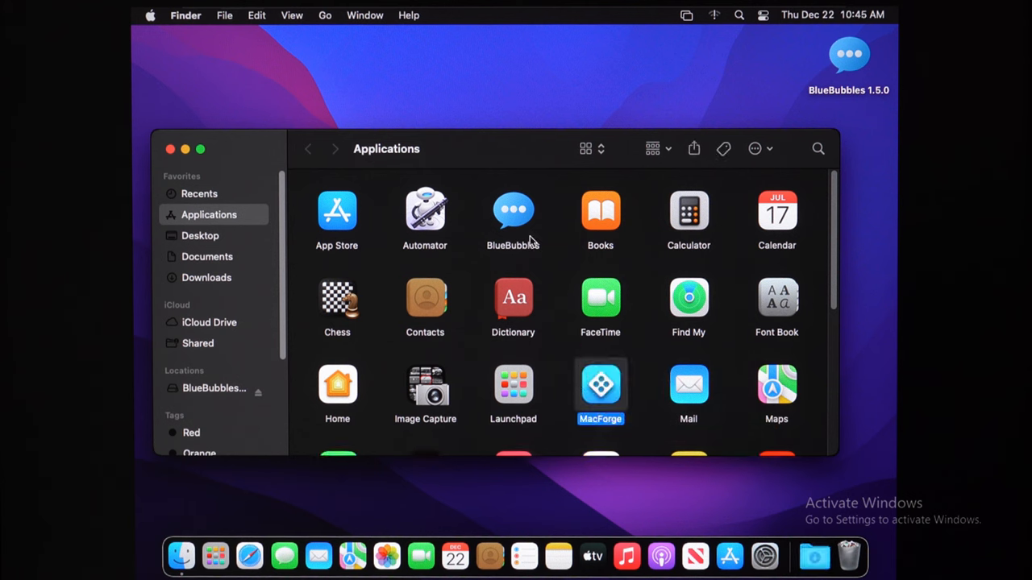
pyautogui.click(513, 212)
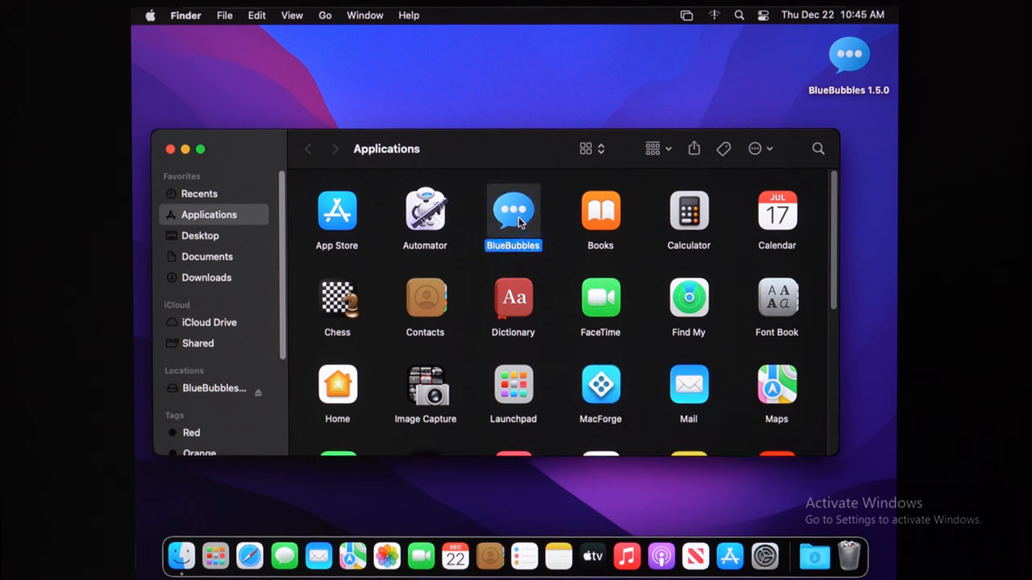
pyautogui.doubleClick(512, 210)
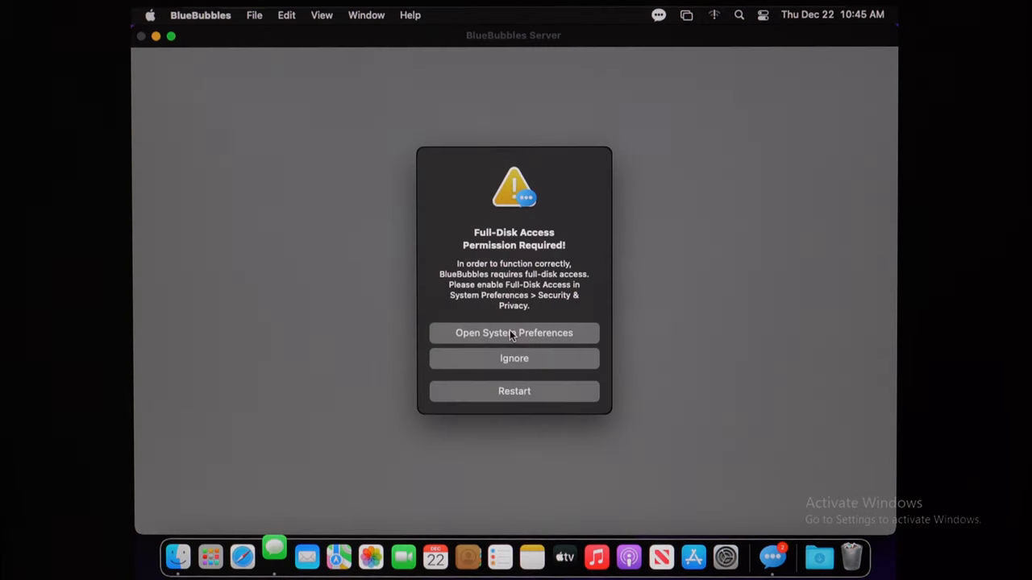
pyautogui.click(512, 358)
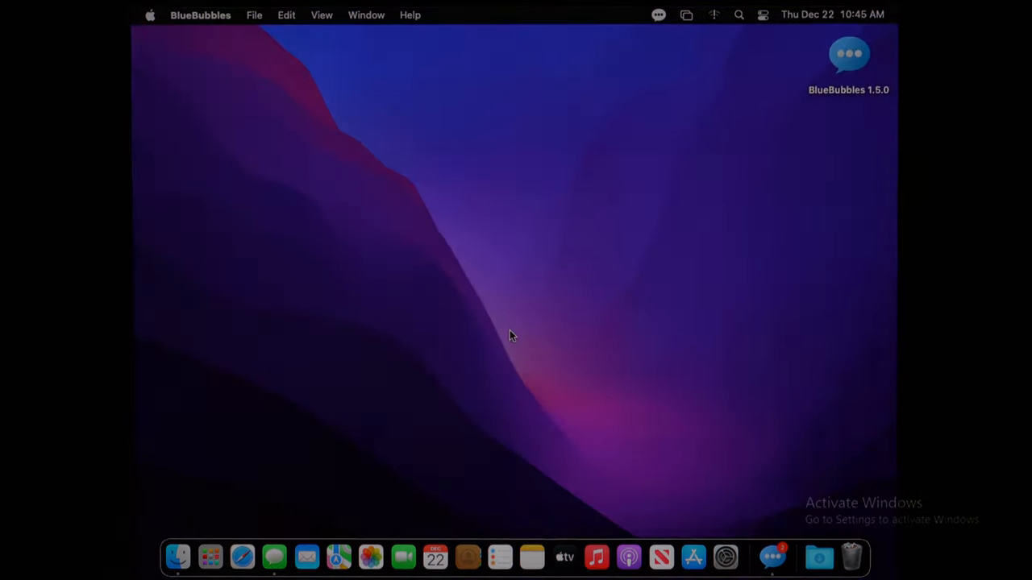
pyautogui.click(725, 558)
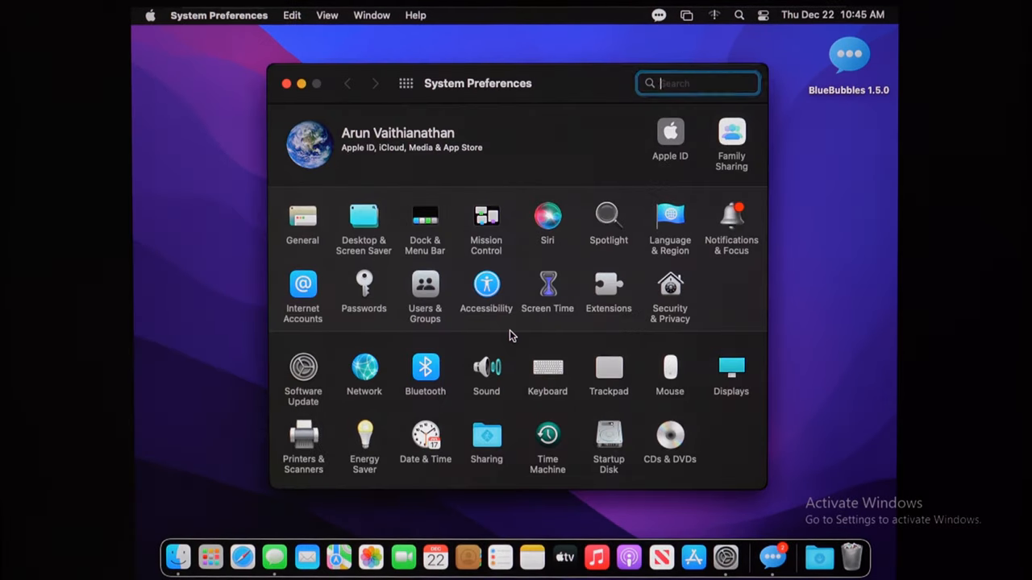
# Step: Unlock Security & Privacy with the password and grant BlueBubbles Full Disk Access
pyautogui.click(671, 290)
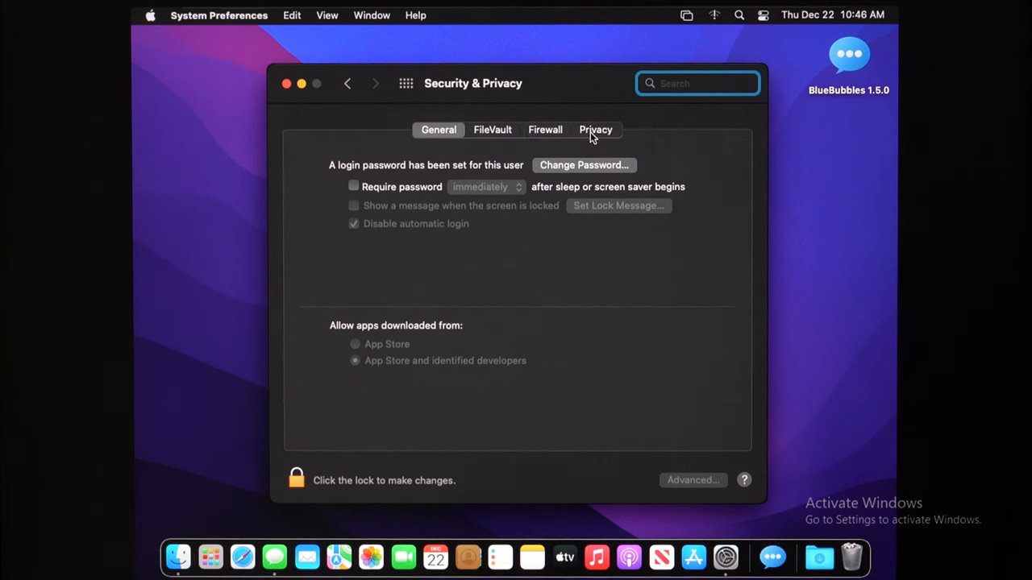
pyautogui.click(596, 129)
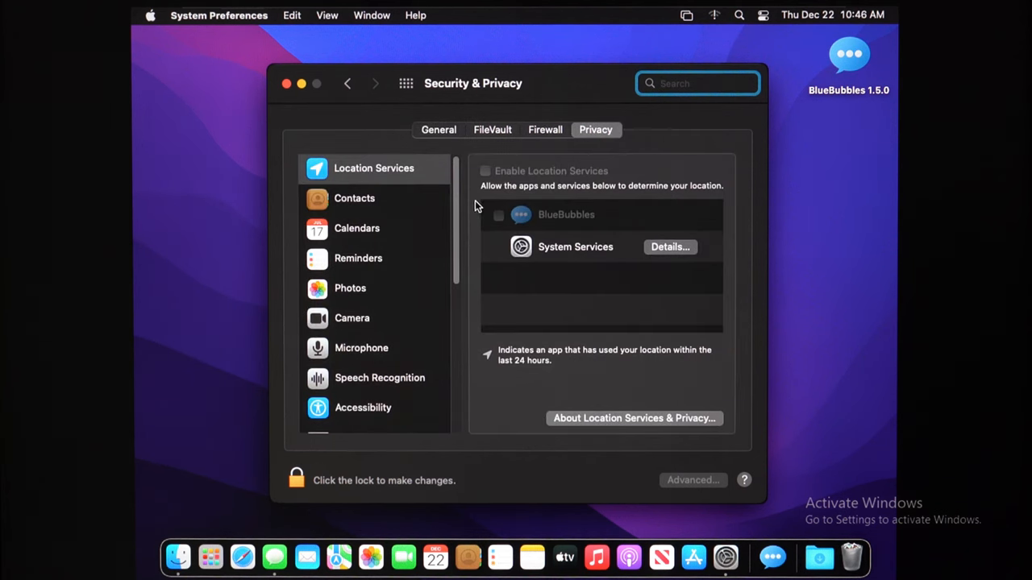
pyautogui.scroll(-3)
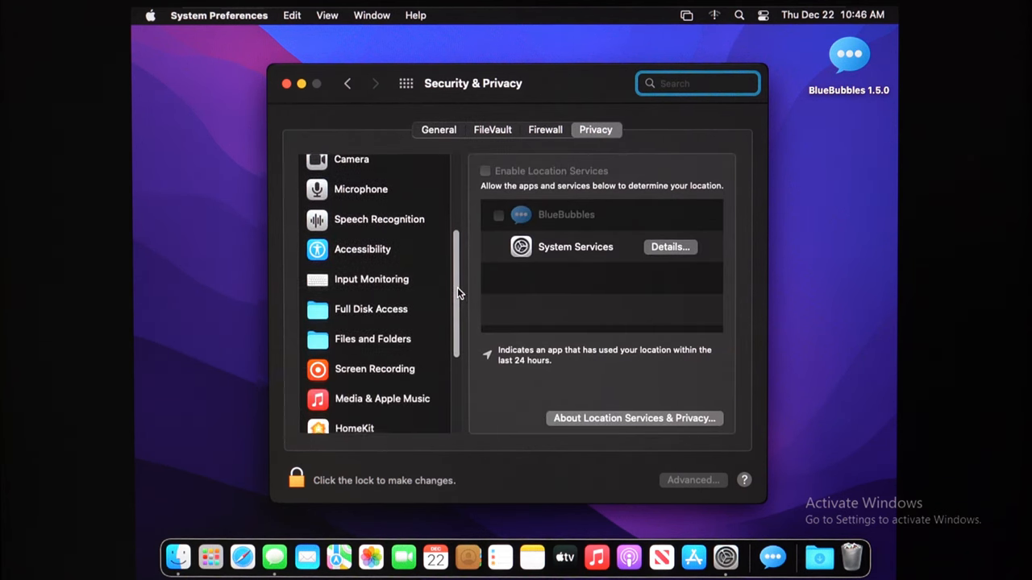
pyautogui.click(370, 293)
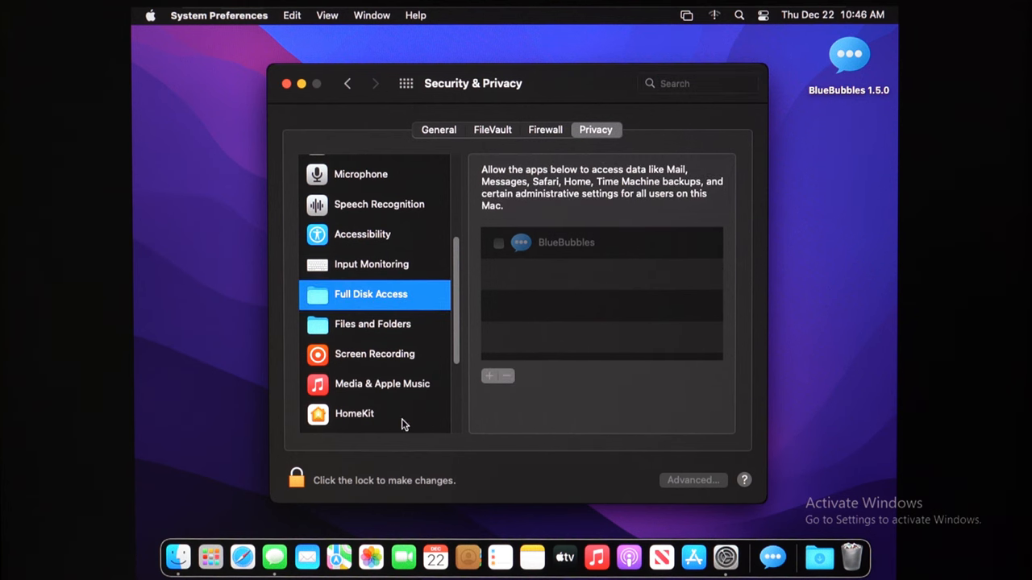
pyautogui.click(295, 480)
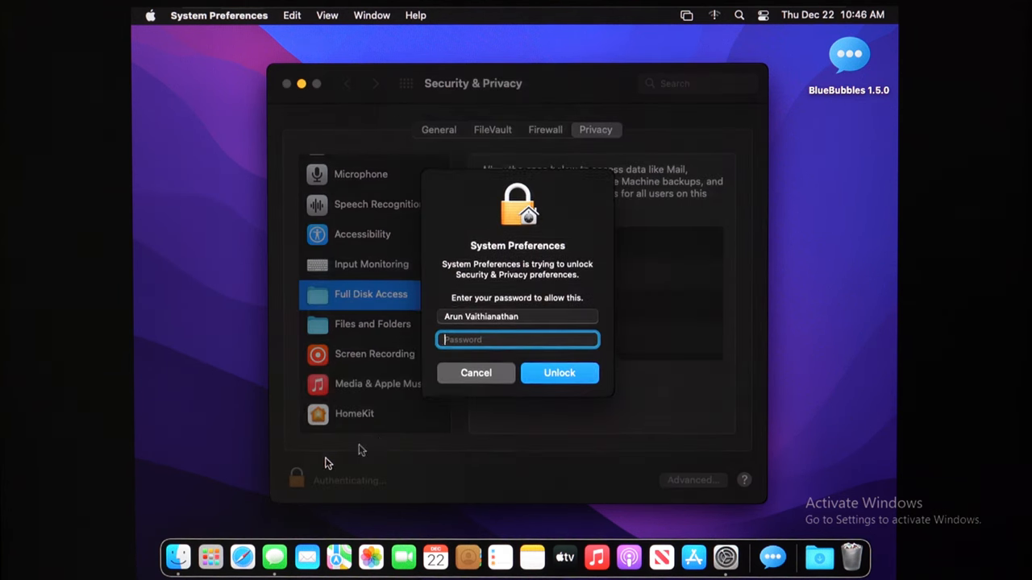
pyautogui.click(559, 372)
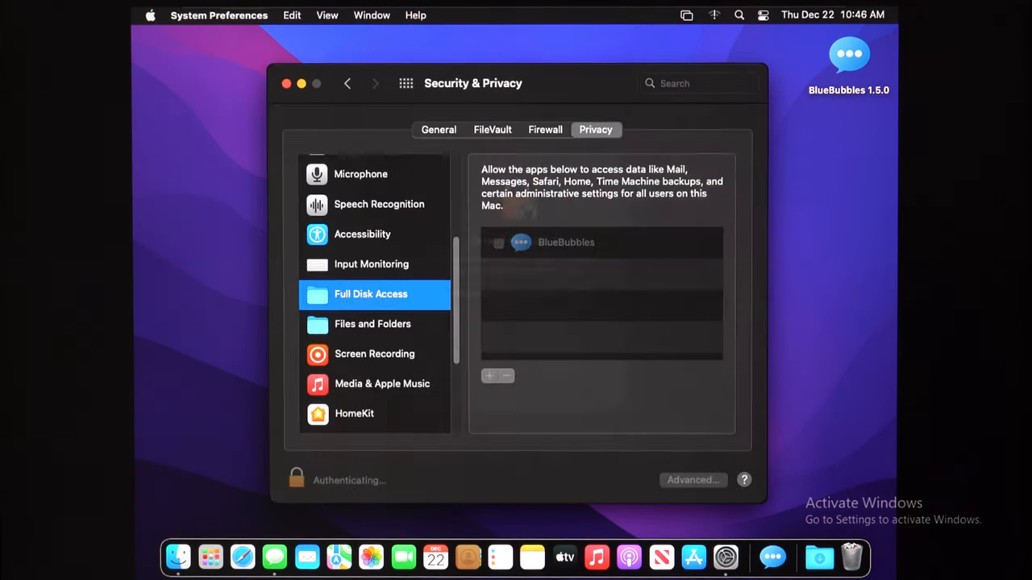
pyautogui.click(296, 481)
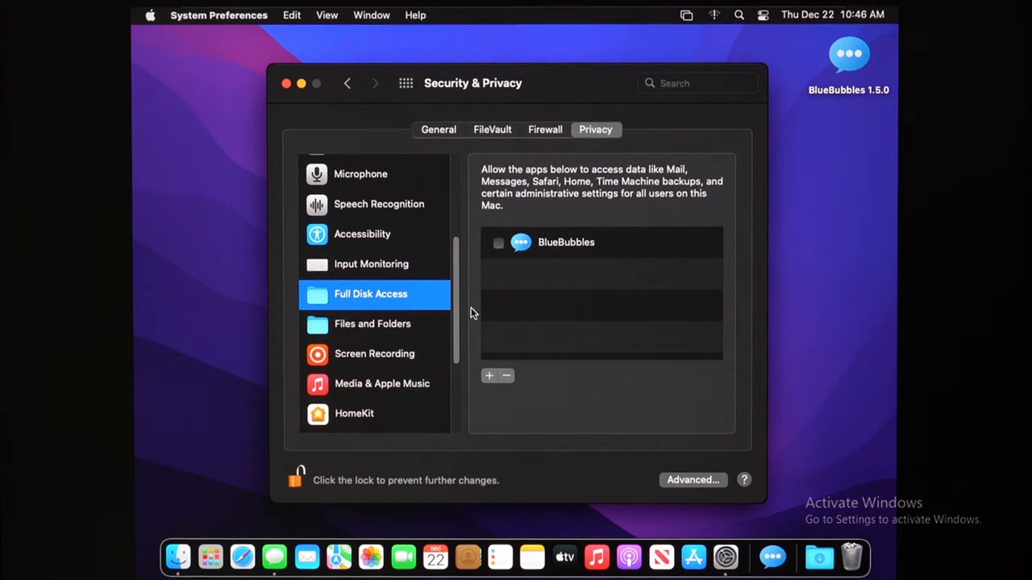
pyautogui.click(498, 241)
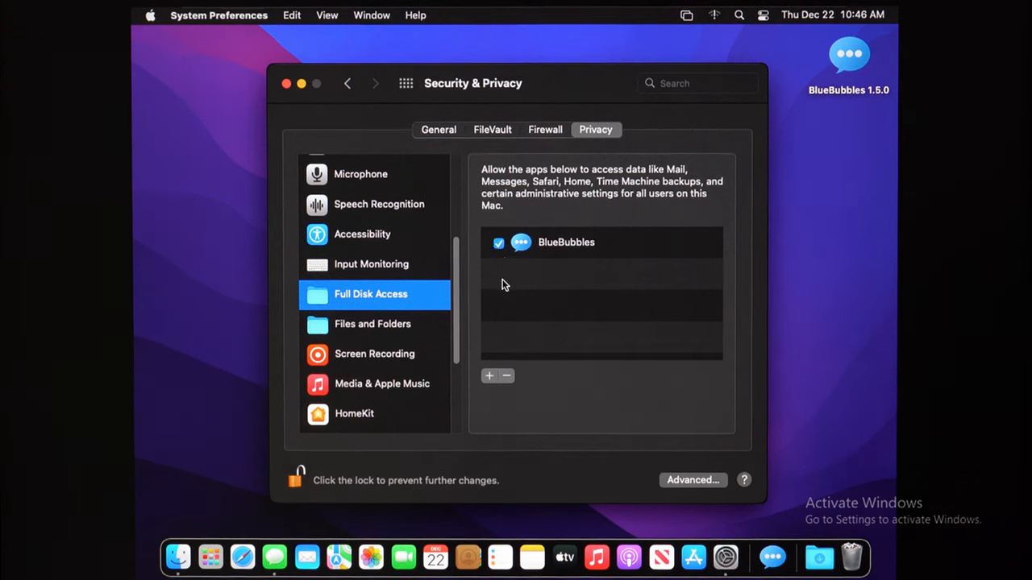
# Step: Grant BlueBubbles Accessibility permission, re-lock the privacy settings and close them
pyautogui.click(361, 234)
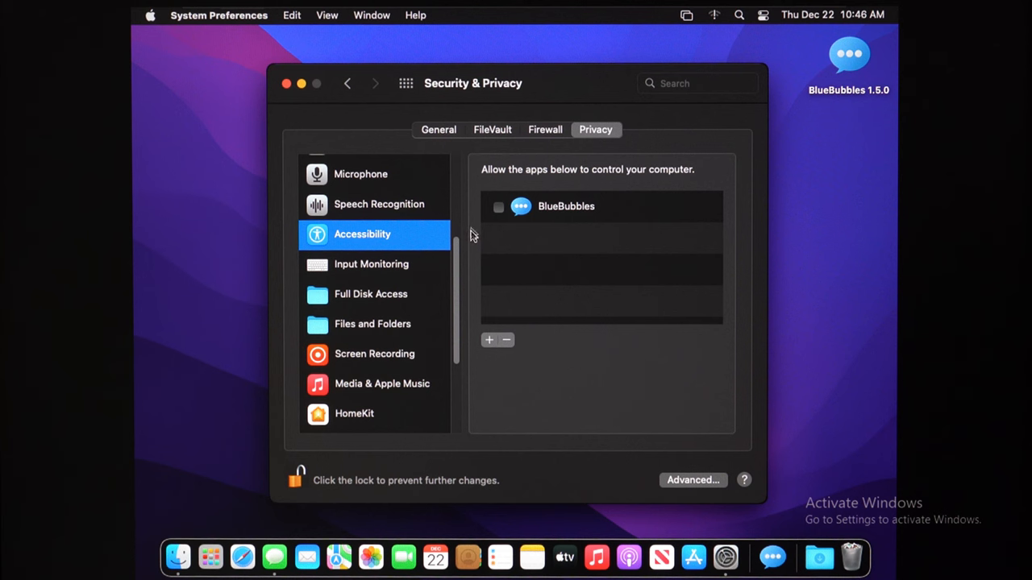
pyautogui.click(498, 206)
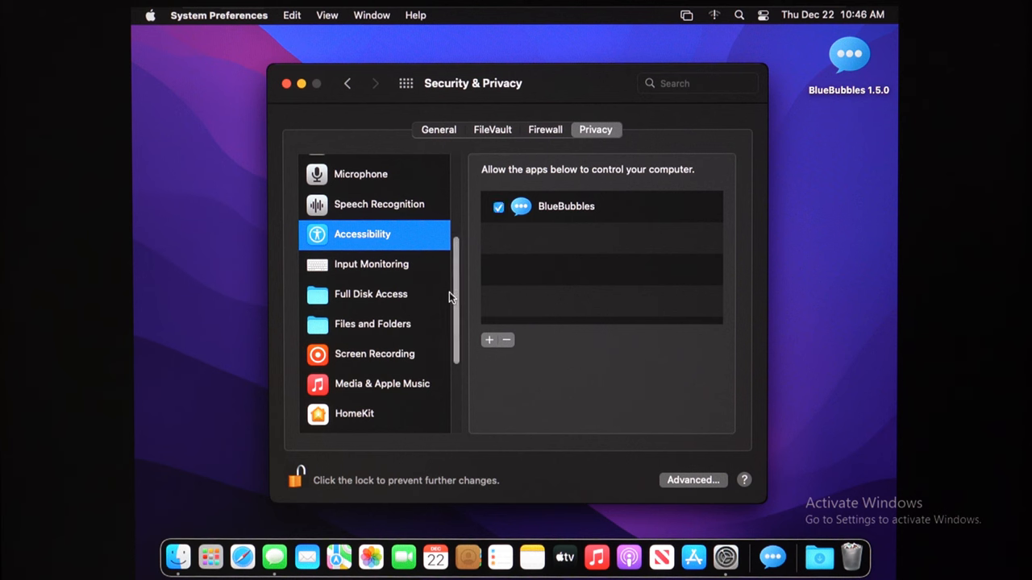
pyautogui.moveTo(297, 474)
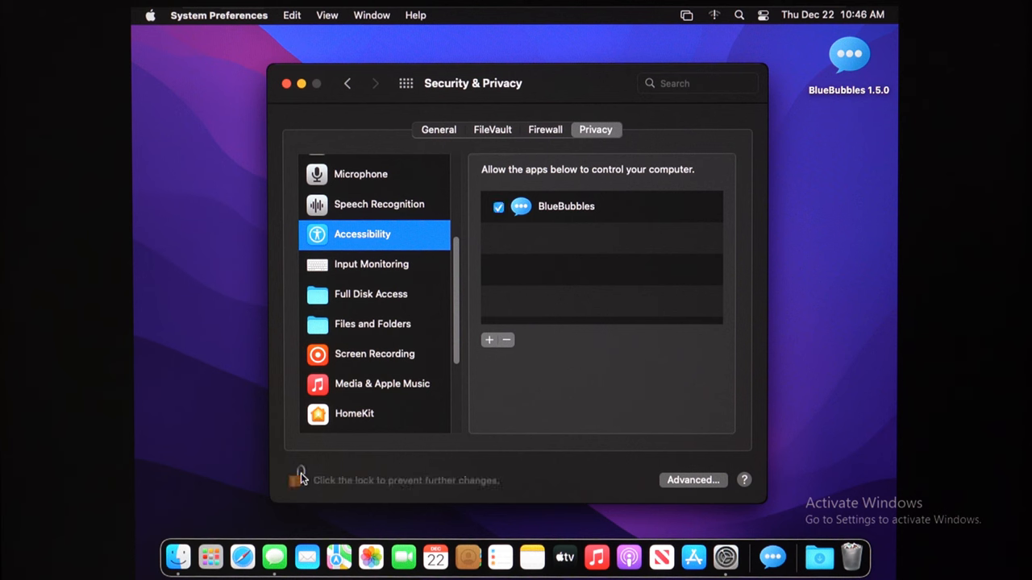
pyautogui.click(296, 480)
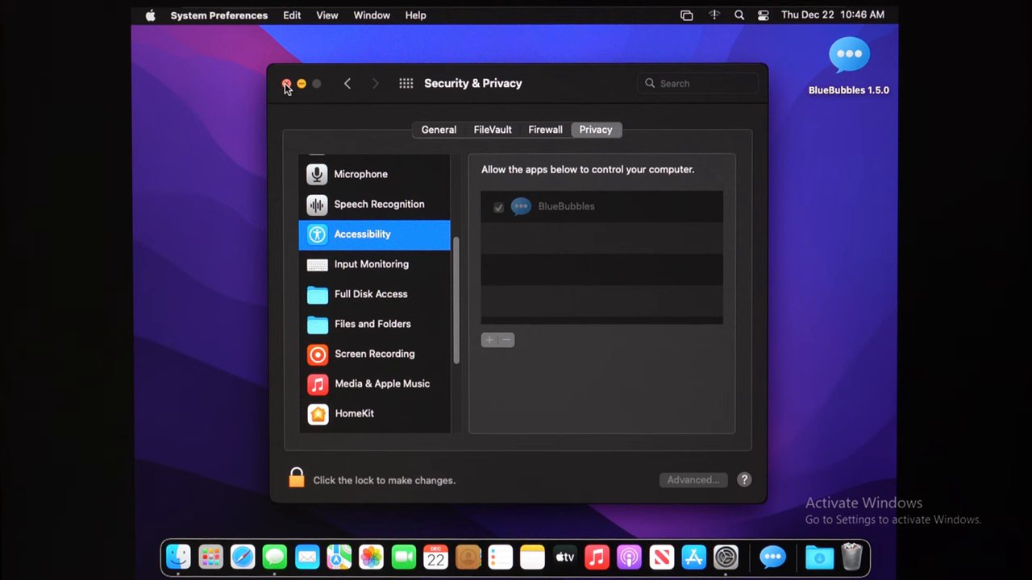
pyautogui.click(287, 83)
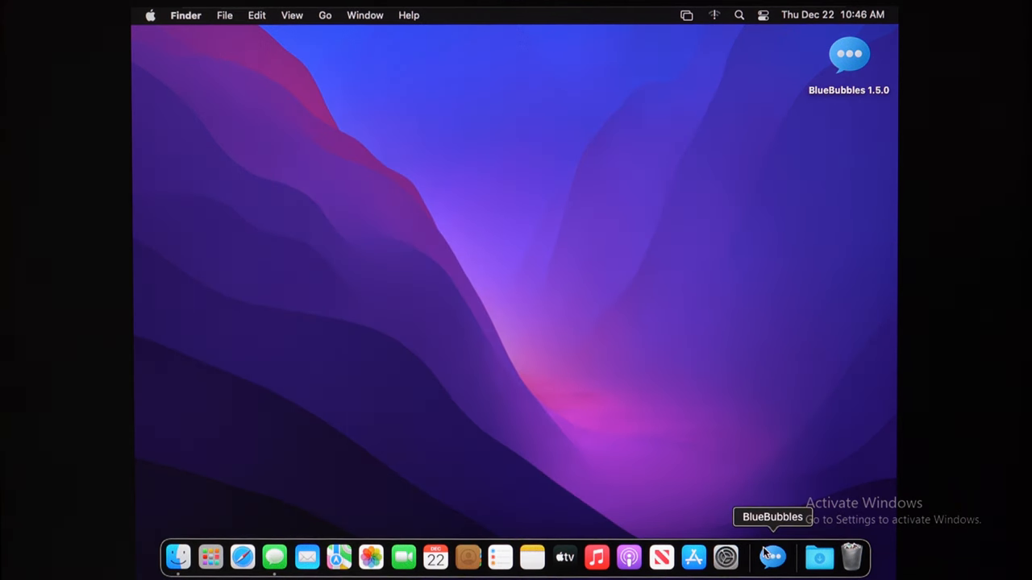
pyautogui.moveTo(651, 442)
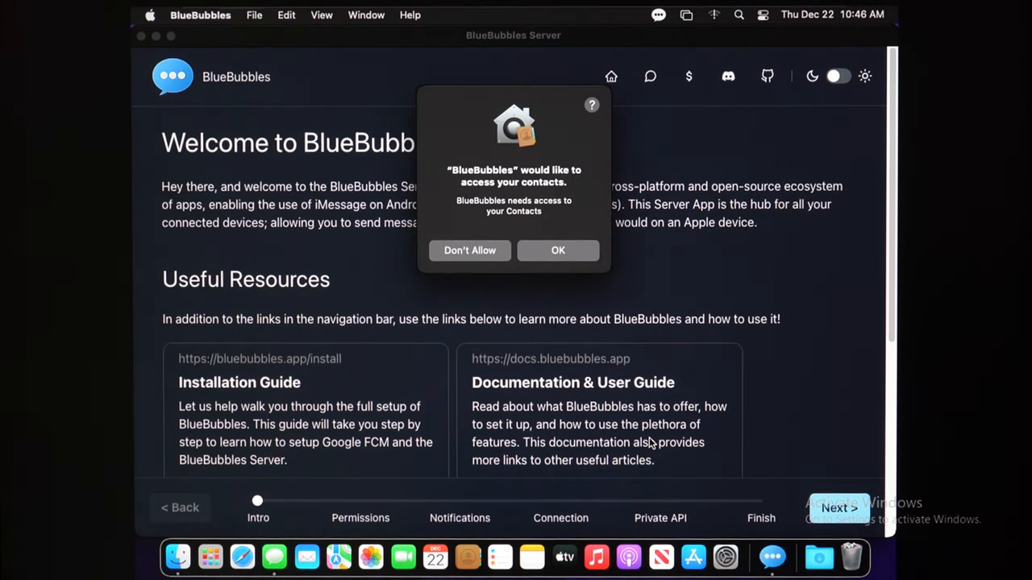
pyautogui.moveTo(658, 254)
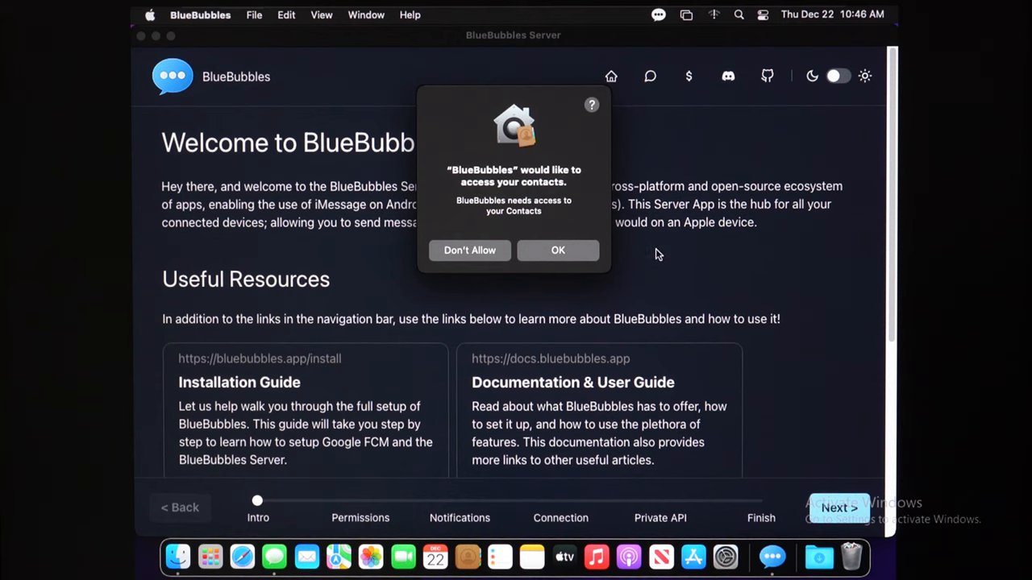
# Step: Allow contacts access, confirm both permissions pass, and advance to Notifications & Firebase
pyautogui.click(558, 250)
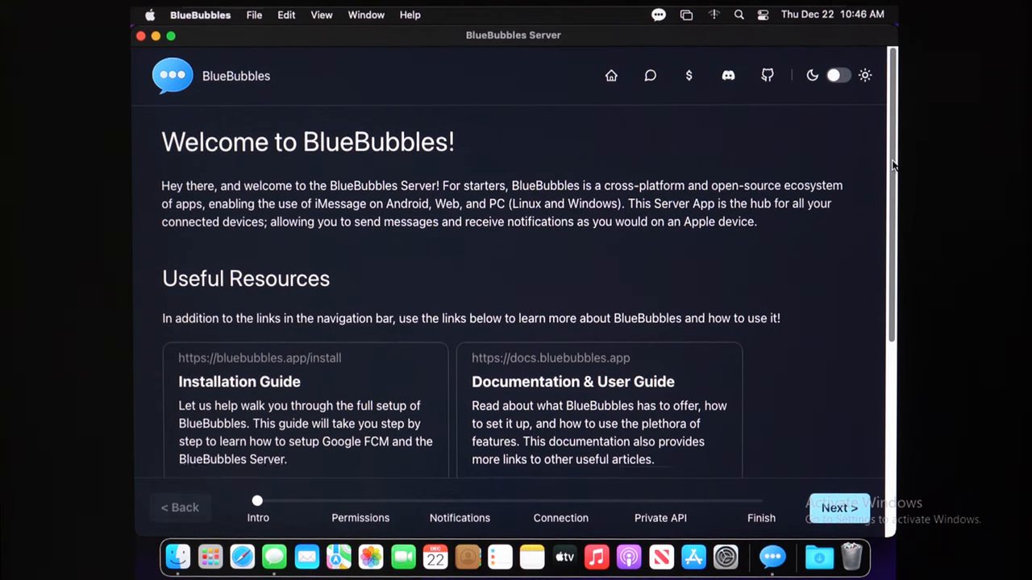
pyautogui.scroll(-3)
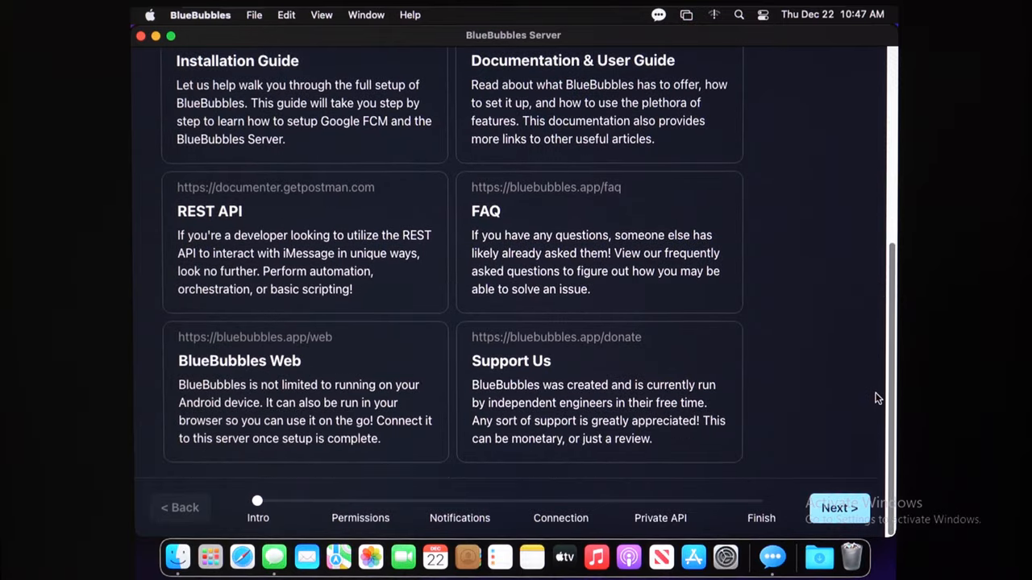
pyautogui.click(838, 508)
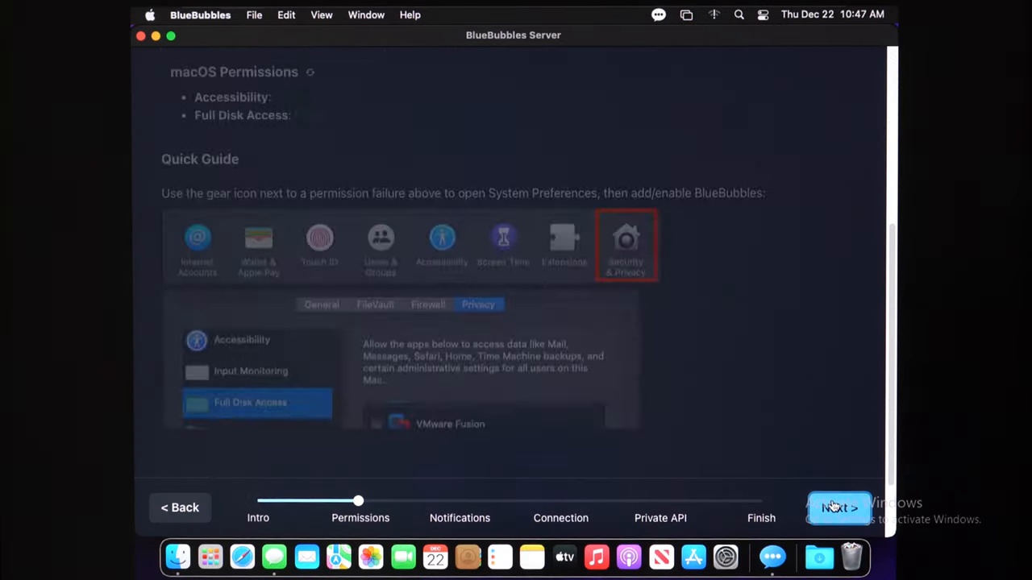
pyautogui.scroll(3)
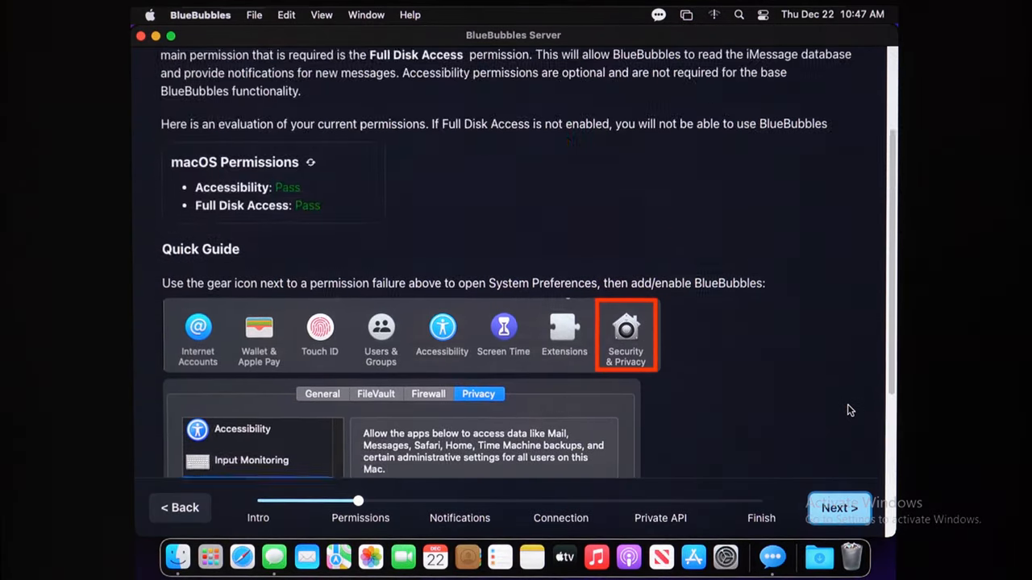
pyautogui.scroll(3)
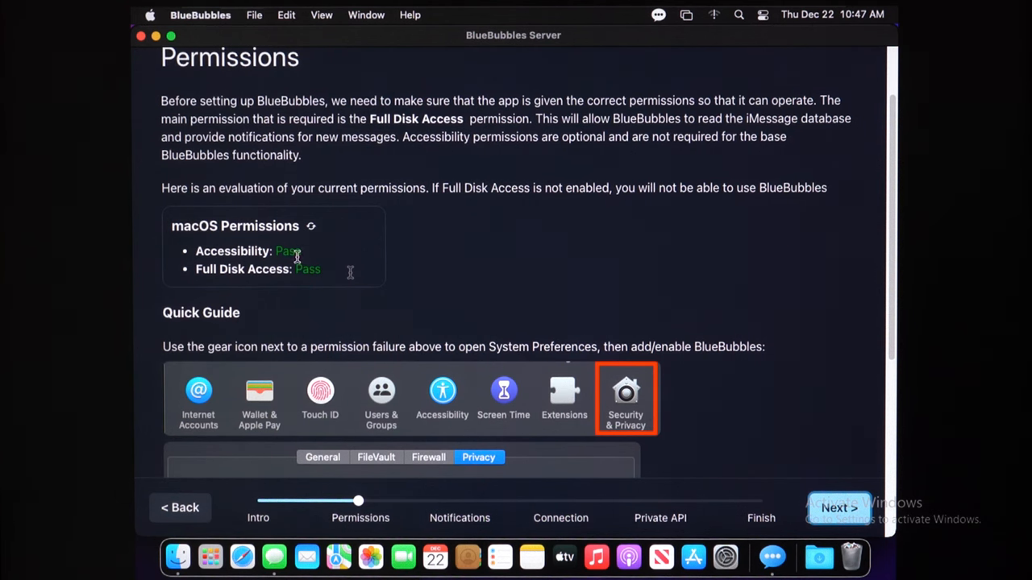
pyautogui.click(839, 508)
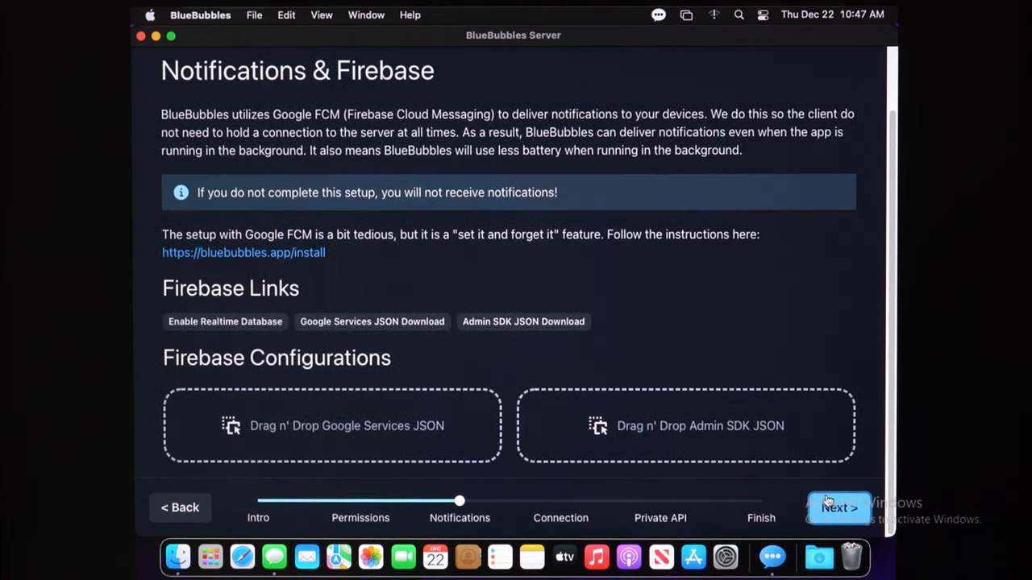
pyautogui.moveTo(450, 411)
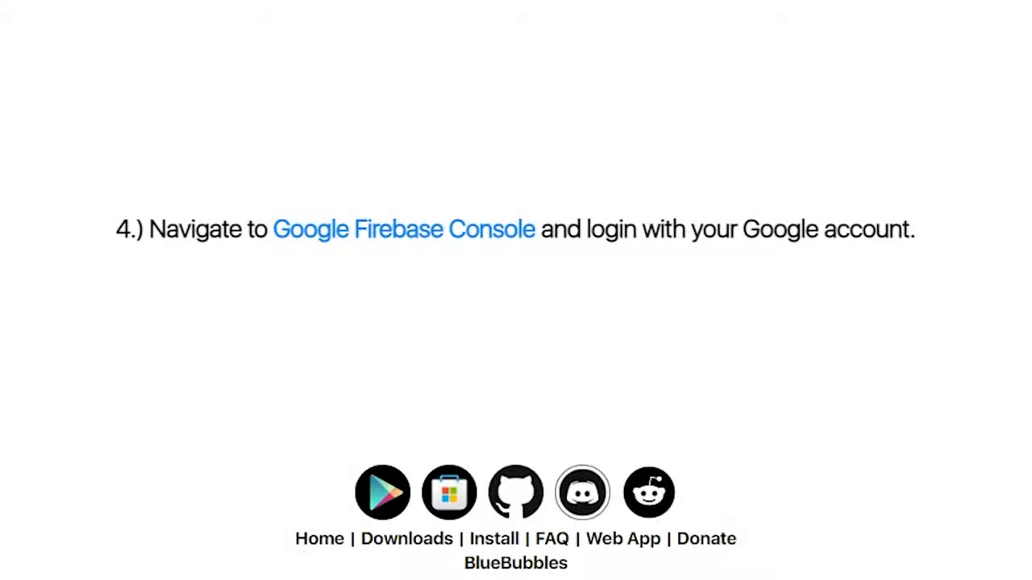
pyautogui.moveTo(97, 255)
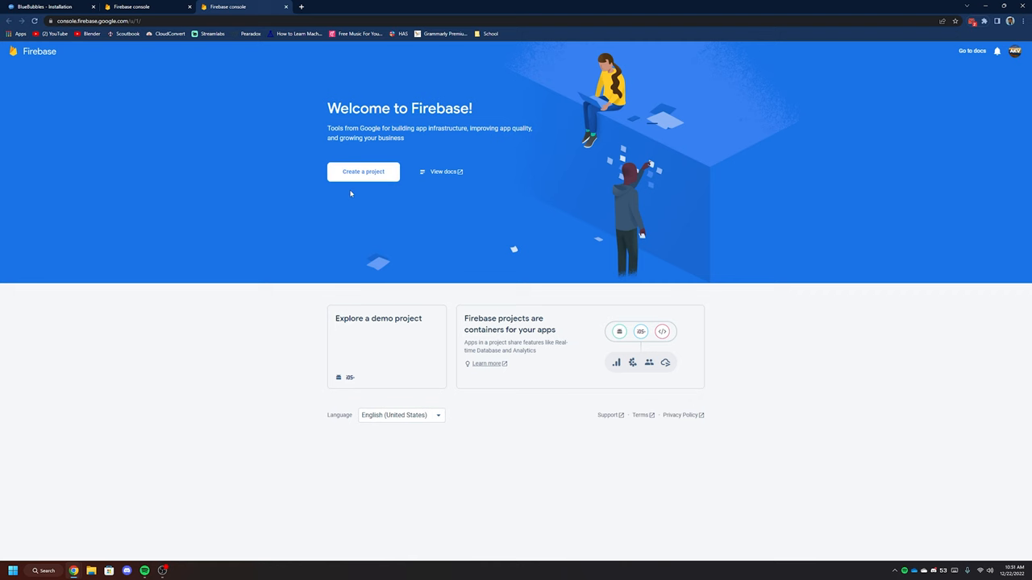
# Step: Start a Firebase project named BlueBubbles, accepting the terms and business-use checkboxes
pyautogui.click(363, 171)
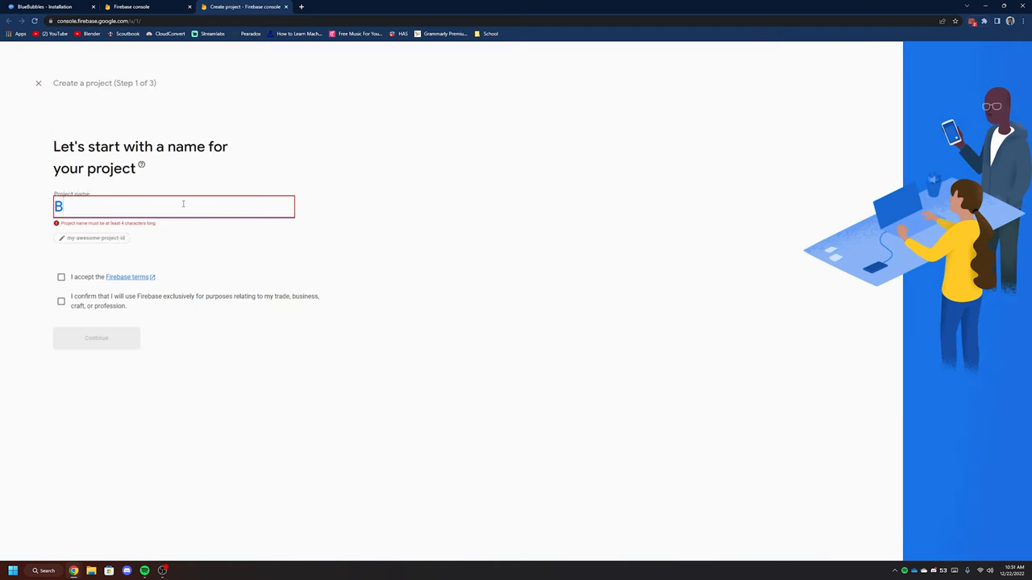
pyautogui.write('lueBubb')
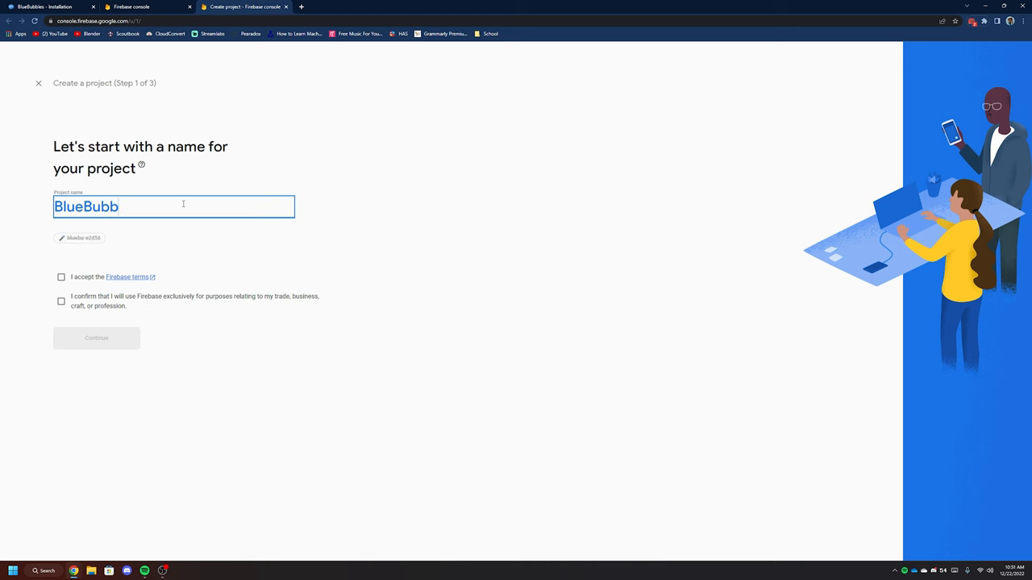
pyautogui.write('les')
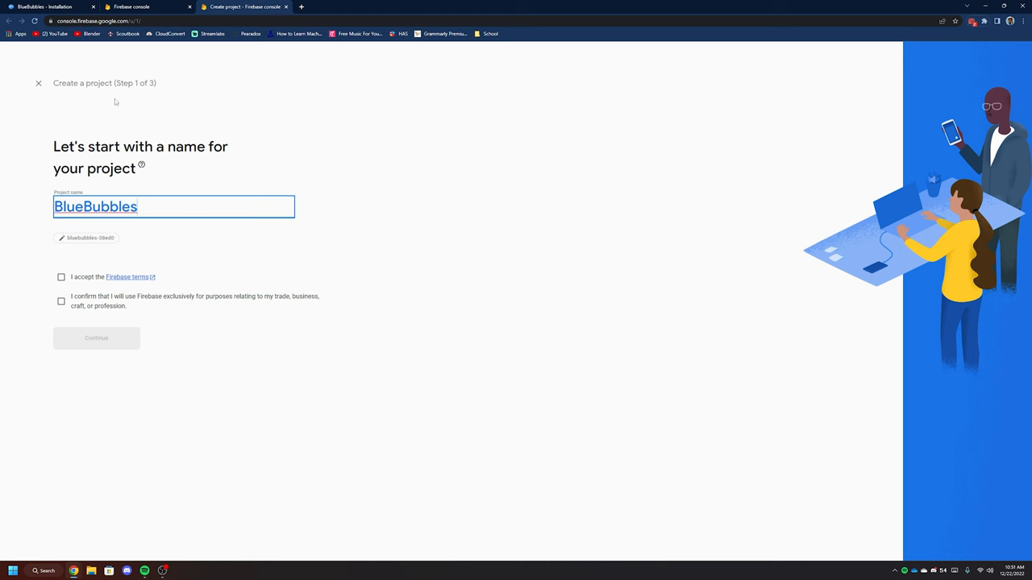
pyautogui.click(62, 278)
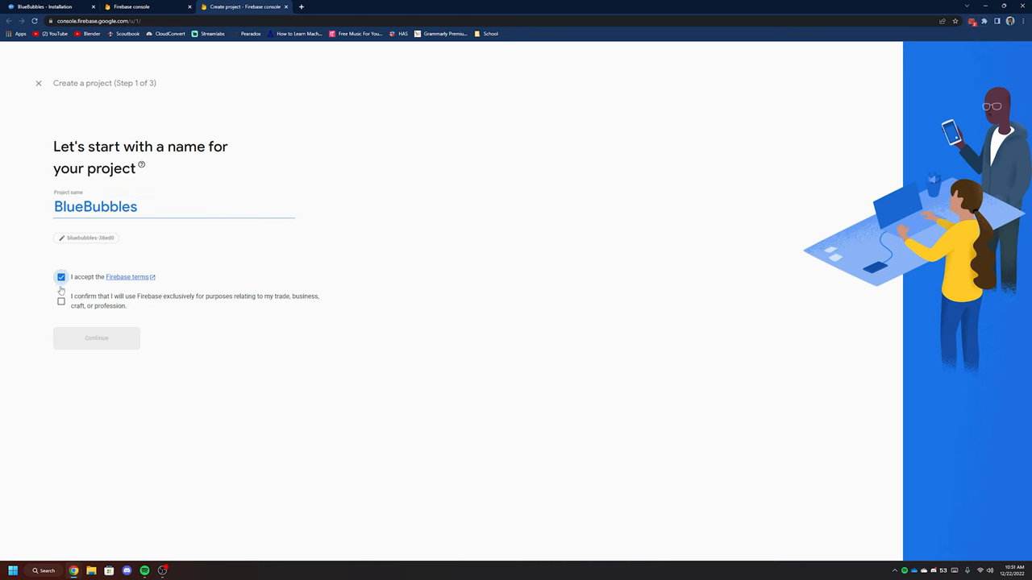
pyautogui.click(61, 301)
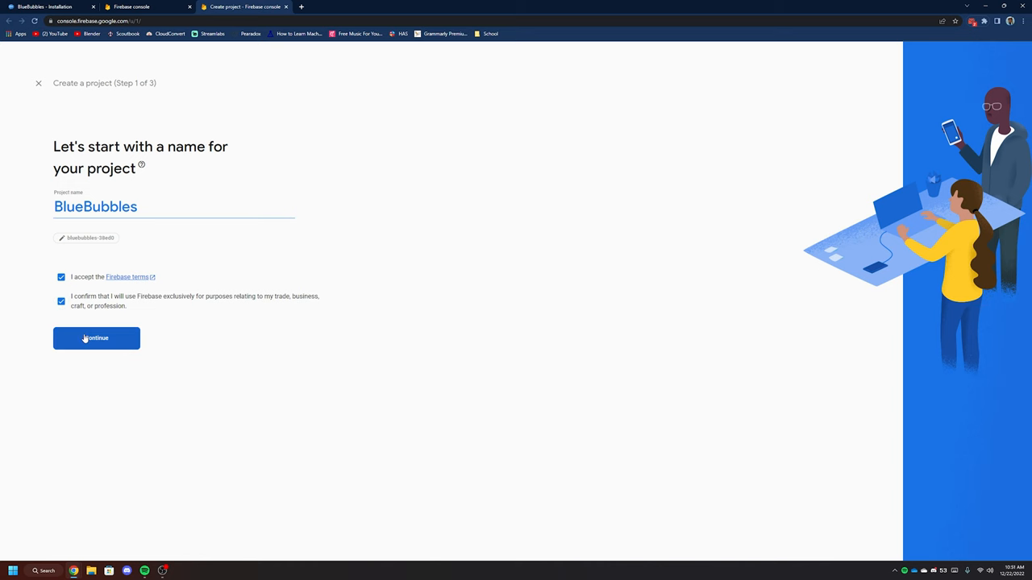
pyautogui.click(96, 339)
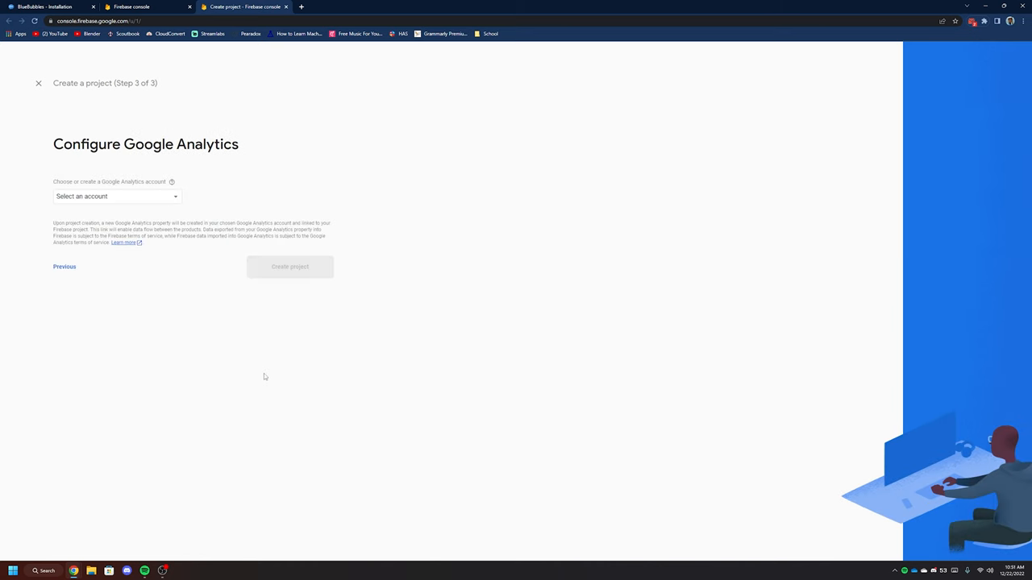
# Step: Link the existing Google Analytics account and create the BlueBubbles project
pyautogui.click(116, 197)
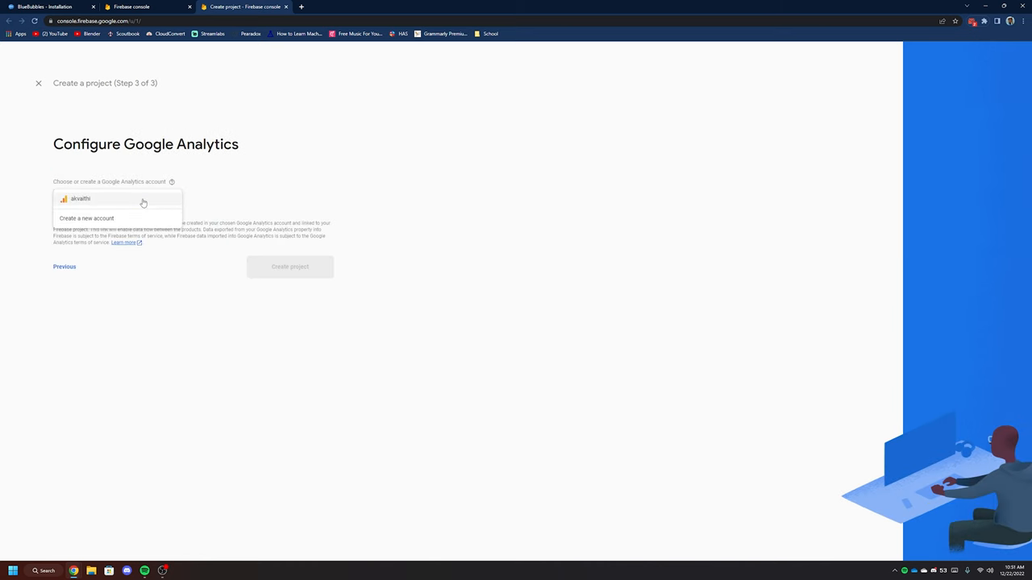
pyautogui.click(80, 200)
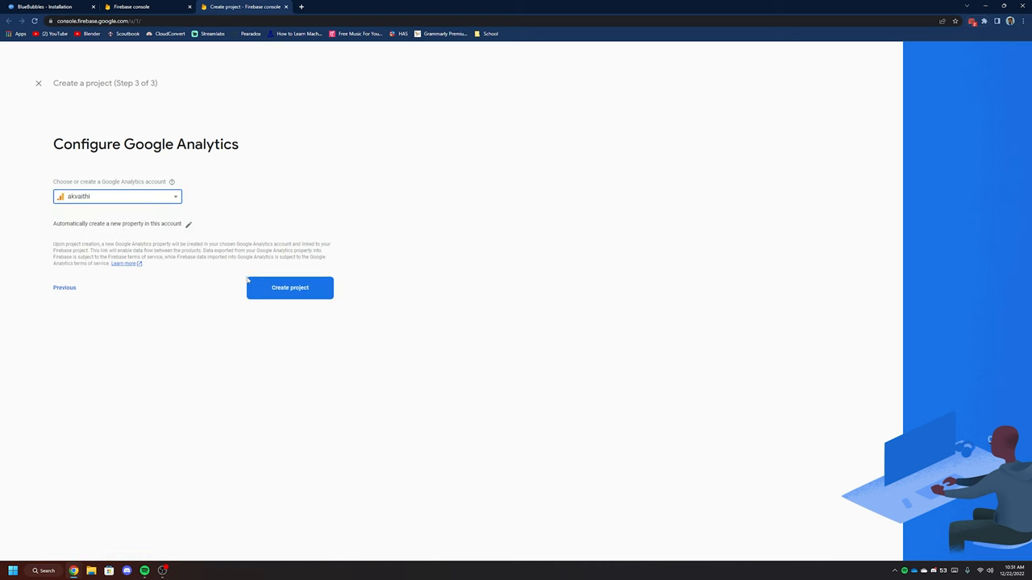
pyautogui.click(290, 287)
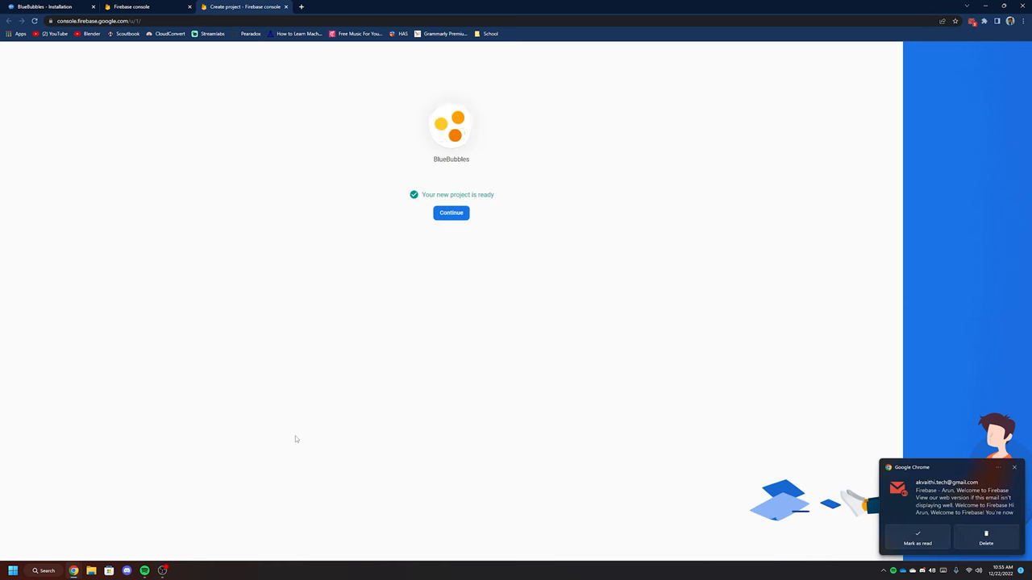
# Step: Create the project's Realtime Database in United States (us-central1)
pyautogui.click(452, 213)
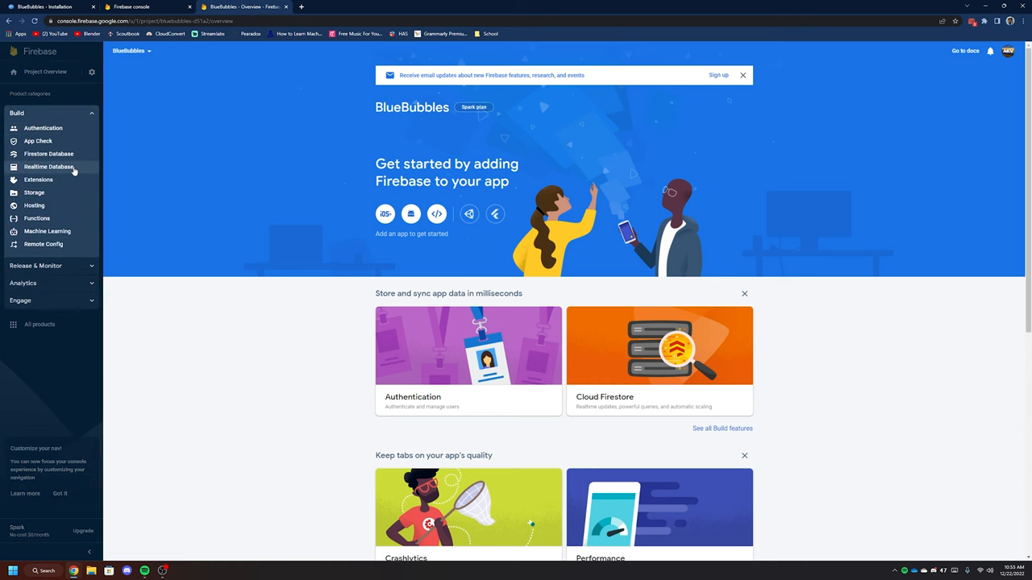
pyautogui.click(49, 166)
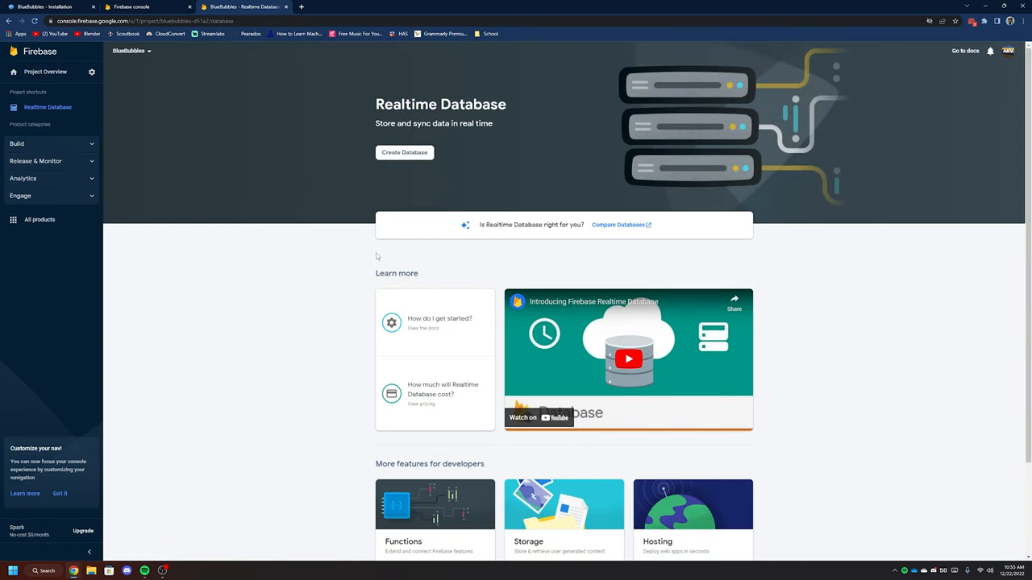
pyautogui.click(403, 152)
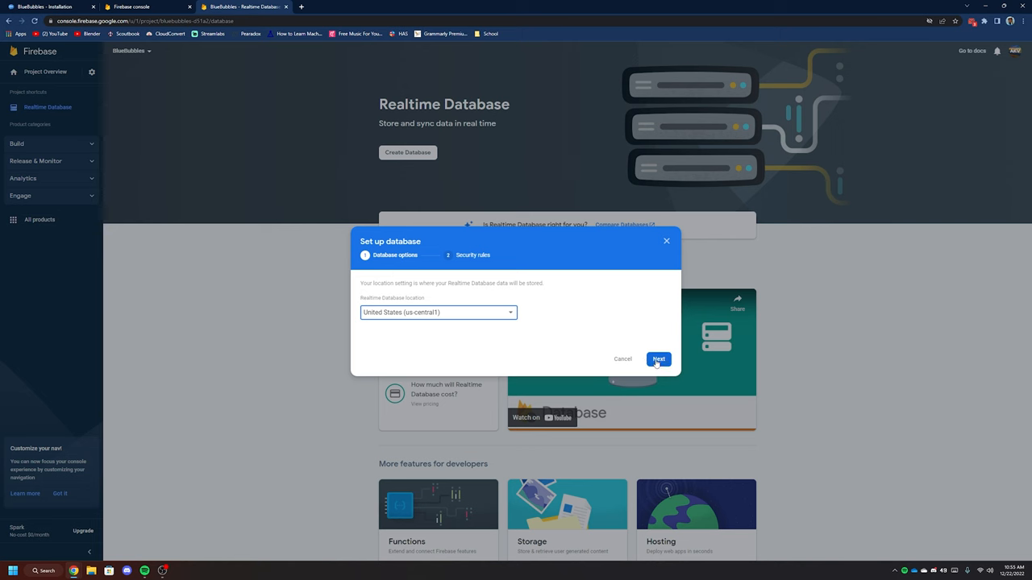
pyautogui.click(657, 358)
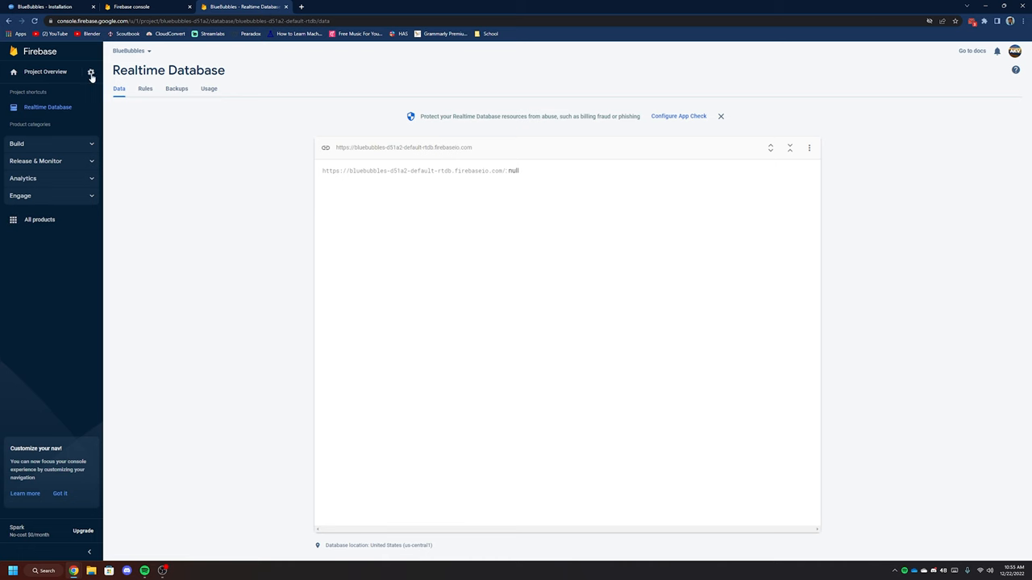
# Step: Create the Firebase Admin SDK service account and save its new private key to Downloads
pyautogui.click(90, 71)
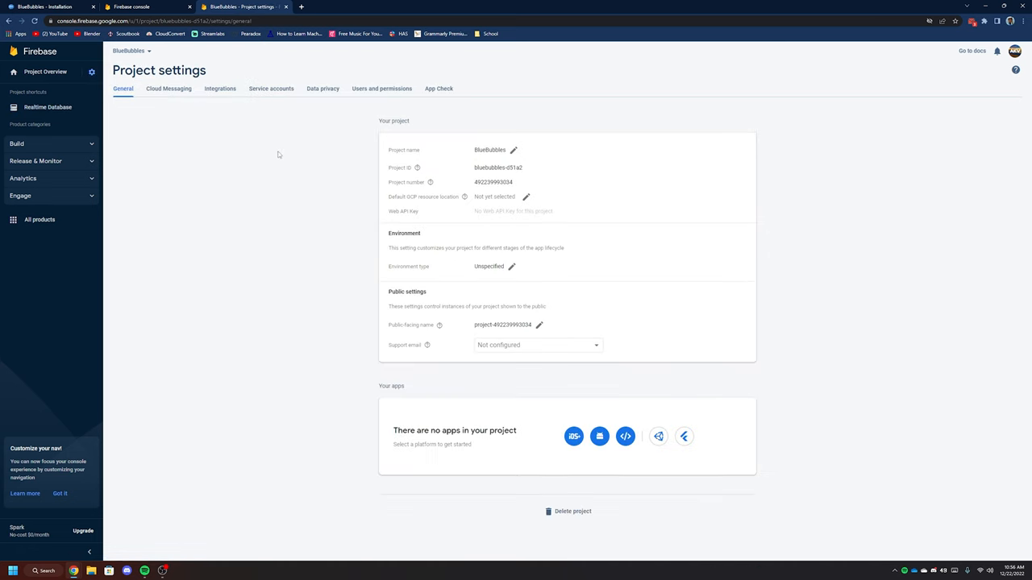
pyautogui.click(270, 88)
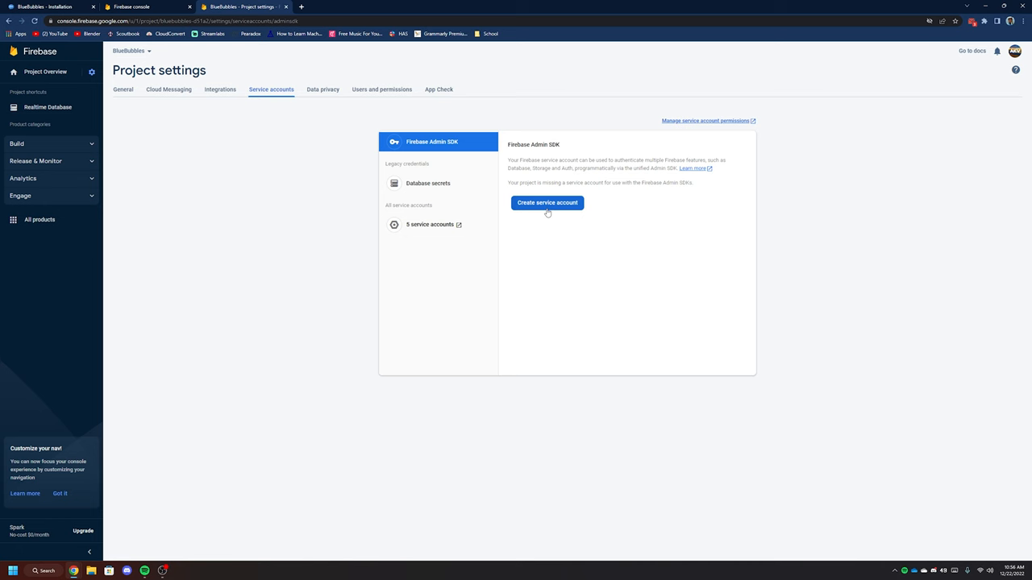
pyautogui.click(546, 203)
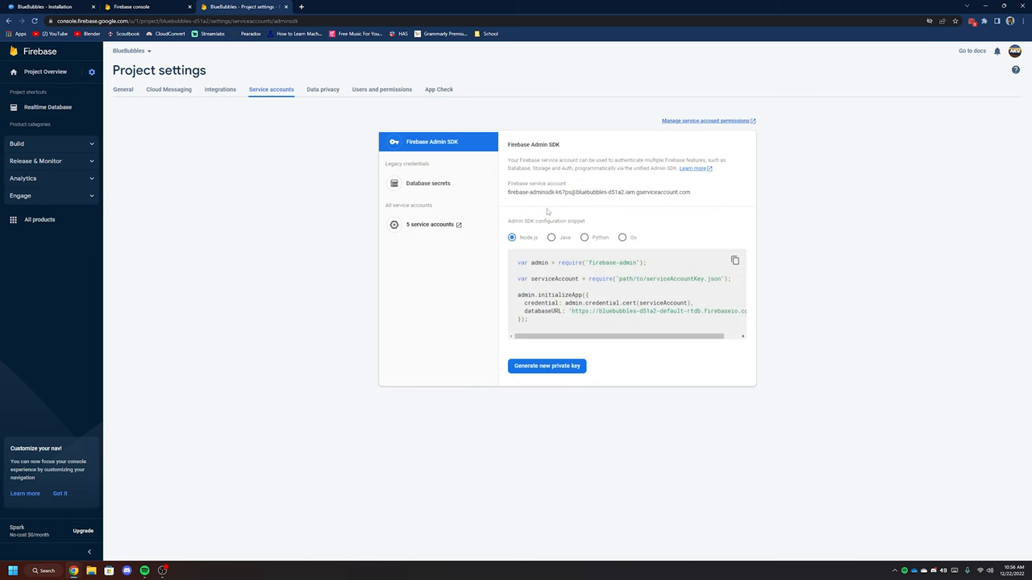
pyautogui.moveTo(542, 232)
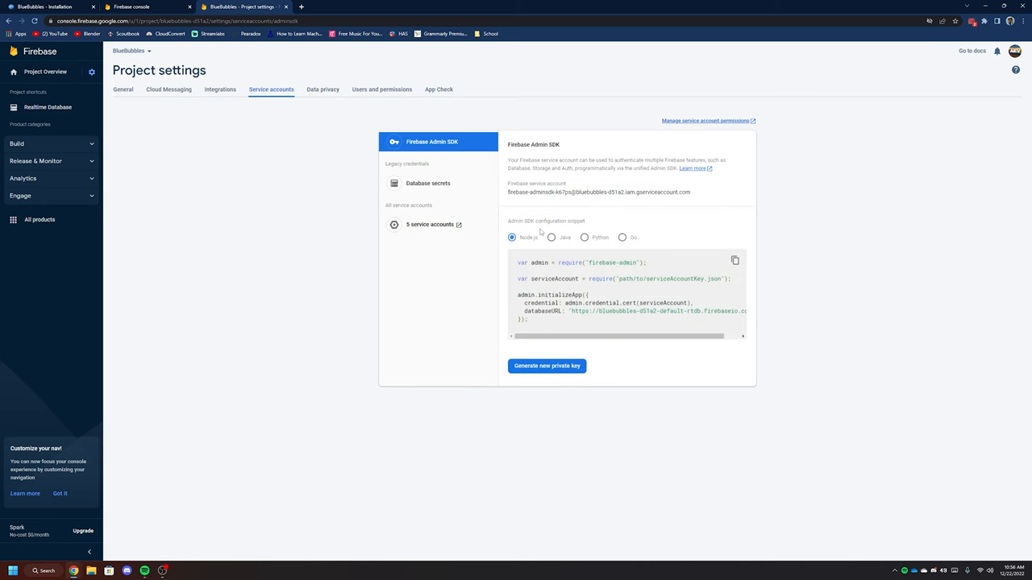
pyautogui.click(546, 366)
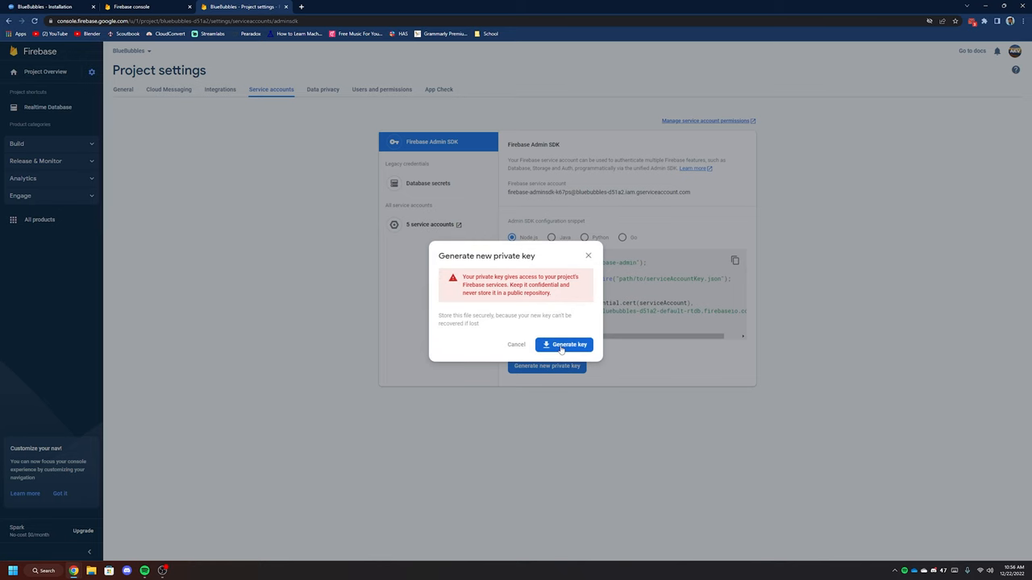
pyautogui.click(565, 345)
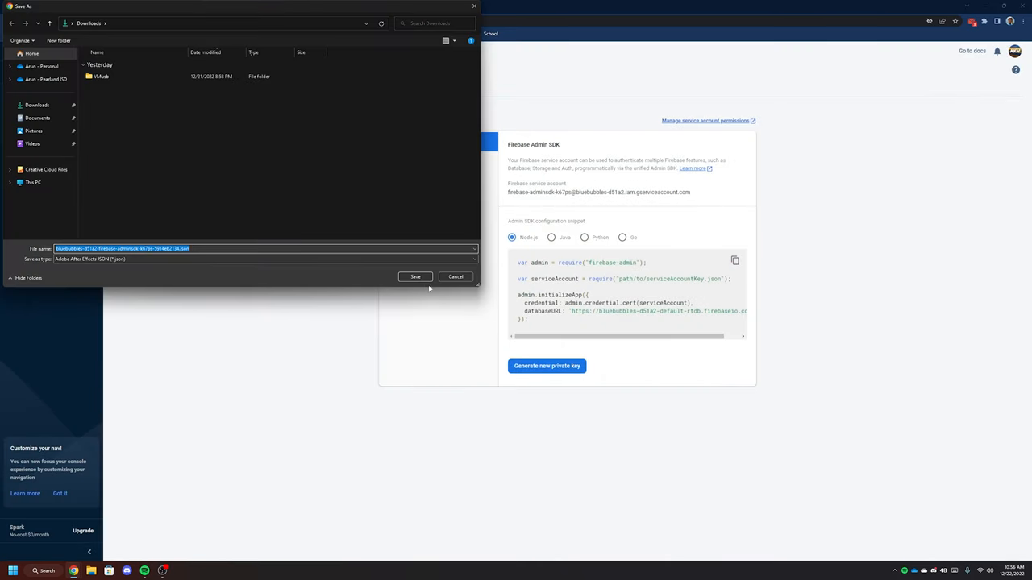
pyautogui.click(416, 277)
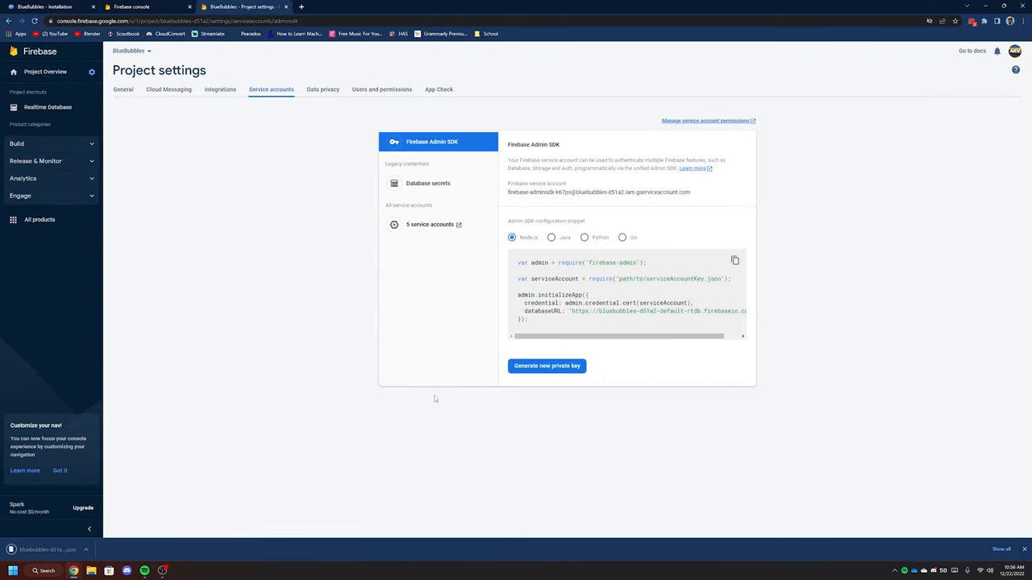
pyautogui.moveTo(180, 100)
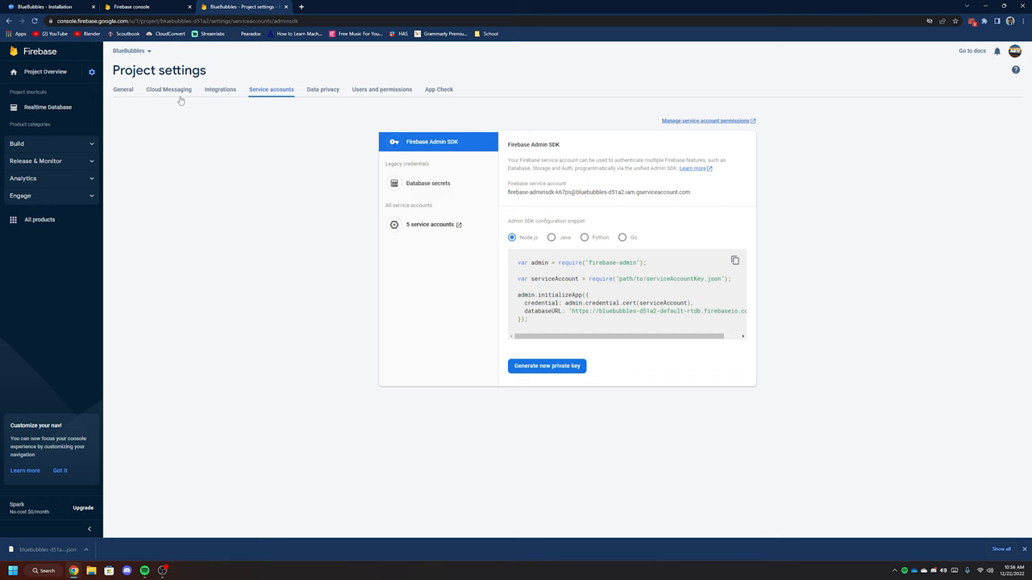
# Step: Enable the legacy Cloud Messaging API in Google Cloud, accepting its terms, and return to Firebase settings
pyautogui.click(168, 89)
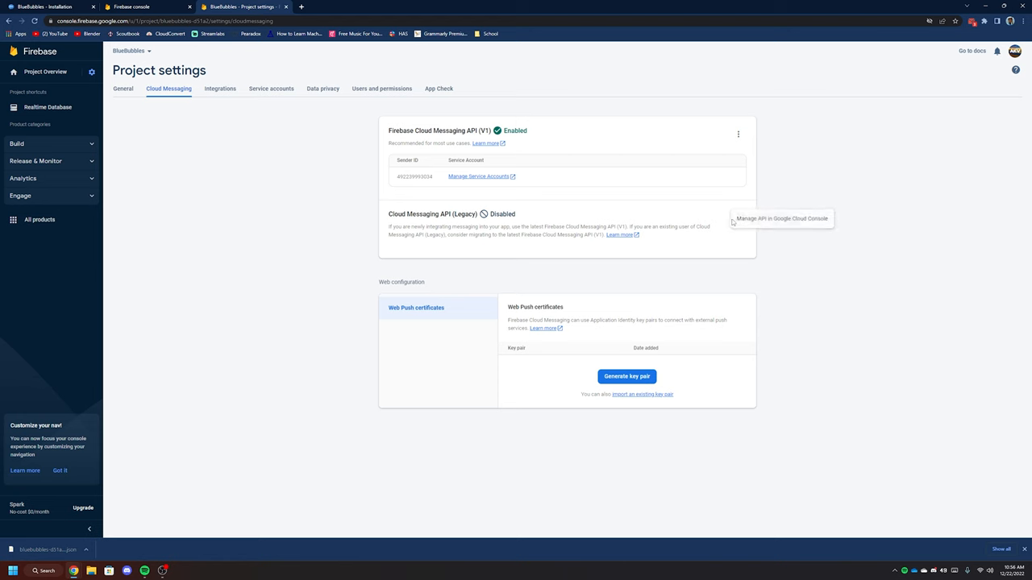
pyautogui.moveTo(782, 219)
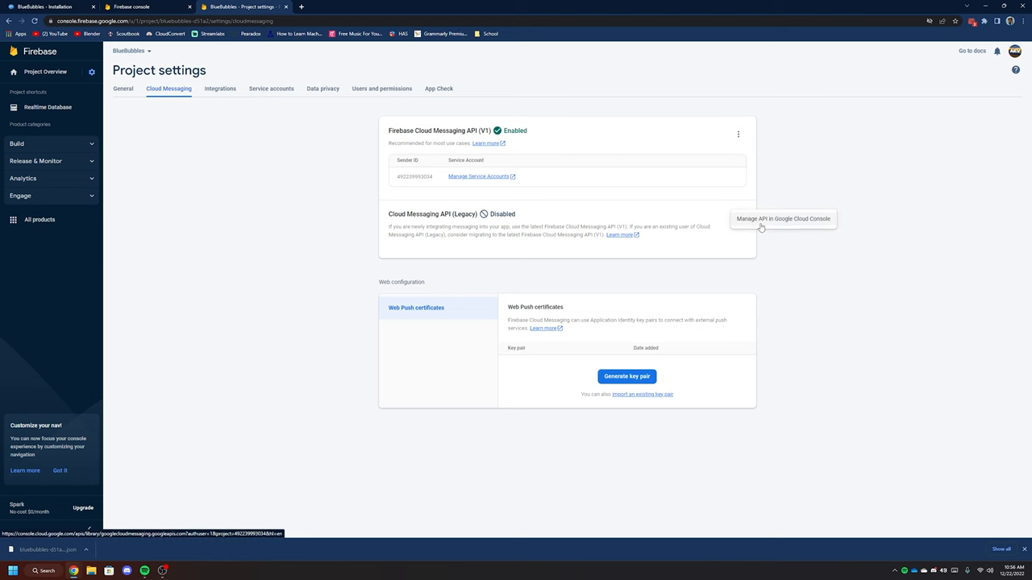
pyautogui.click(781, 219)
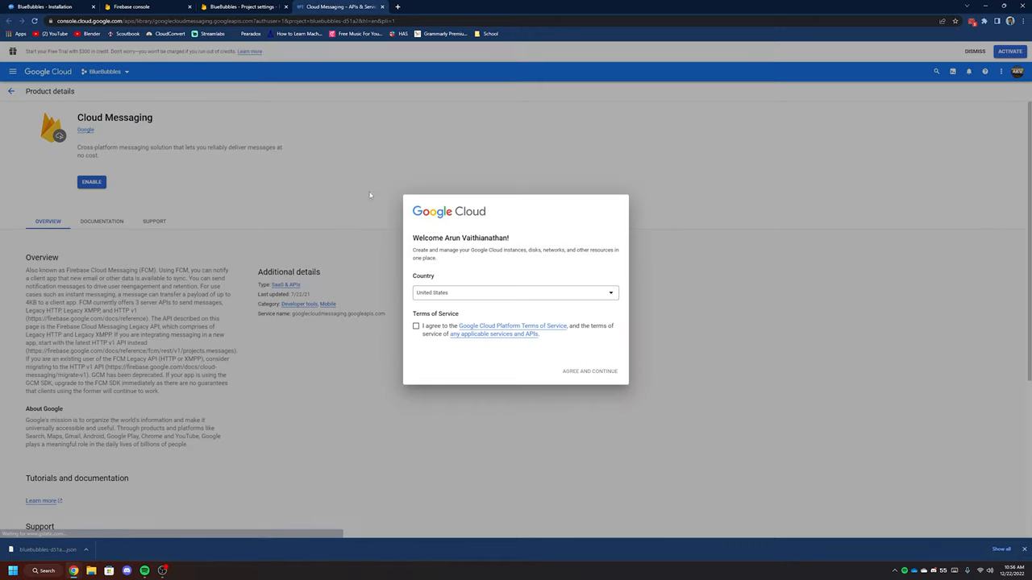
pyautogui.click(416, 325)
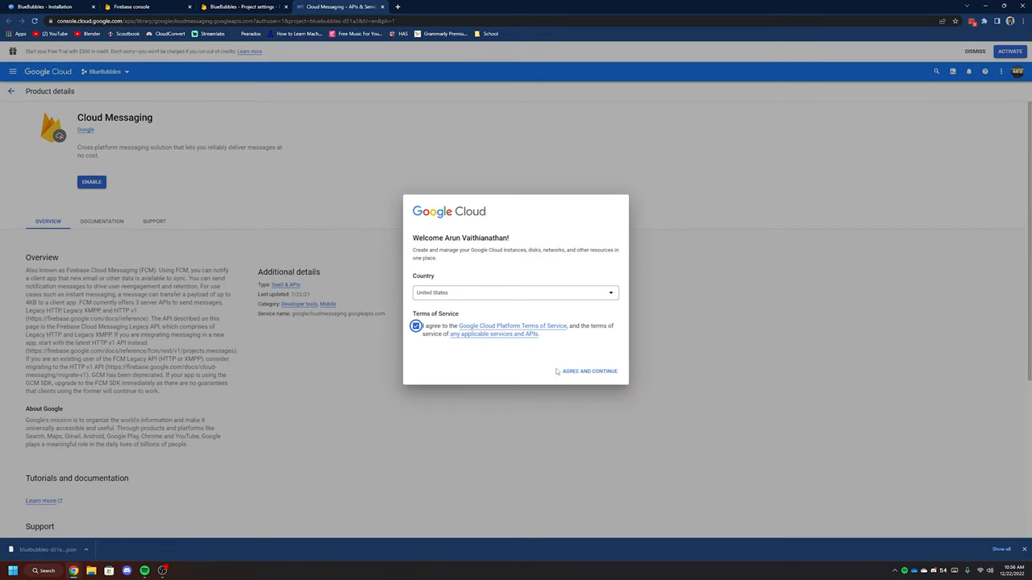
pyautogui.click(589, 370)
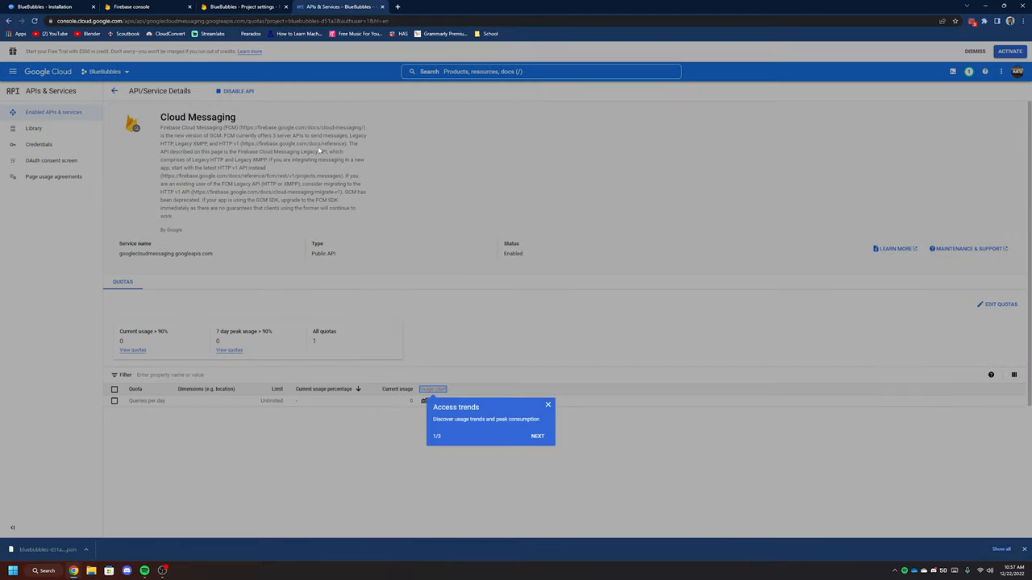
pyautogui.click(242, 7)
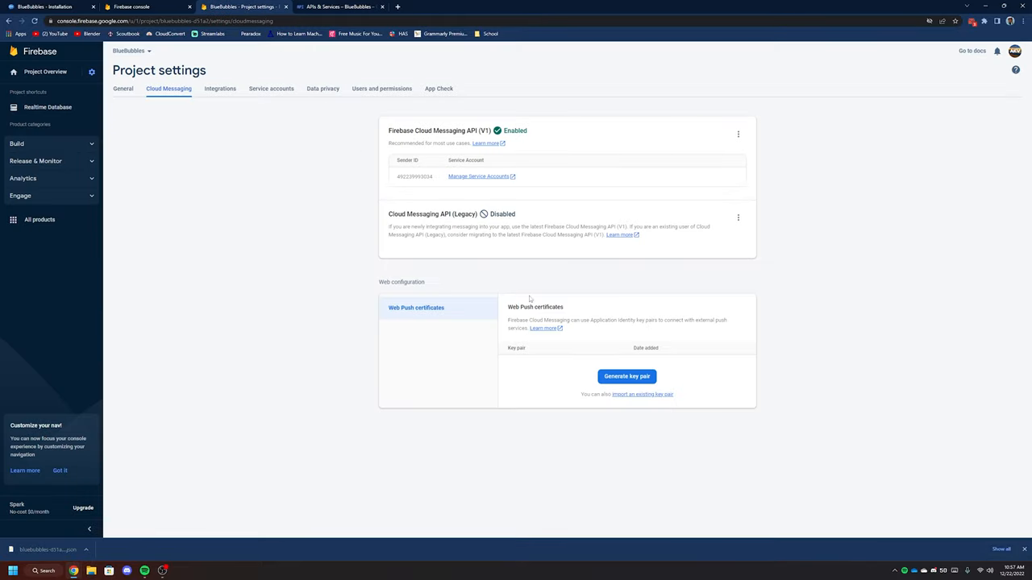
pyautogui.moveTo(40, 18)
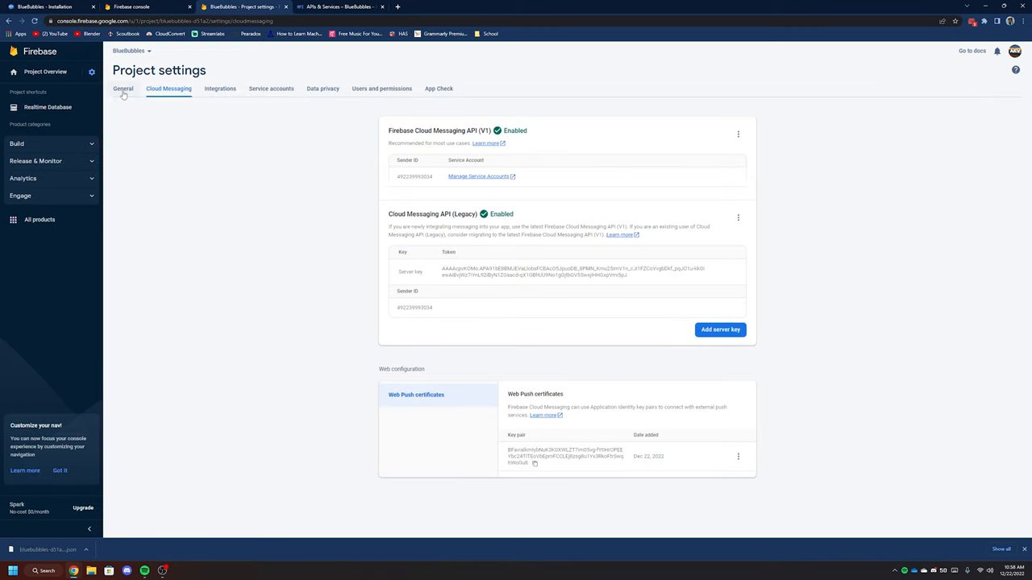
# Step: Register an Android app with its package name and save google-services.json to Downloads
pyautogui.click(122, 89)
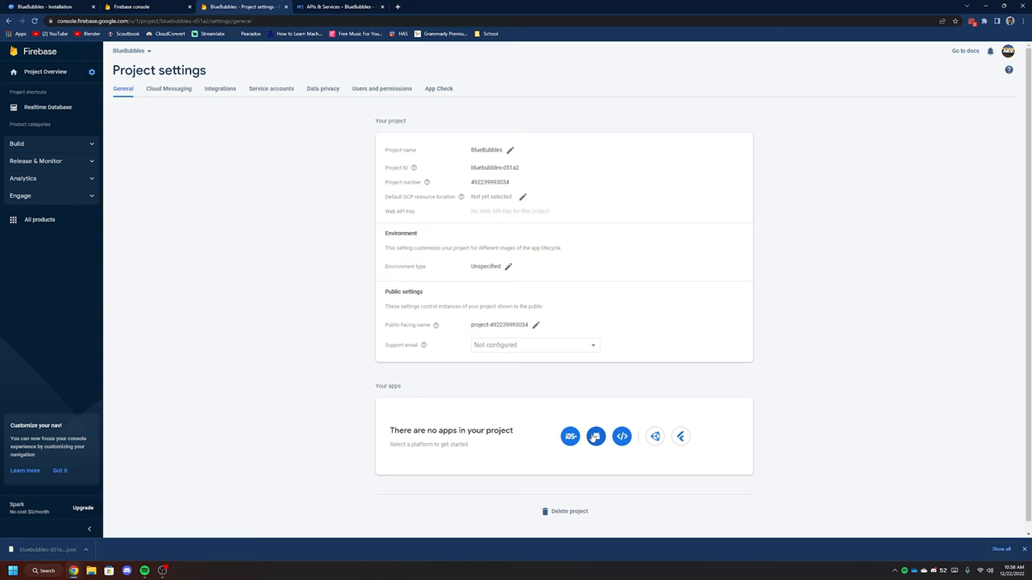
pyautogui.click(595, 435)
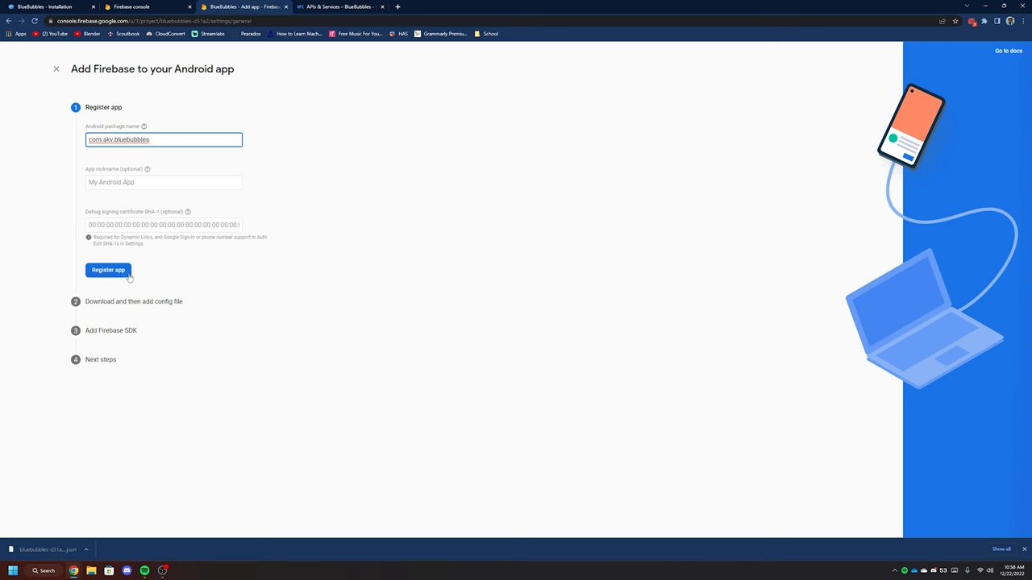
pyautogui.click(108, 271)
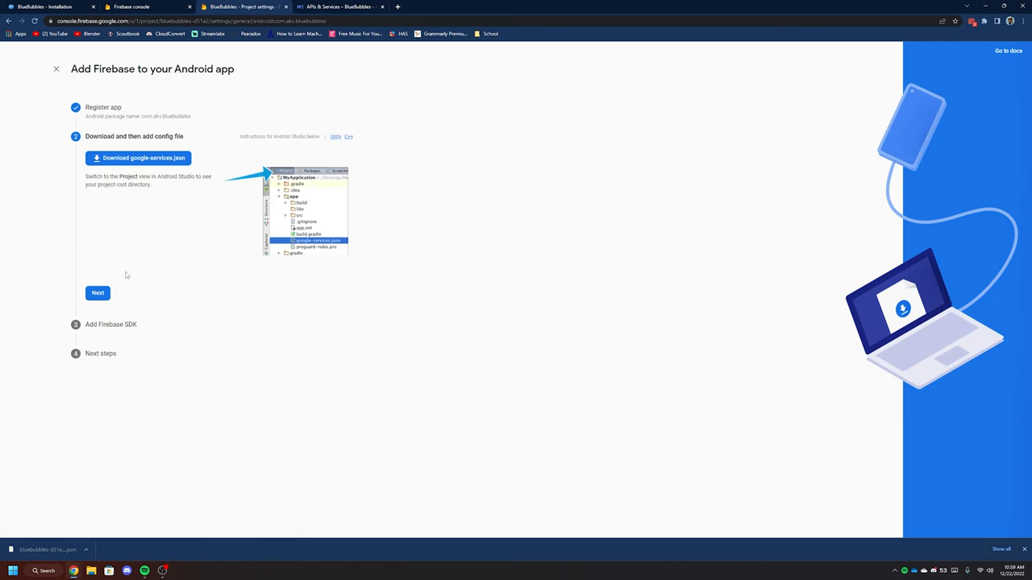
pyautogui.click(139, 158)
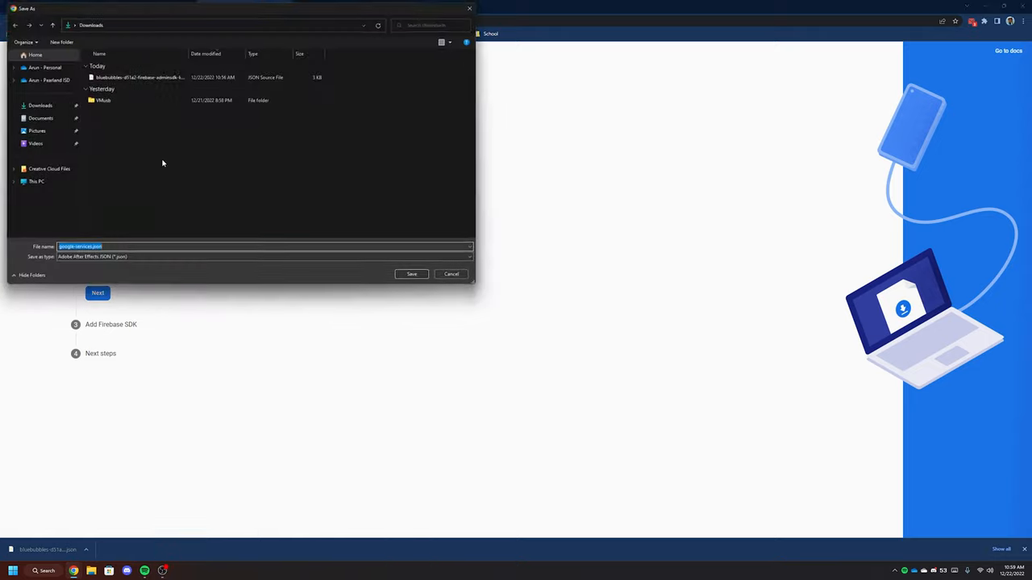
pyautogui.click(411, 274)
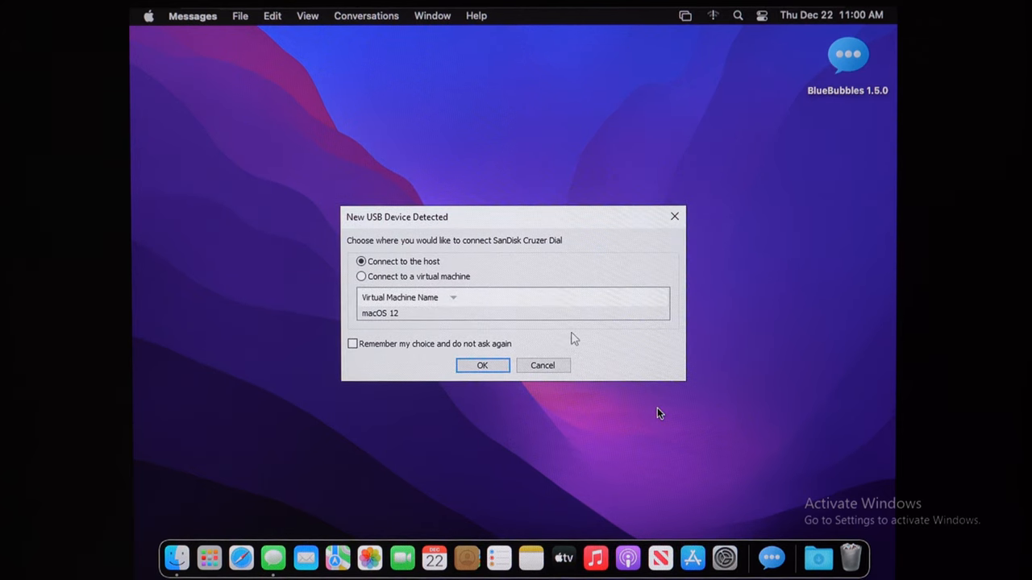
# Step: Attach the USB drive to the VM and navigate into its VMusb folder
pyautogui.click(361, 277)
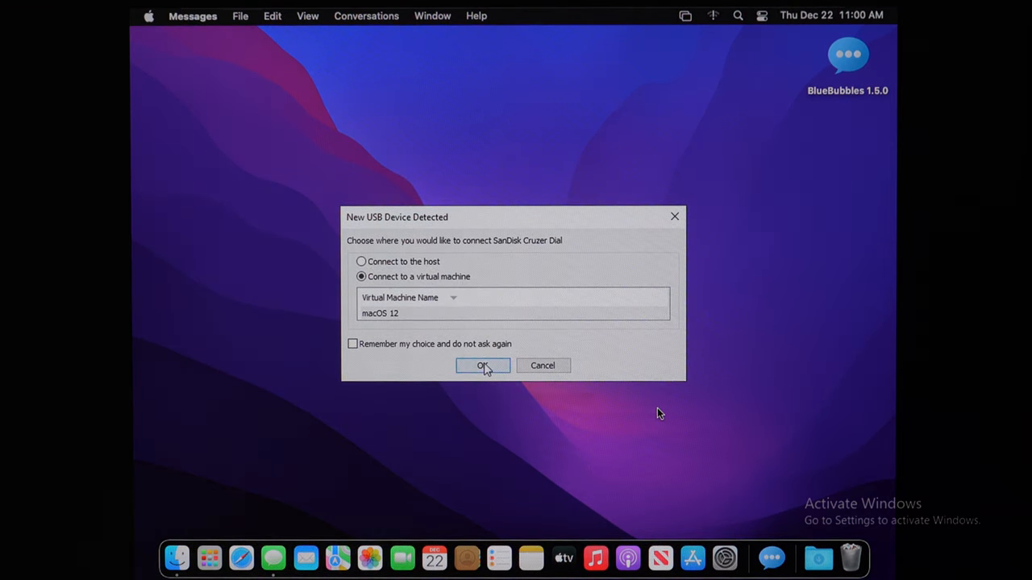
pyautogui.click(482, 364)
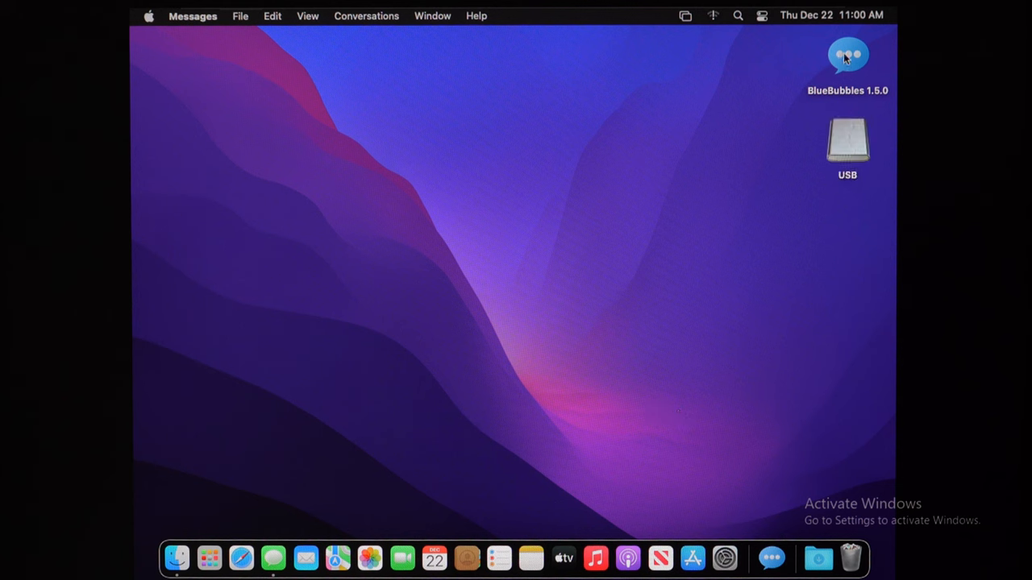
pyautogui.rightClick(848, 54)
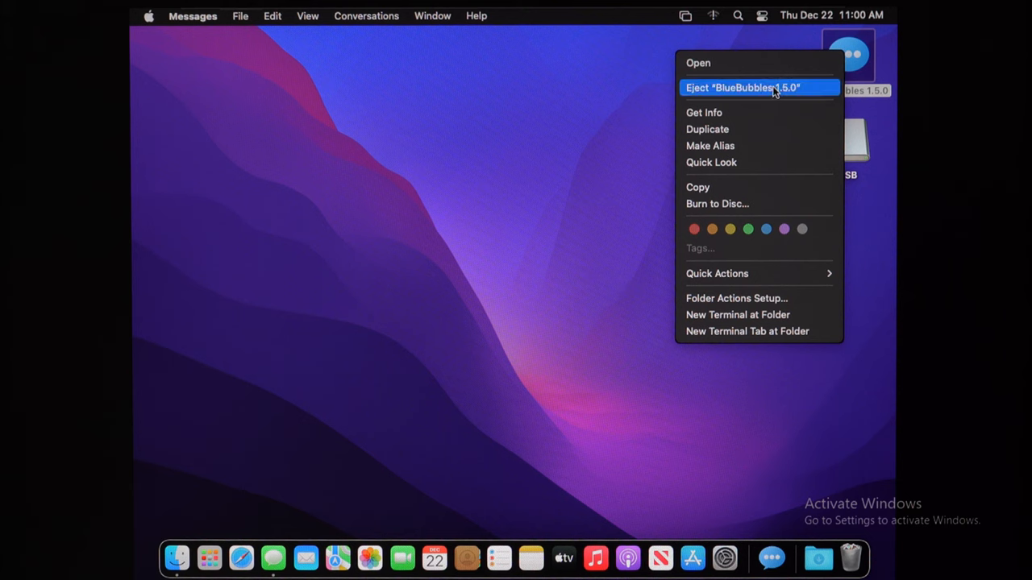
pyautogui.click(740, 87)
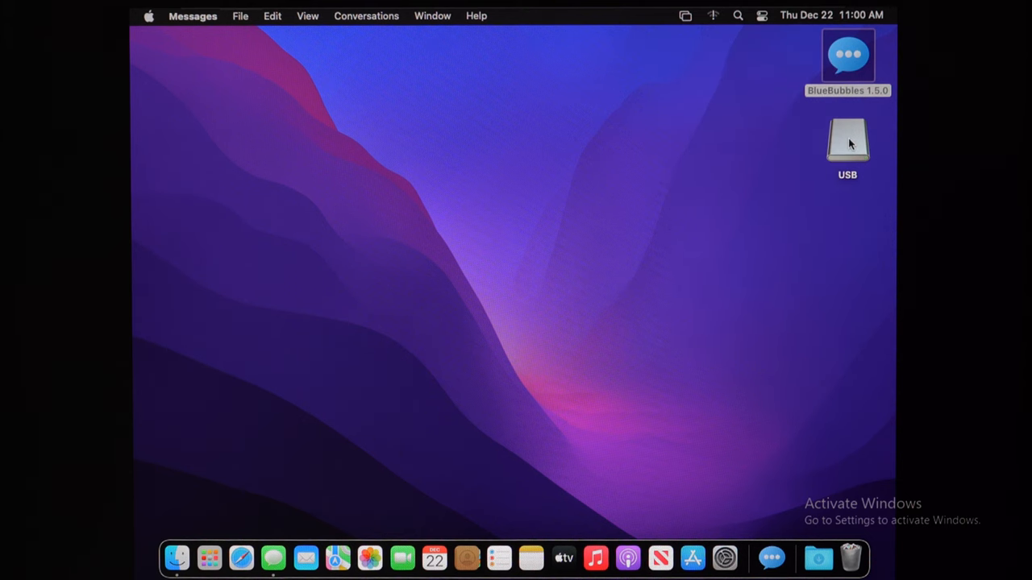
pyautogui.click(847, 142)
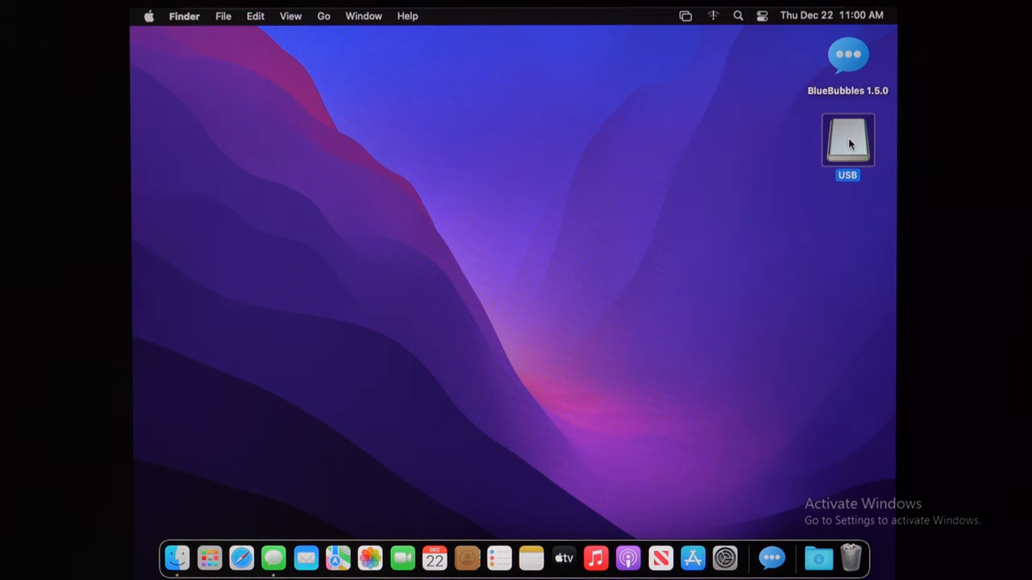
pyautogui.doubleClick(848, 142)
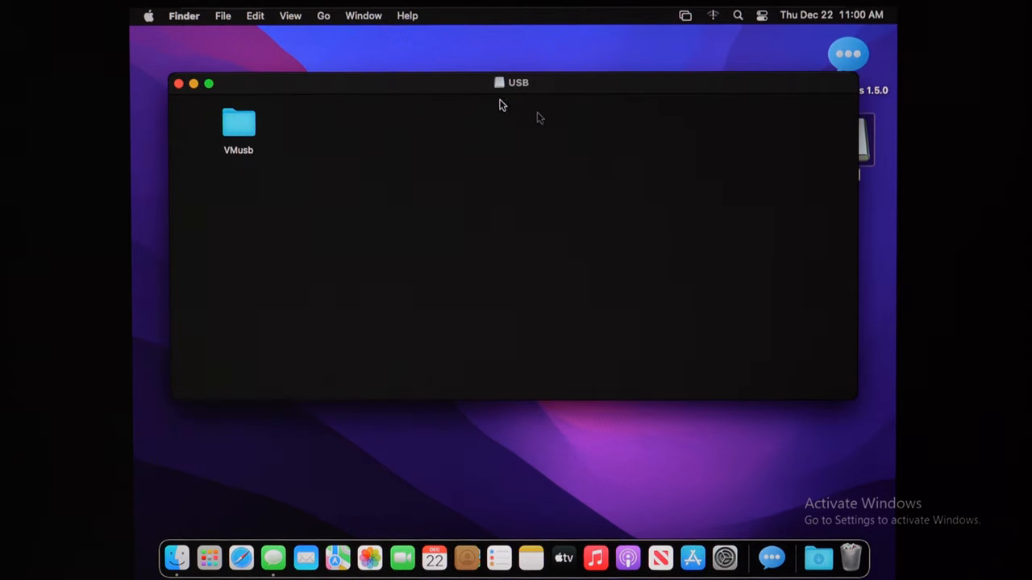
pyautogui.click(239, 126)
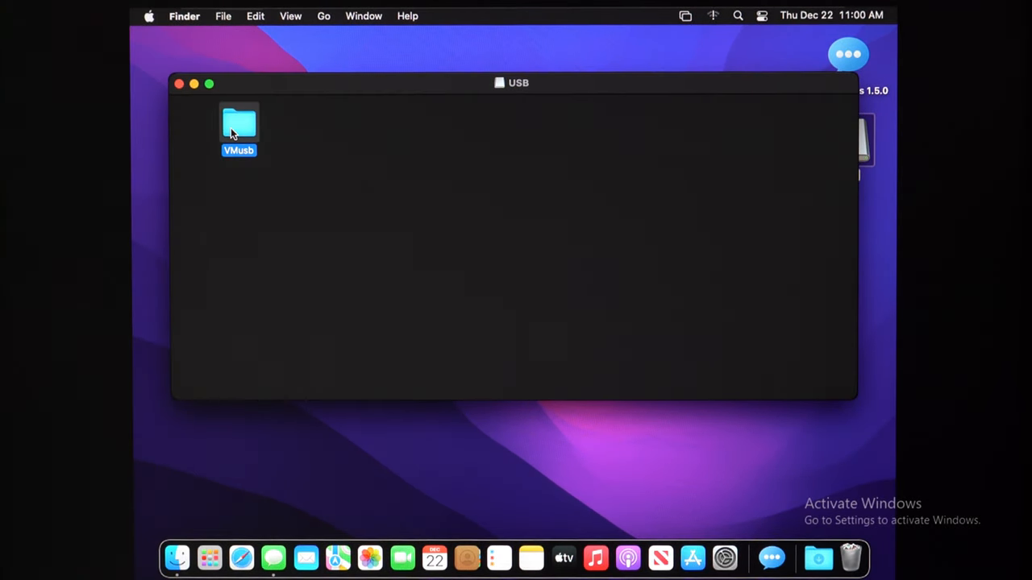
pyautogui.doubleClick(238, 126)
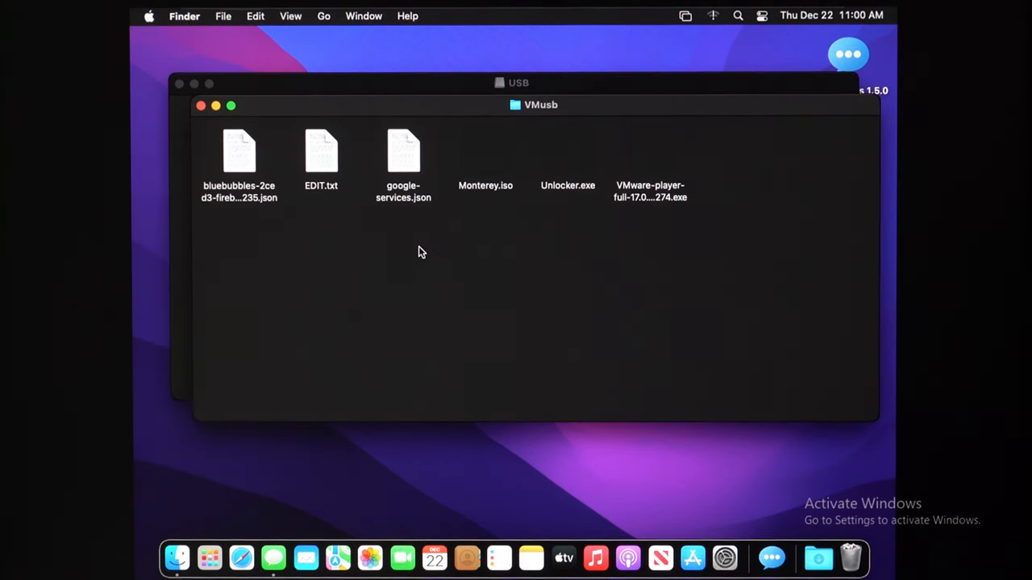
# Step: Copy google-services.json and the bluebubbles JSON into Downloads, then close the window
pyautogui.click(403, 151)
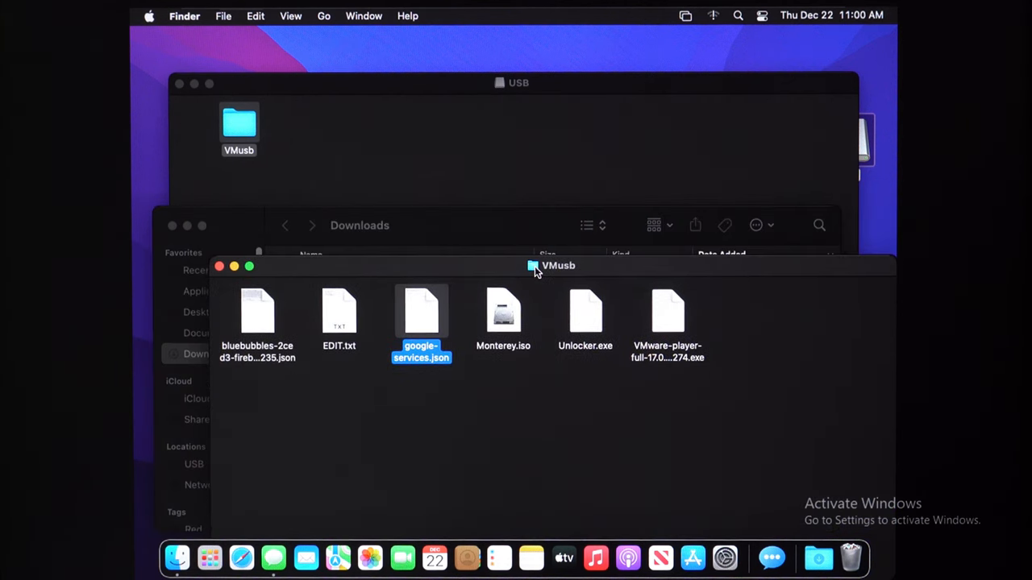
pyautogui.moveTo(421, 314); pyautogui.dragTo(449, 303)
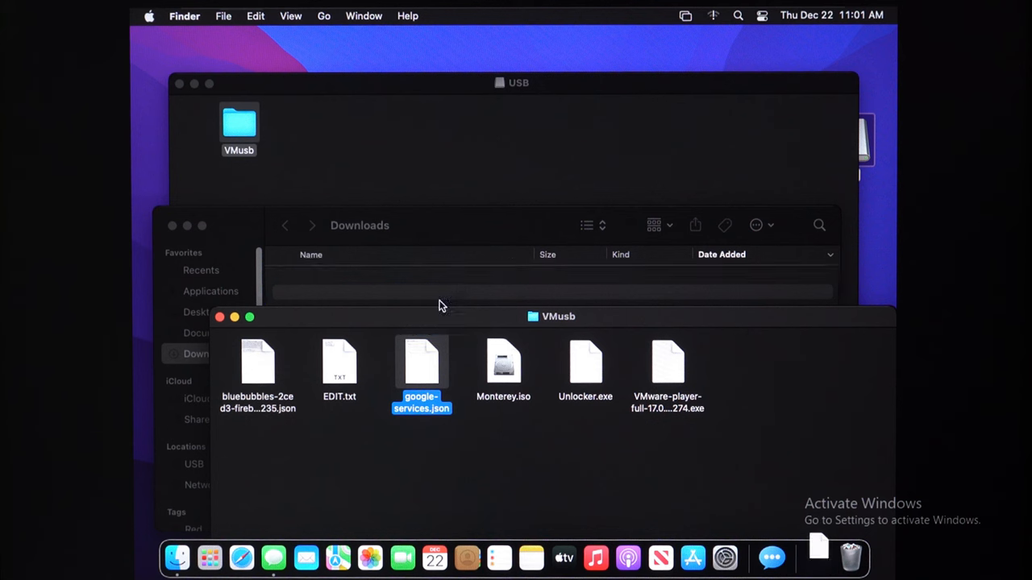
pyautogui.click(258, 363)
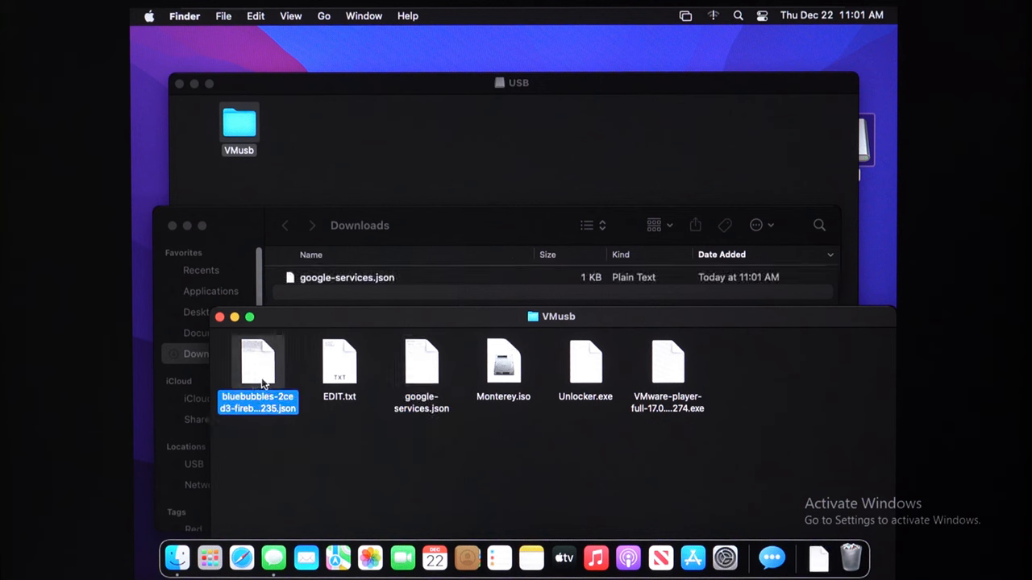
pyautogui.moveTo(258, 363); pyautogui.dragTo(347, 290)
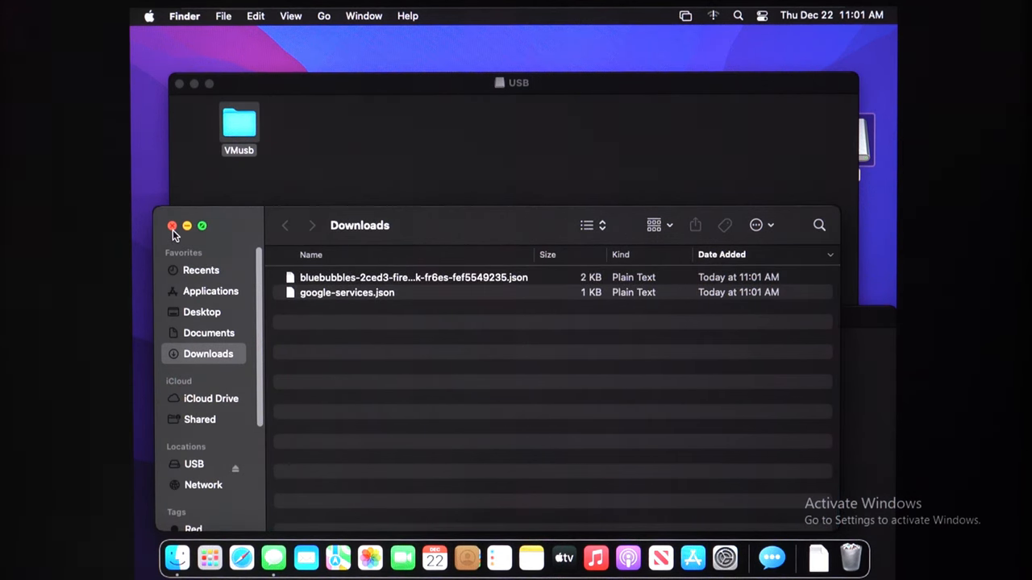
pyautogui.click(170, 226)
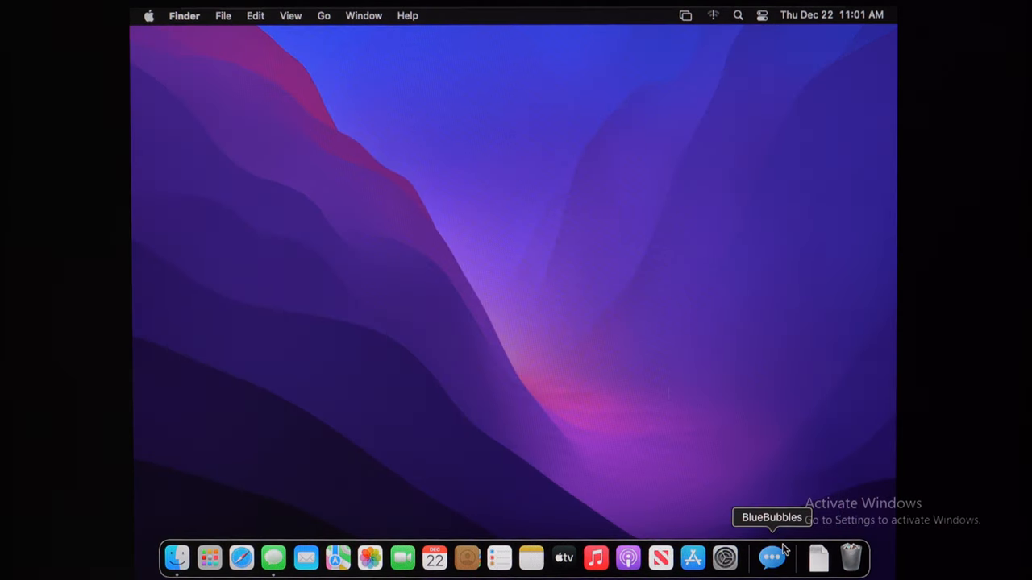
# Step: Launch BlueBubbles Server and advance to the Notifications/Firebase step
pyautogui.click(771, 557)
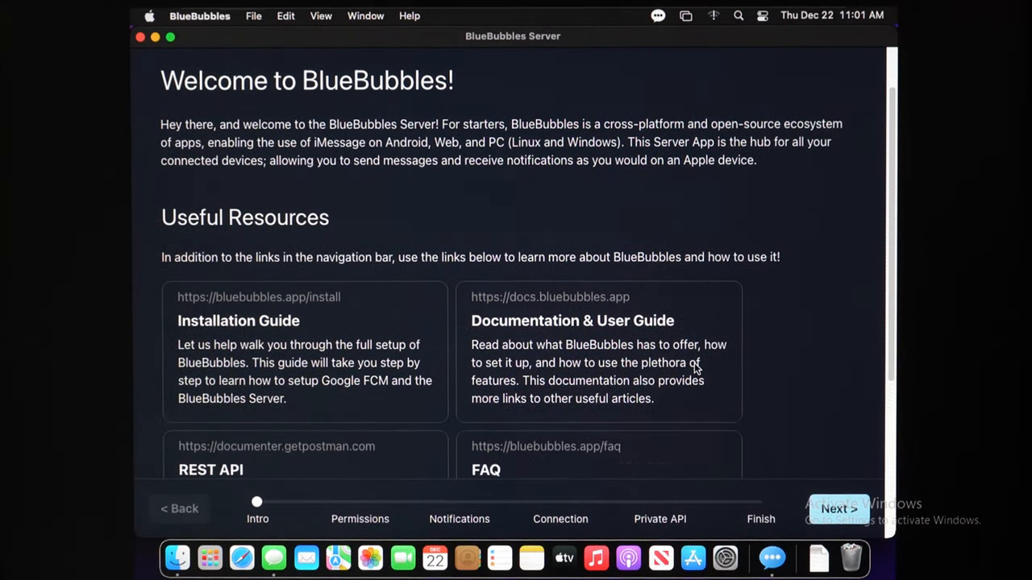
pyautogui.scroll(-3)
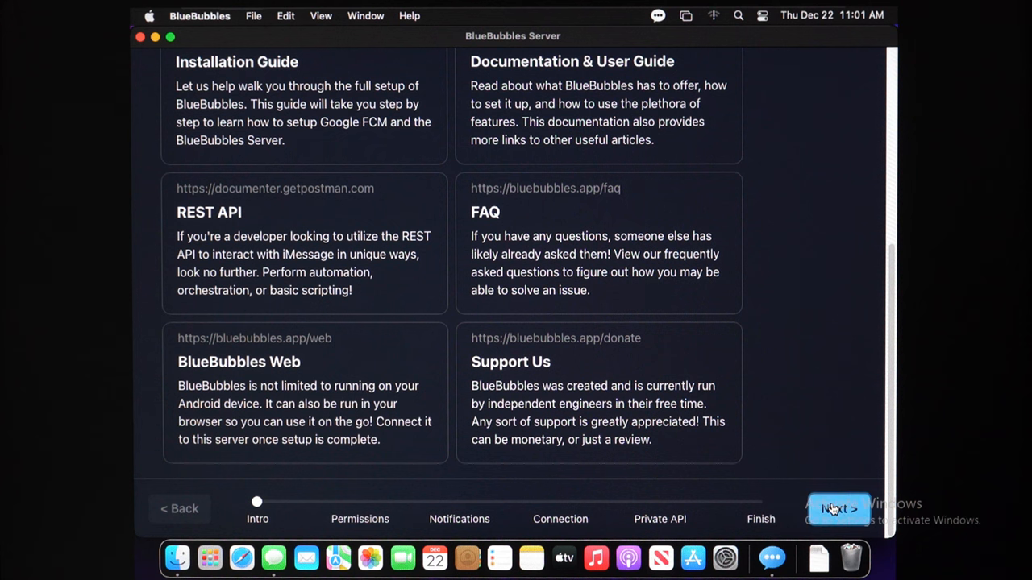
pyautogui.click(838, 510)
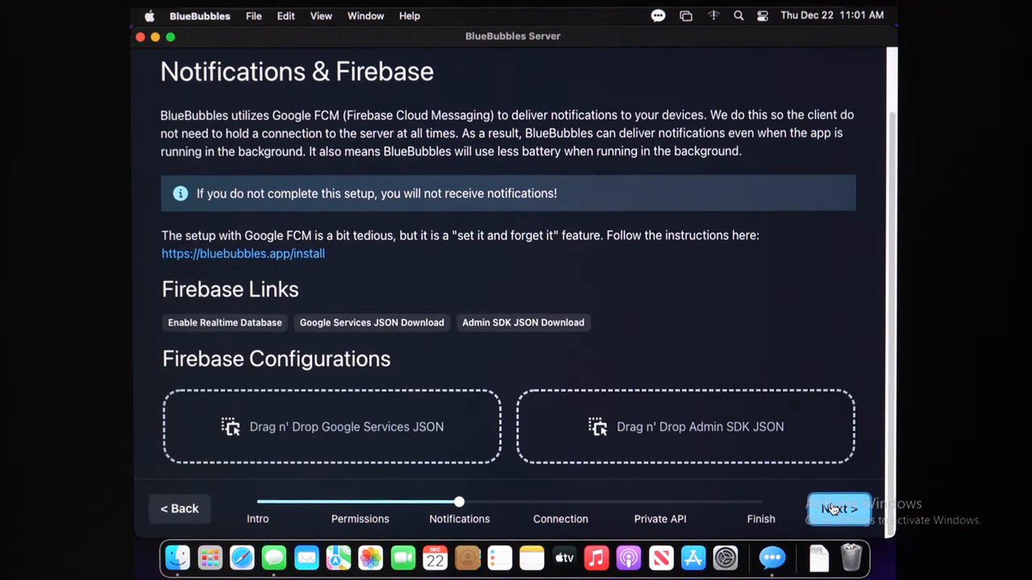
pyautogui.moveTo(645, 426)
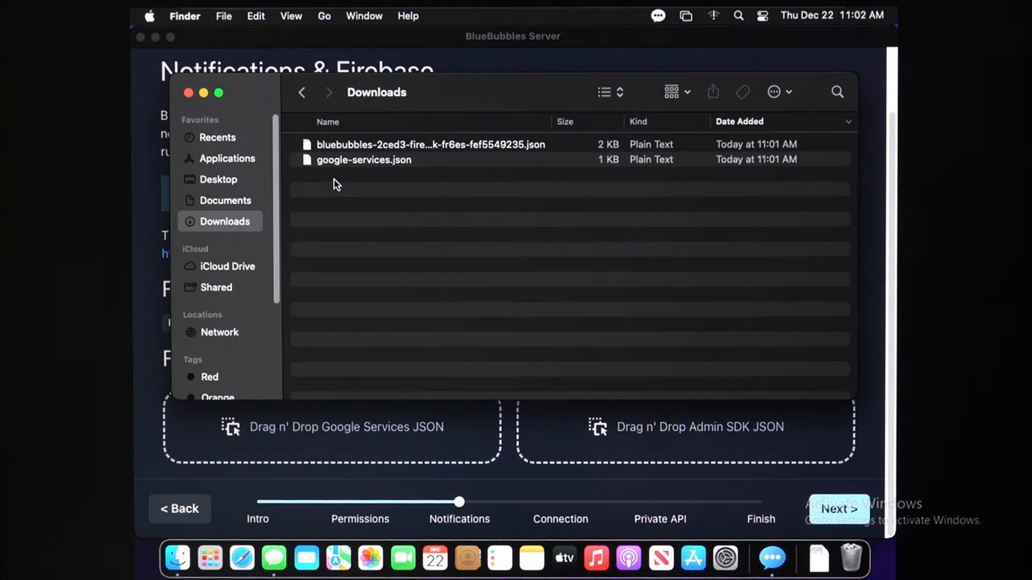
# Step: Load google-services.json and the Admin SDK JSON as Firebase configs and continue to Connection Setup
pyautogui.click(364, 160)
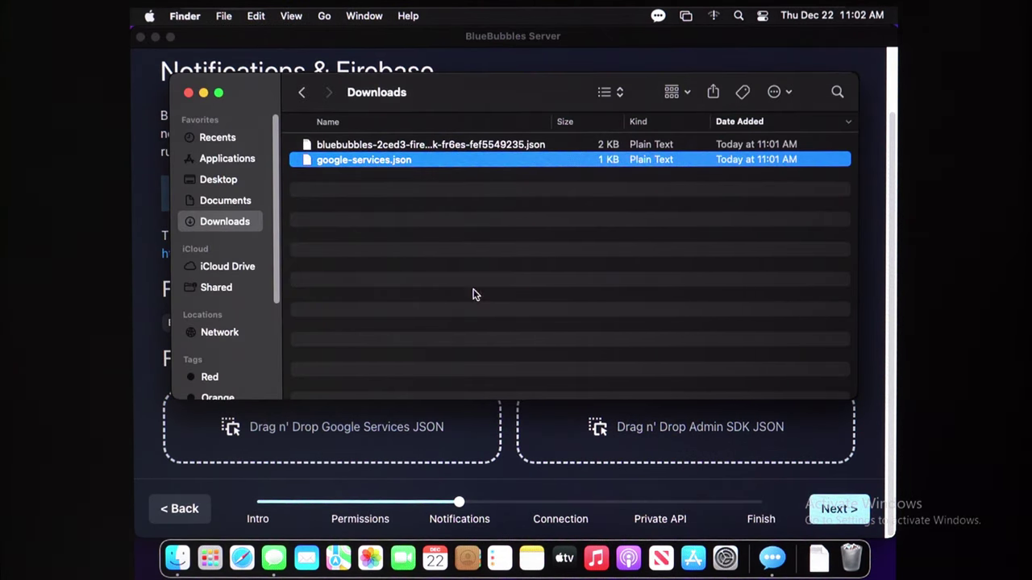
pyautogui.moveTo(364, 159); pyautogui.dragTo(331, 425)
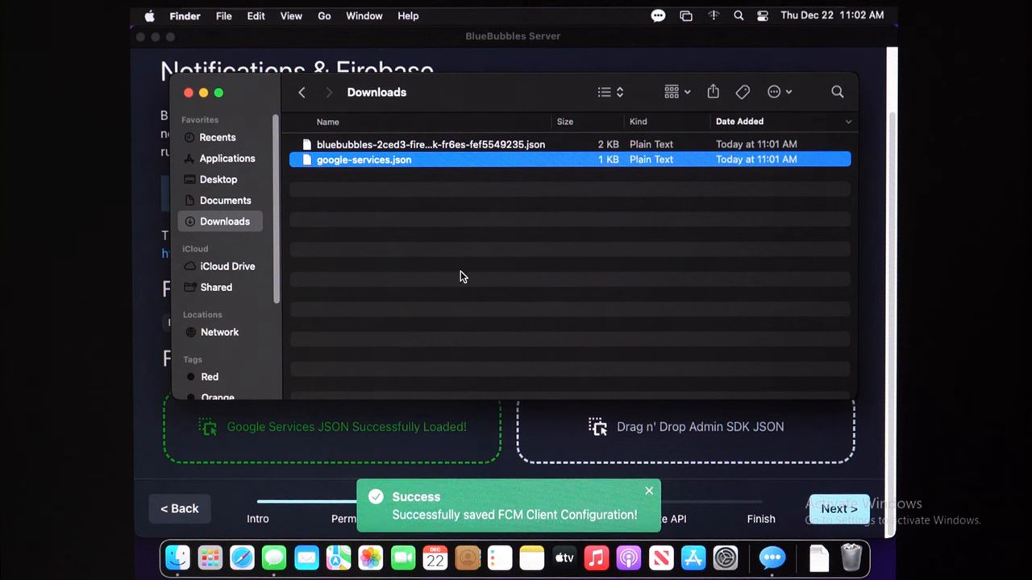
pyautogui.click(431, 145)
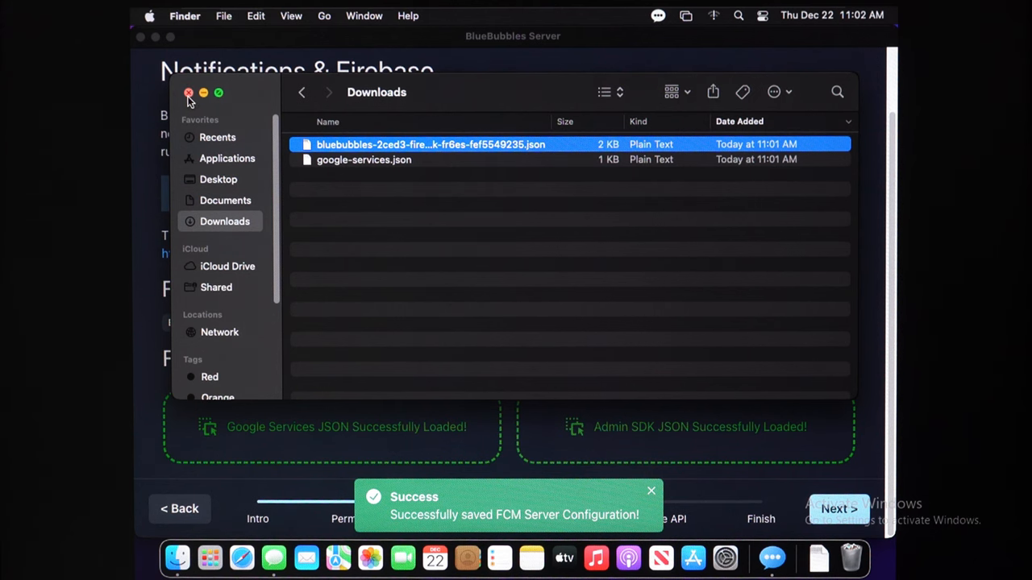
pyautogui.click(189, 92)
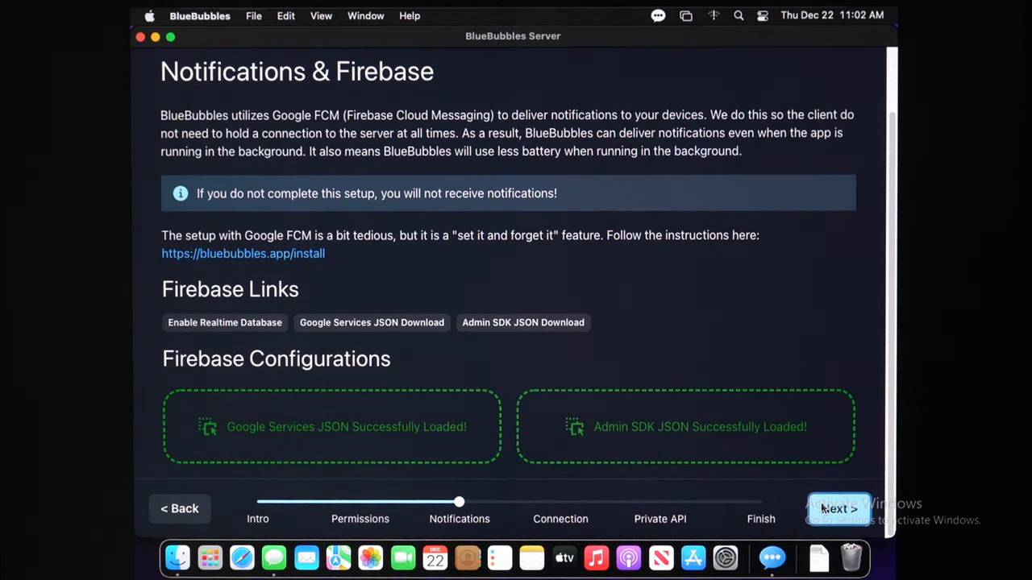
pyautogui.moveTo(839, 509)
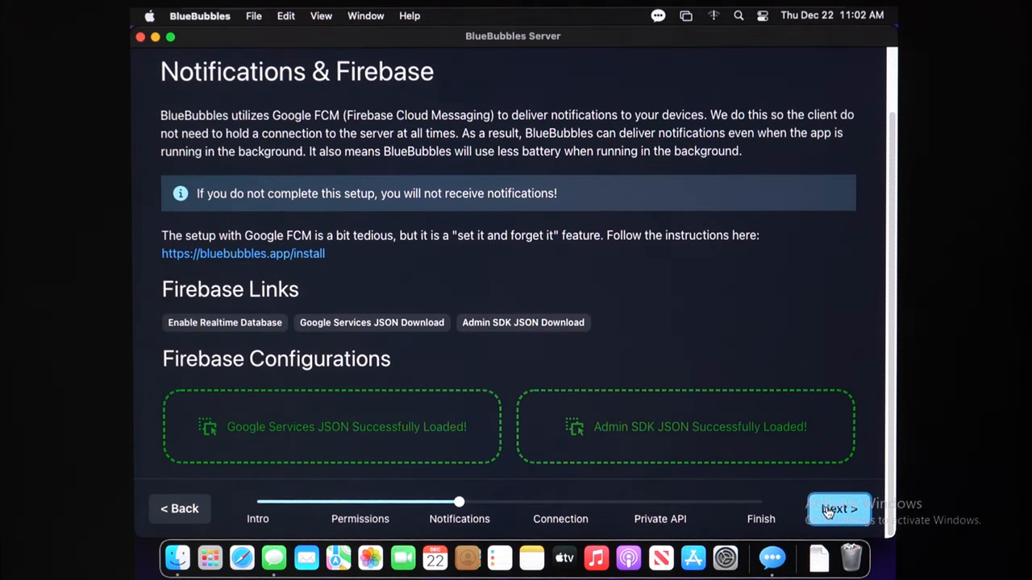
pyautogui.click(839, 510)
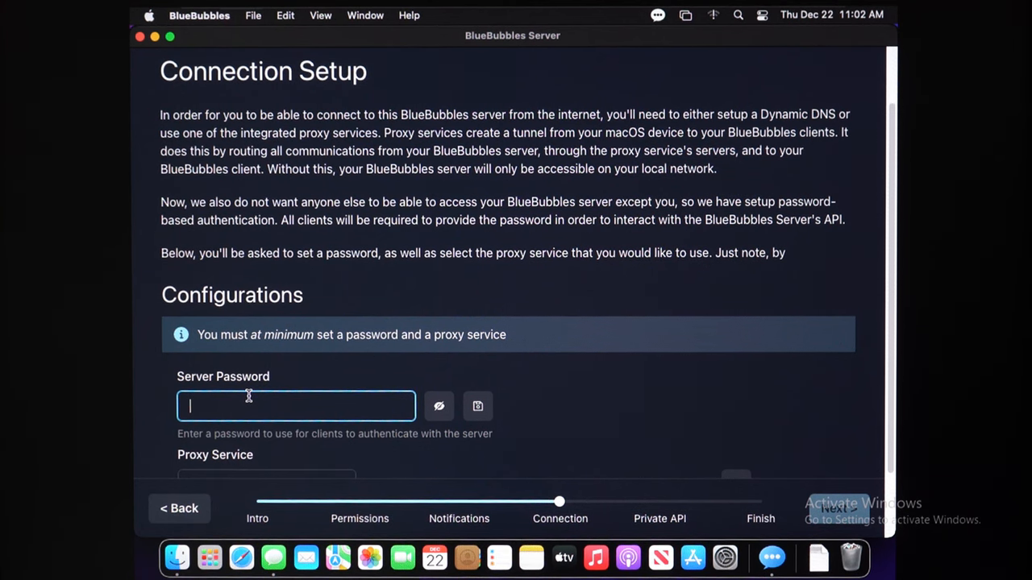
pyautogui.write('password')
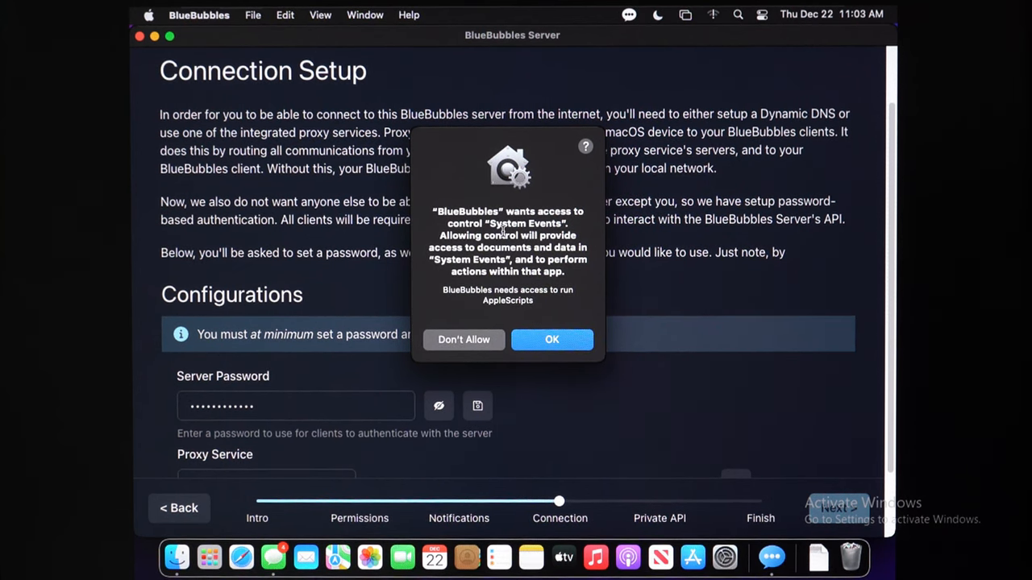
pyautogui.click(551, 338)
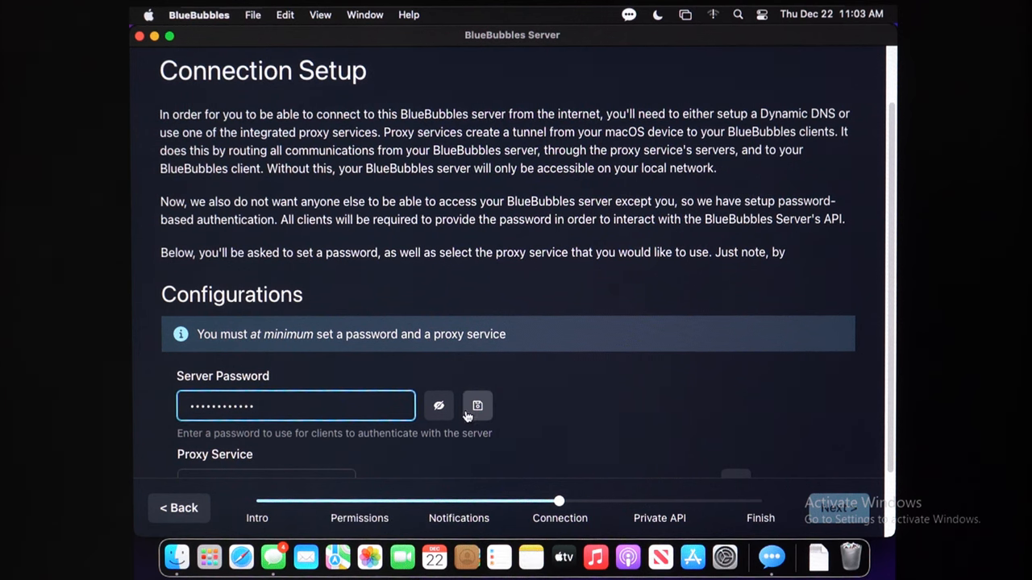
pyautogui.click(478, 406)
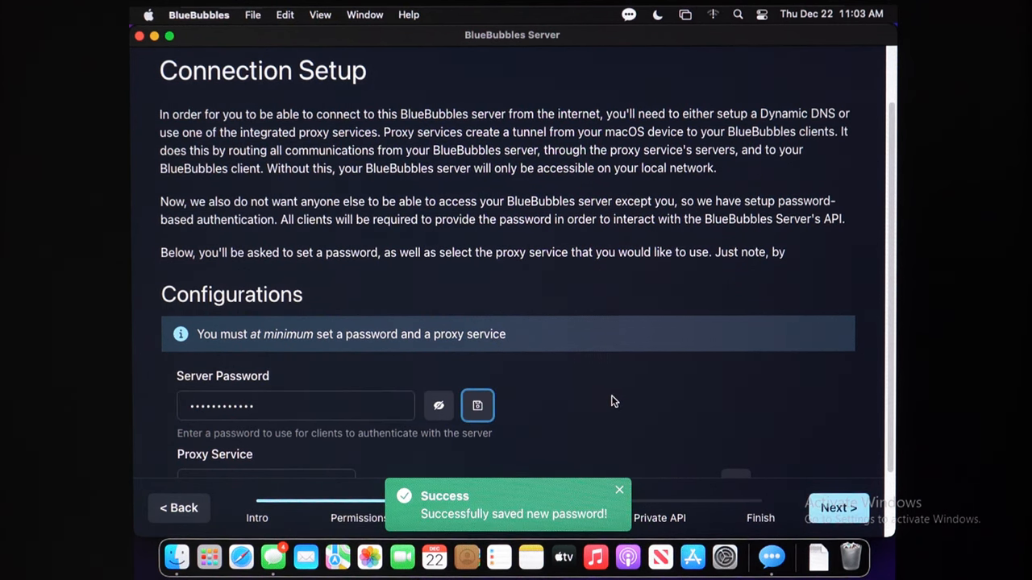
pyautogui.scroll(-3)
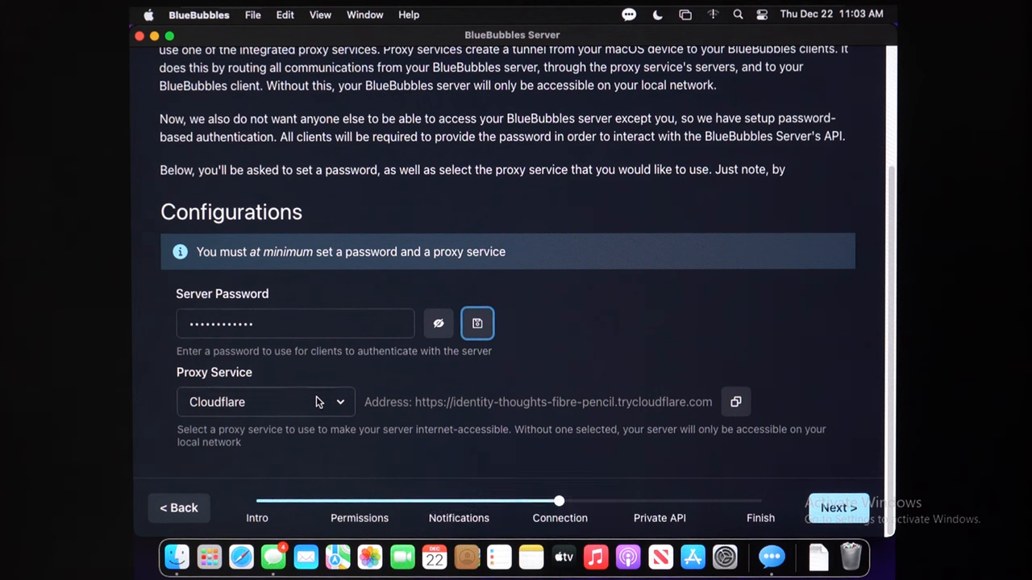
pyautogui.click(265, 403)
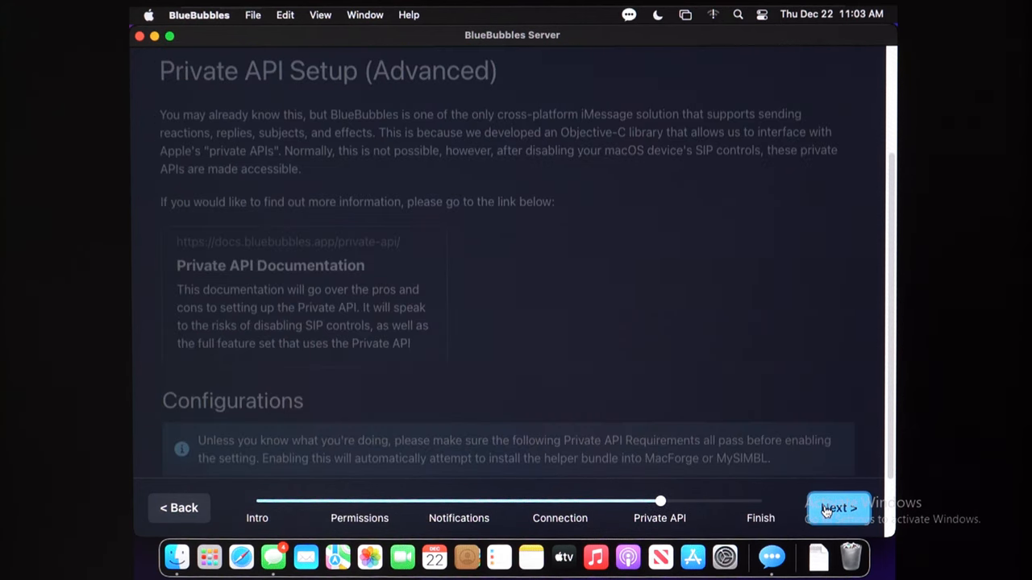
pyautogui.scroll(-3)
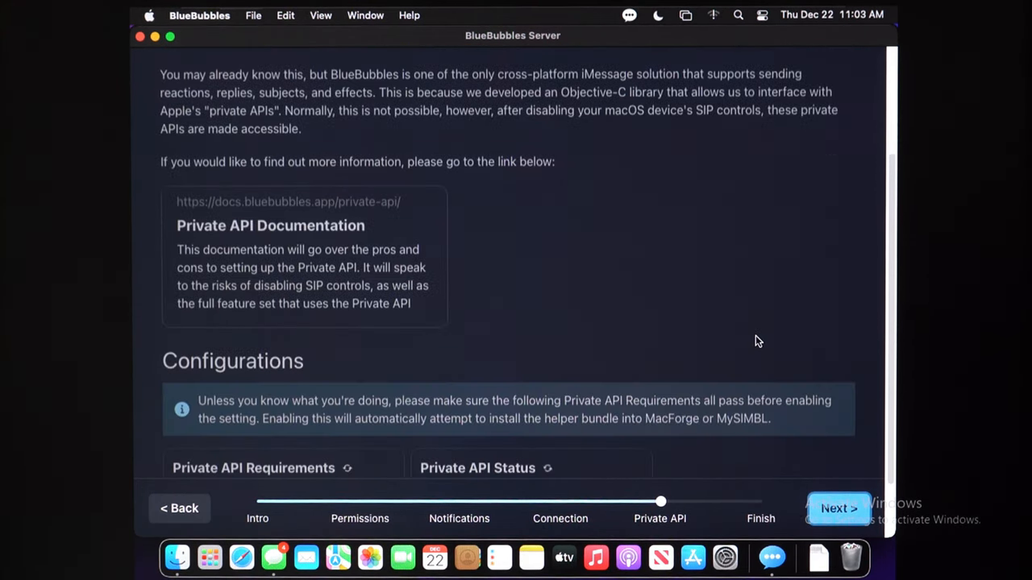
pyautogui.scroll(-3)
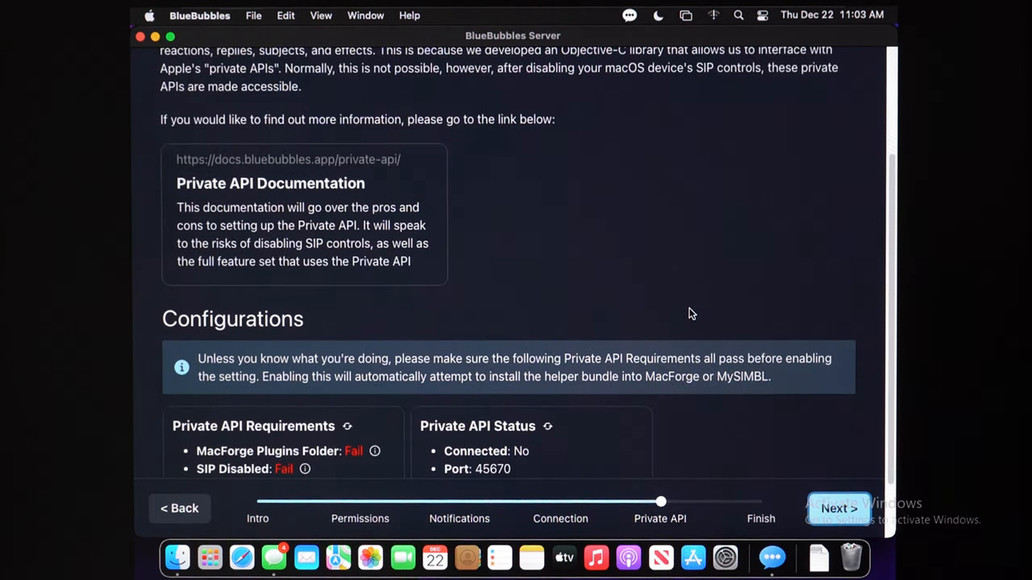
pyautogui.scroll(-3)
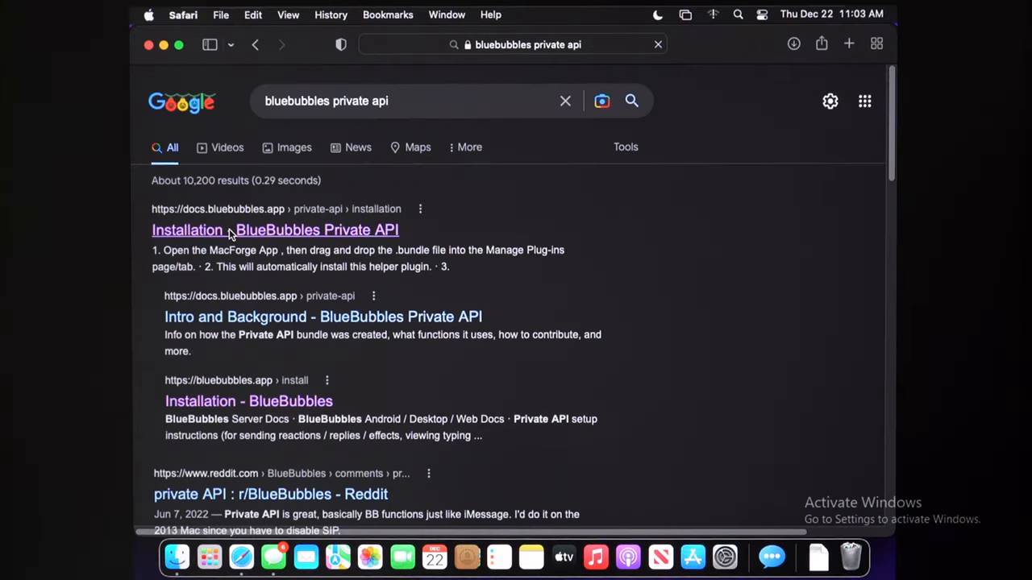
# Step: Reach the macOS 11+ instructions in the Private API installation docs with the library validation command
pyautogui.click(274, 229)
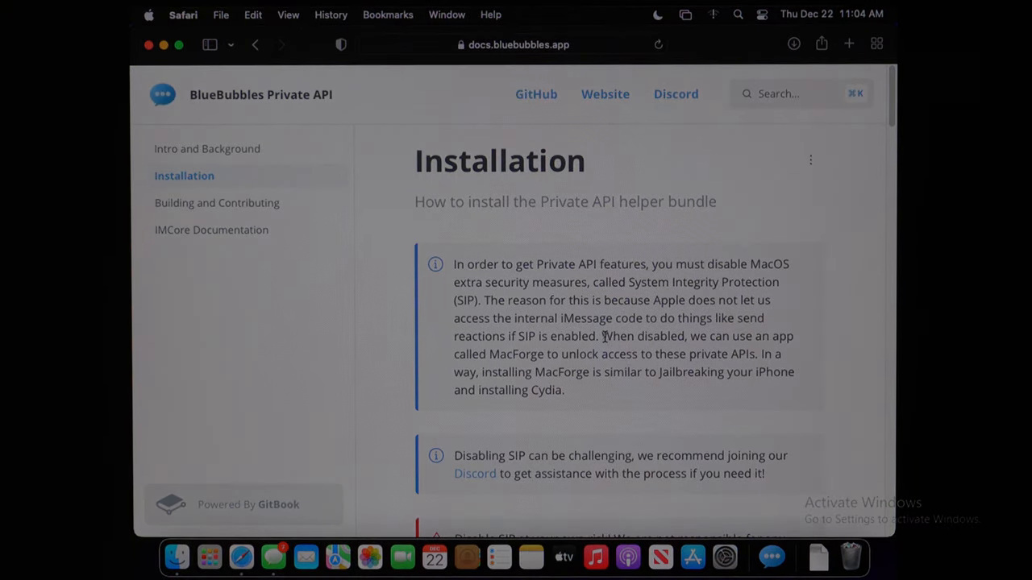
pyautogui.scroll(-3)
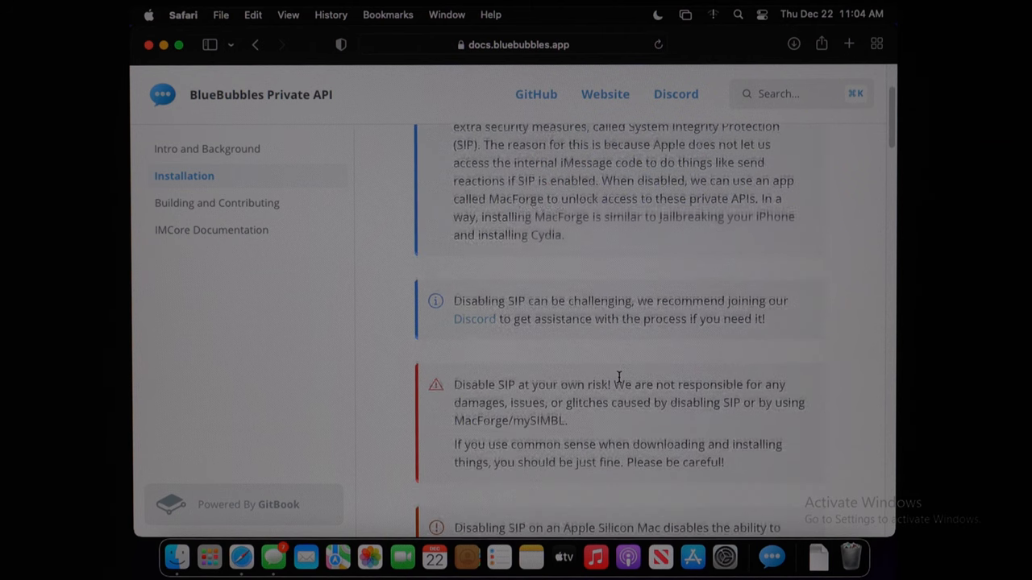
pyautogui.scroll(-3)
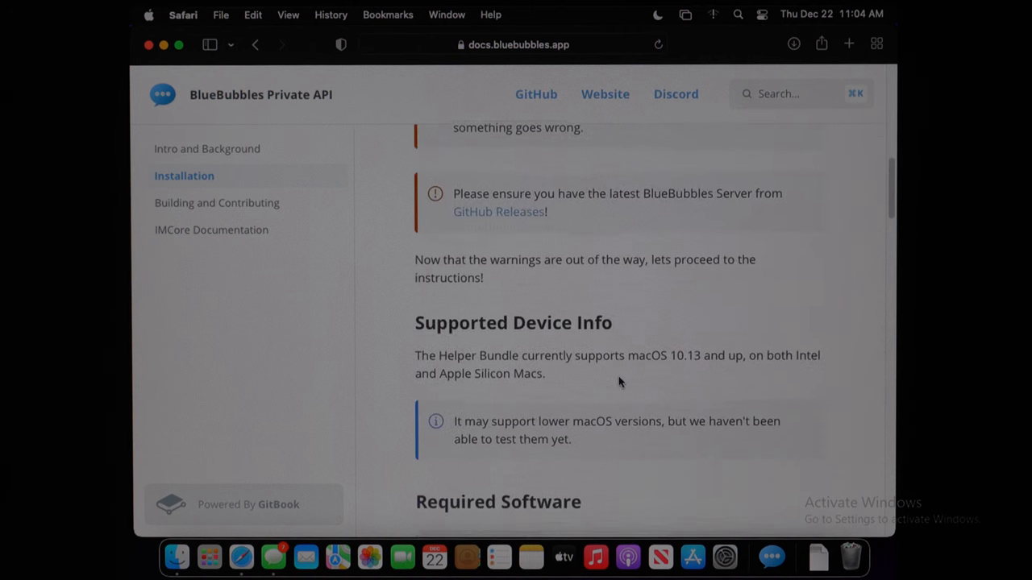
pyautogui.scroll(-3)
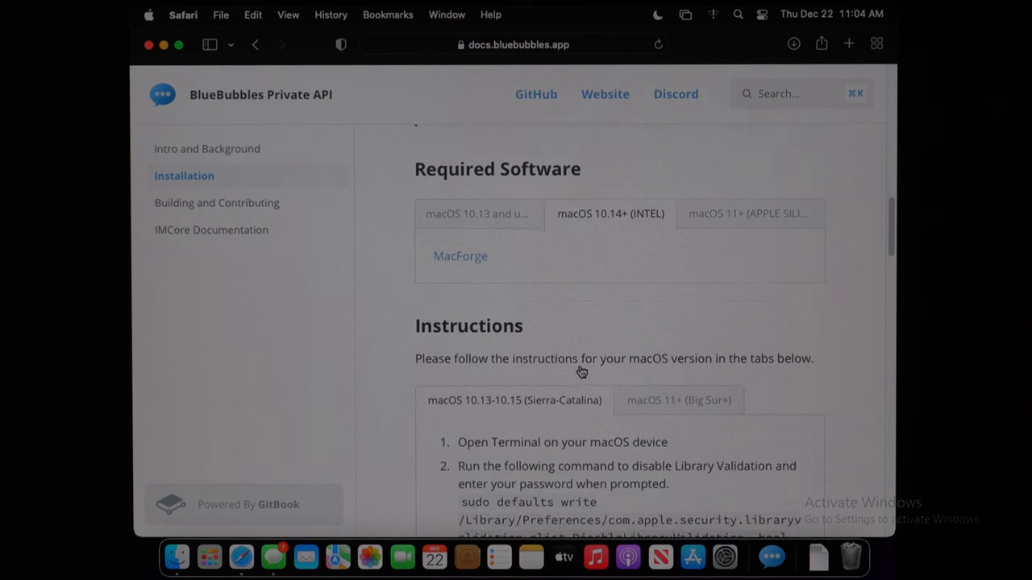
pyautogui.scroll(-3)
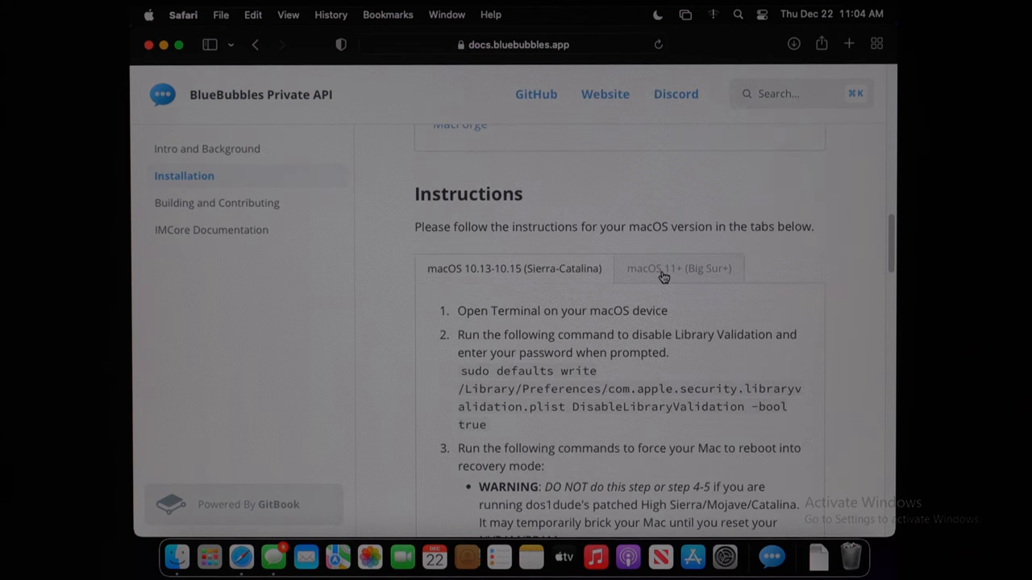
pyautogui.click(677, 267)
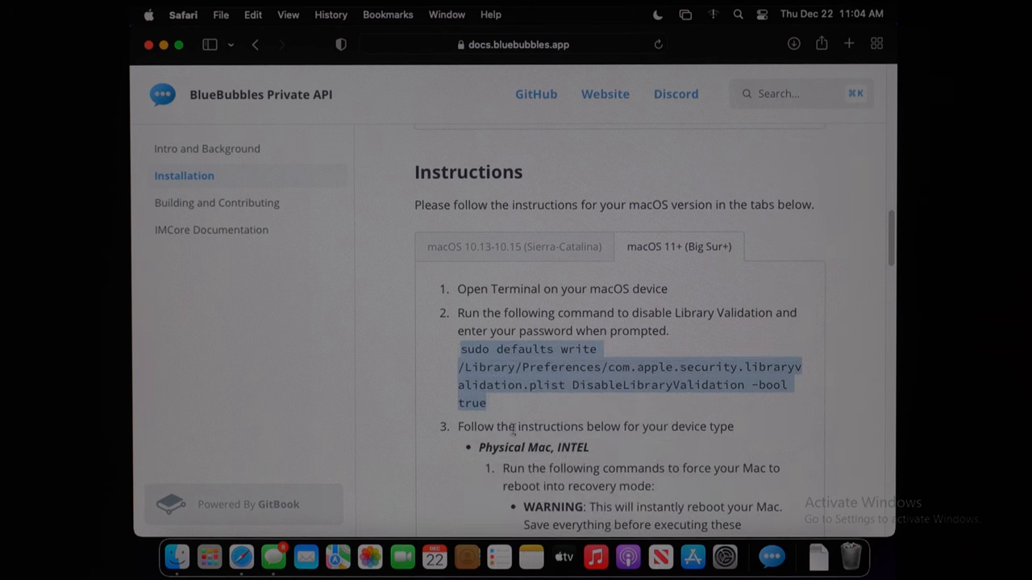
pyautogui.moveTo(487, 422)
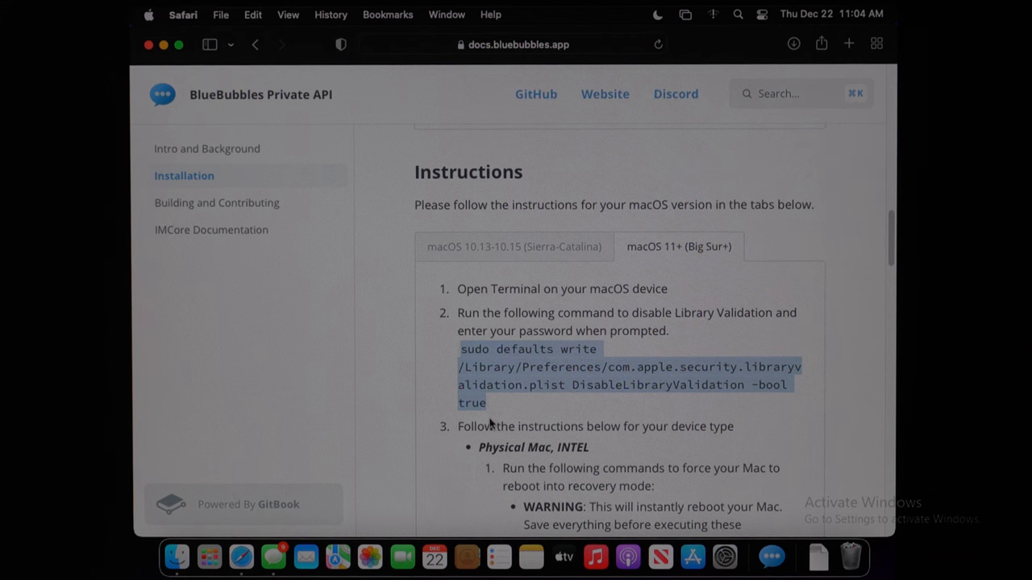
# Step: Launch Terminal via Spotlight and run the pasted Library Validation command
pyautogui.write('terminal')
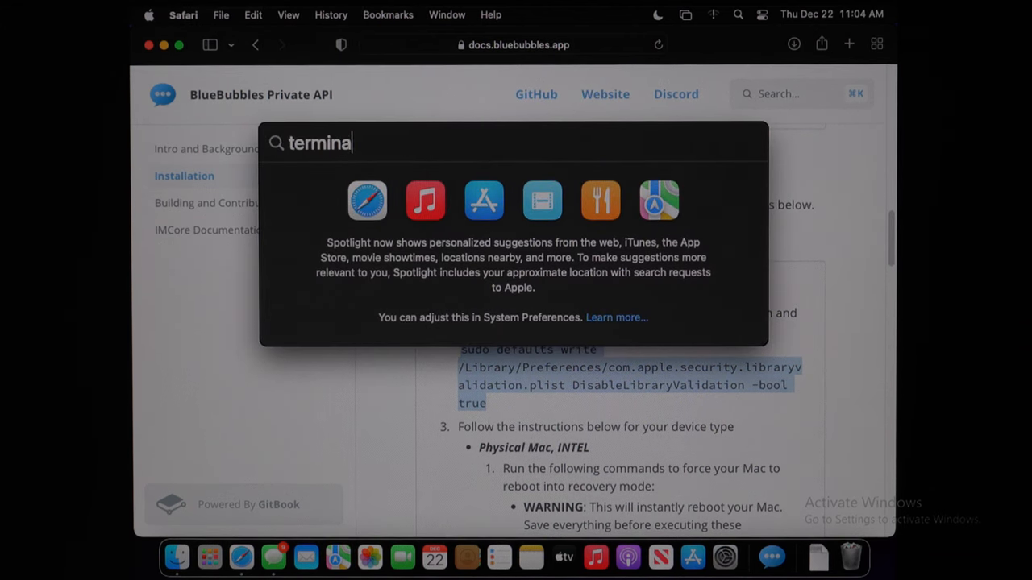
pyautogui.press('escape')
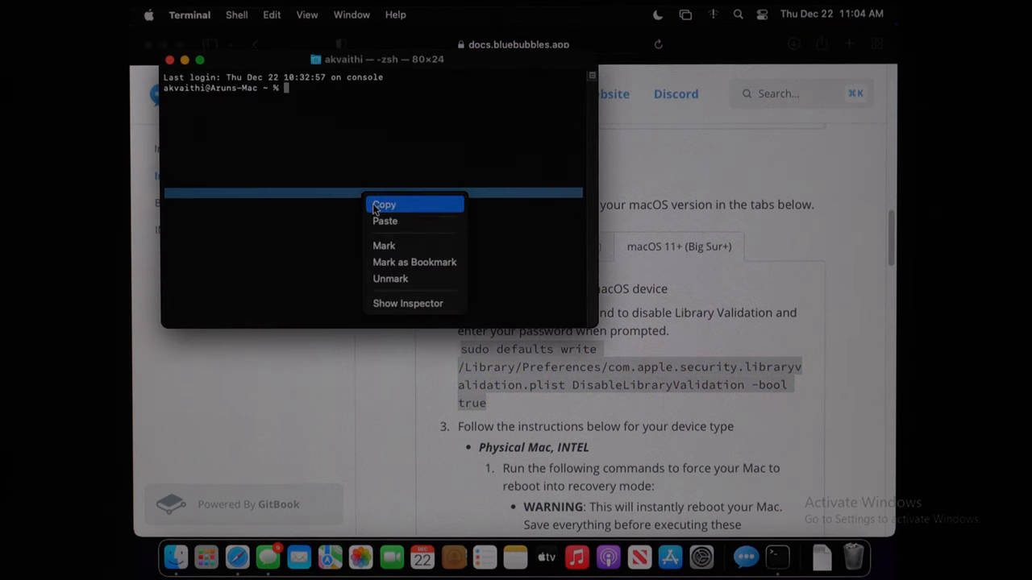
pyautogui.click(384, 221)
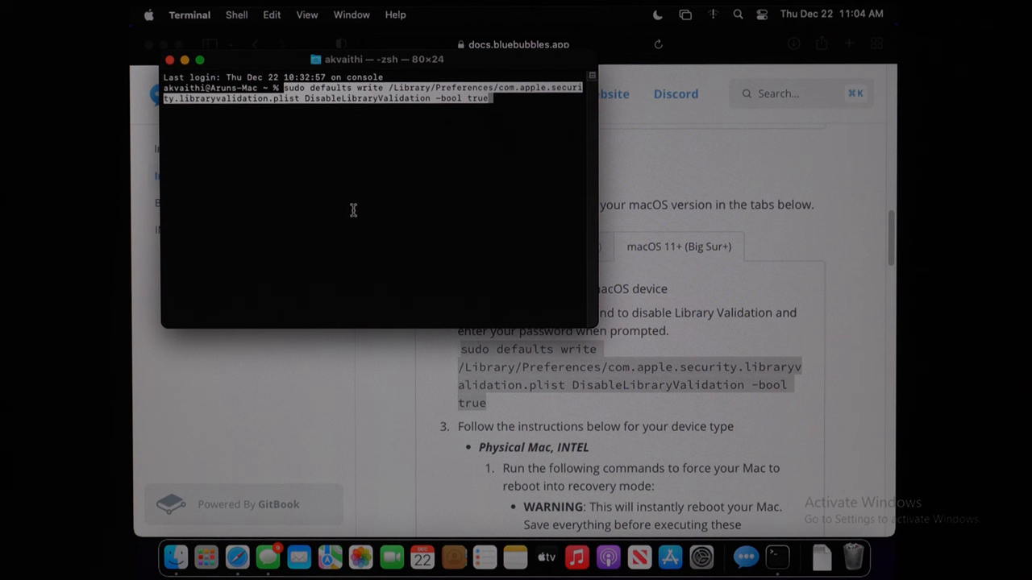
pyautogui.press('Return')
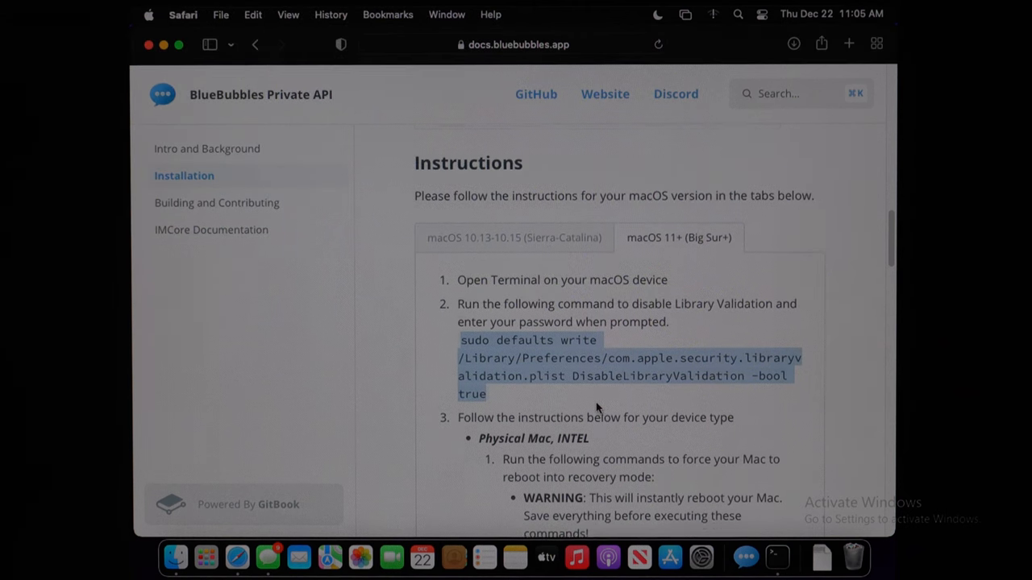
# Step: Scroll to 'macOS on a Virtual Machine' and follow the 'this guide' link for disabling SIP
pyautogui.scroll(-3)
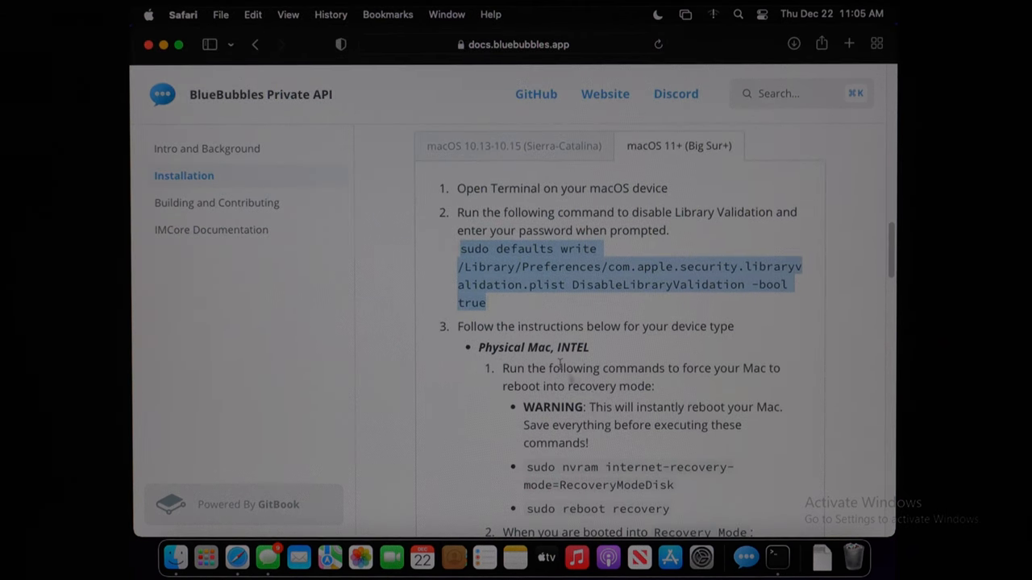
pyautogui.scroll(-3)
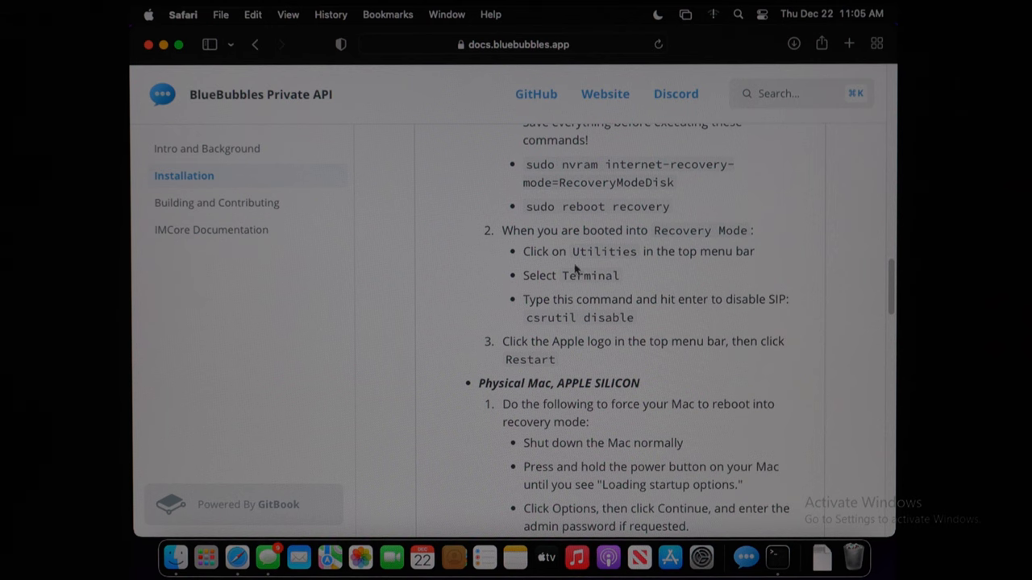
pyautogui.scroll(-3)
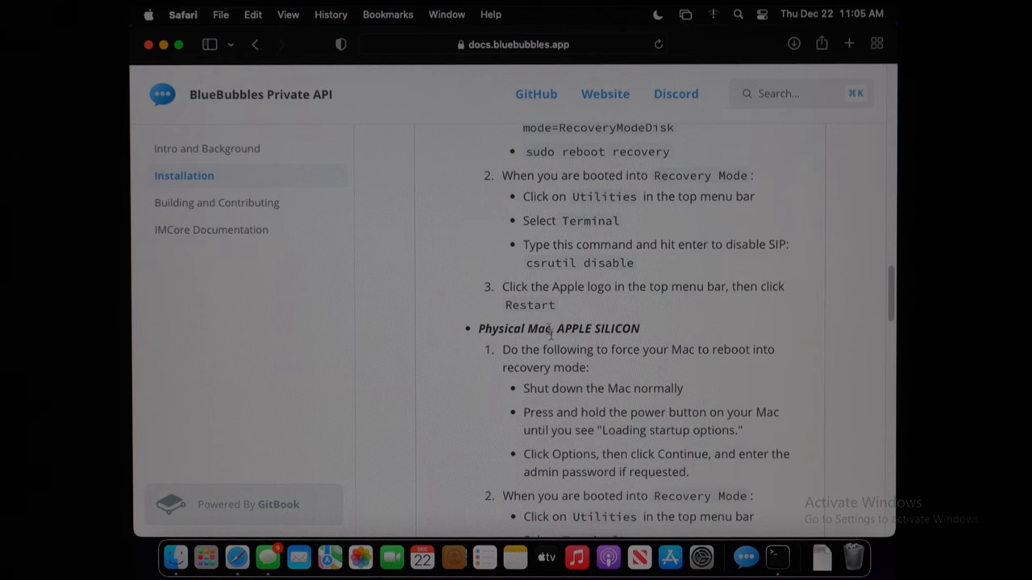
pyautogui.scroll(-3)
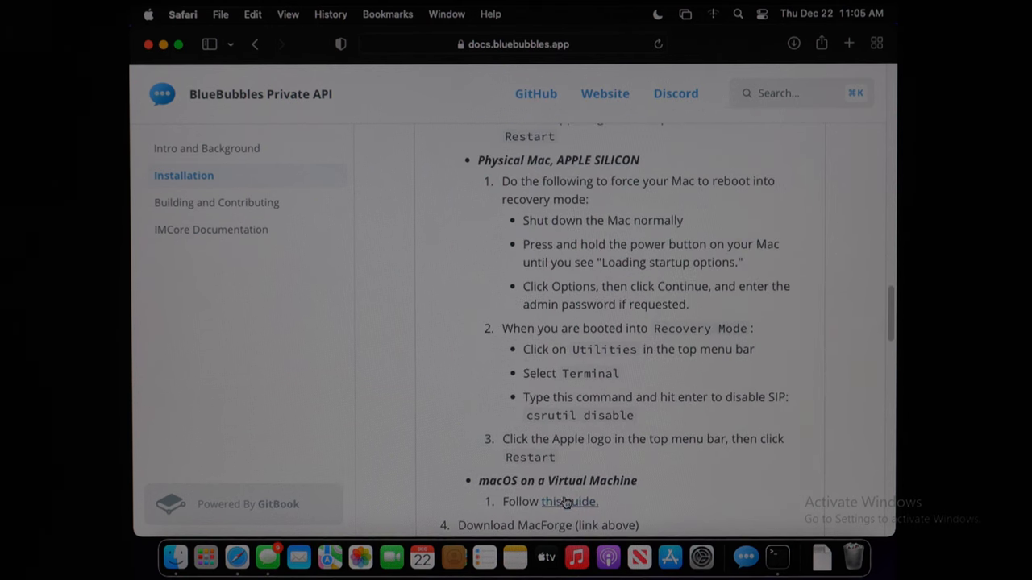
pyautogui.click(568, 502)
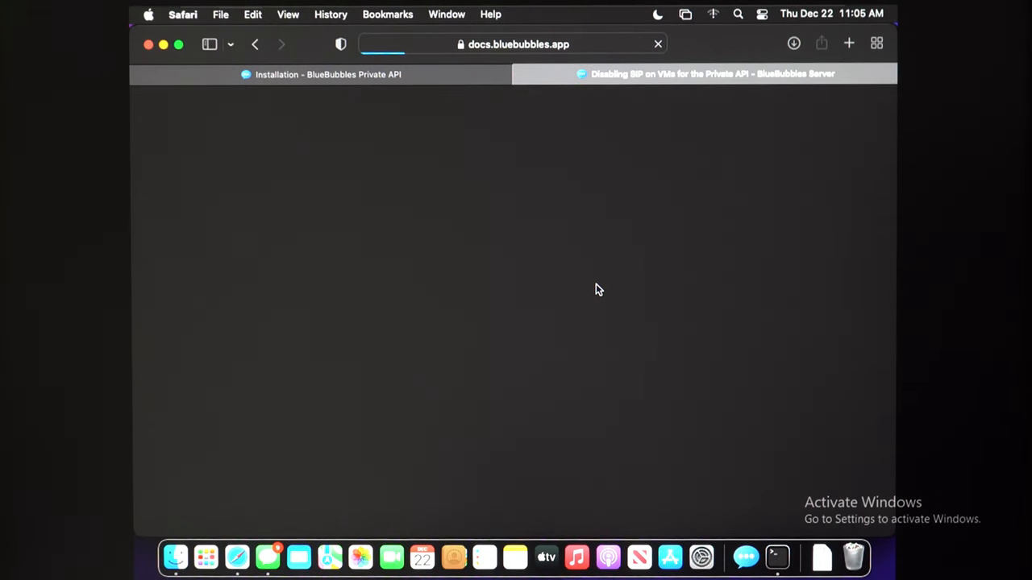
# Step: Copy the VMware Method 1 command and enter 'sudo nvram Asr-active-config=%7f%00%00%00' in Terminal
pyautogui.click(703, 75)
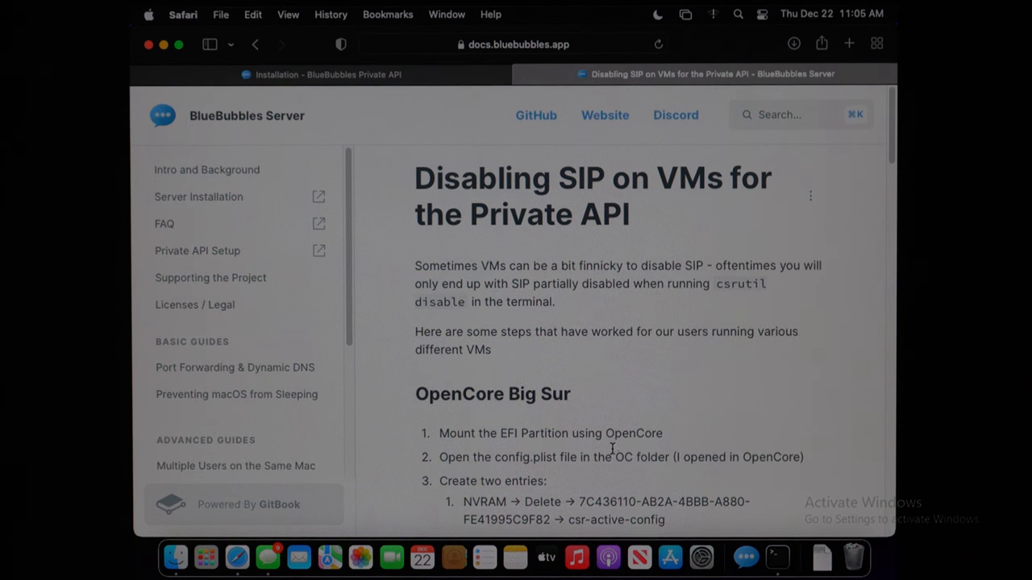
pyautogui.scroll(-3)
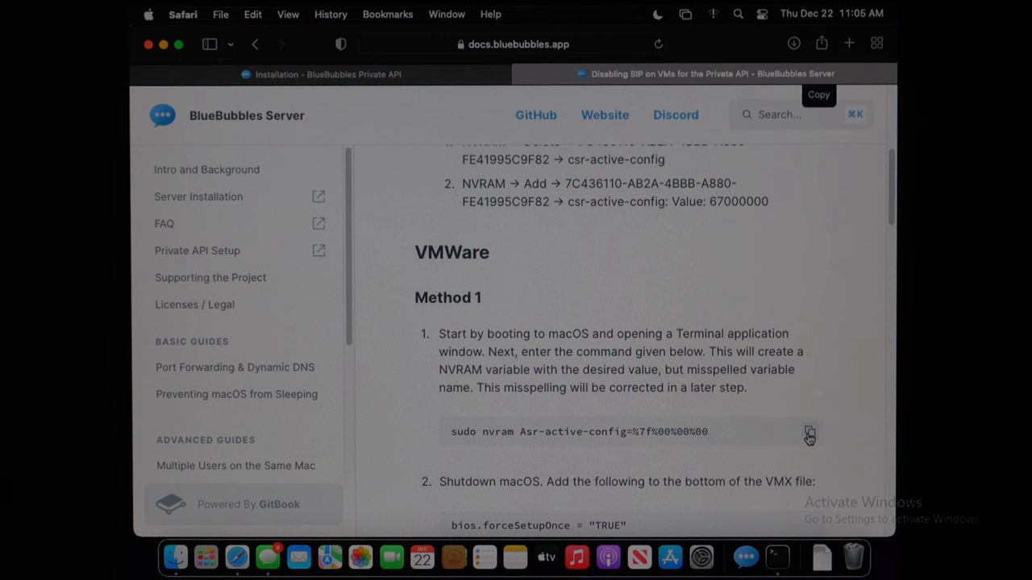
pyautogui.click(810, 432)
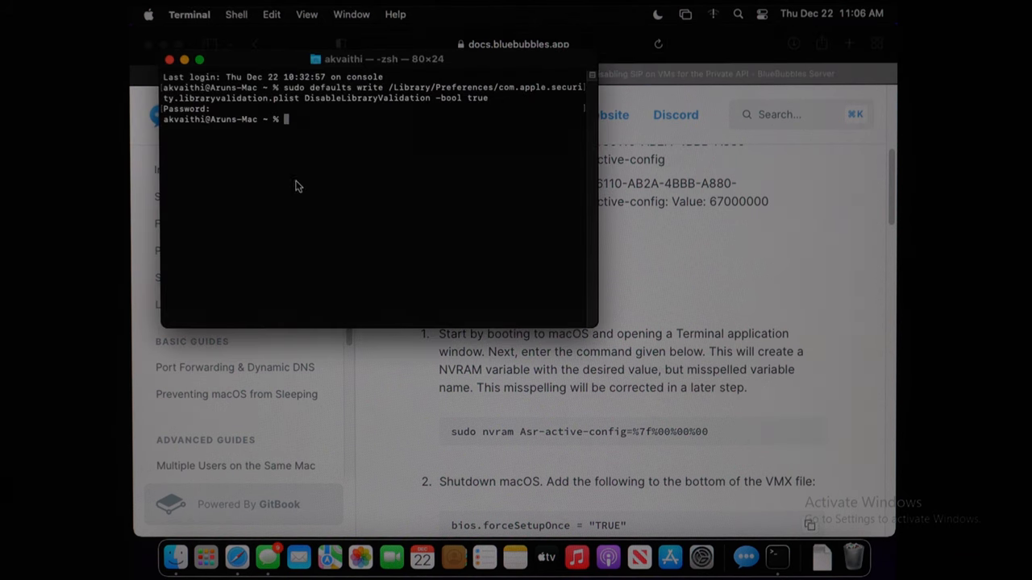
pyautogui.write('sudo nvram Asr-active-config=%7f%00%00%00')
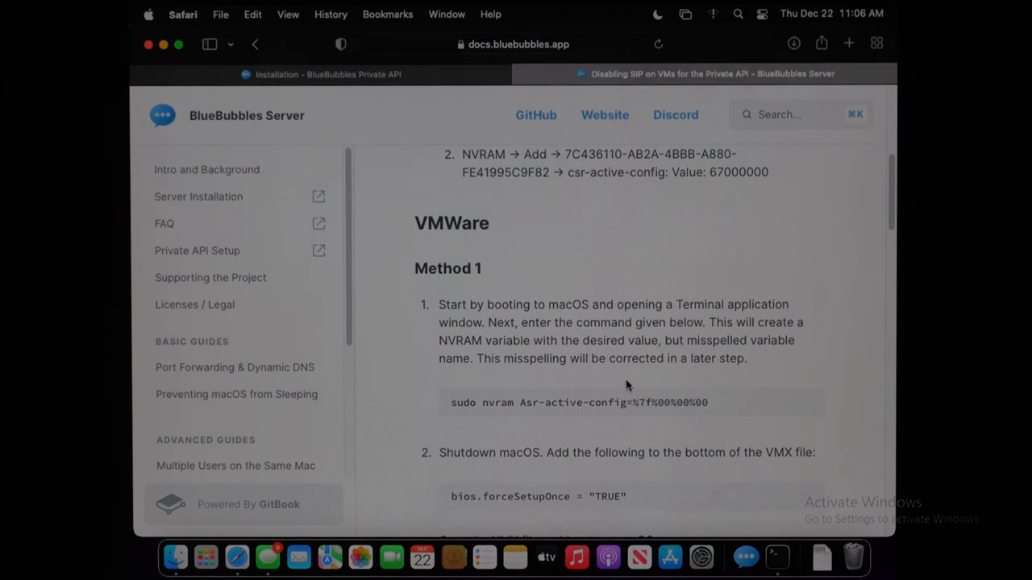
pyautogui.moveTo(145, 26)
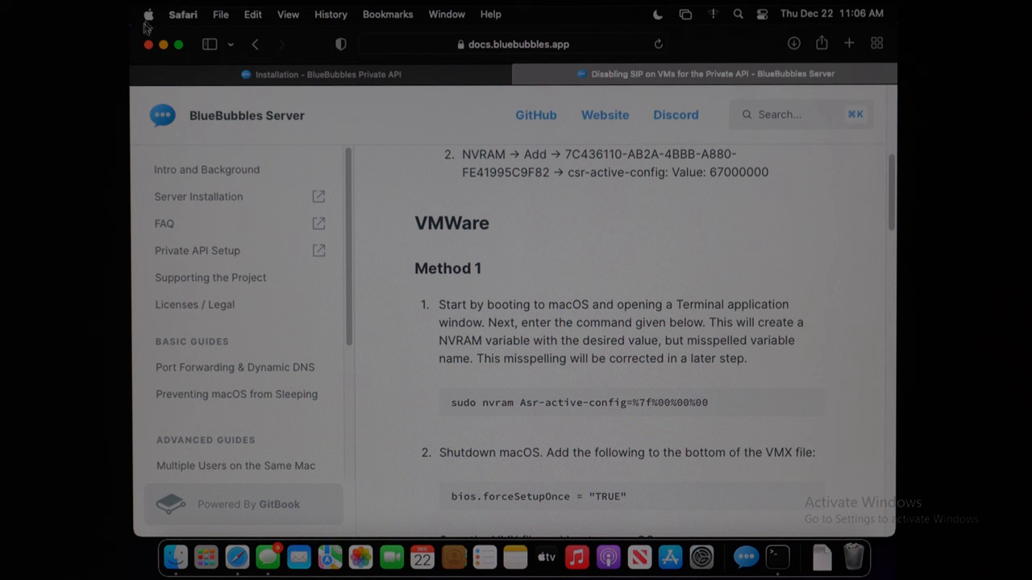
# Step: Shut down the macOS virtual machine from the Apple menu
pyautogui.click(148, 12)
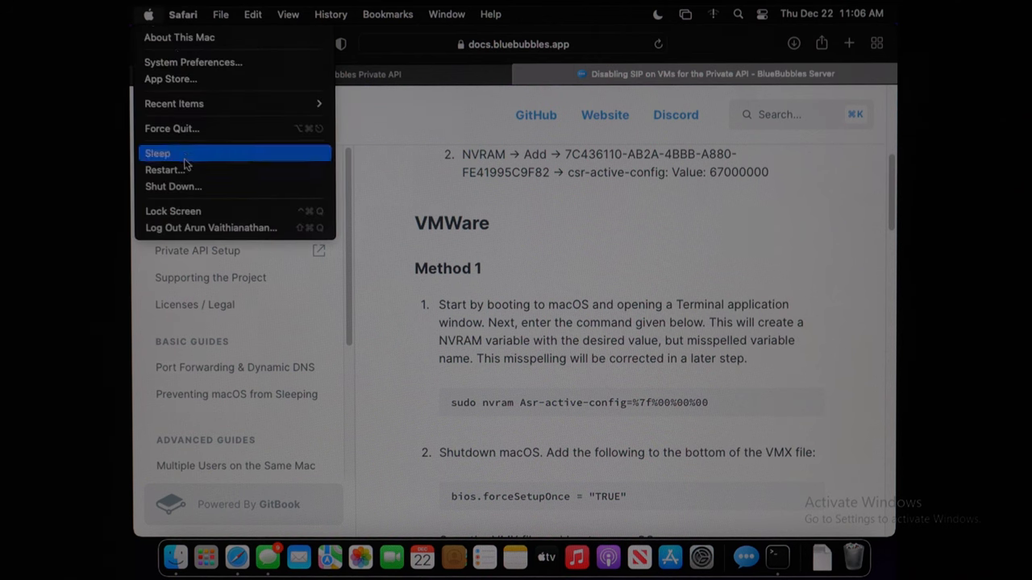
pyautogui.click(464, 252)
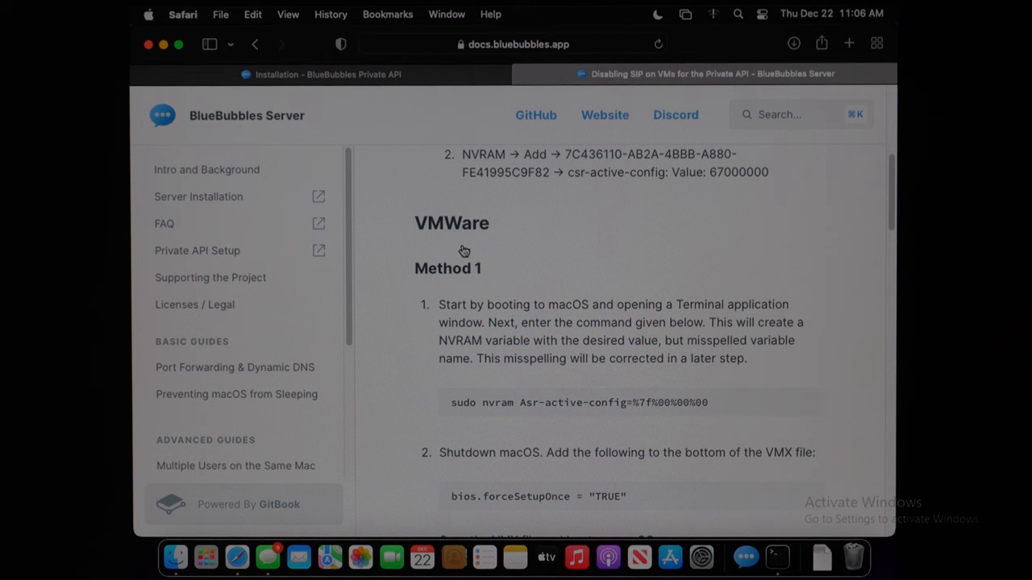
pyautogui.moveTo(610, 236)
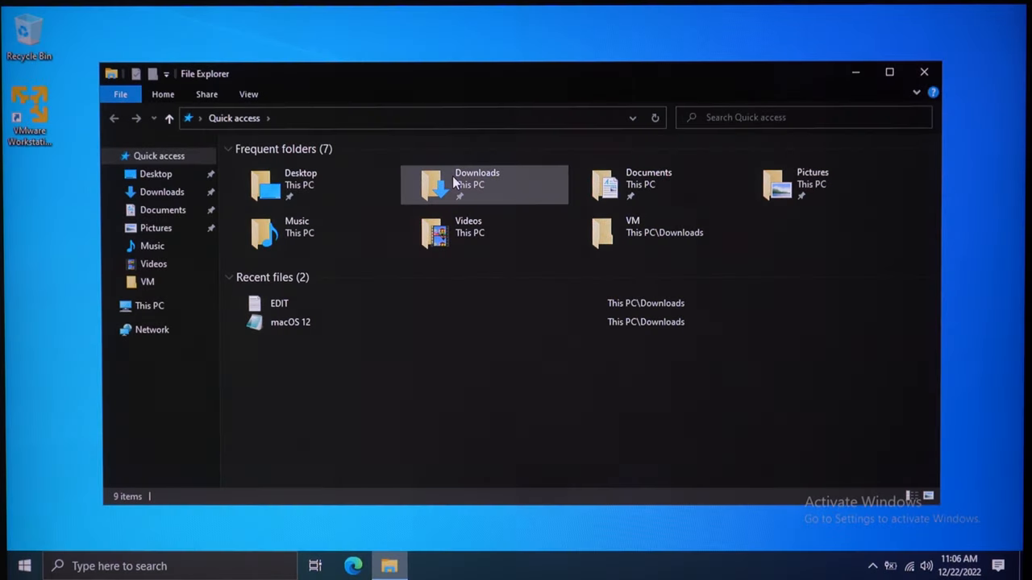
# Step: Append bios.forceSetupOnce = "TRUE" to macOS 12.vmx, save it and close Notepad and Explorer
pyautogui.doubleClick(478, 184)
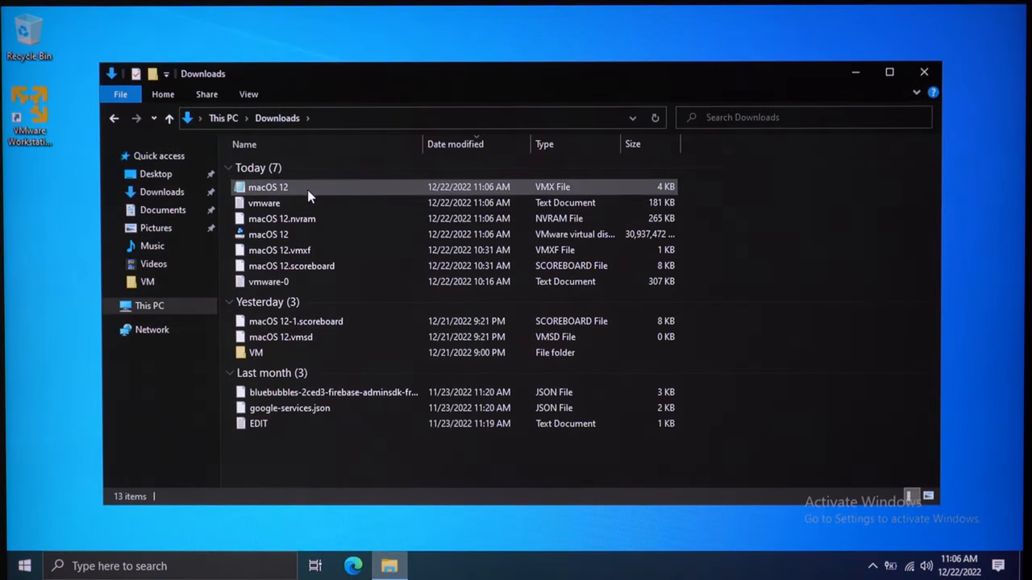
pyautogui.doubleClick(268, 187)
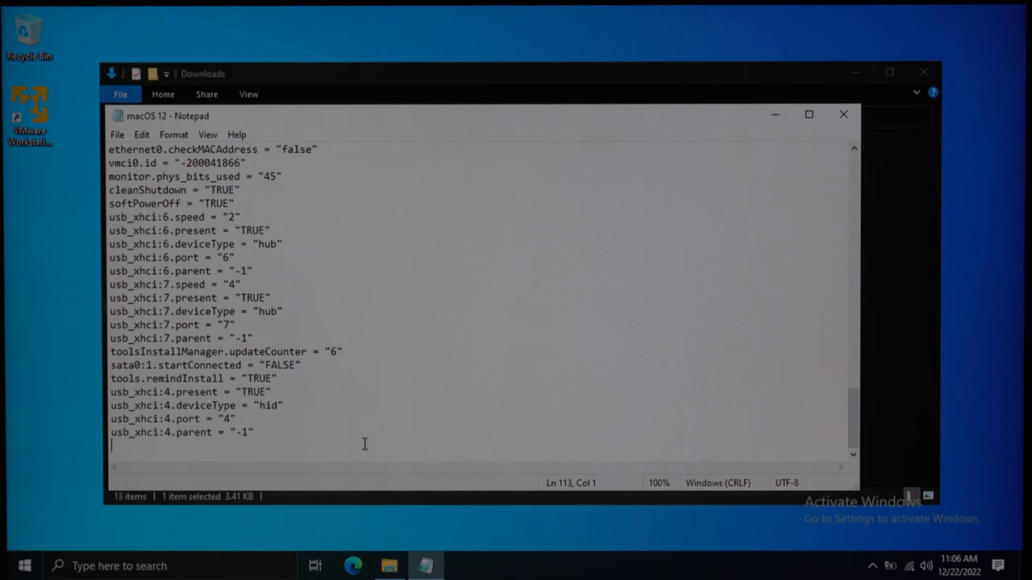
pyautogui.write('bios.force')
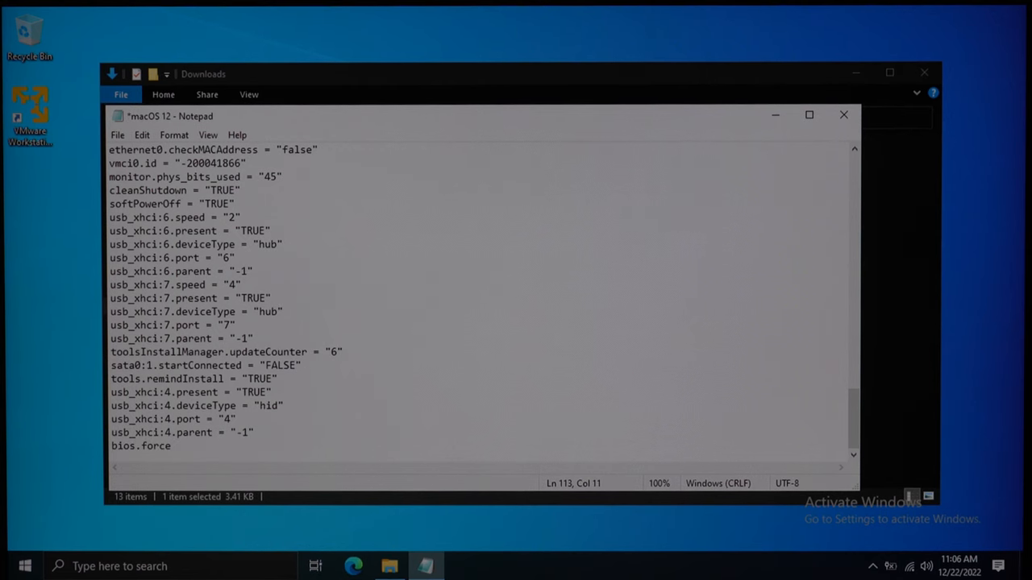
pyautogui.write('SetupOnce = "TRUE')
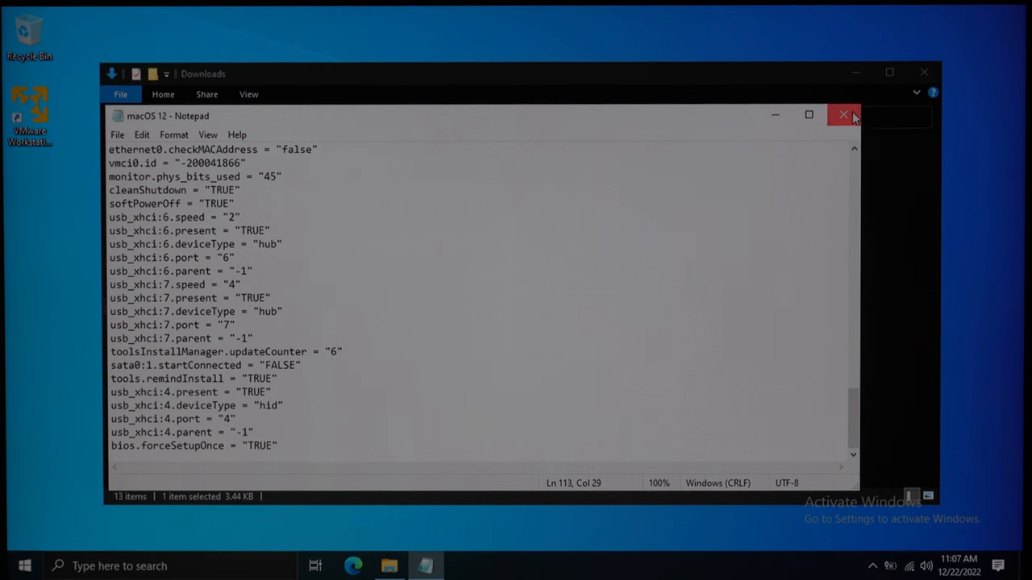
pyautogui.click(843, 116)
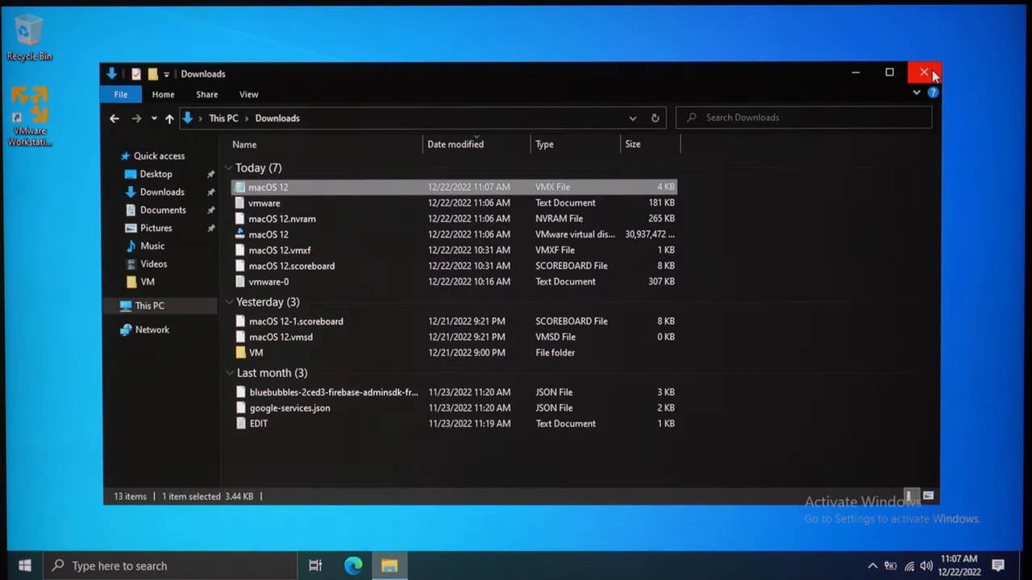
pyautogui.click(923, 72)
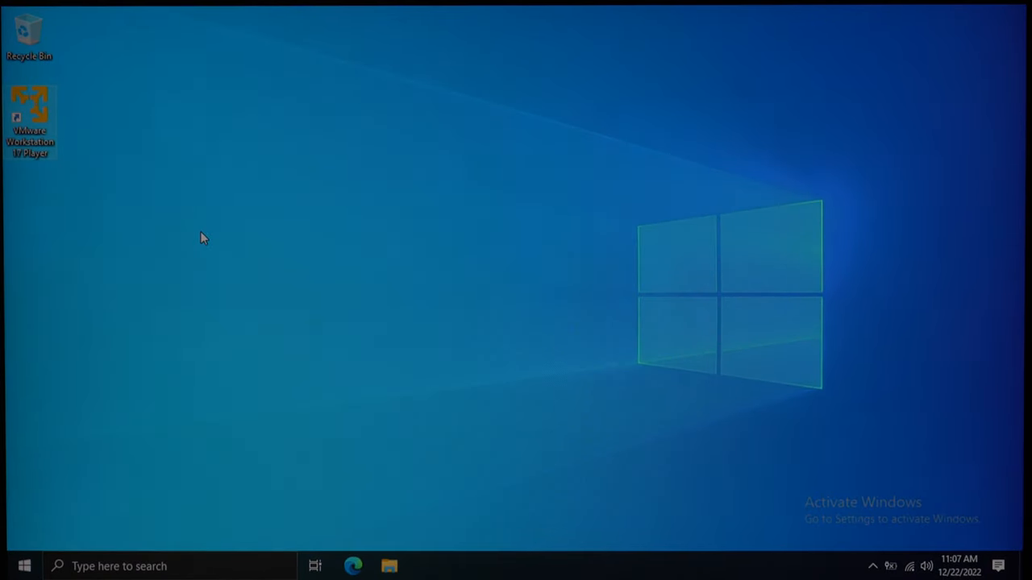
pyautogui.moveTo(387, 252)
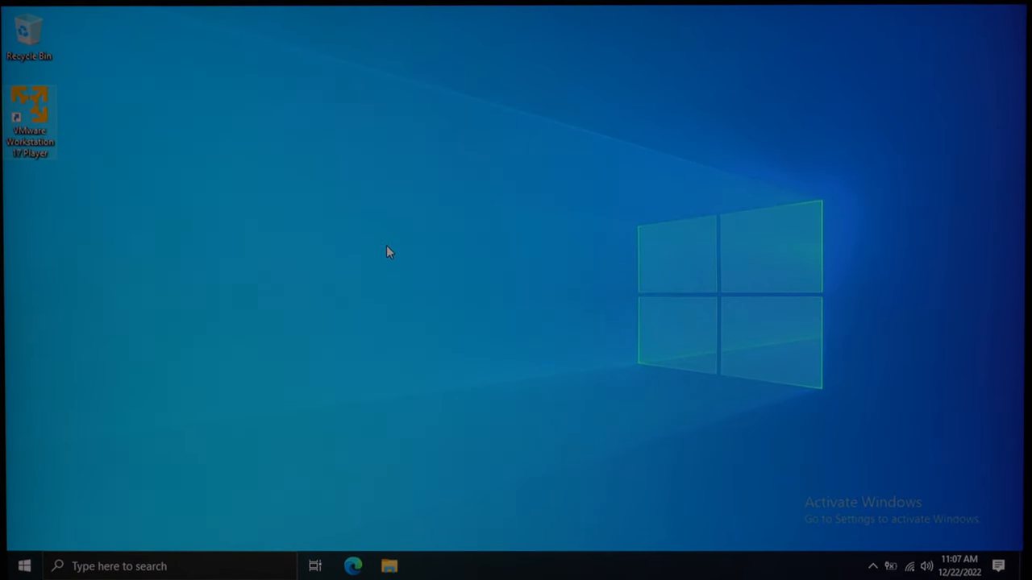
# Step: Start the macOS 12 VM in VMware Player and select EFI Internal Shell in Boot Manager
pyautogui.doubleClick(29, 109)
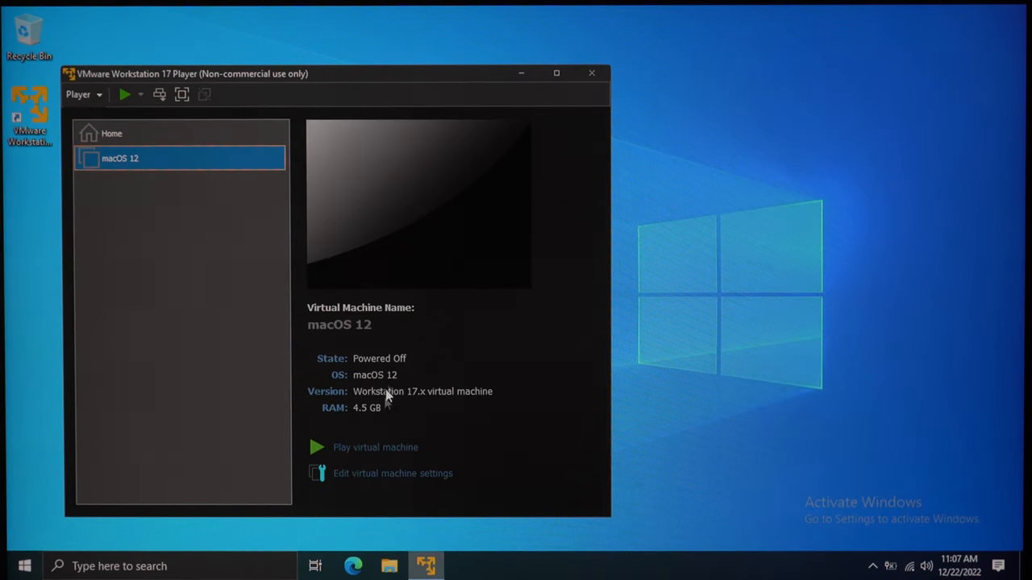
pyautogui.click(374, 448)
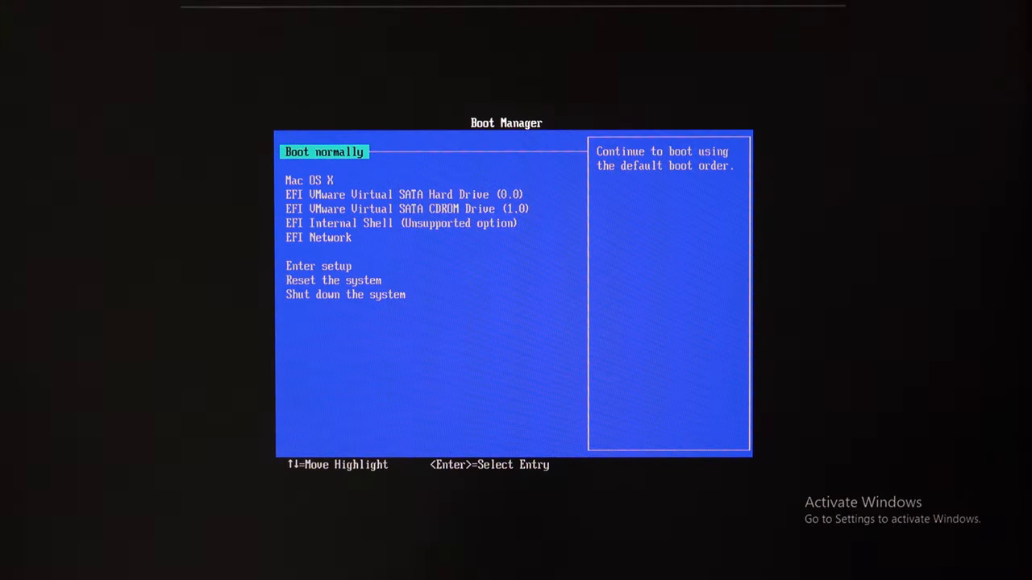
pyautogui.press('Down')
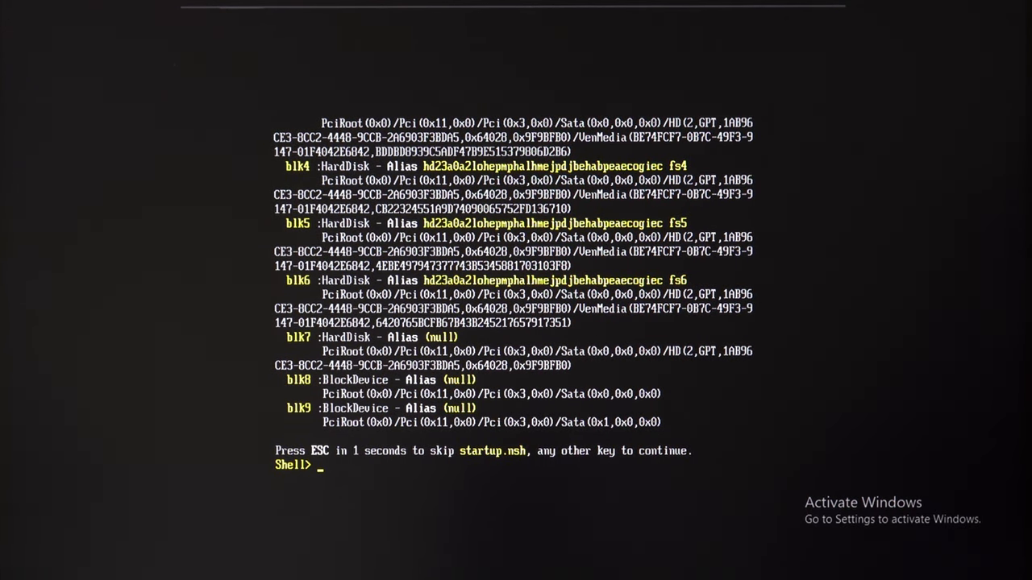
# Step: Switch the EFI Shell to the fs0 volume and check its details with vol
pyautogui.write('fso')
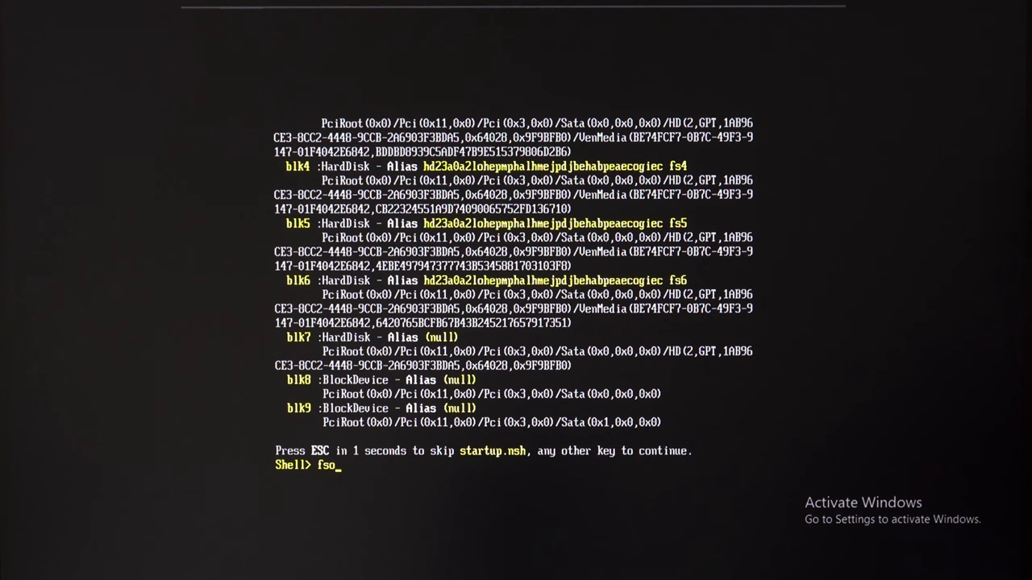
pyautogui.write('0"')
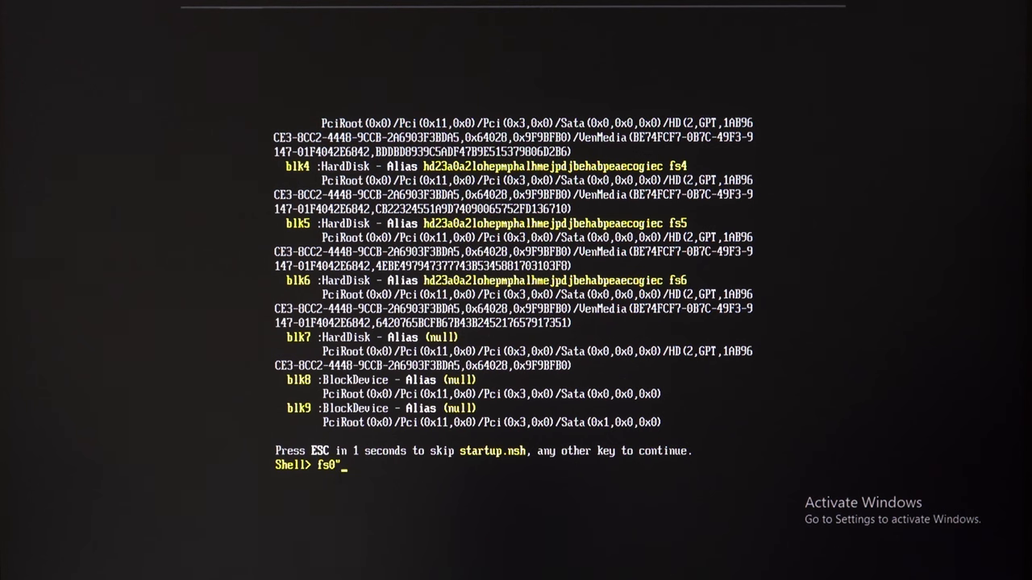
pyautogui.press('Return')
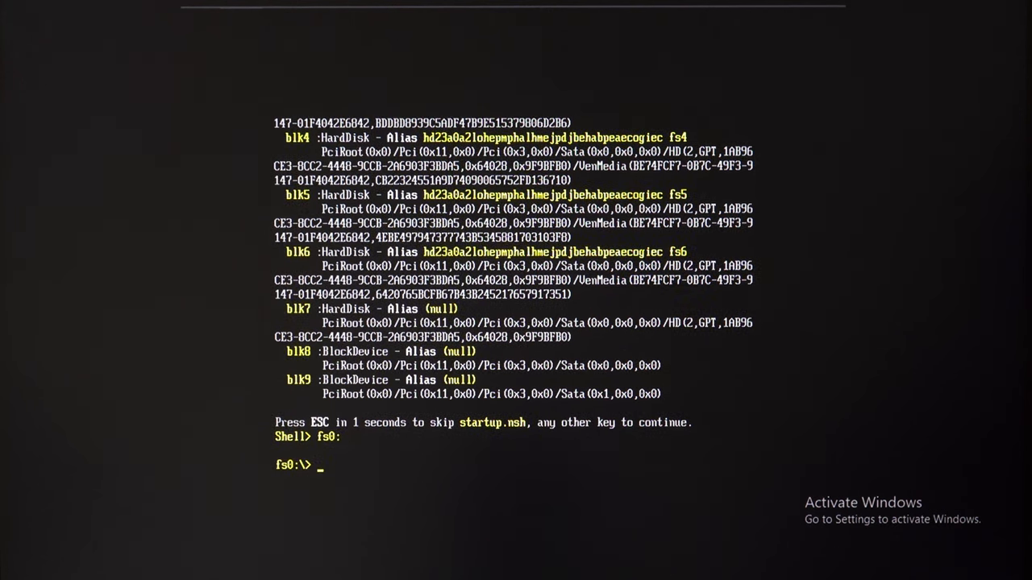
pyautogui.write('vol')
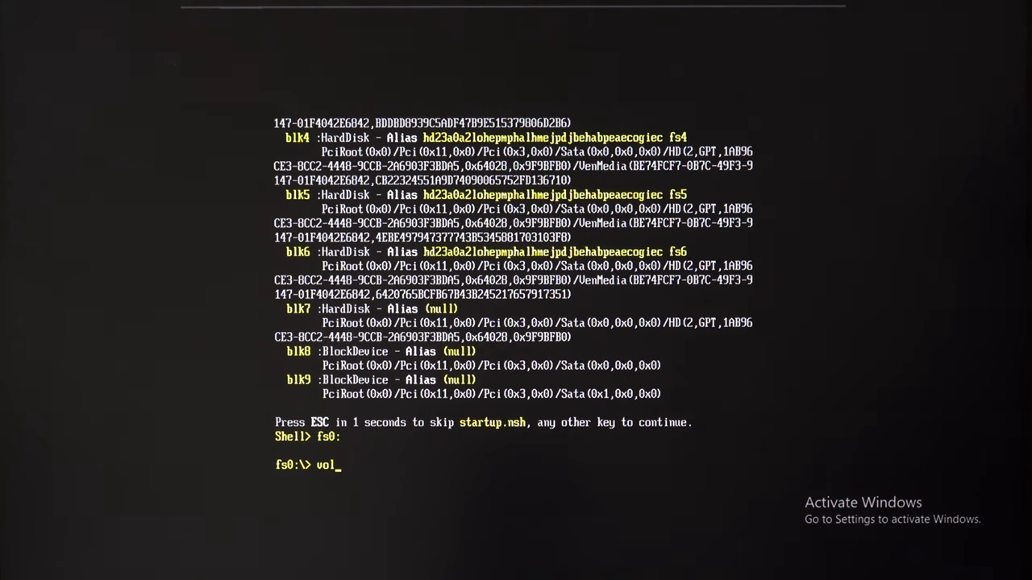
pyautogui.press('Return')
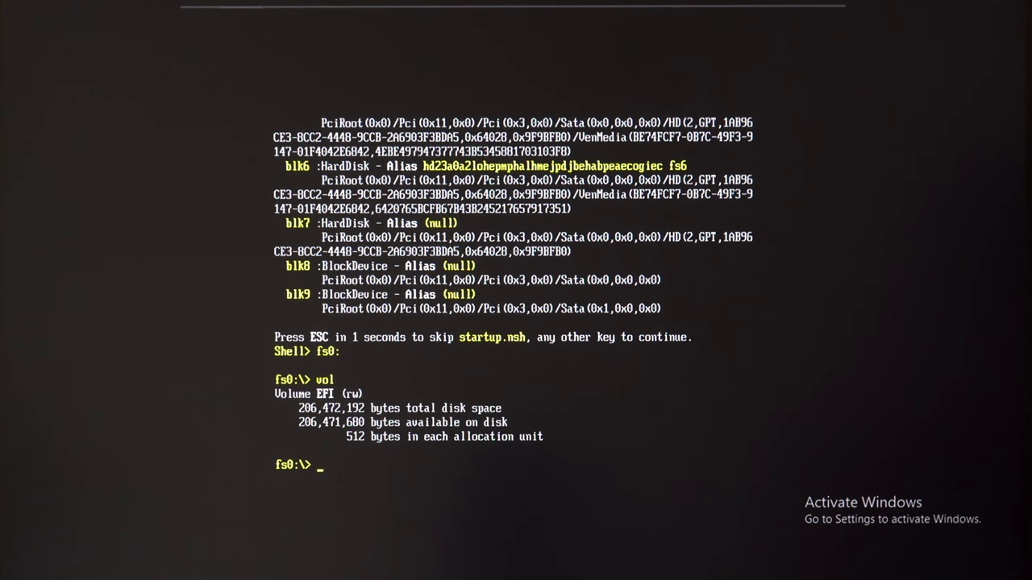
# Step: Dump the Asr-active-config variable to csr.bin with dmpstore and load it in hexedit
pyautogui.write('dmpstore')
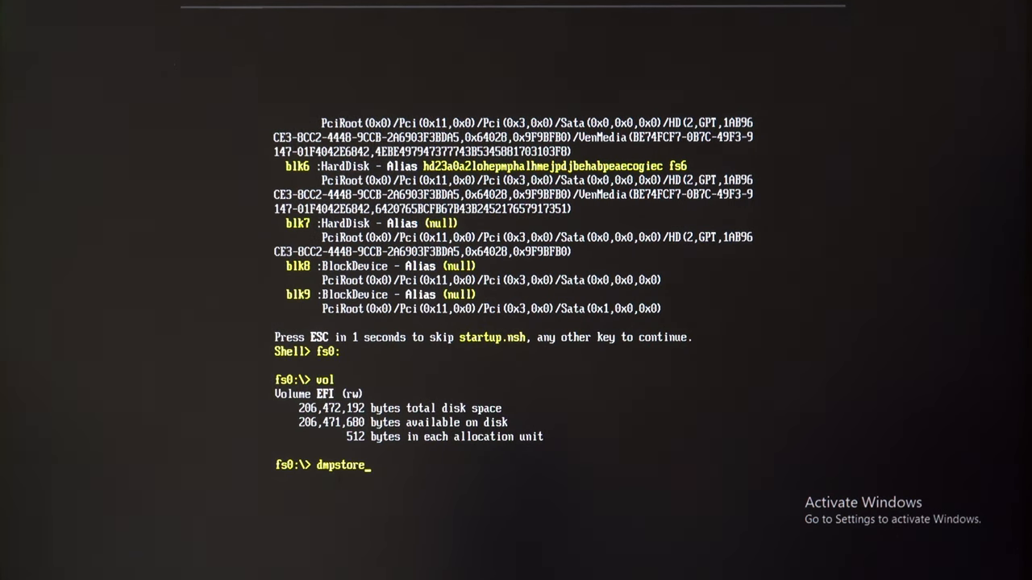
pyautogui.write('Asr-active-config -s csr.bin')
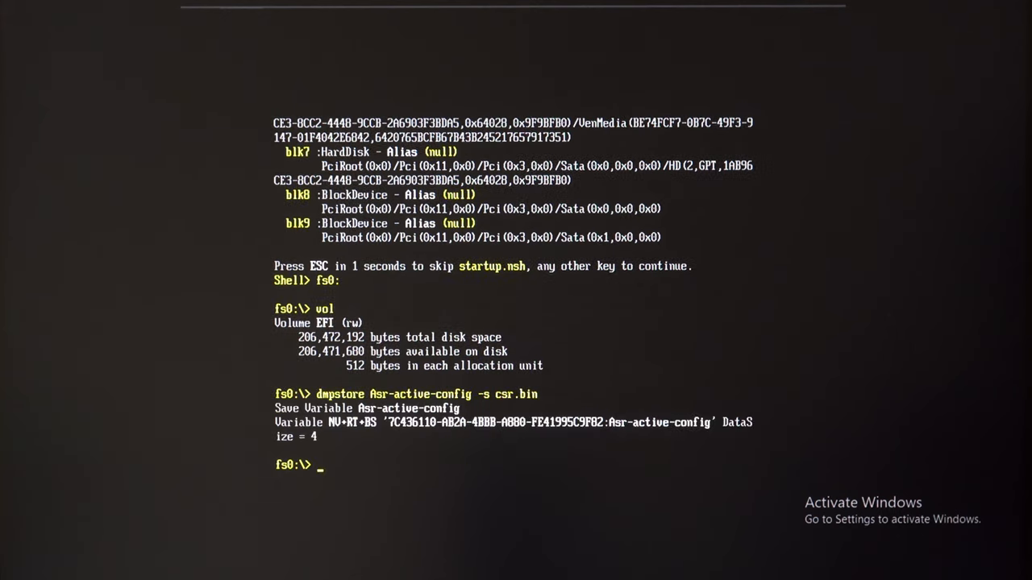
pyautogui.write('hexedit')
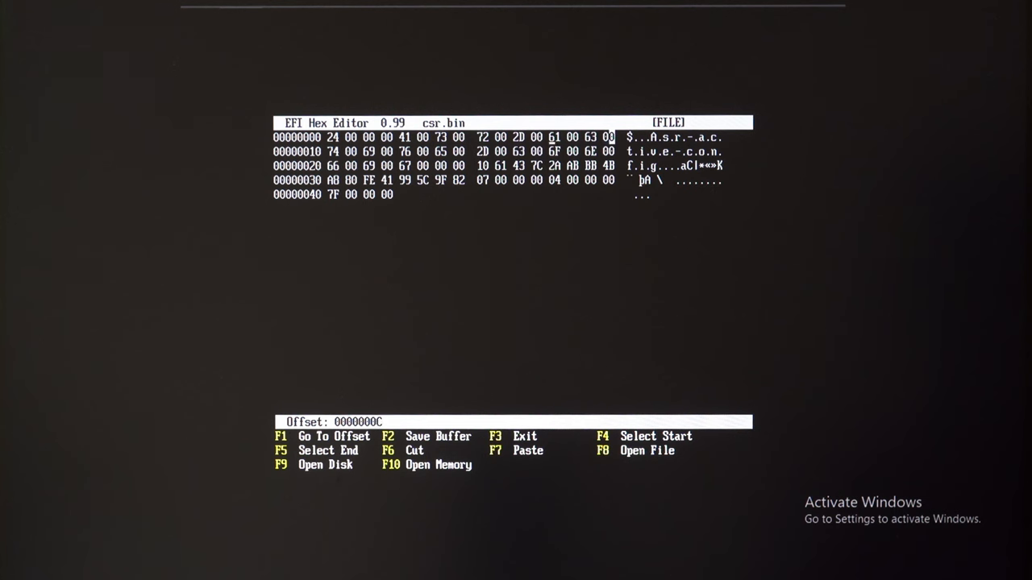
# Step: Overwrite the 'A' byte (41) with 63 so the name reads csr-active-config, then save and exit
pyautogui.press('Left')
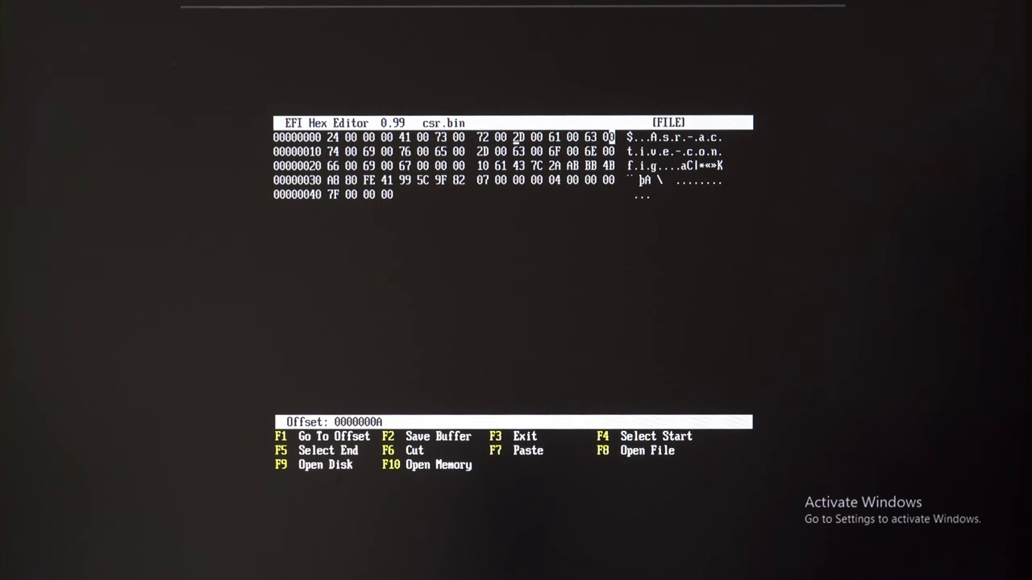
pyautogui.press('Left')
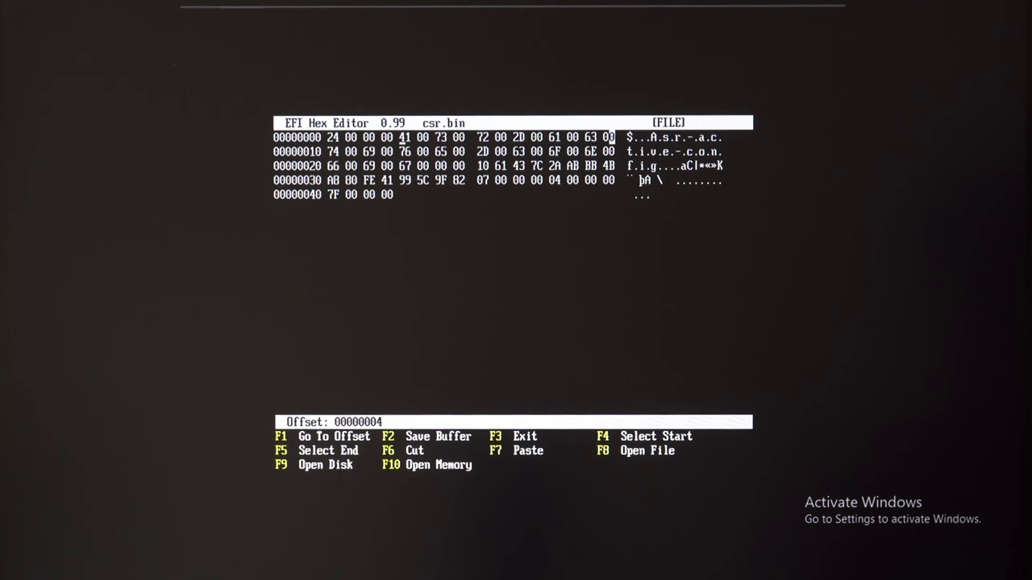
pyautogui.write('63')
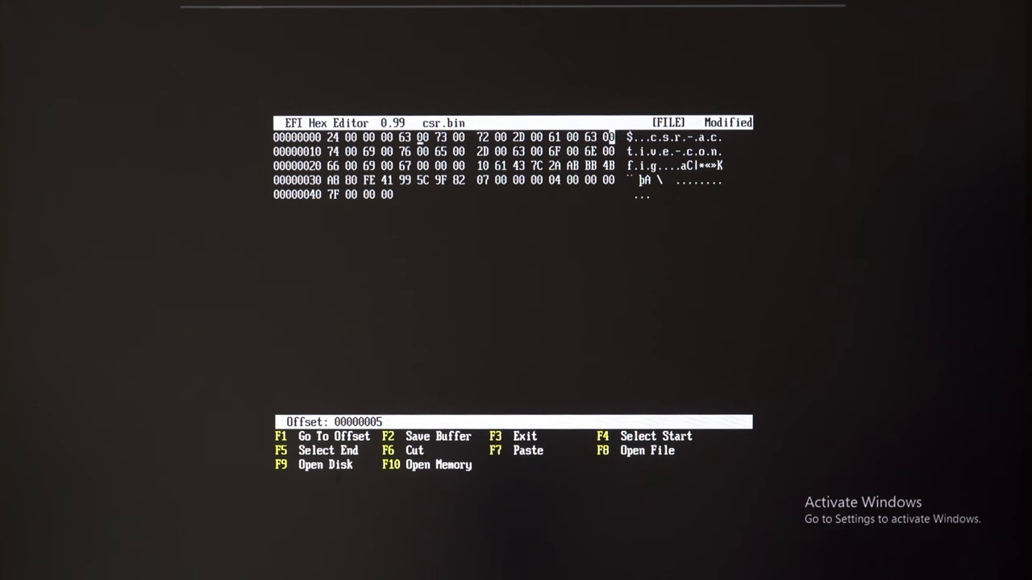
pyautogui.press('f3')
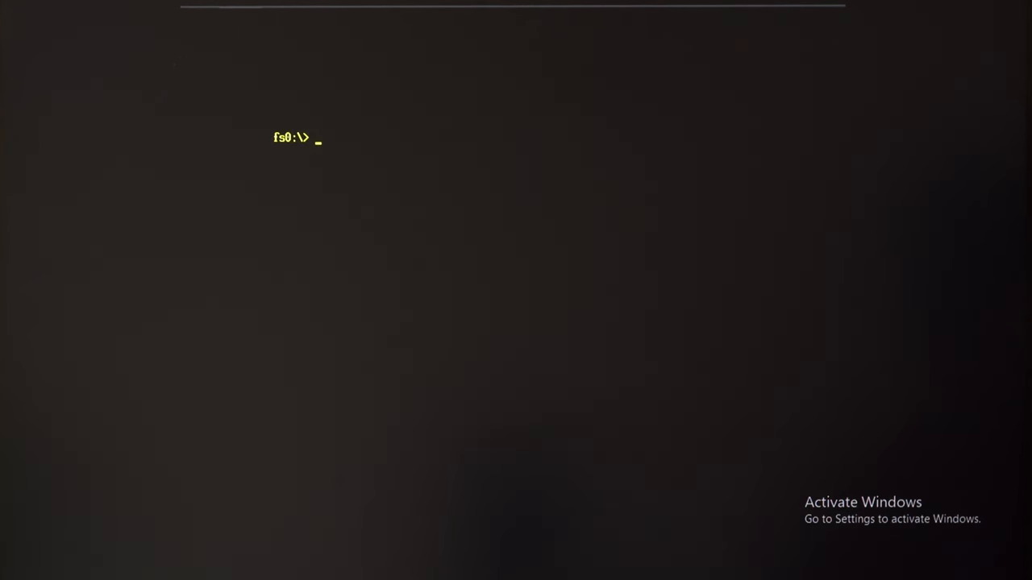
# Step: Load csr.bin as csr-active-config, delete the old Asr-active-config variable, and exit the shell
pyautogui.write('dmpstore -l csr.bin')
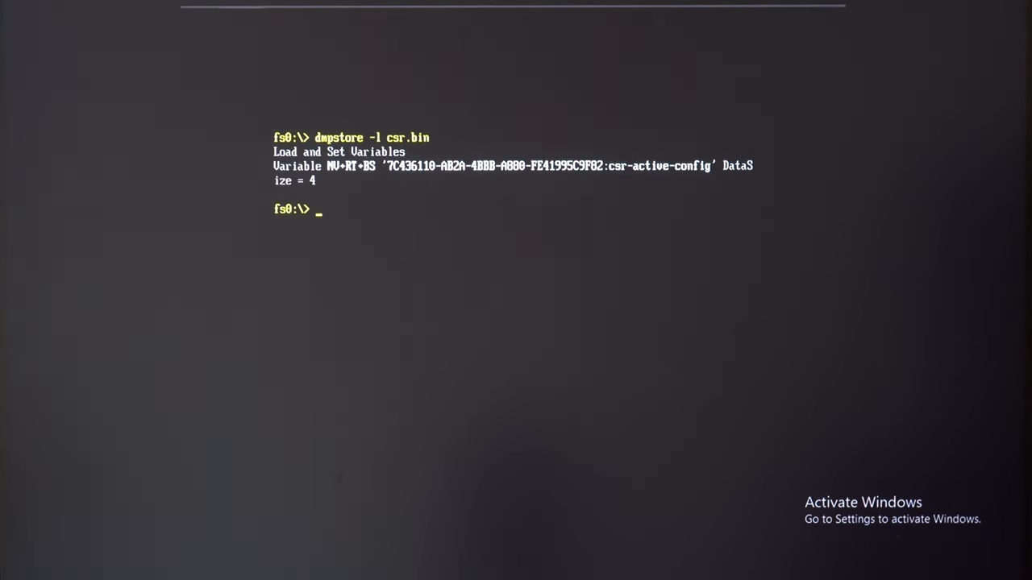
pyautogui.write('dmsp')
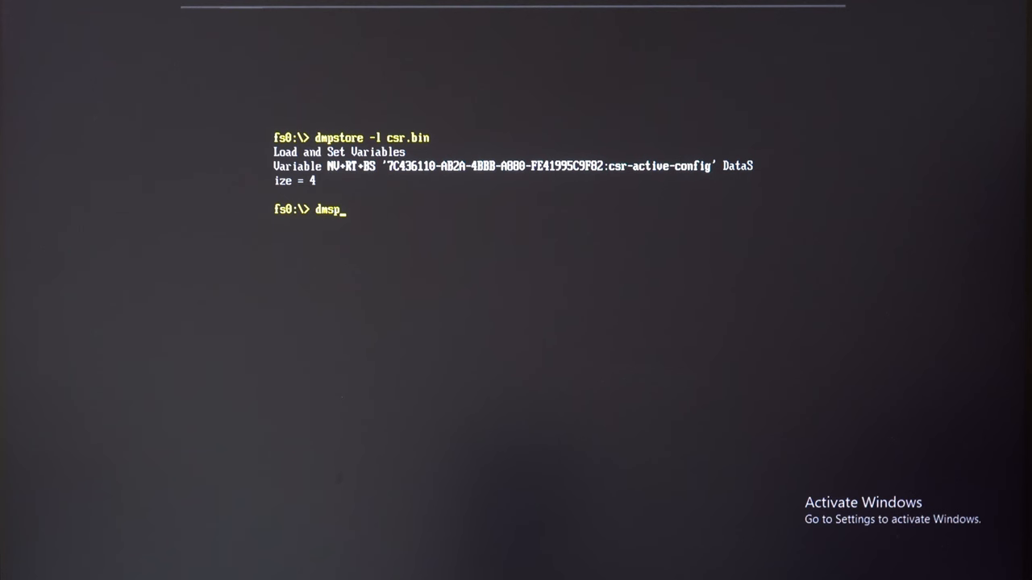
pyautogui.write('tore -d')
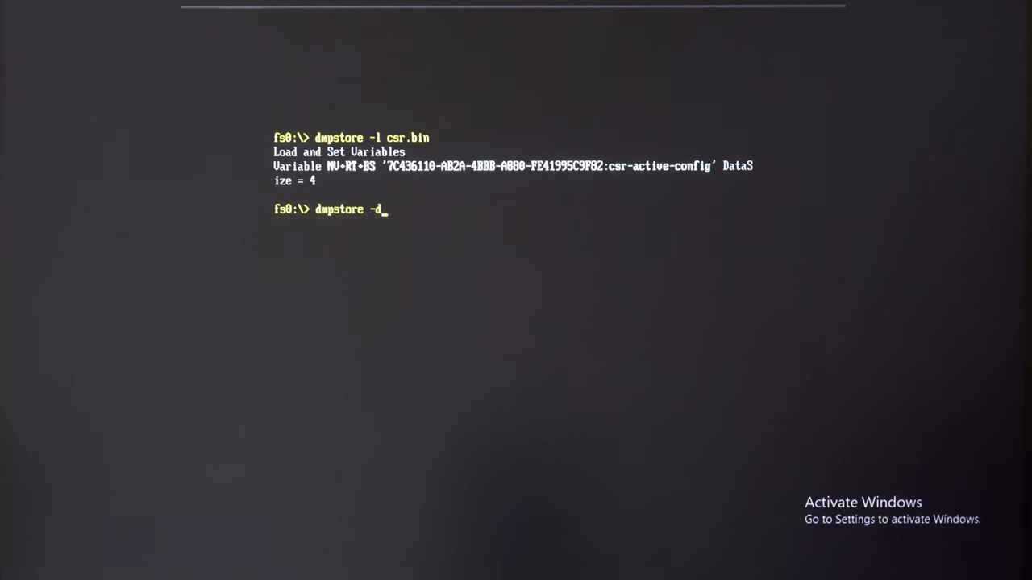
pyautogui.write('Asr-active-c')
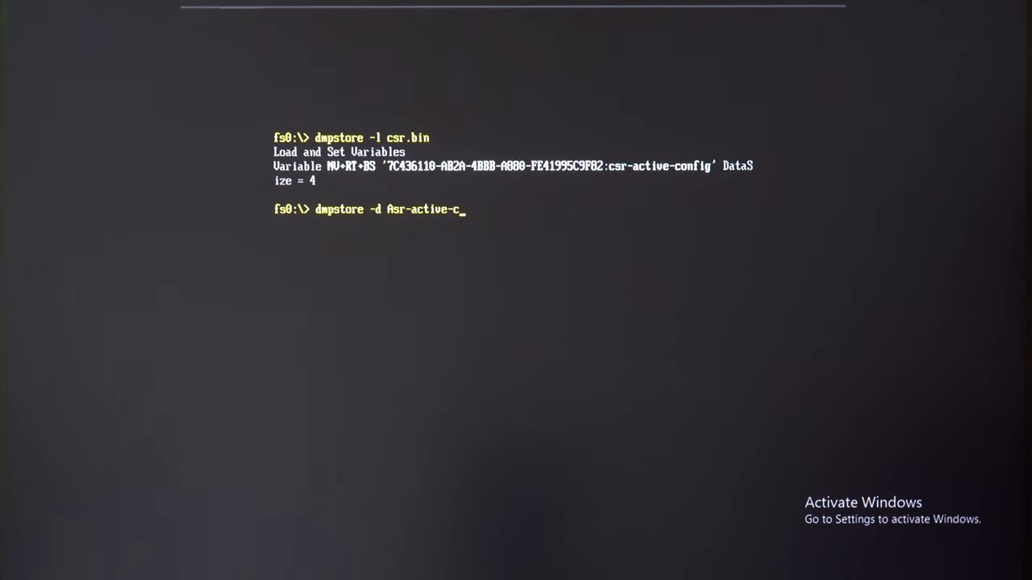
pyautogui.press('Return')
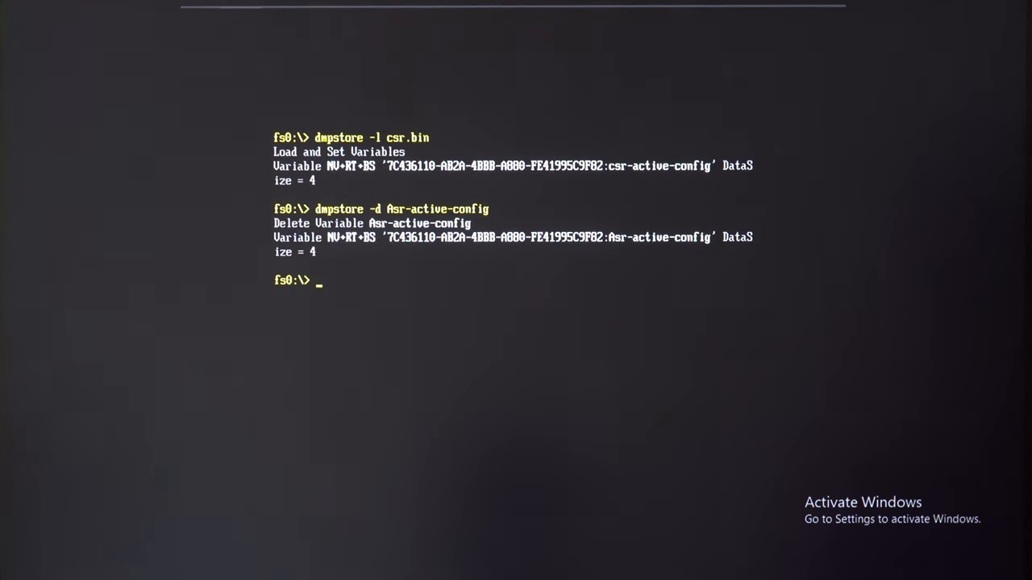
pyautogui.write('ex')
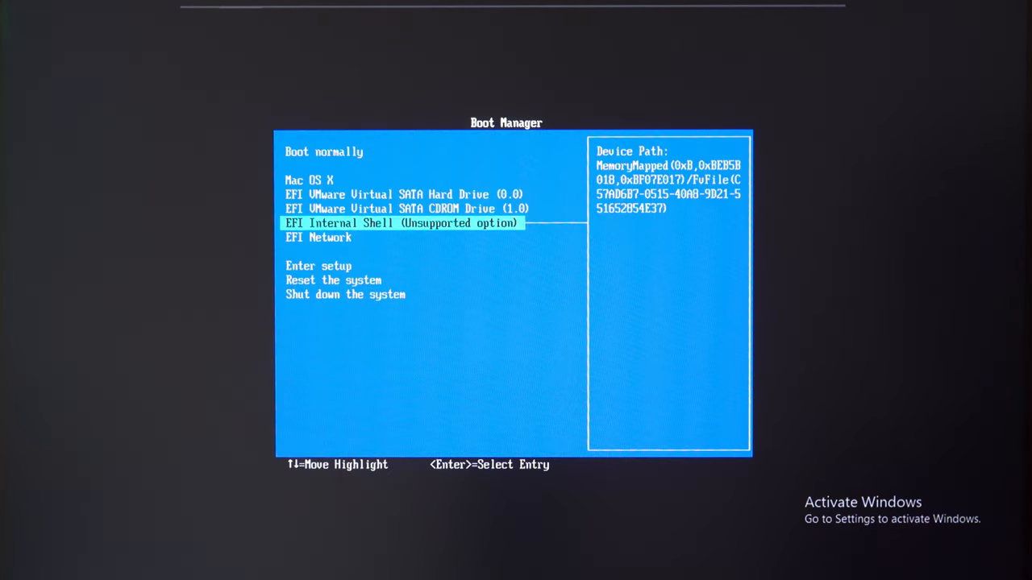
# Step: Boot the VM from the EFI VMware Virtual SATA Hard Drive (0.0) entry
pyautogui.press('up')
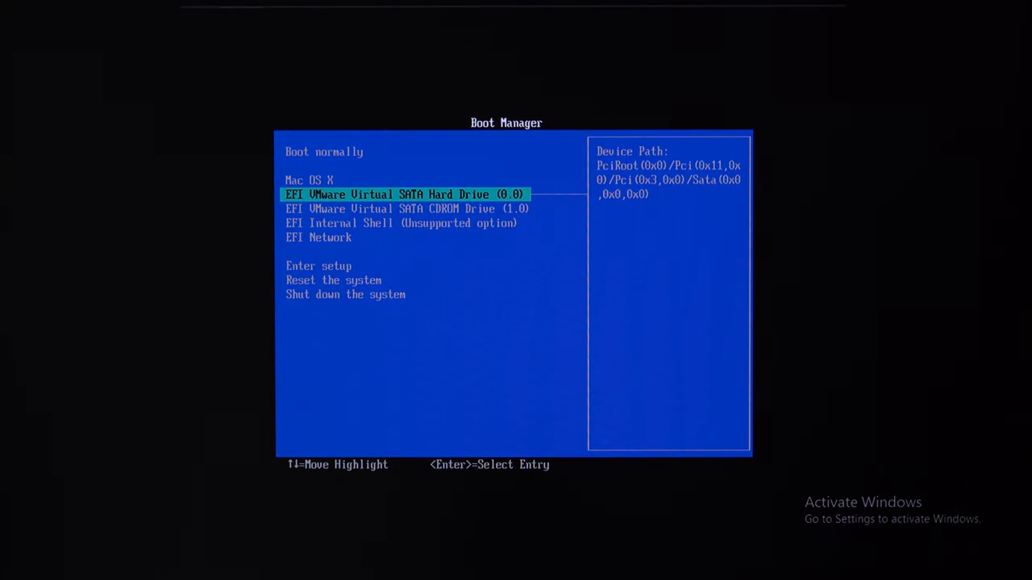
pyautogui.press('Return')
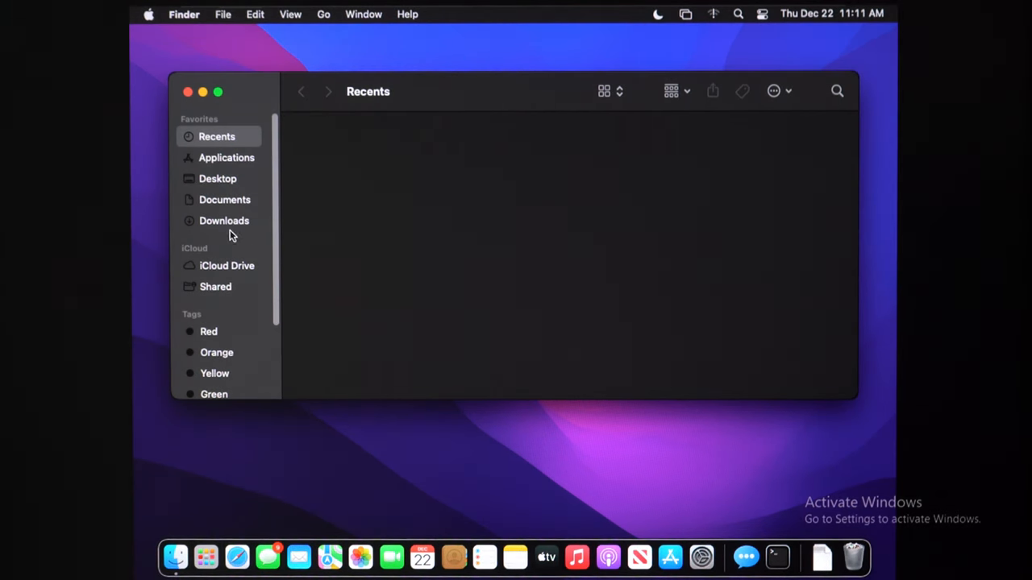
# Step: Launch MacForge from the Applications folder and confirm the downloaded-app warning
pyautogui.click(226, 158)
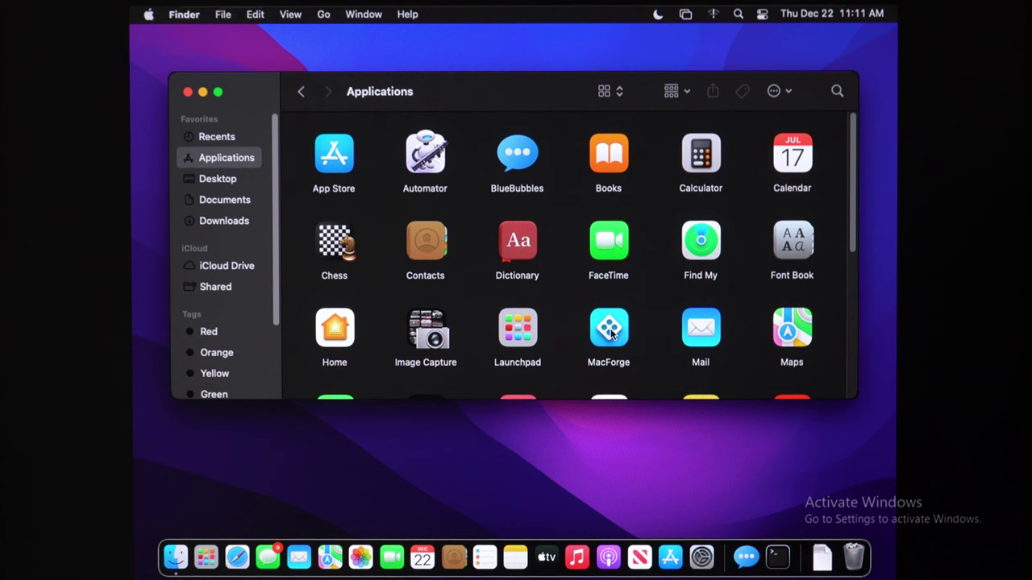
pyautogui.click(609, 329)
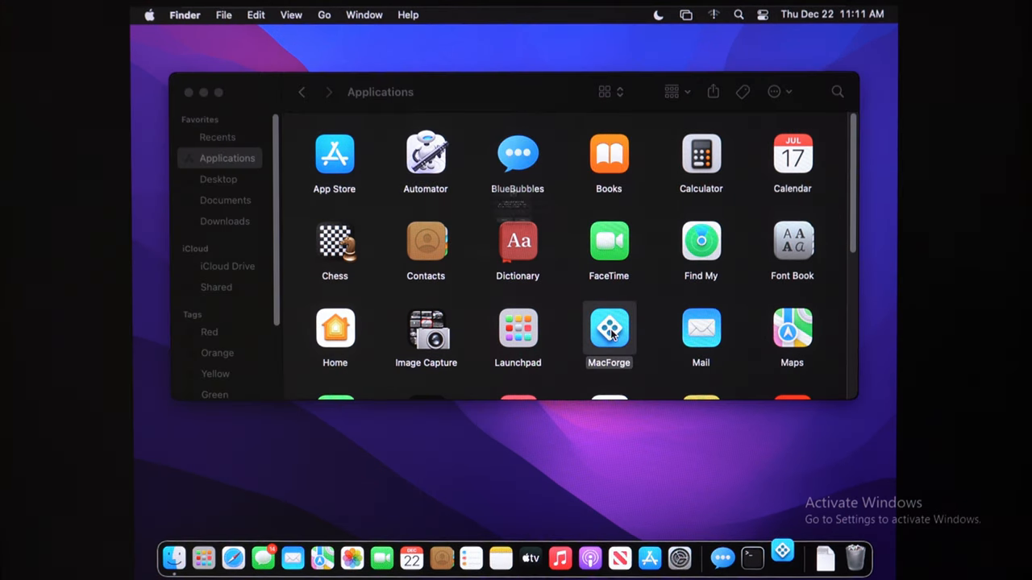
pyautogui.doubleClick(610, 330)
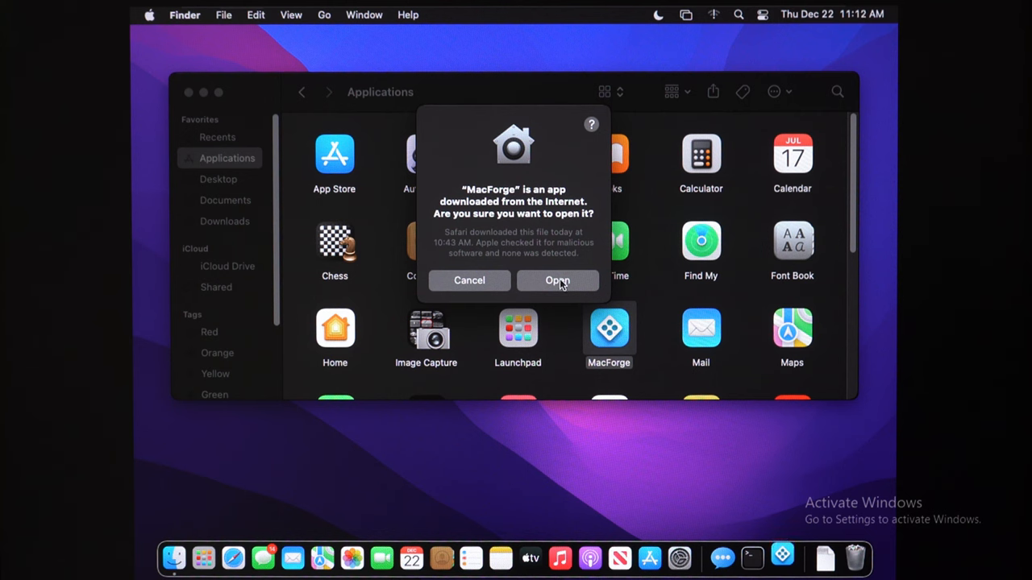
pyautogui.click(558, 281)
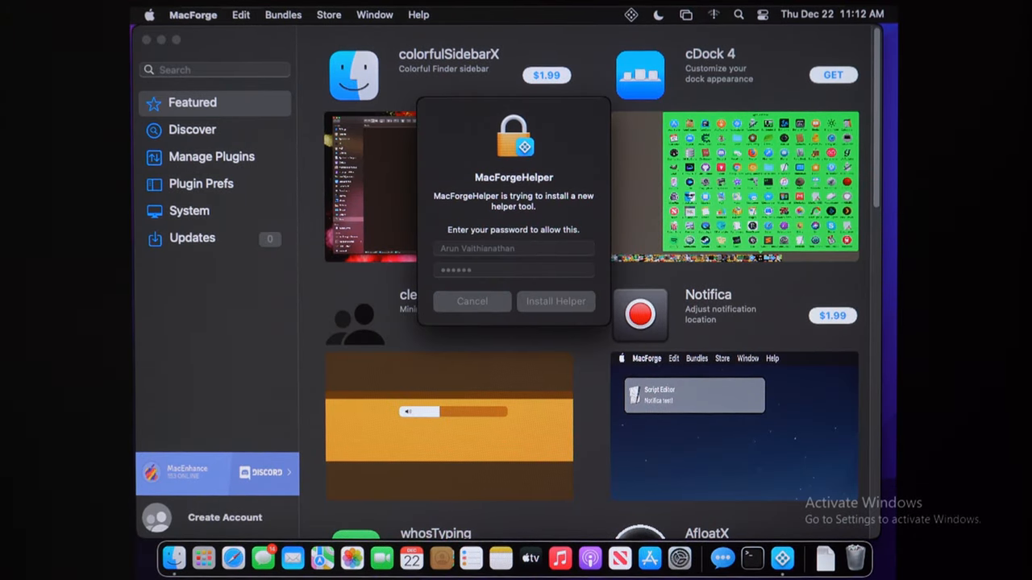
# Step: Install MacForge's helper tool, decline update checks, and view the System protection status
pyautogui.click(555, 302)
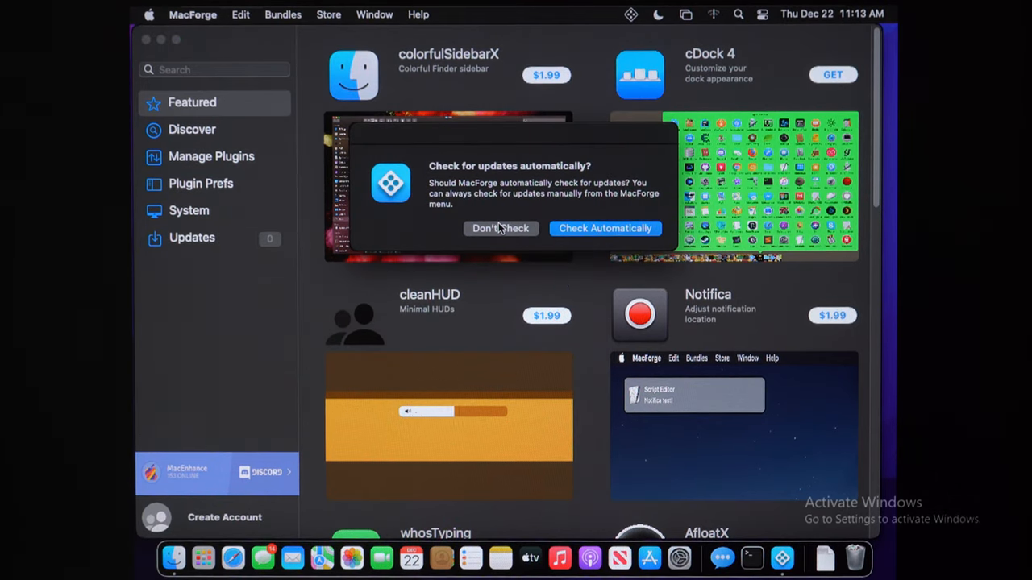
pyautogui.click(500, 229)
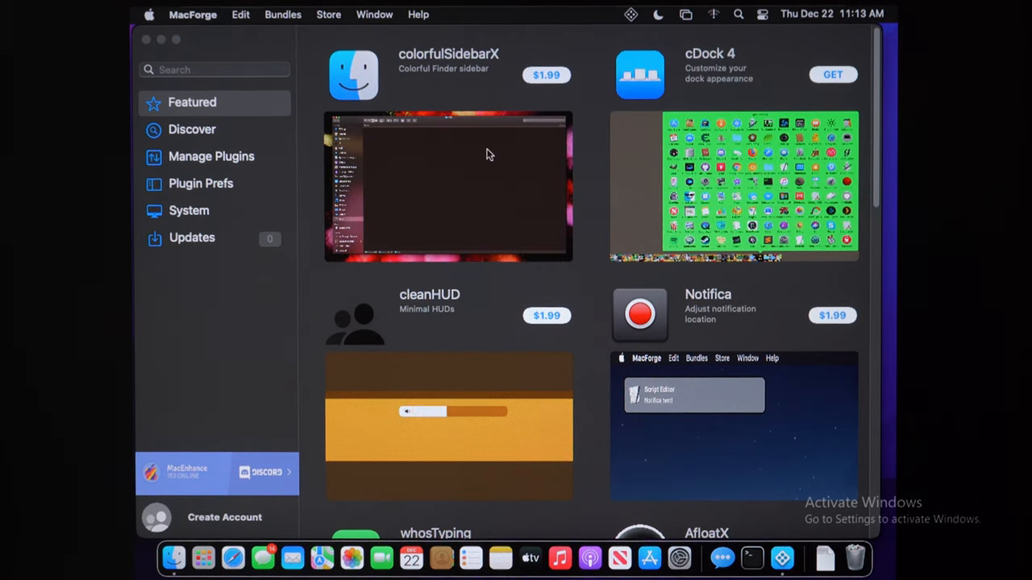
pyautogui.click(188, 209)
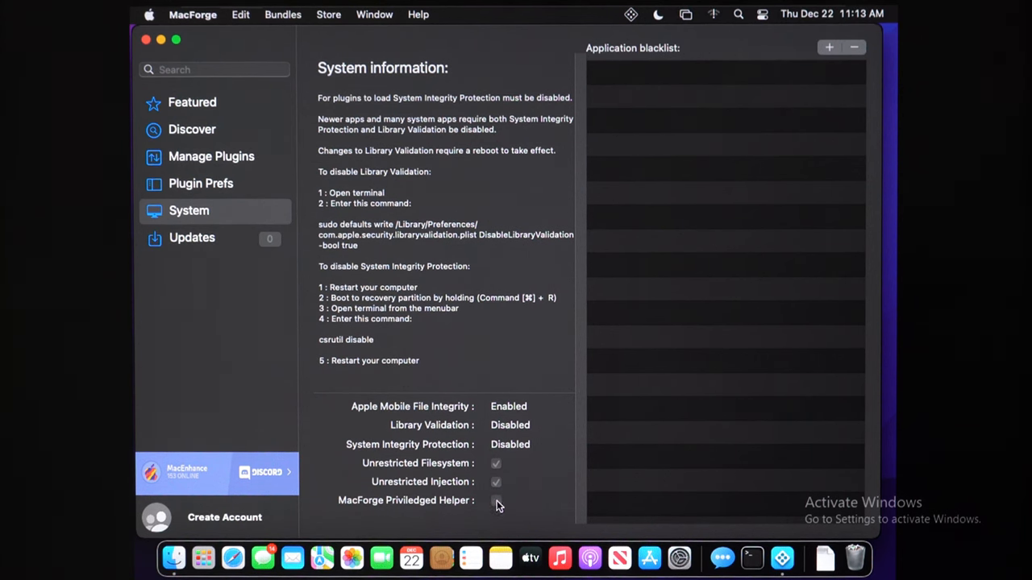
pyautogui.moveTo(232, 558)
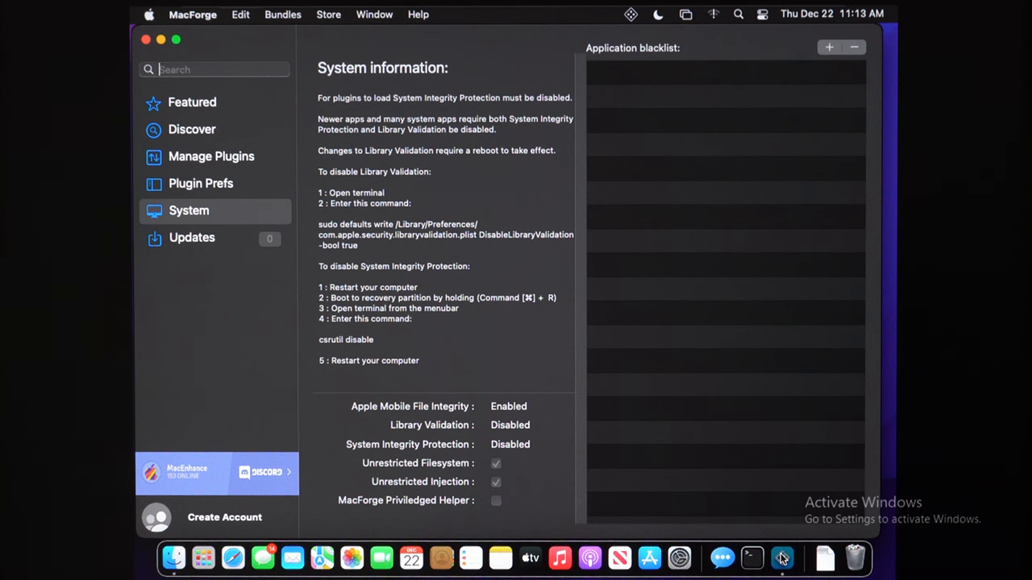
pyautogui.rightClick(782, 558)
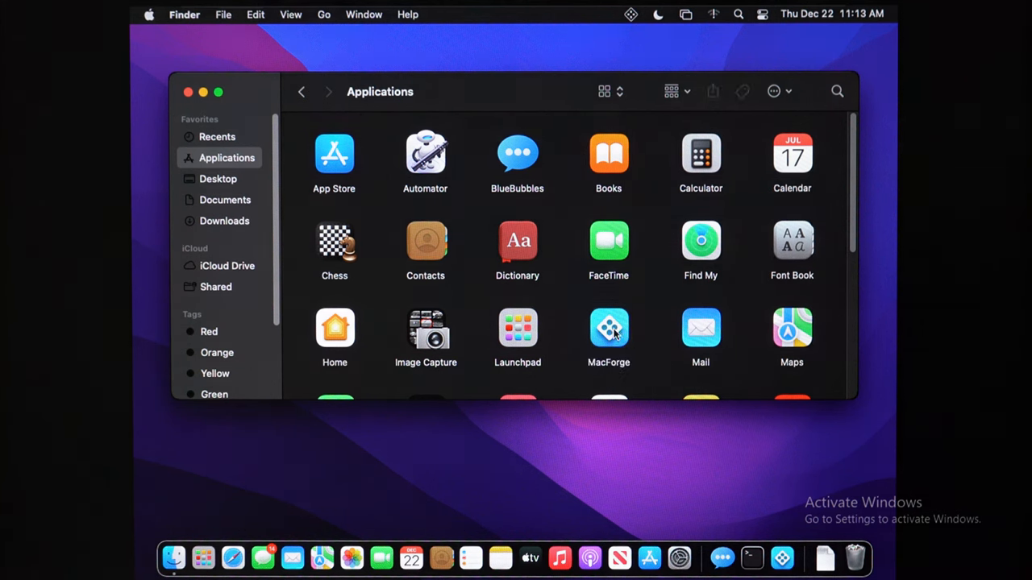
pyautogui.moveTo(632, 17)
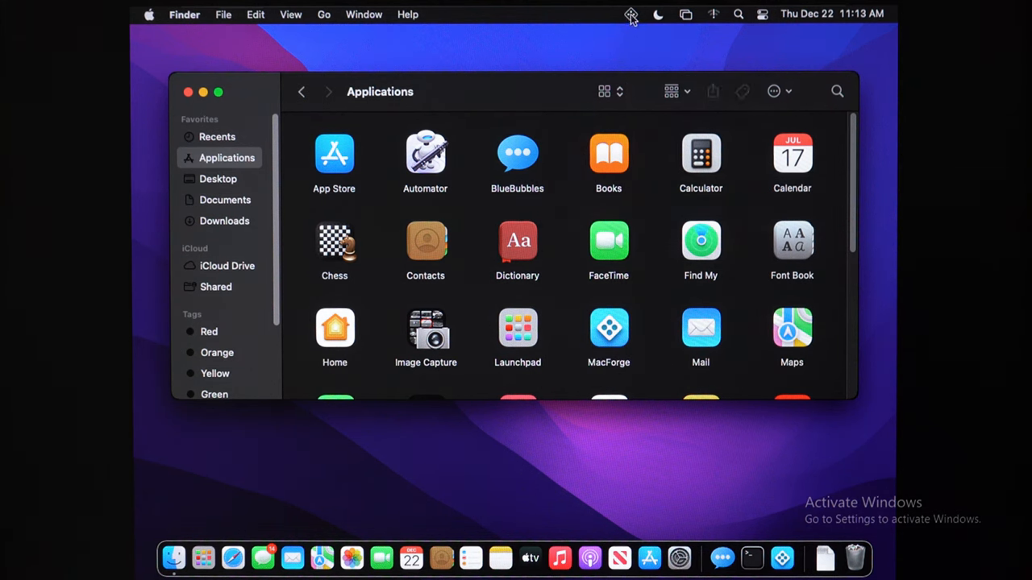
# Step: Relaunch MacForge, recheck SIP status on the System page, and show the empty Manage Plugins page
pyautogui.click(632, 13)
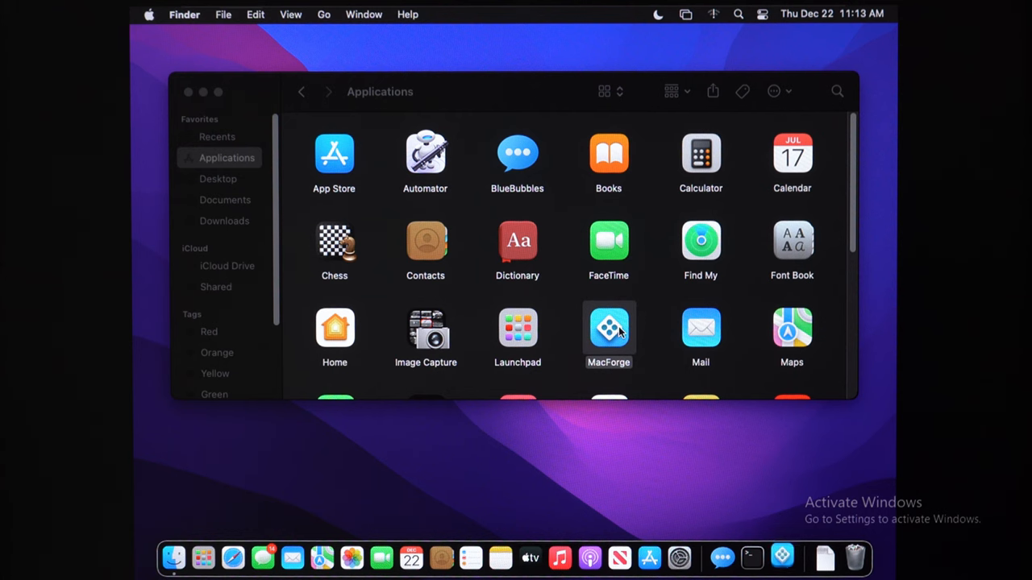
pyautogui.doubleClick(609, 329)
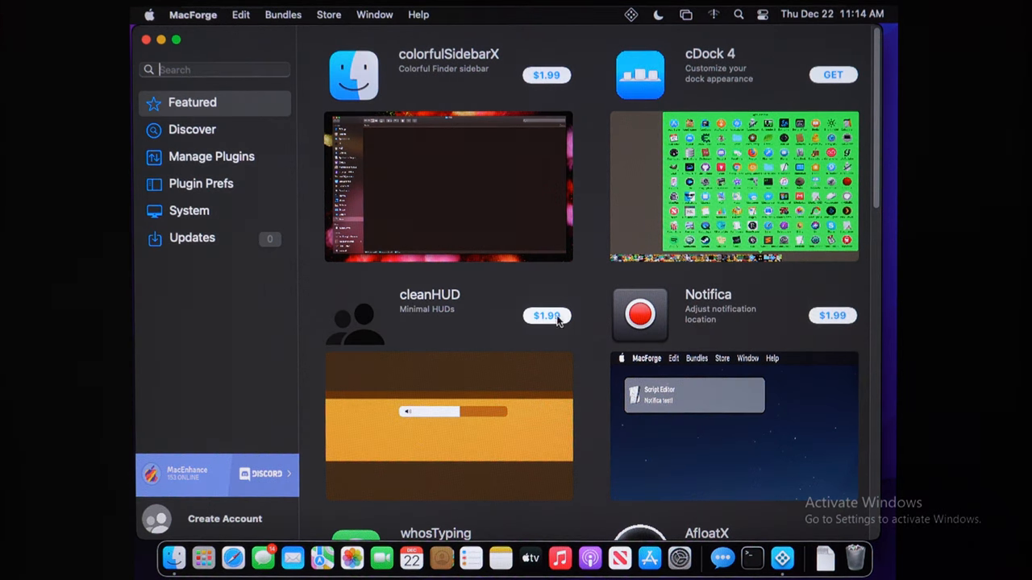
pyautogui.click(188, 210)
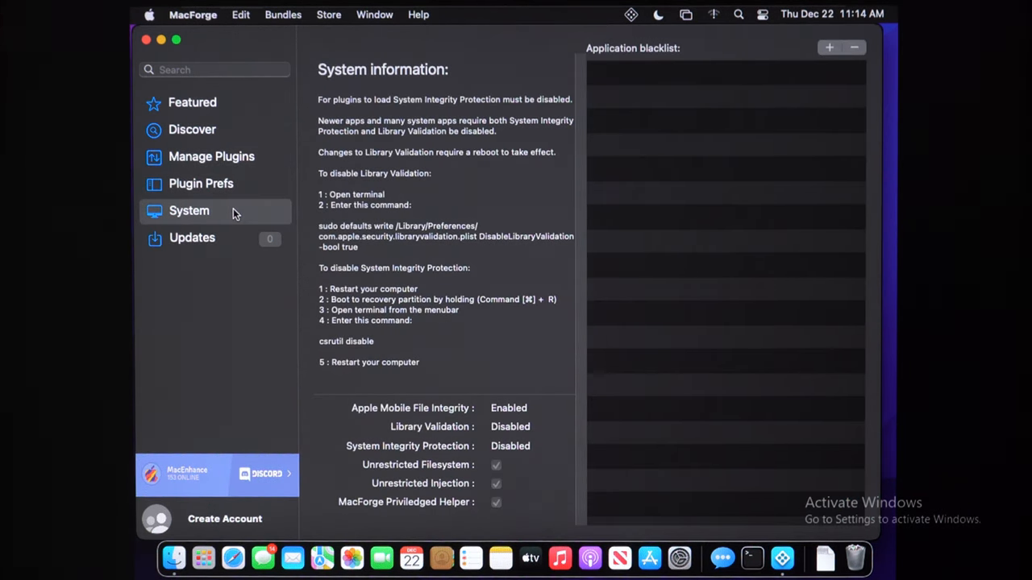
pyautogui.moveTo(361, 300)
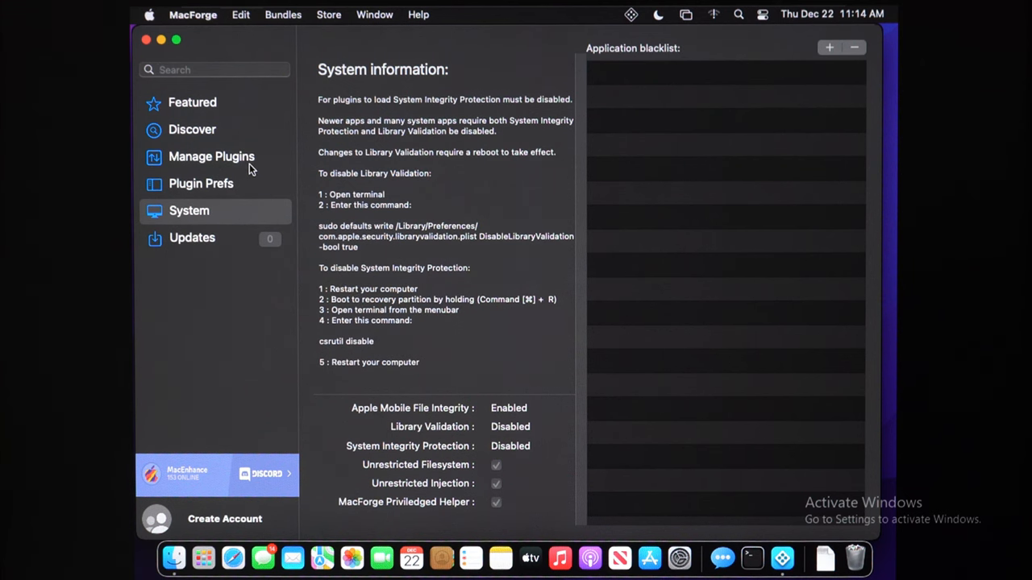
pyautogui.click(211, 156)
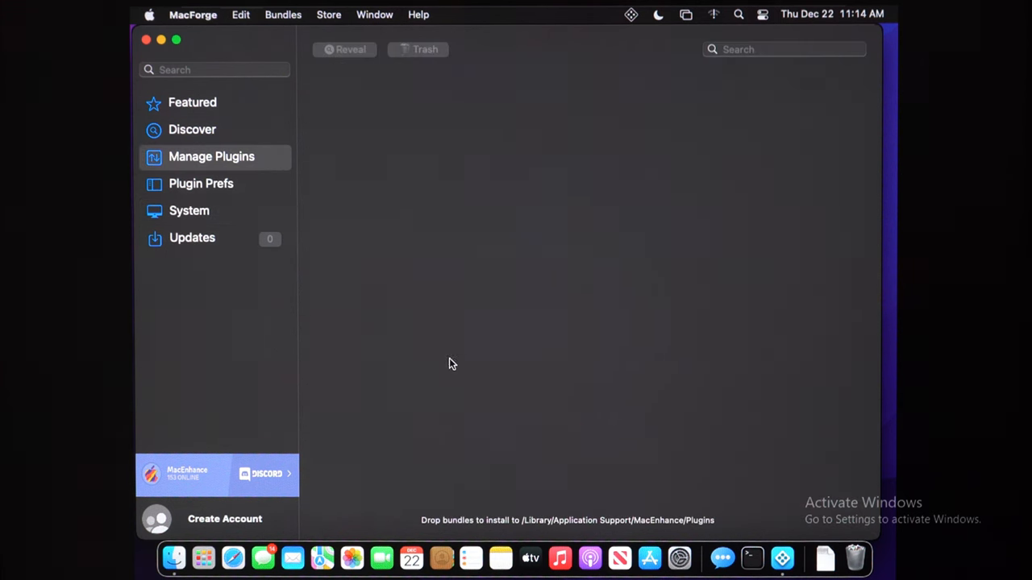
pyautogui.moveTo(223, 530)
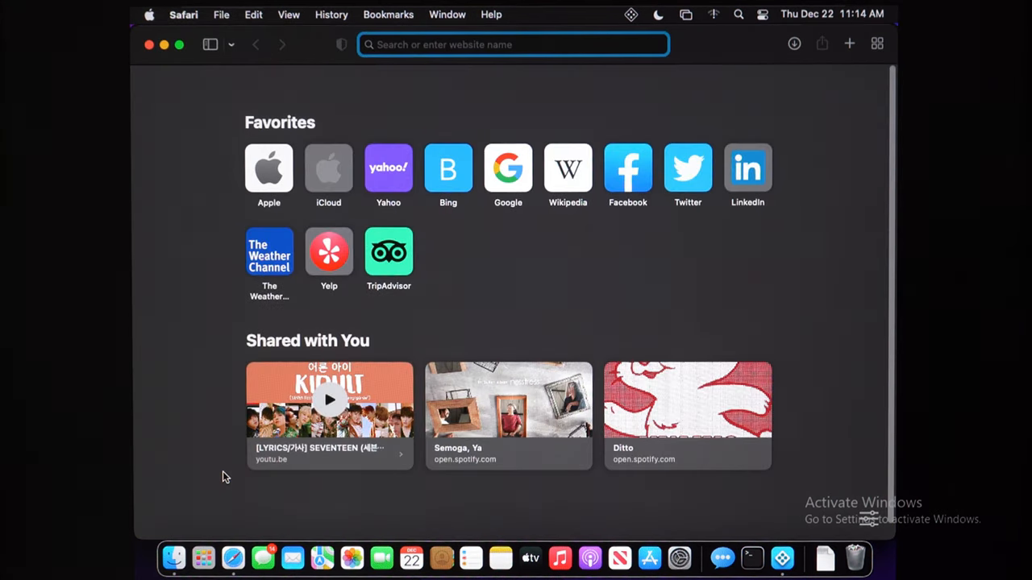
# Step: Search 'bluebubbles private api', read the installation guide, and follow the BlueBubbles Helper Bundle link
pyautogui.write('bluebubbles private api')
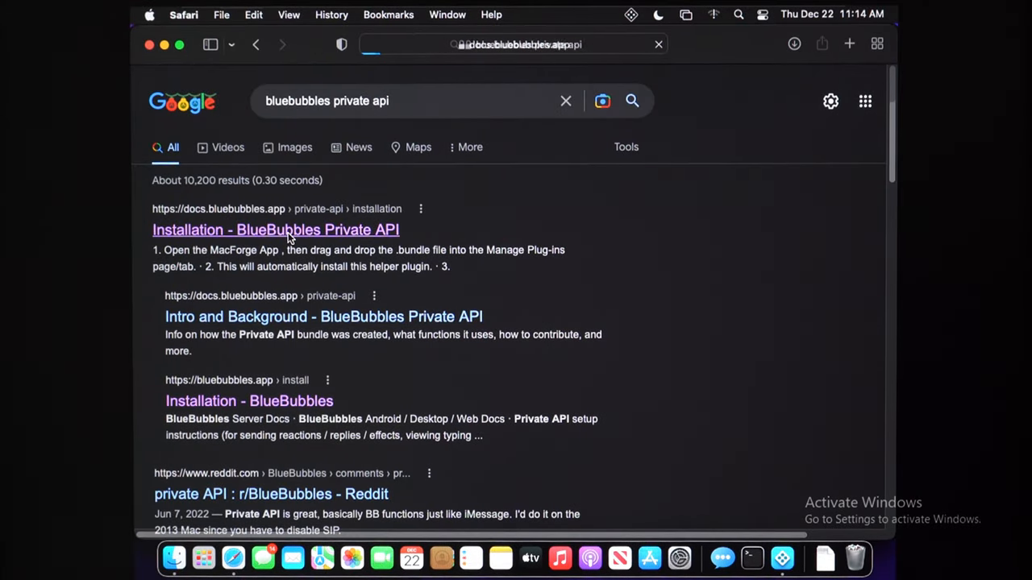
pyautogui.click(274, 229)
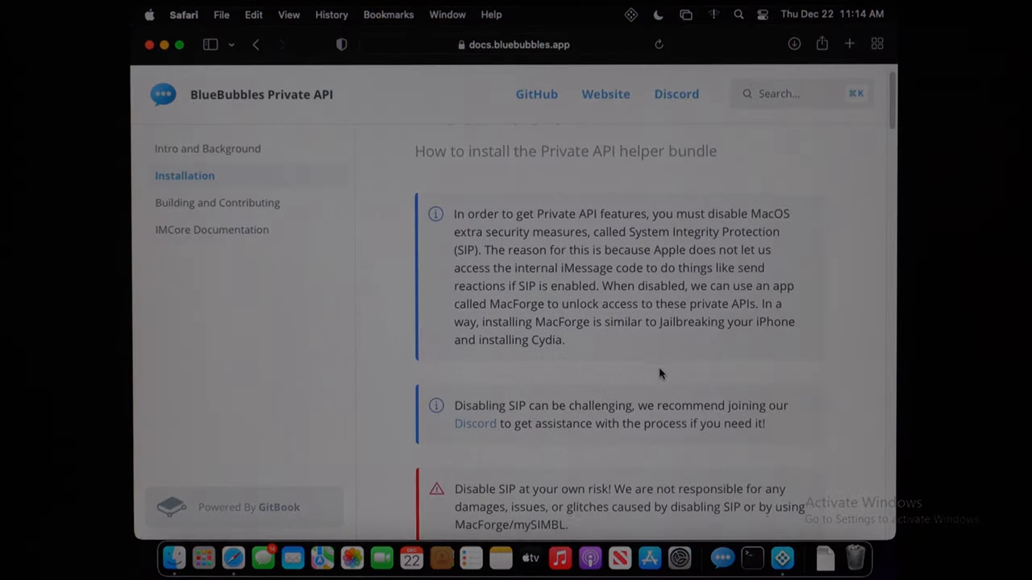
pyautogui.scroll(-3)
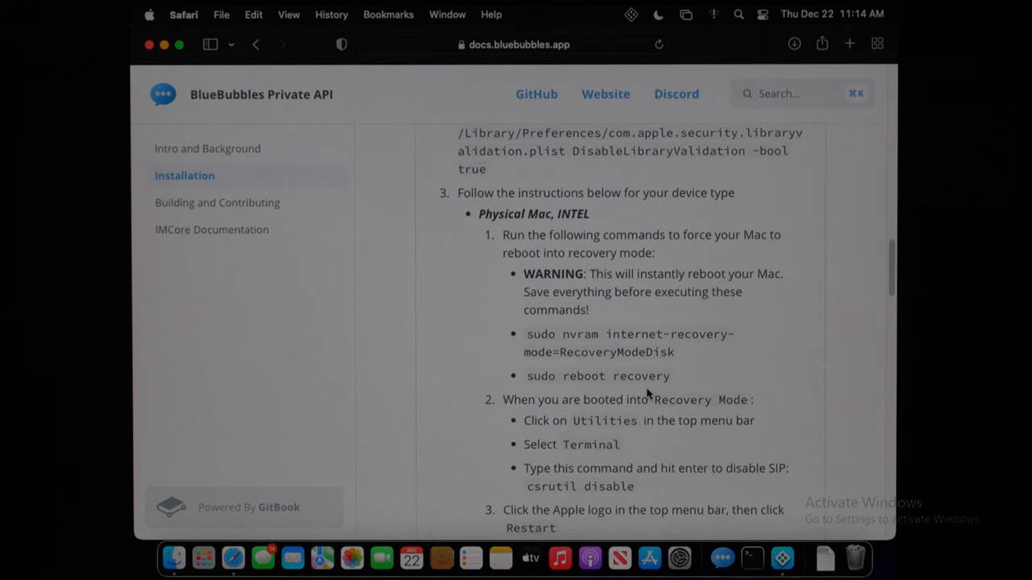
pyautogui.scroll(-3)
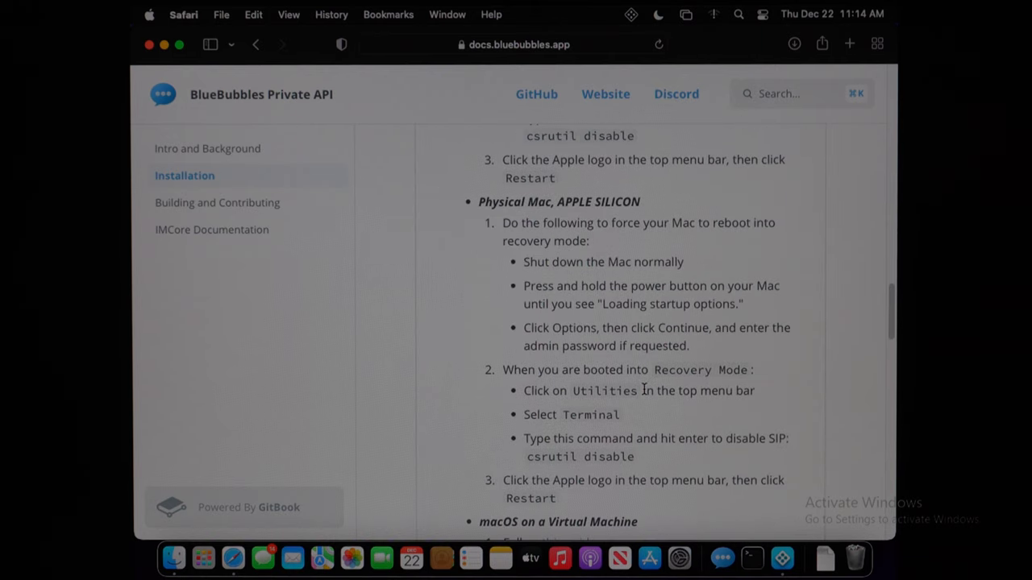
pyautogui.scroll(-3)
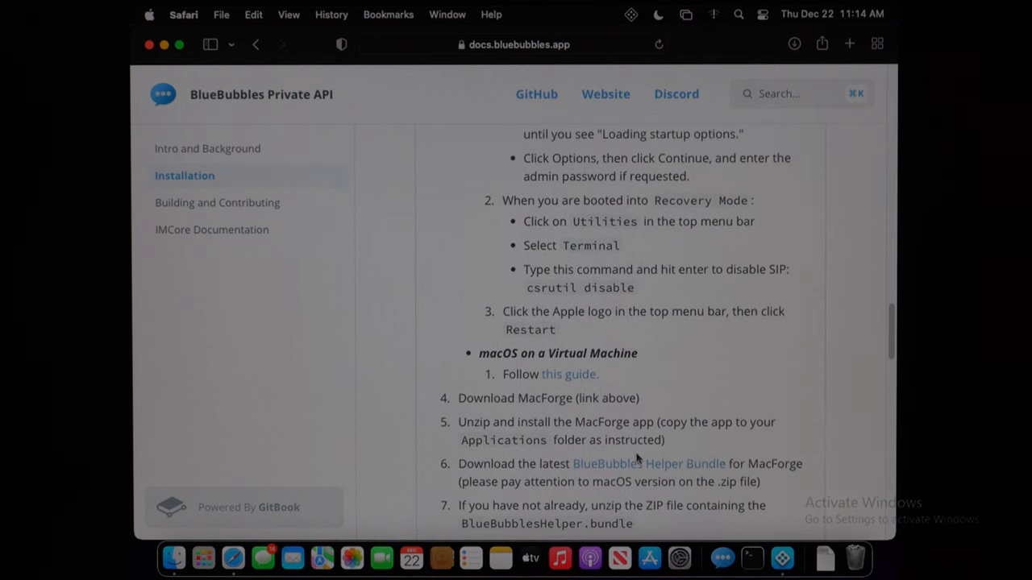
pyautogui.click(648, 465)
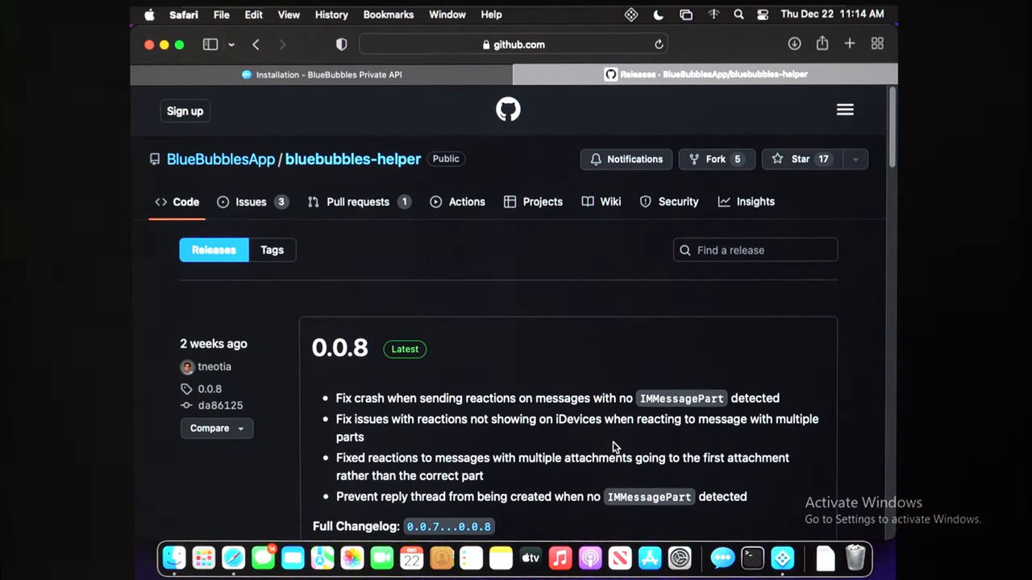
# Step: Download BlueBubblesHelper.bundle.MacOS11+.zip from the release's Assets list
pyautogui.scroll(-3)
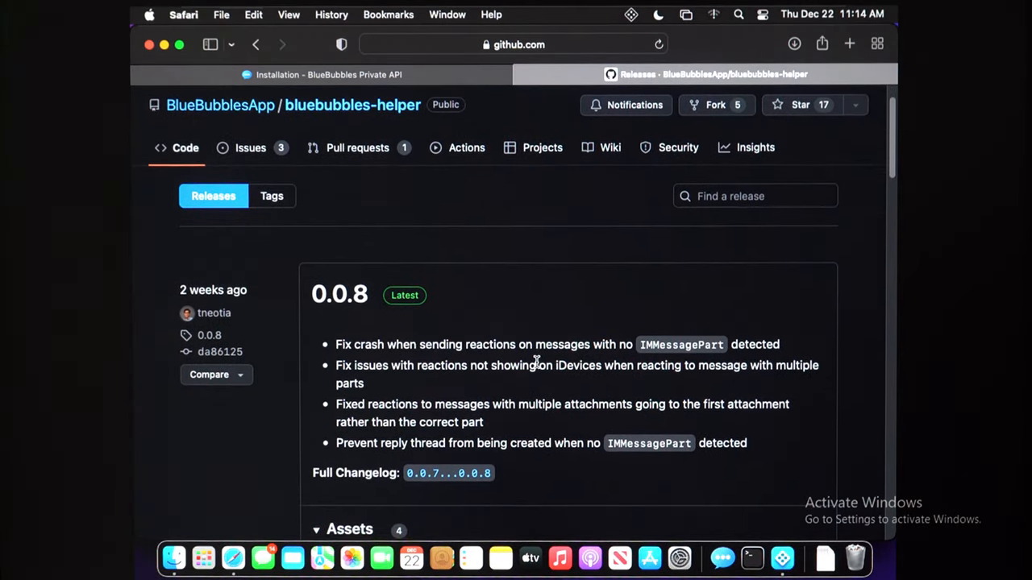
pyautogui.scroll(-3)
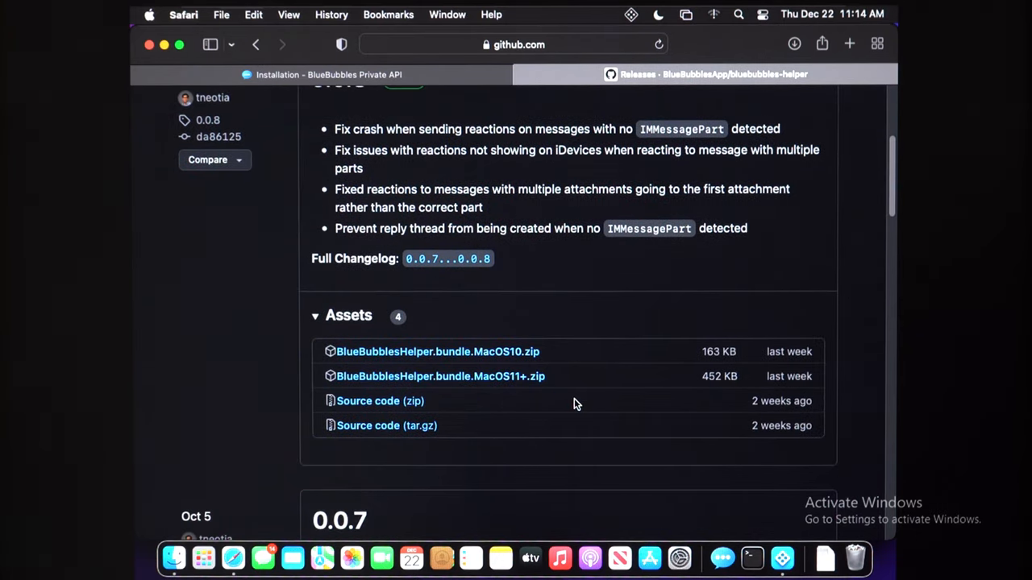
pyautogui.click(440, 378)
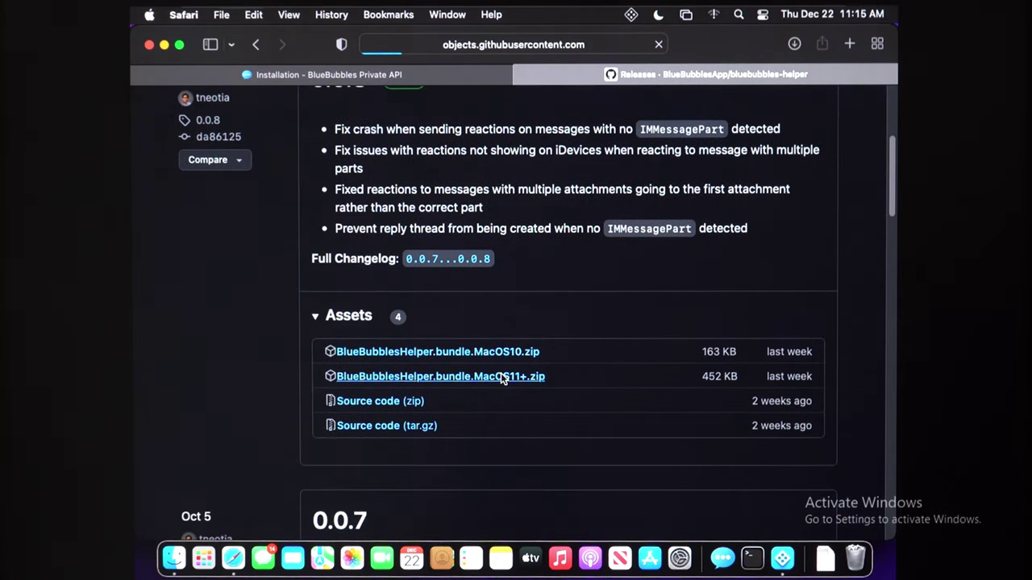
pyautogui.click(438, 378)
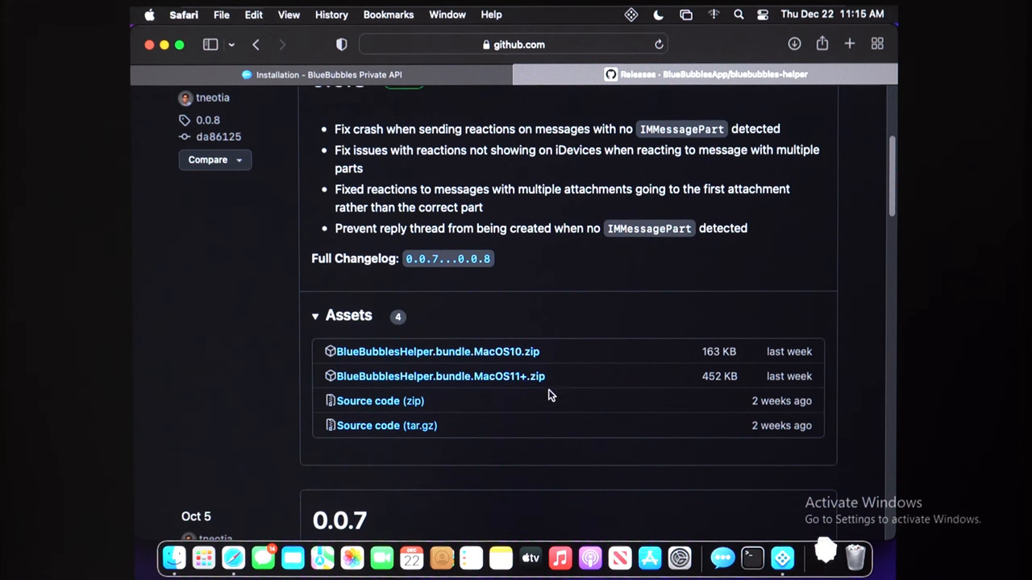
pyautogui.moveTo(232, 557)
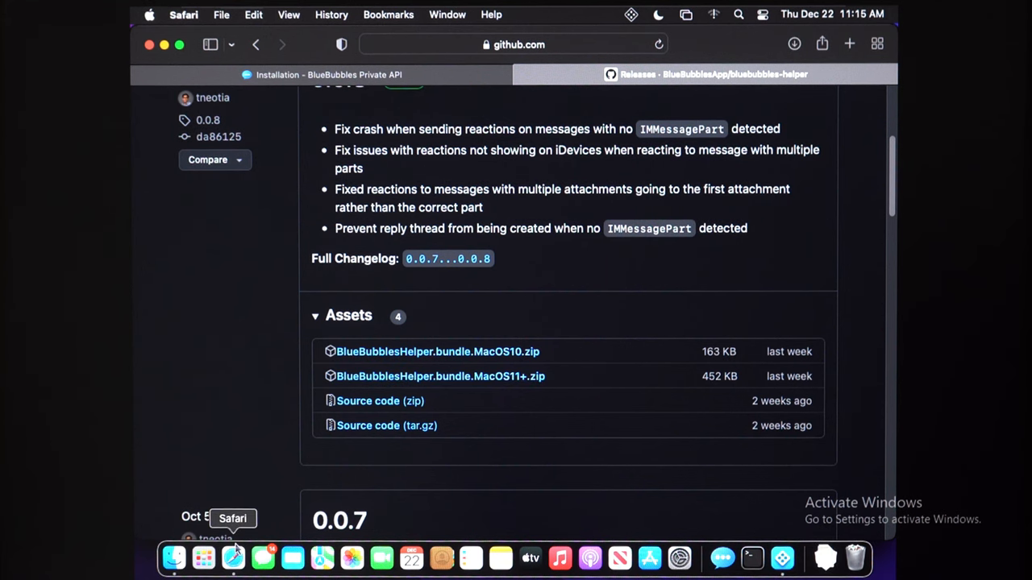
pyautogui.moveTo(545, 497)
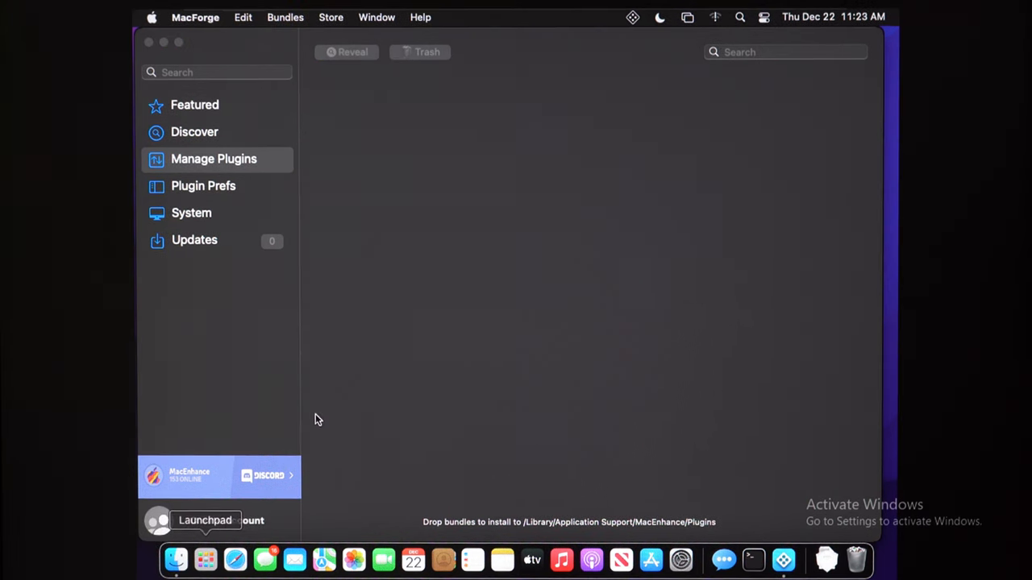
pyautogui.moveTo(365, 287)
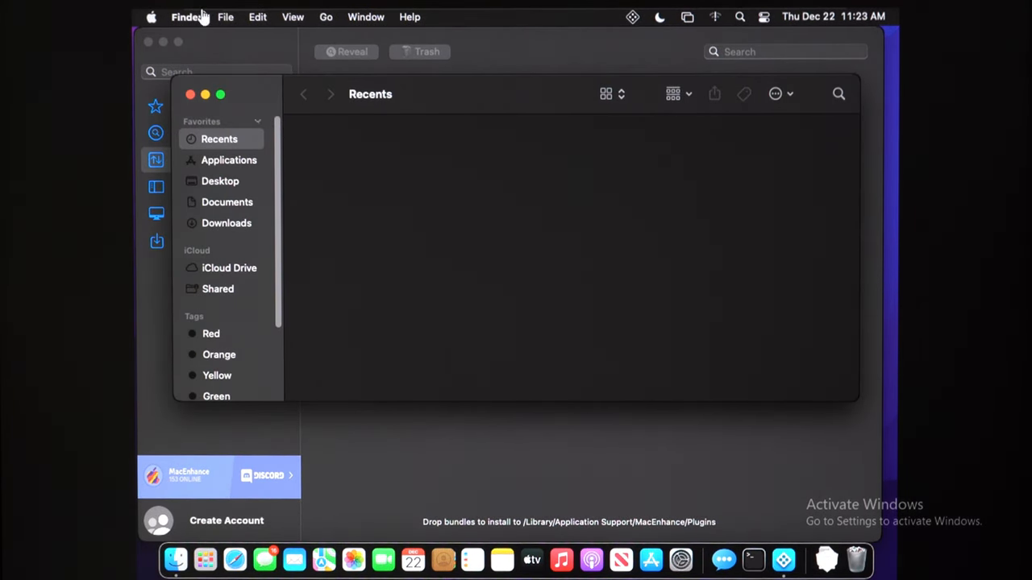
# Step: In Finder Preferences' Sidebar tab, enable the home folder and the Mac itself as locations
pyautogui.click(187, 16)
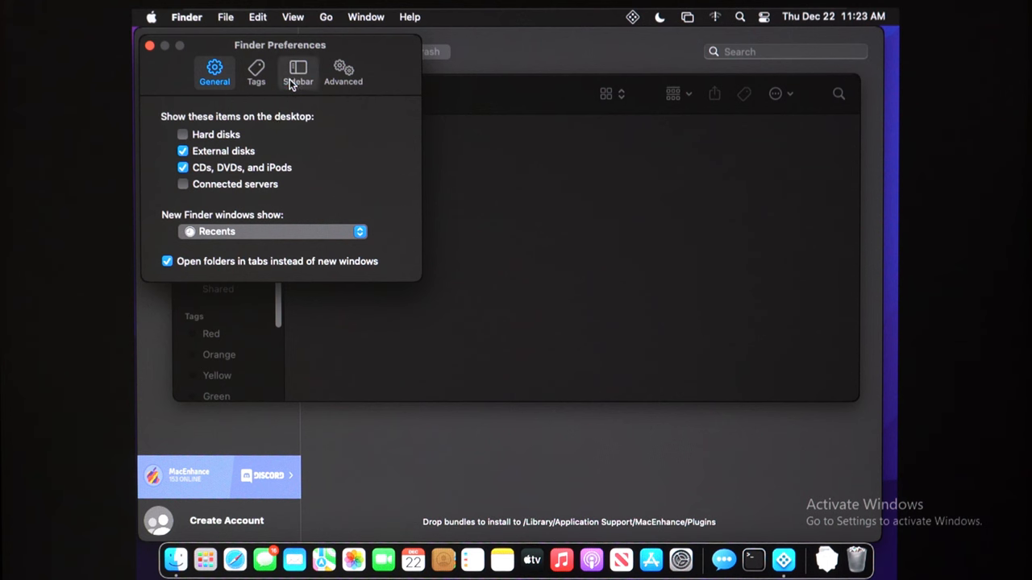
pyautogui.click(297, 72)
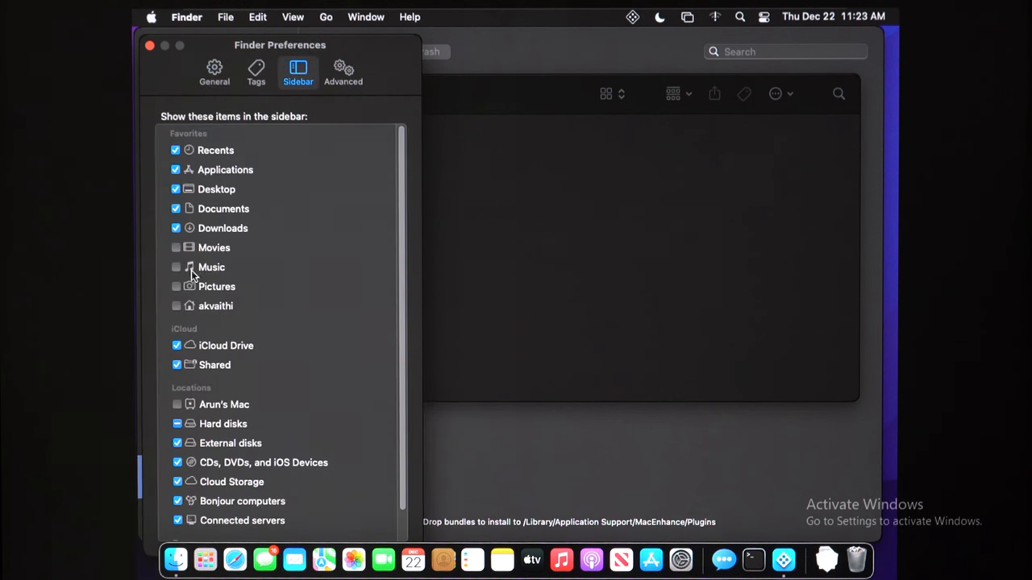
pyautogui.click(176, 307)
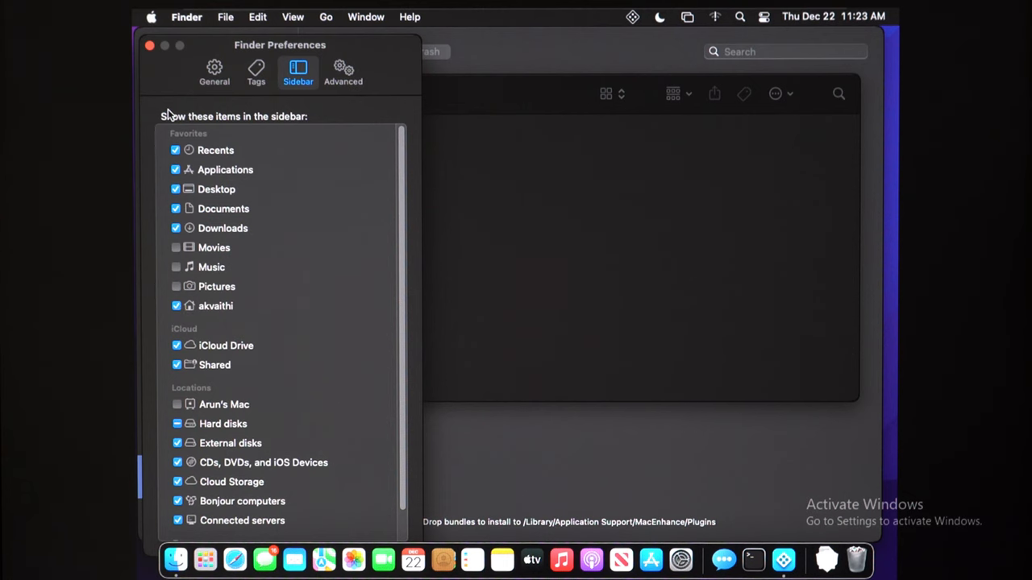
pyautogui.click(149, 45)
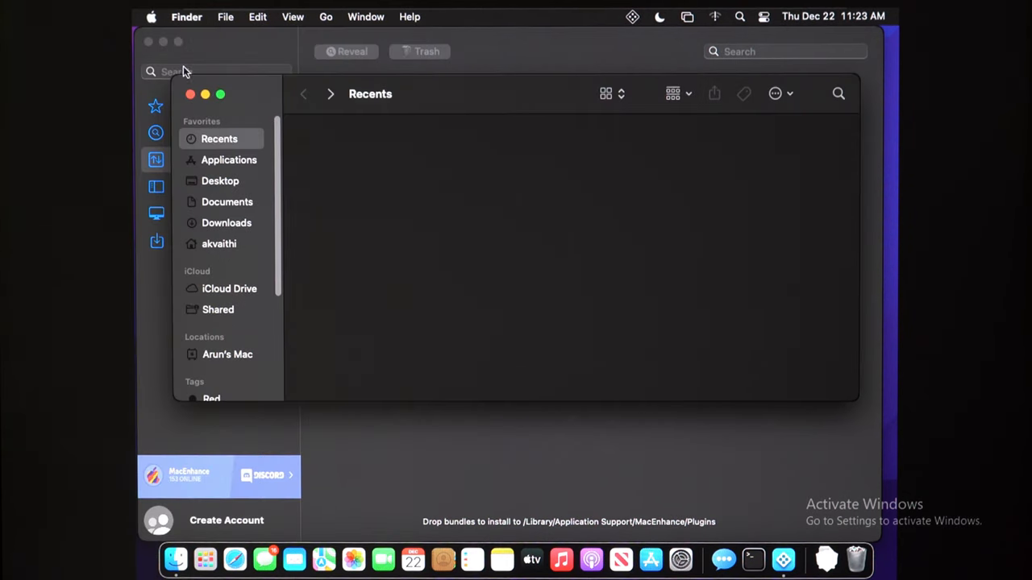
# Step: Browse Finder to Library > Application Support > MacEnhance > Plugins to confirm BlueBubblesHelper.bundle is there
pyautogui.click(227, 355)
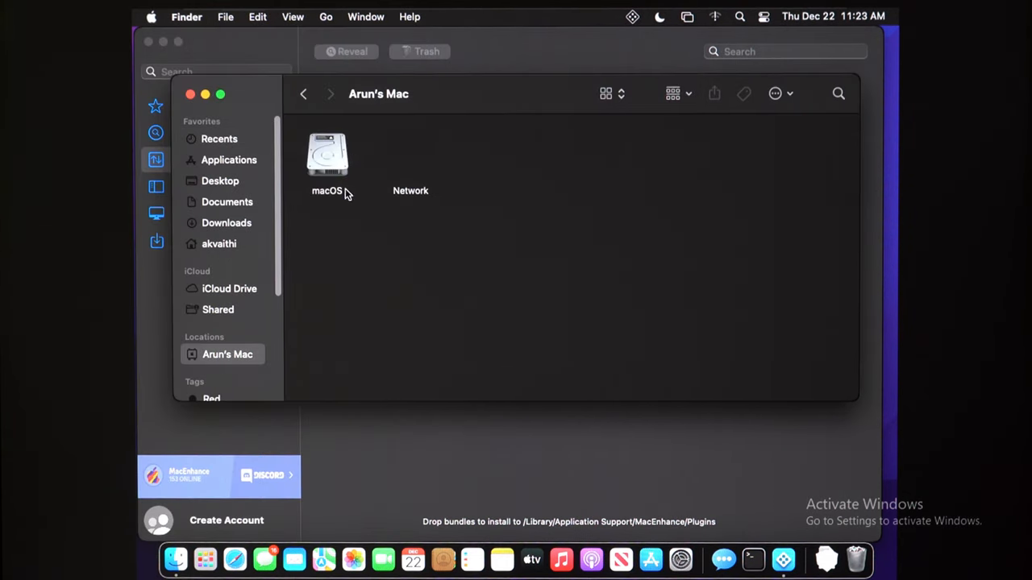
pyautogui.doubleClick(327, 158)
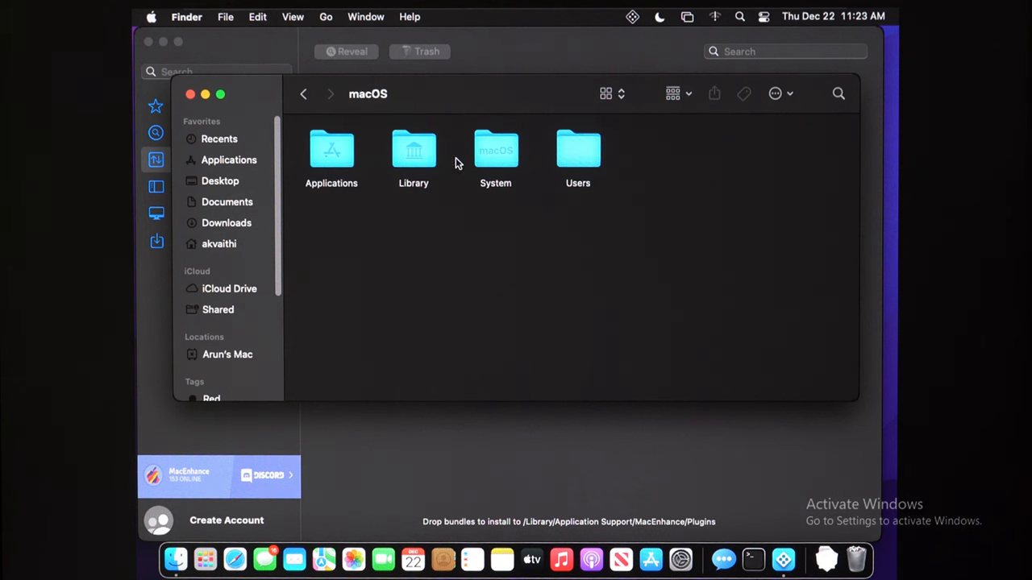
pyautogui.doubleClick(412, 150)
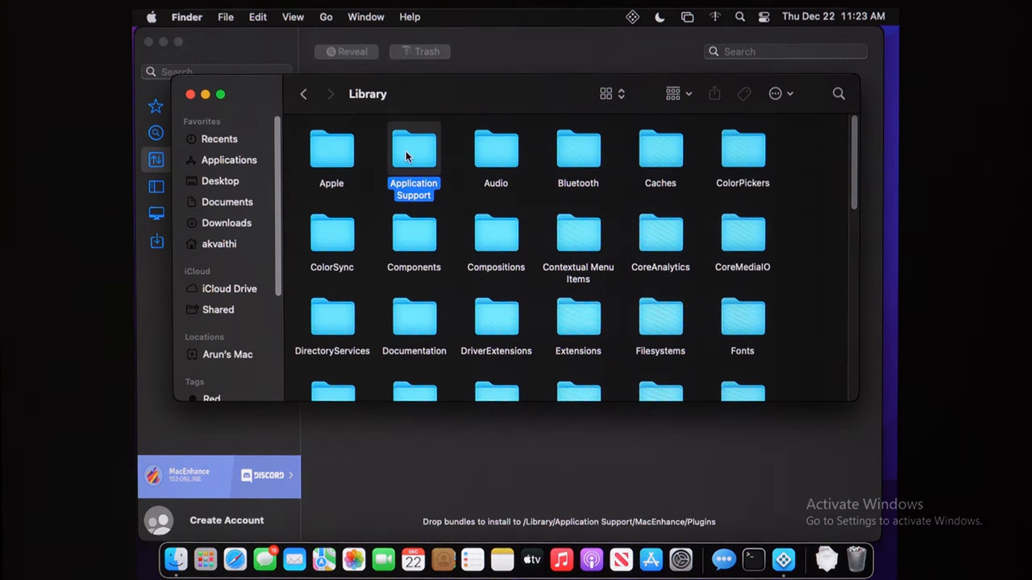
pyautogui.doubleClick(413, 148)
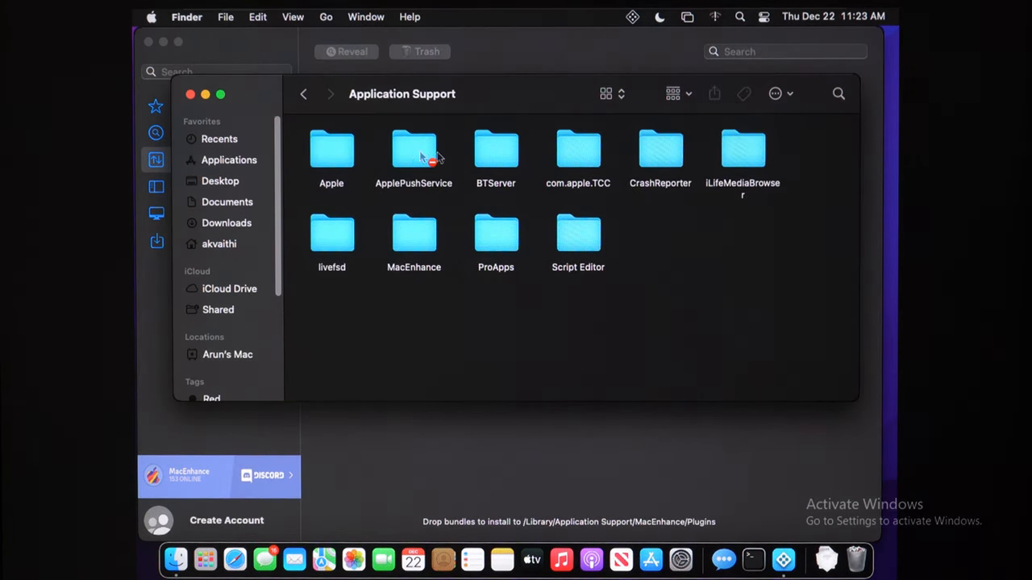
pyautogui.click(412, 233)
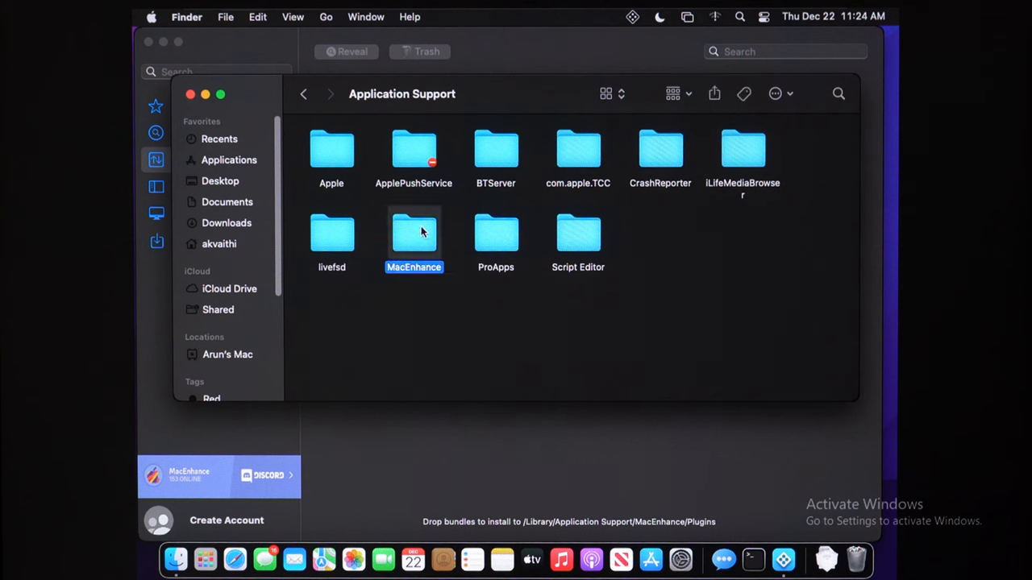
pyautogui.doubleClick(413, 234)
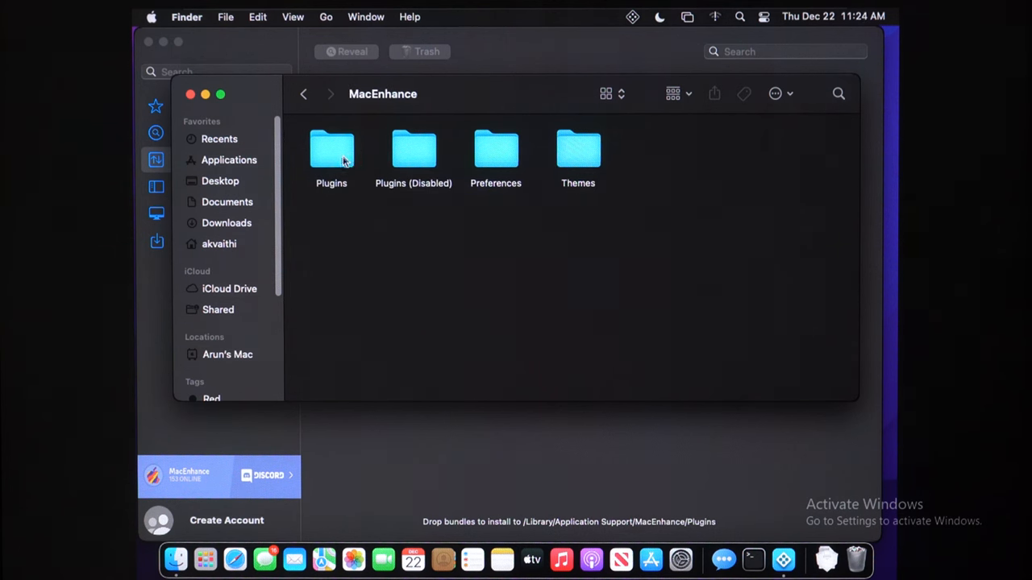
pyautogui.doubleClick(333, 149)
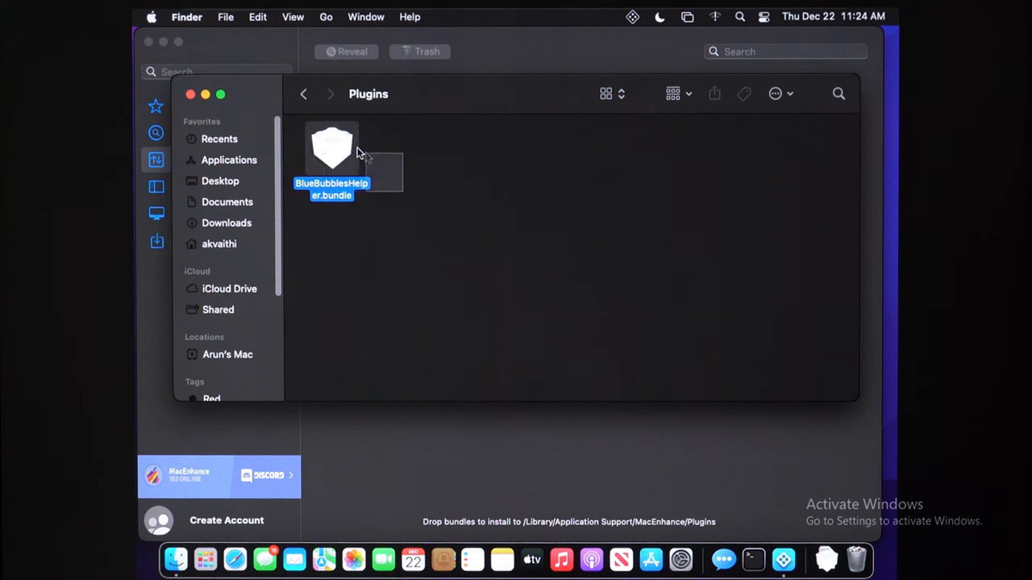
pyautogui.moveTo(191, 93)
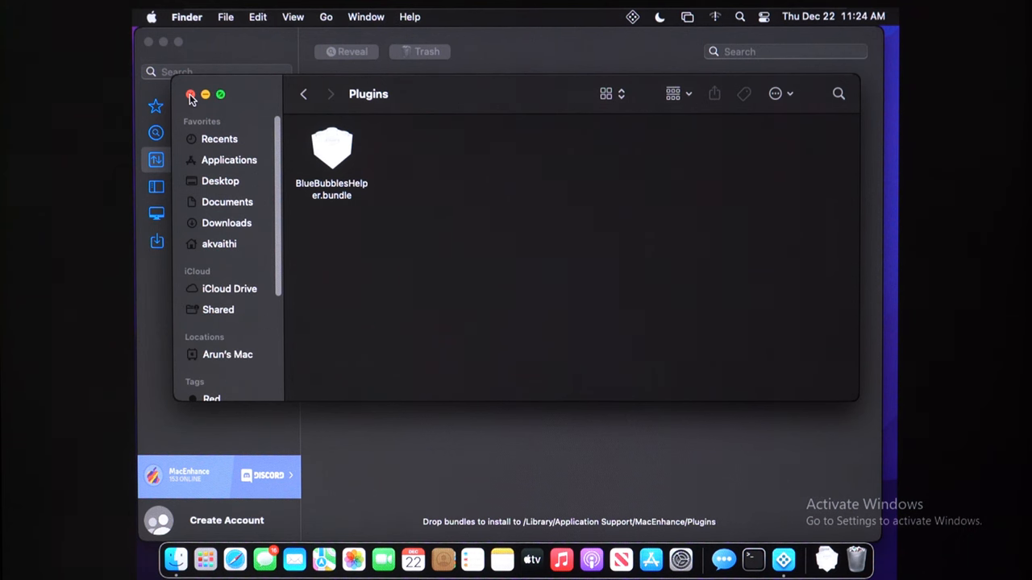
# Step: Quit MacForge from its Dock icon, leaving only the desktop
pyautogui.click(190, 93)
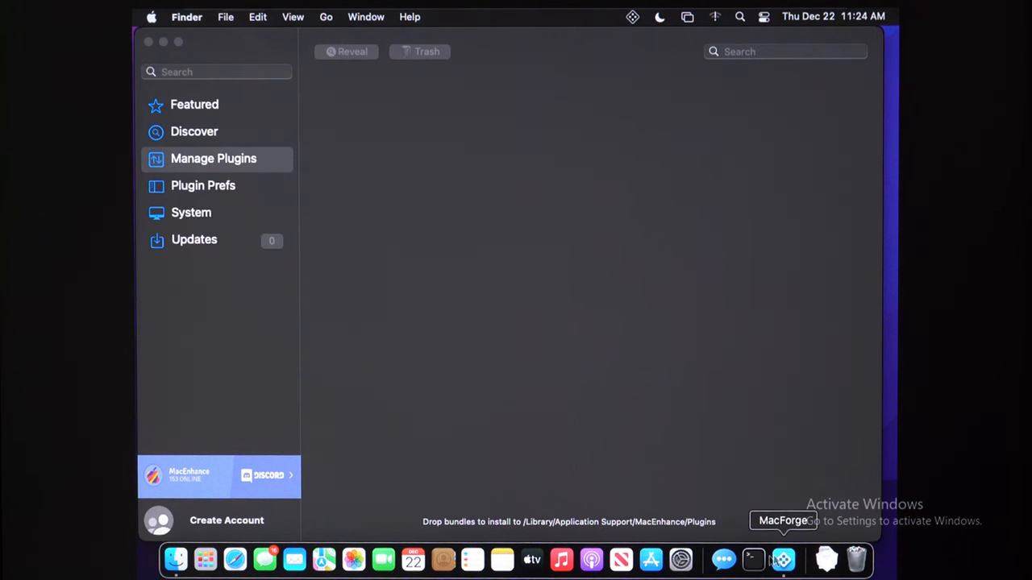
pyautogui.rightClick(782, 559)
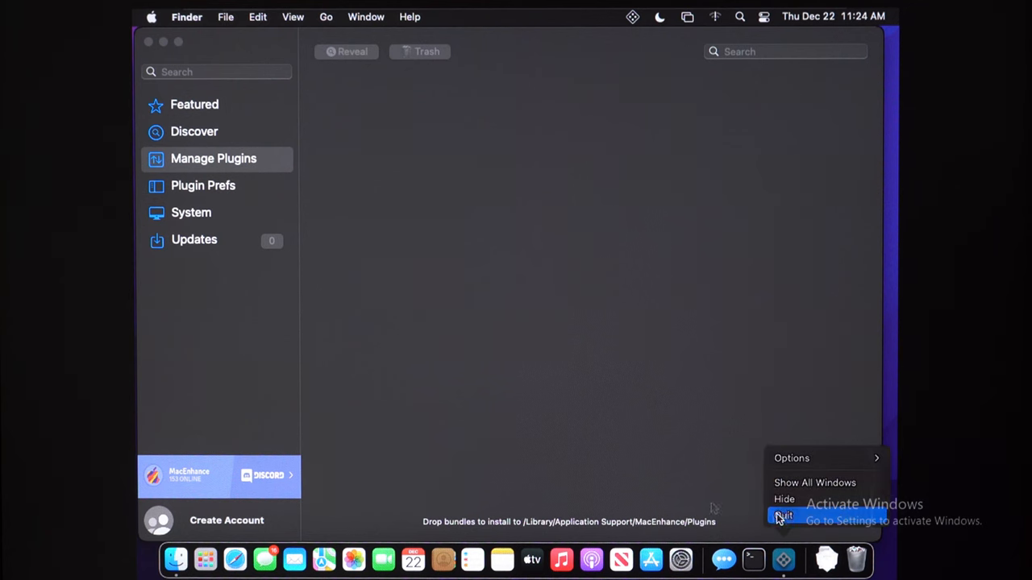
pyautogui.click(782, 516)
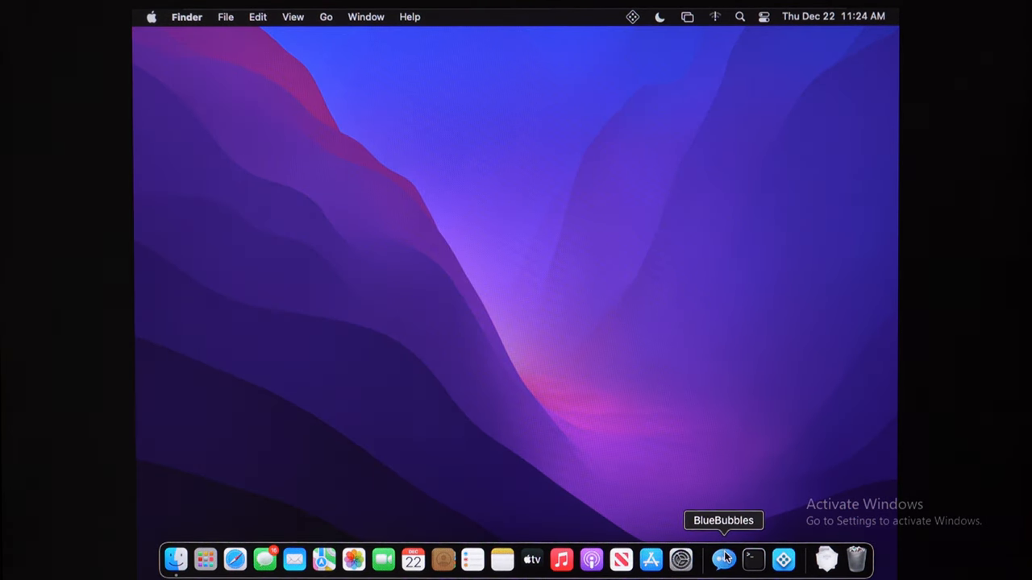
# Step: Relaunch BlueBubbles Server and step its wizard past Intro, Permissions and Notifications to Connection Setup
pyautogui.click(722, 560)
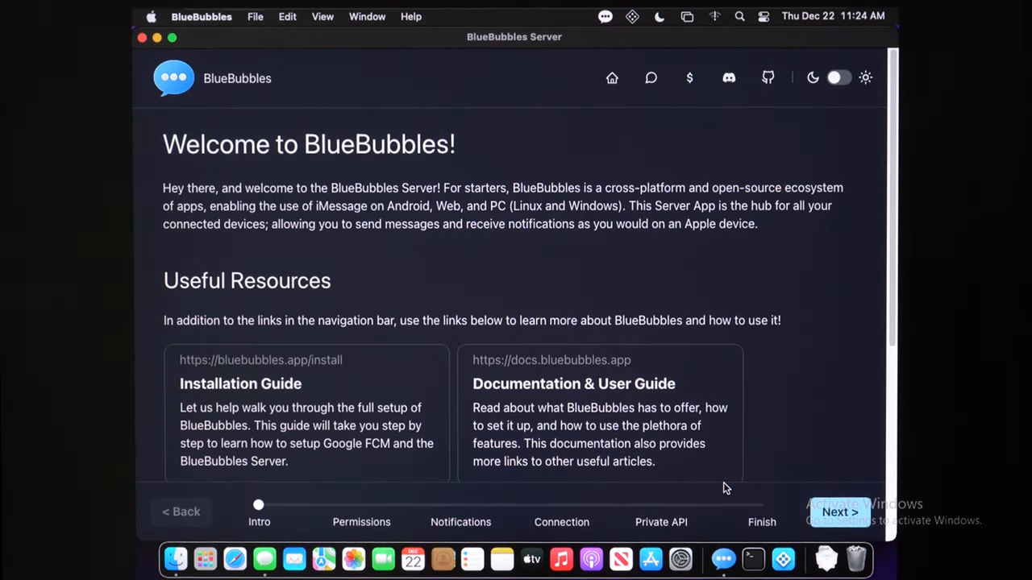
pyautogui.moveTo(719, 489)
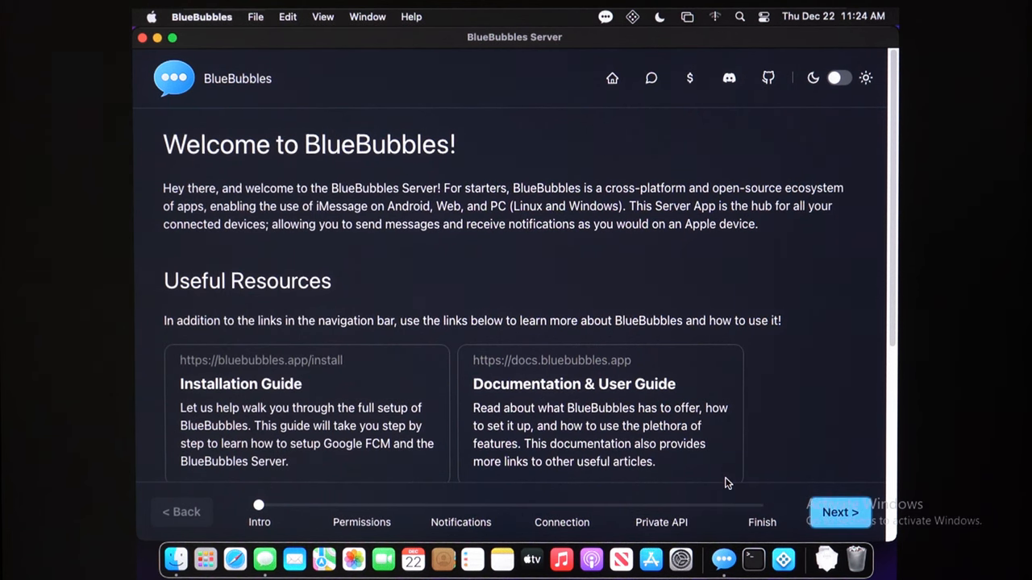
pyautogui.click(840, 513)
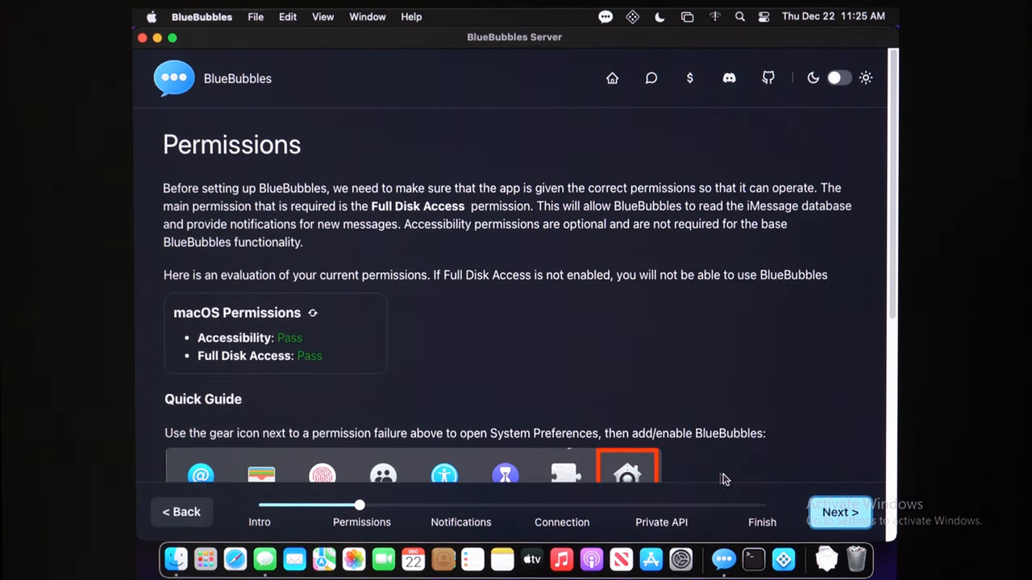
pyautogui.click(840, 513)
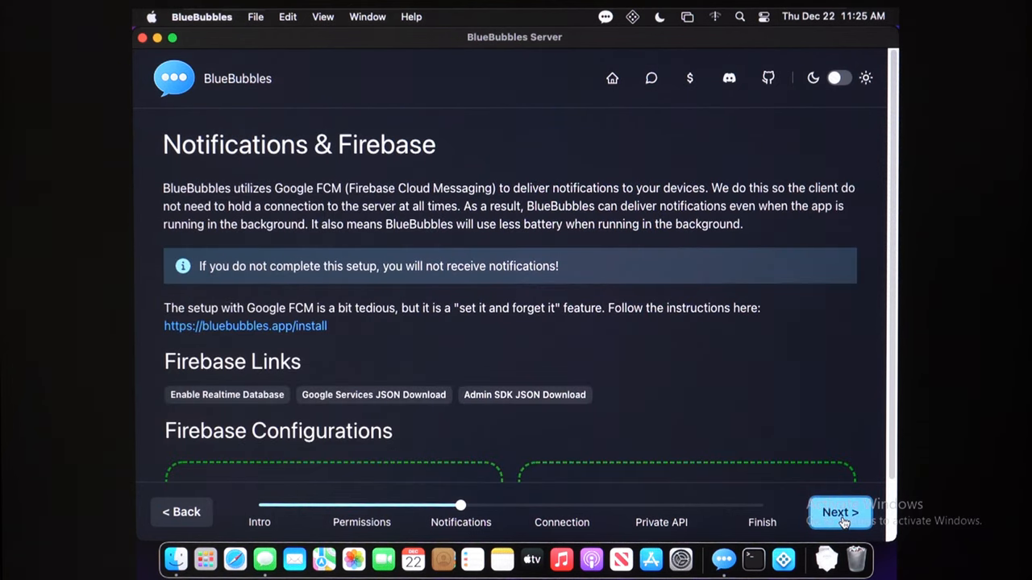
pyautogui.moveTo(854, 500)
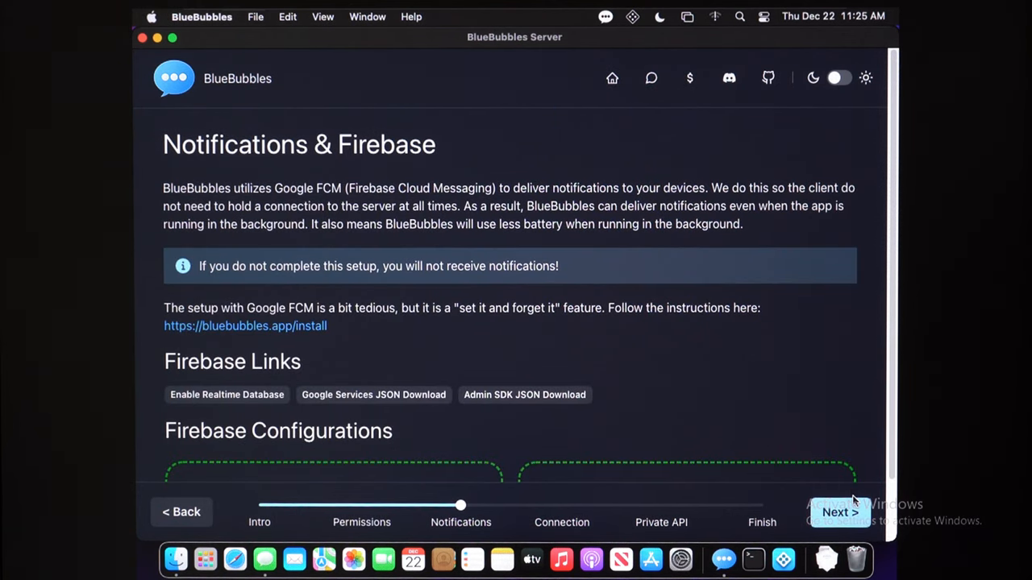
pyautogui.click(838, 513)
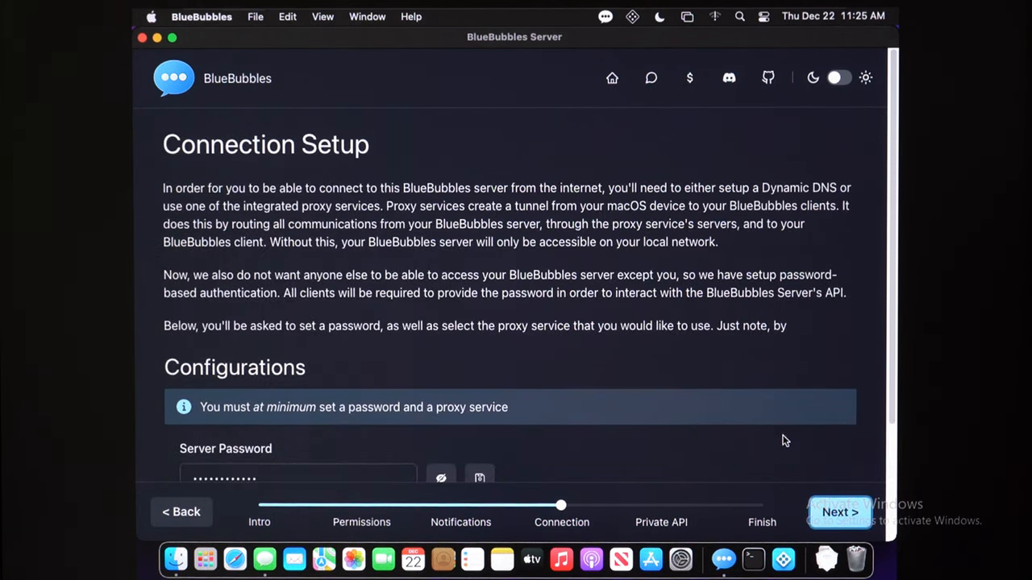
pyautogui.scroll(-3)
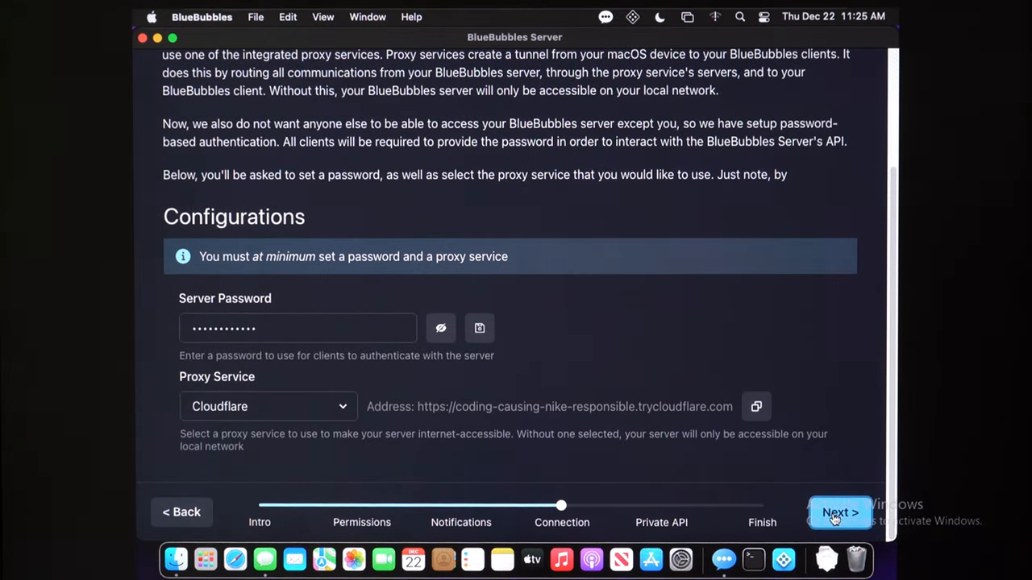
# Step: Enable the Private API and refresh its status until it reports Connected on port 45670
pyautogui.click(840, 513)
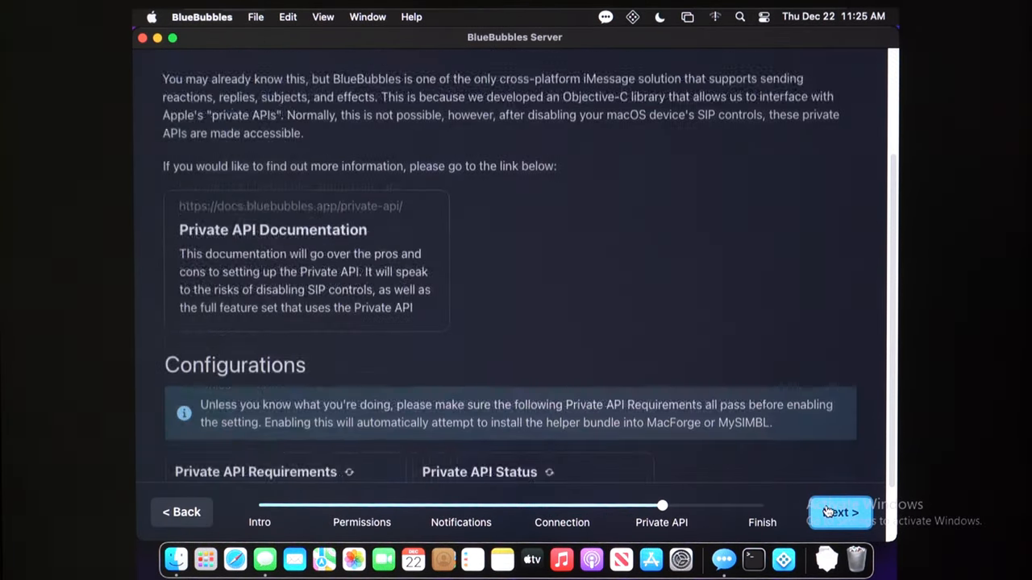
pyautogui.scroll(-3)
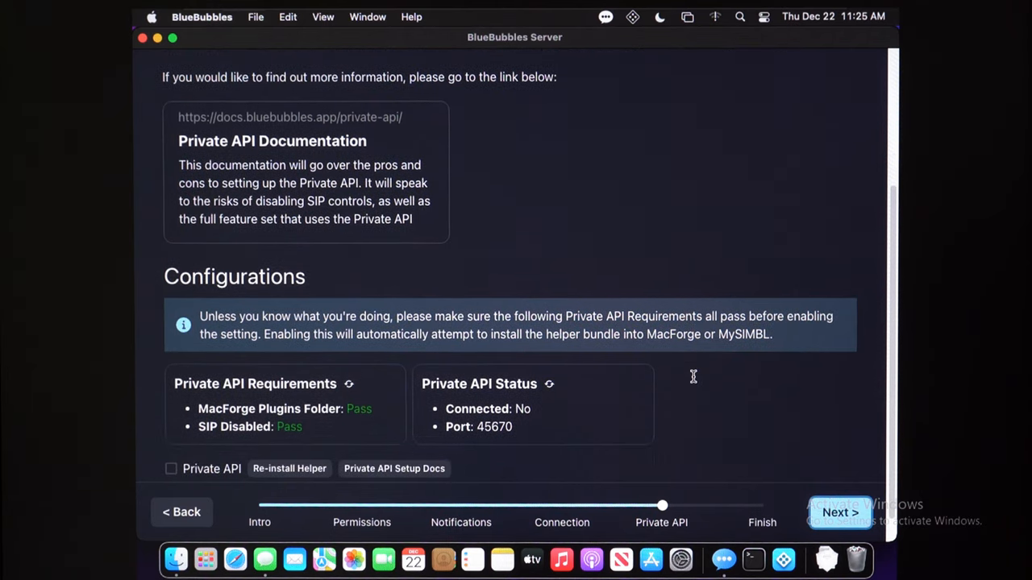
pyautogui.scroll(-3)
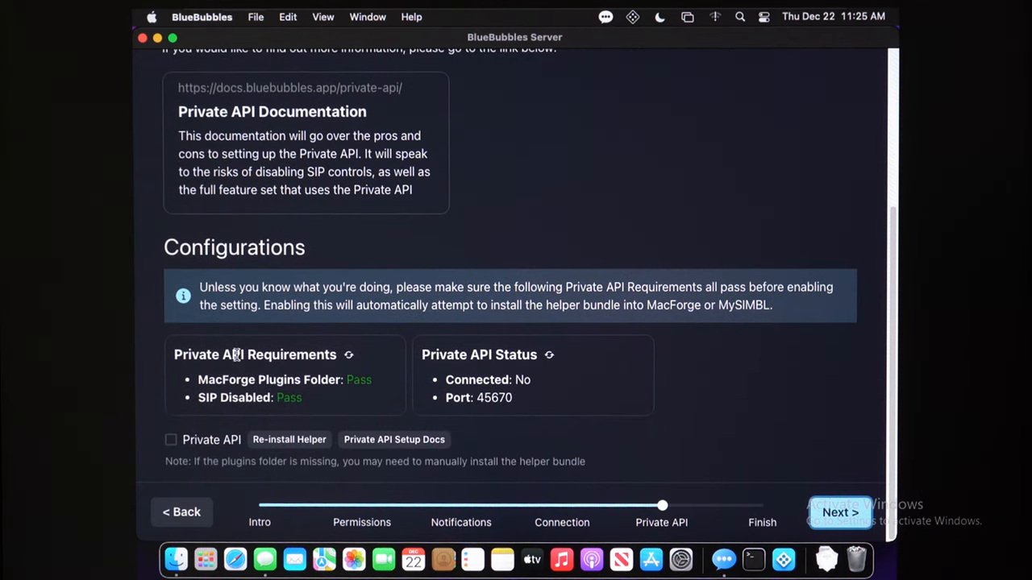
pyautogui.click(171, 438)
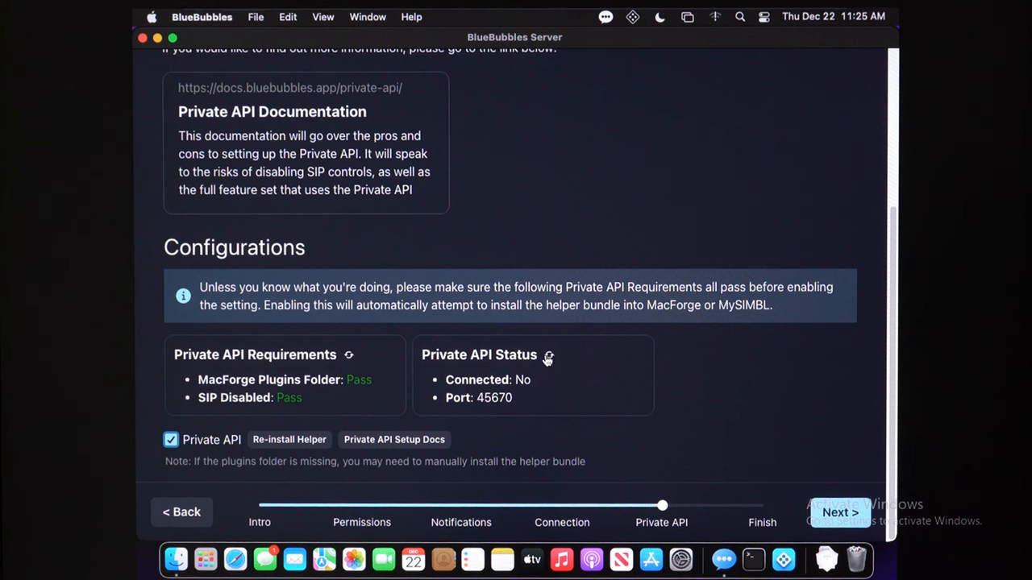
pyautogui.click(548, 357)
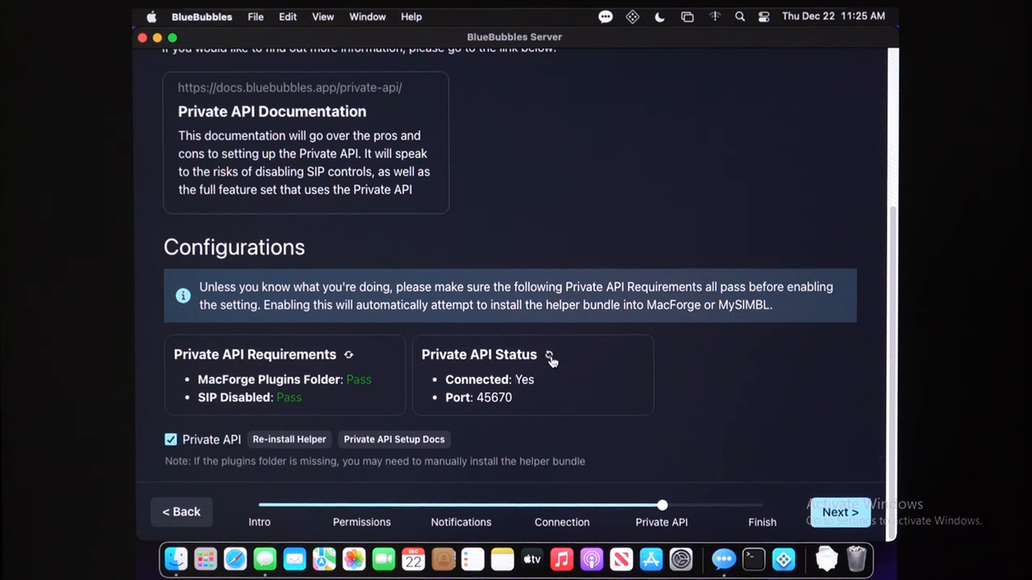
pyautogui.moveTo(522, 381)
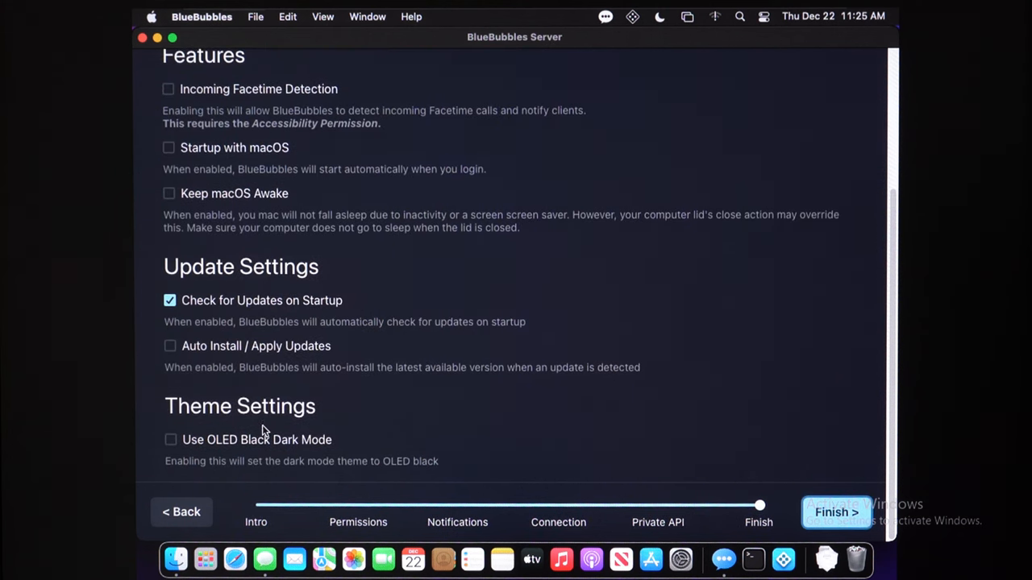
# Step: On Setup Complete, switch on OLED Black Dark Mode and Incoming FaceTime Detection
pyautogui.click(171, 439)
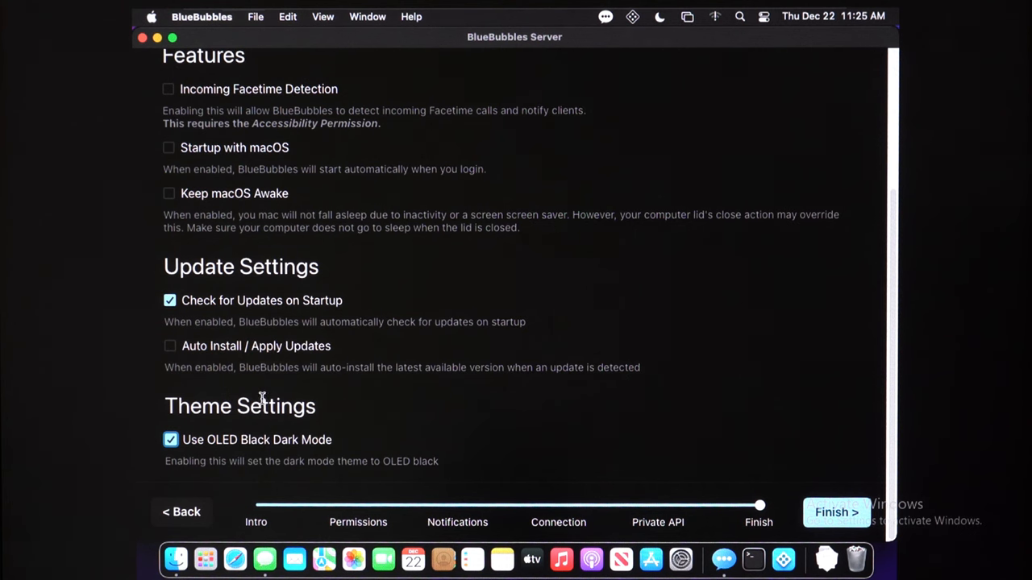
pyautogui.scroll(3)
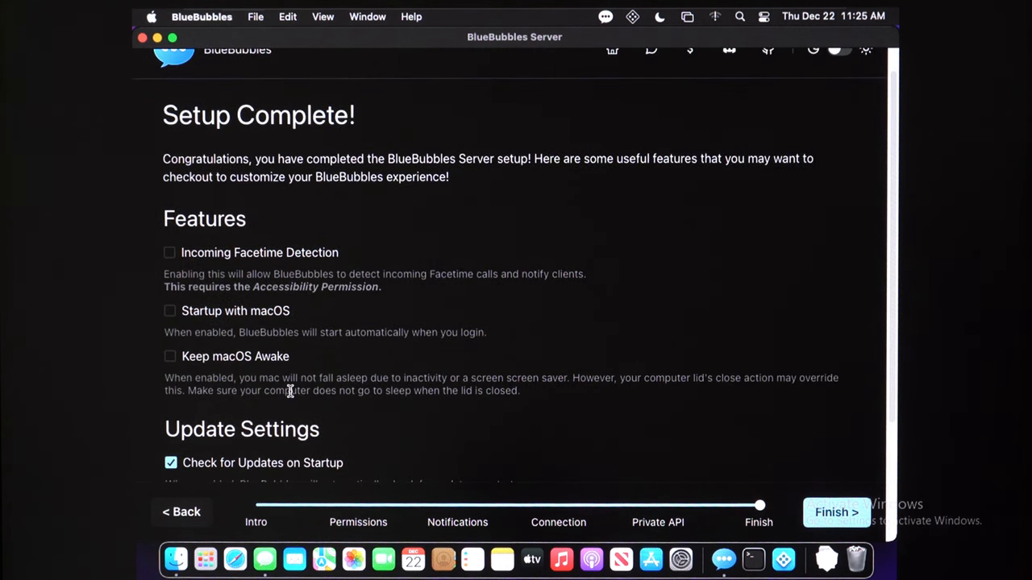
pyautogui.moveTo(480, 287)
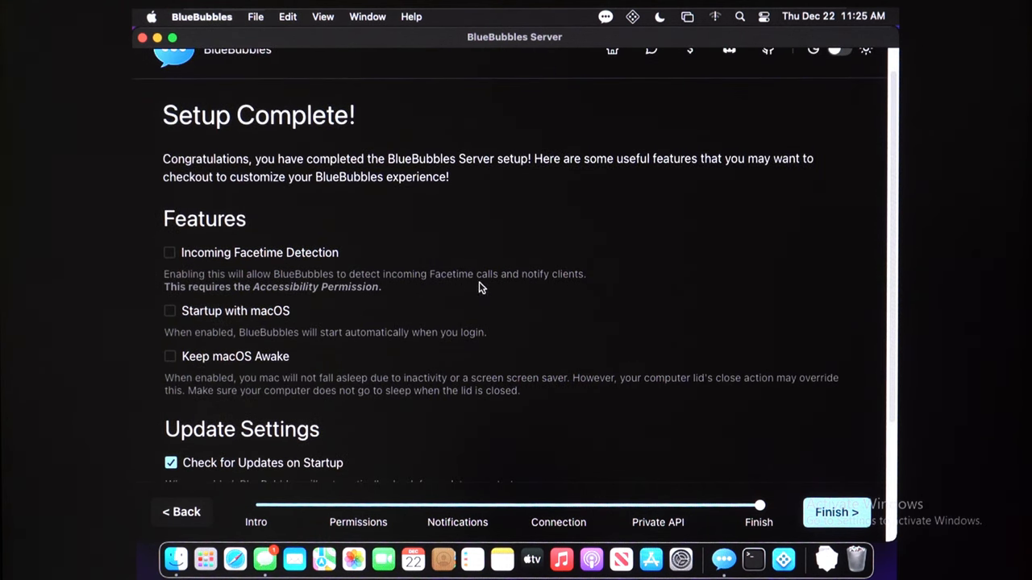
pyautogui.click(170, 252)
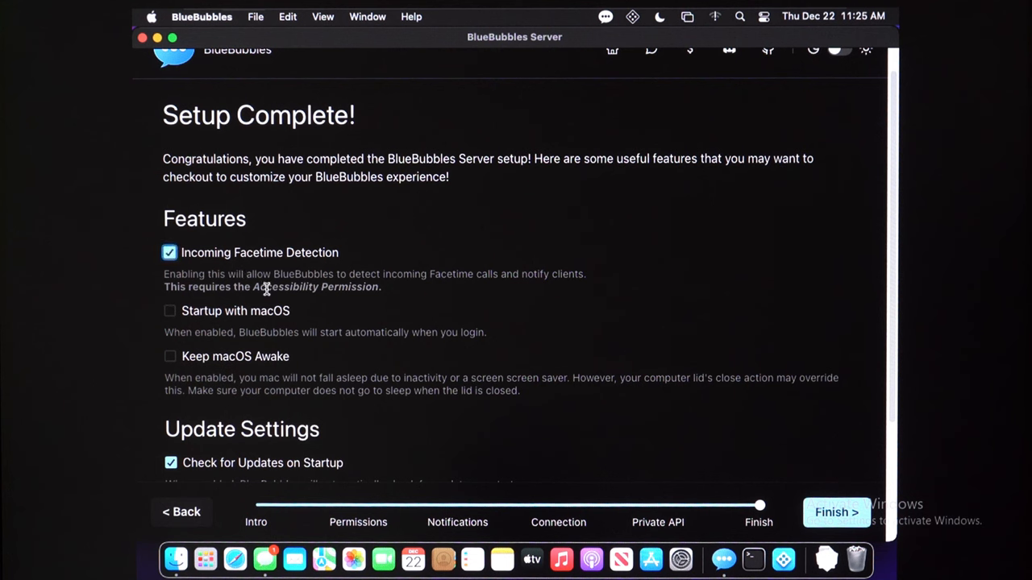
pyautogui.moveTo(298, 284)
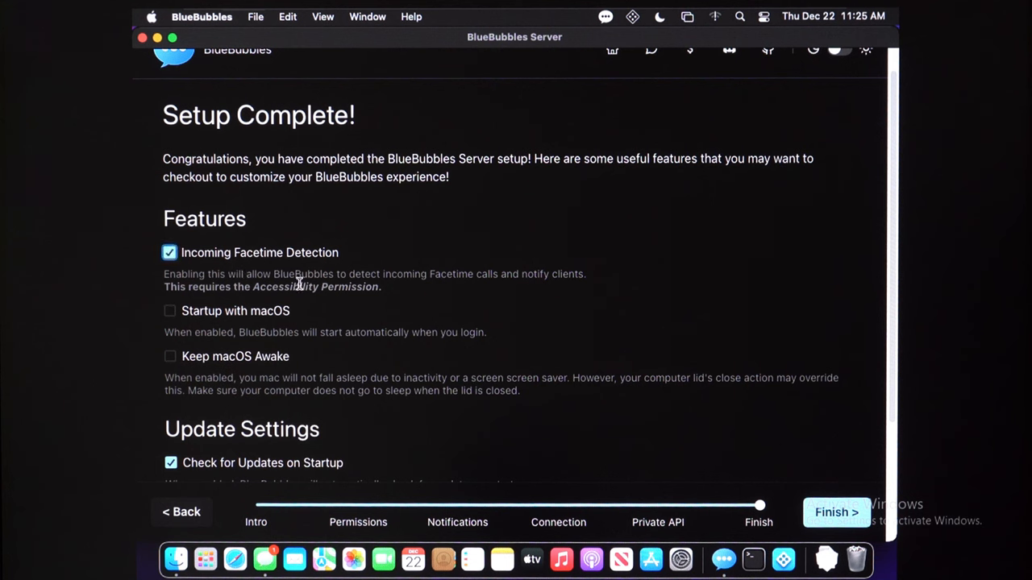
pyautogui.moveTo(226, 354)
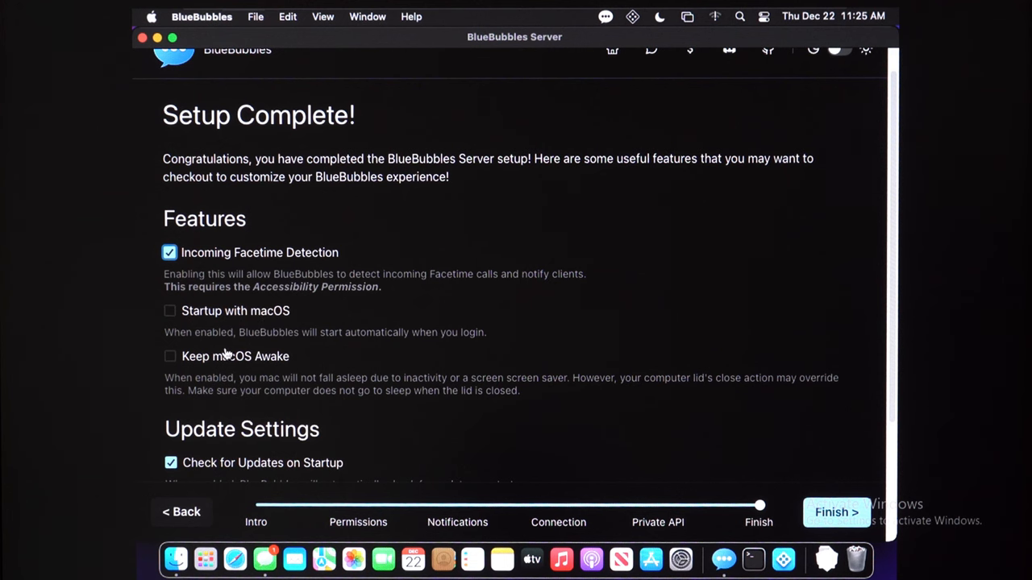
pyautogui.scroll(-3)
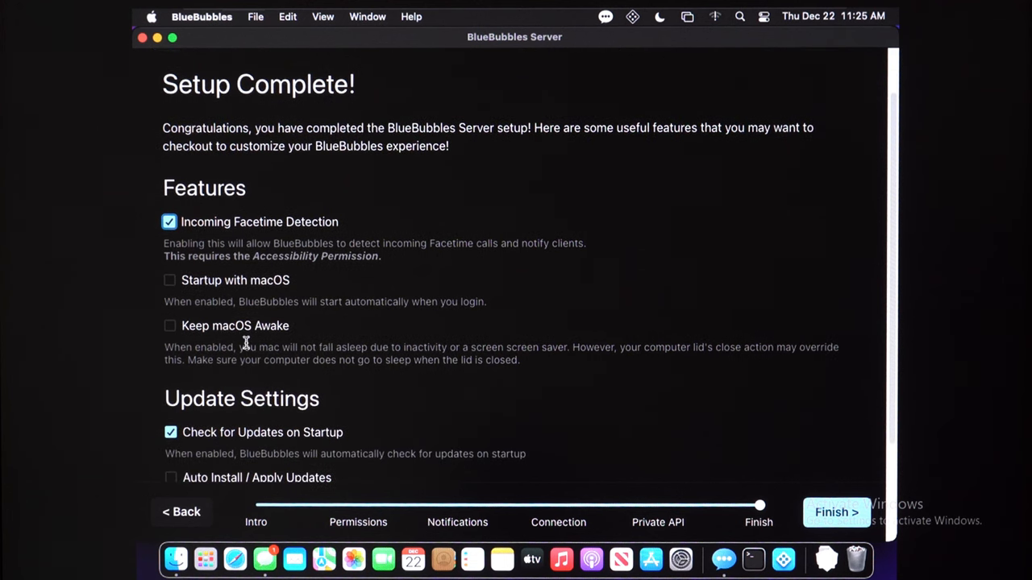
pyautogui.moveTo(232, 358)
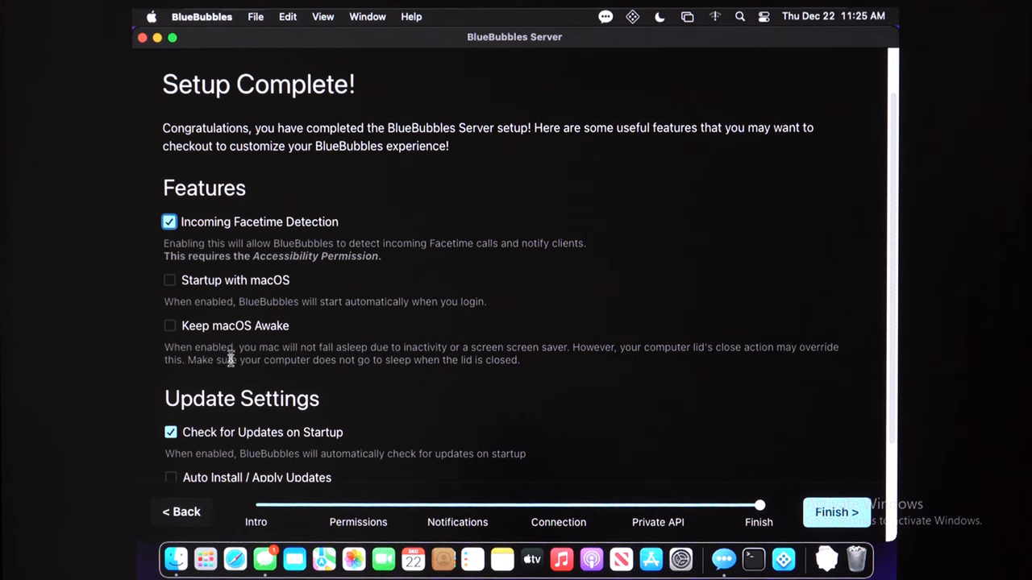
pyautogui.scroll(-3)
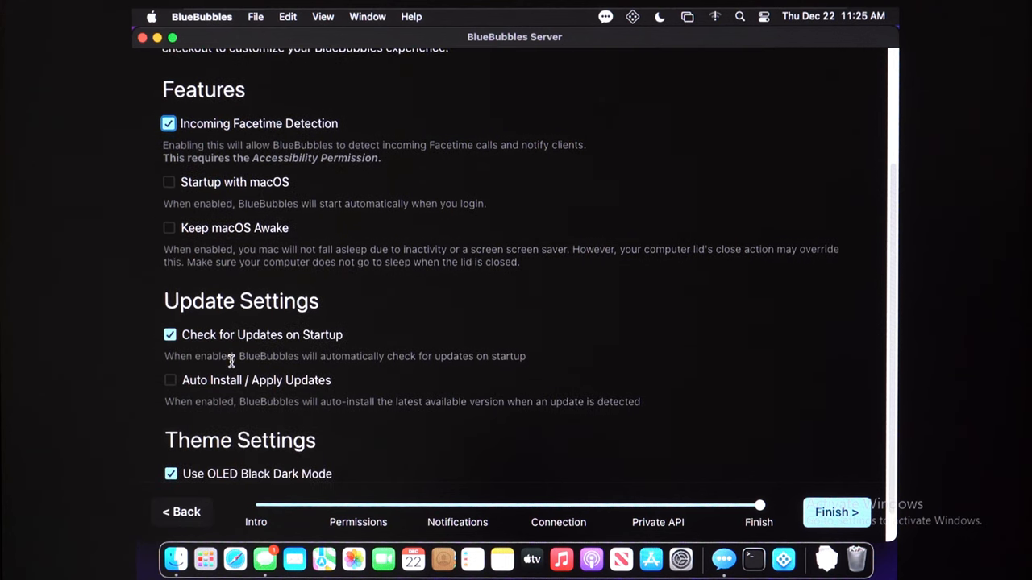
pyautogui.scroll(-3)
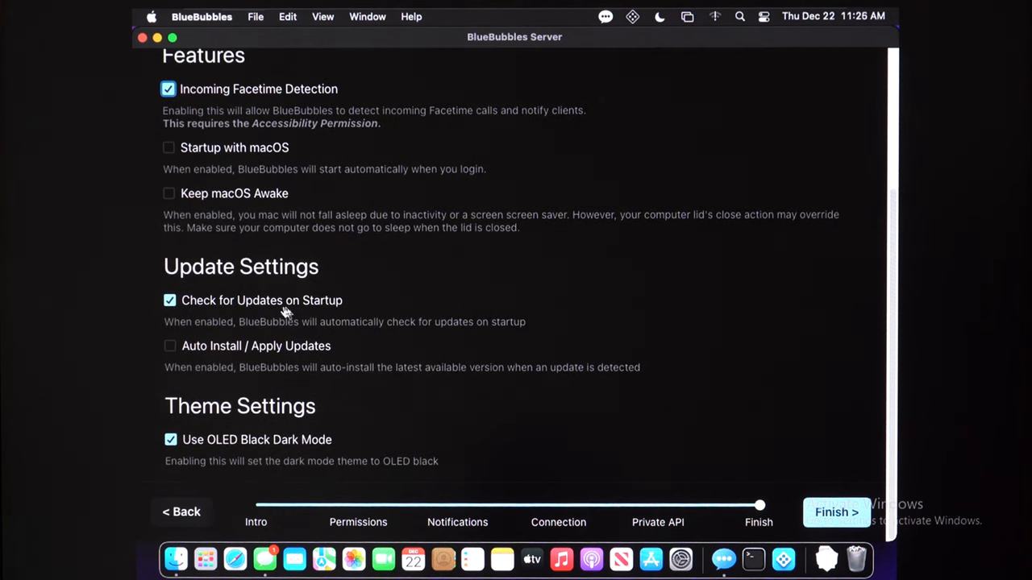
pyautogui.moveTo(245, 309)
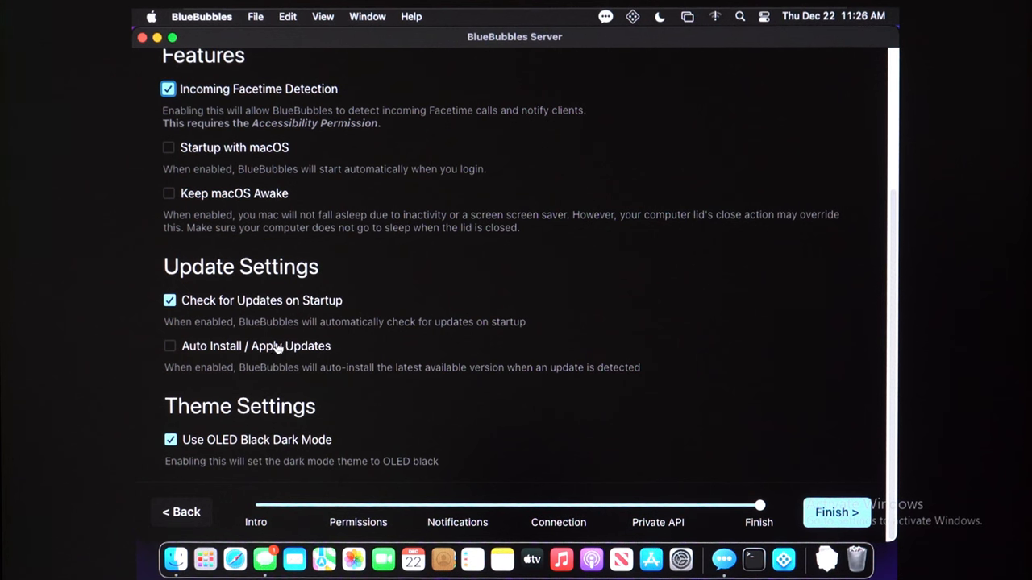
pyautogui.click(169, 345)
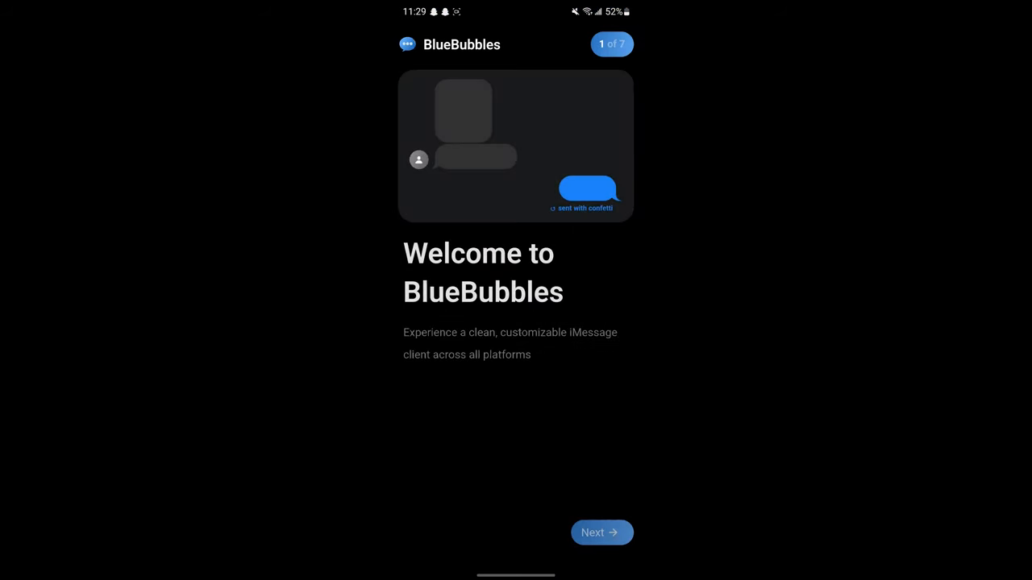
# Step: Advance the Android app past welcome, disable battery optimization for it, and pass the setup check
pyautogui.click(602, 532)
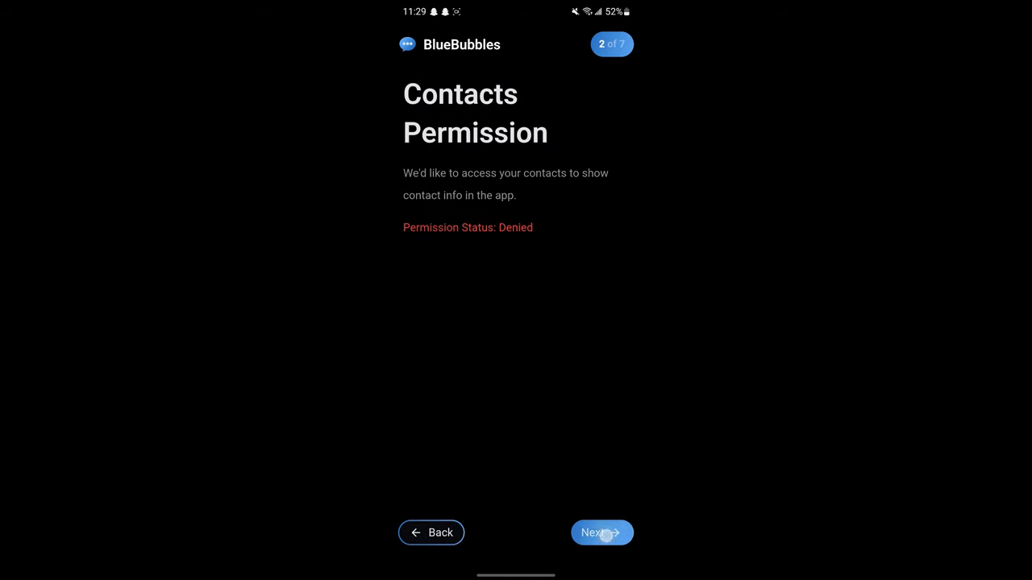
pyautogui.click(602, 532)
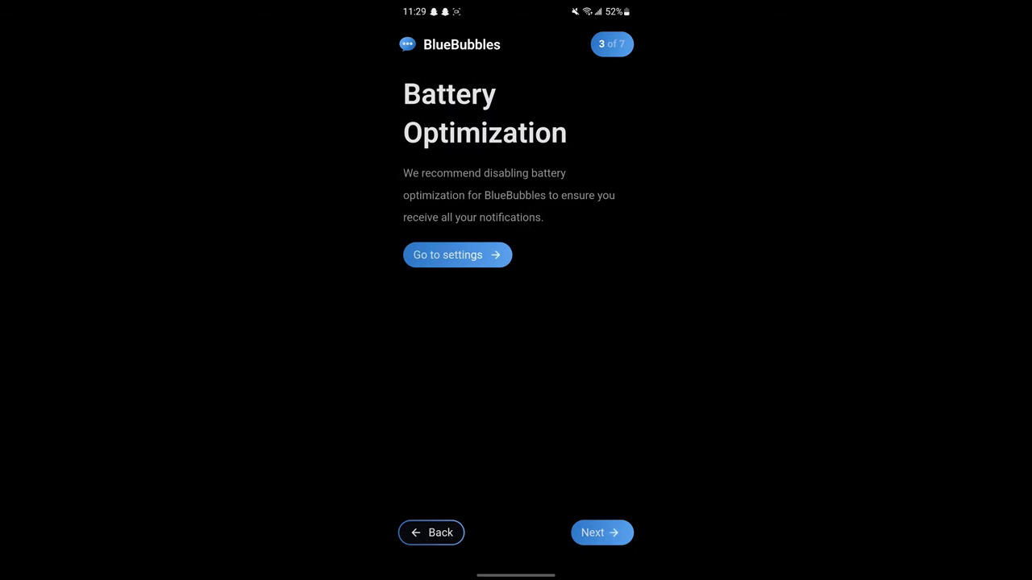
pyautogui.click(457, 254)
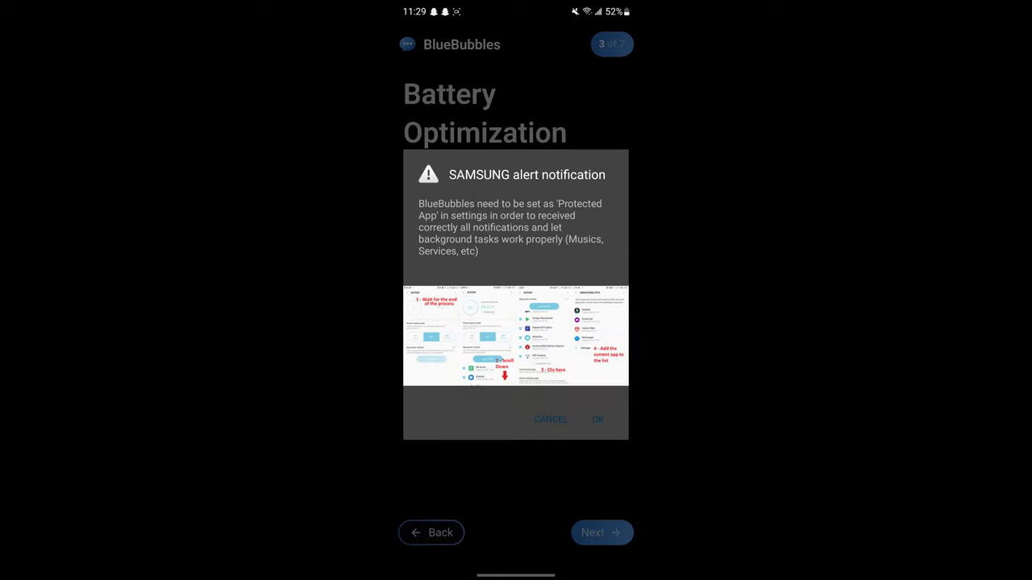
pyautogui.click(596, 419)
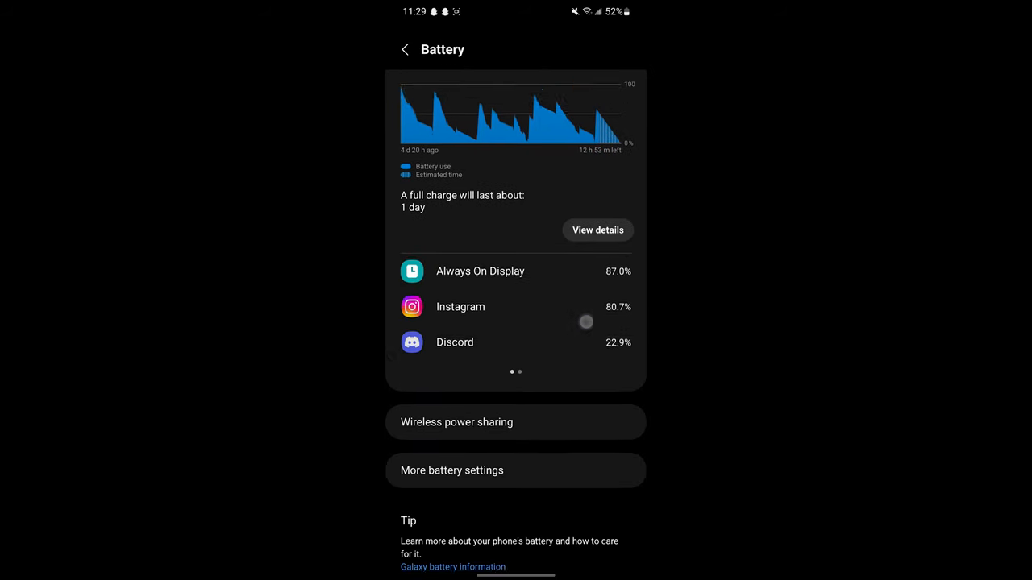
pyautogui.scroll(-3)
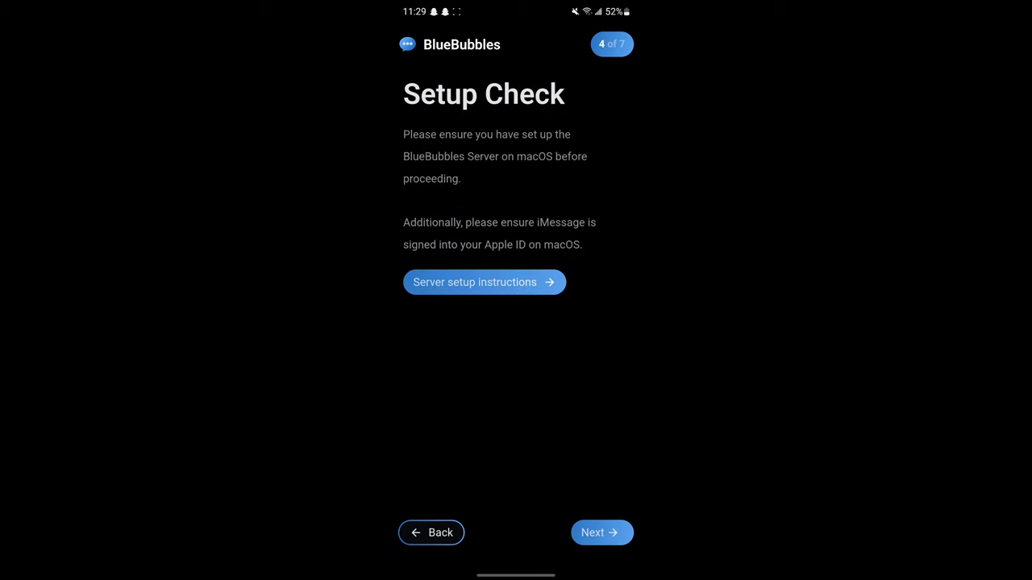
pyautogui.click(602, 532)
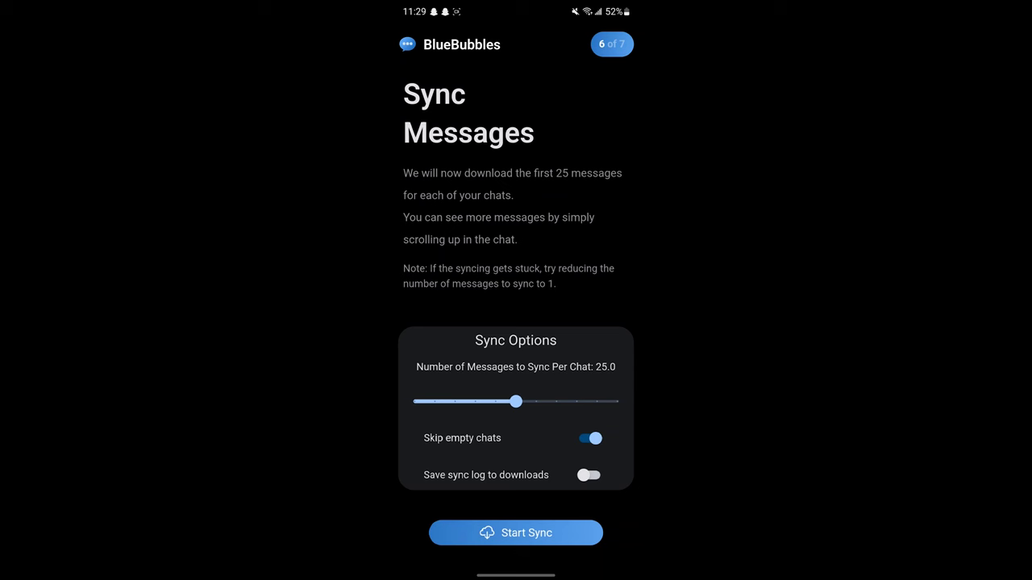
# Step: Set messages synced per chat to 1 and start the sync
pyautogui.moveTo(516, 400); pyautogui.dragTo(412, 400)
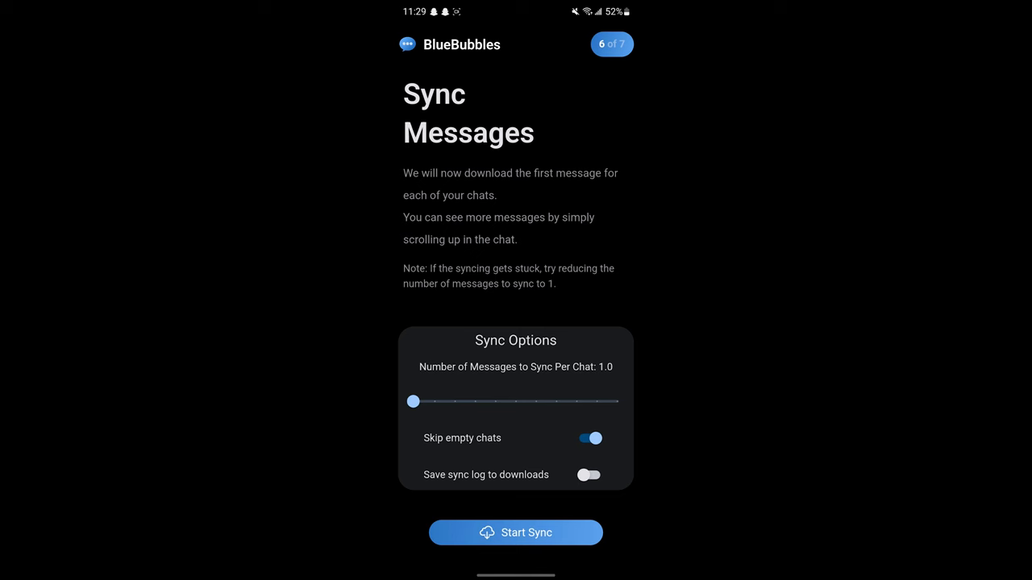
pyautogui.click(516, 532)
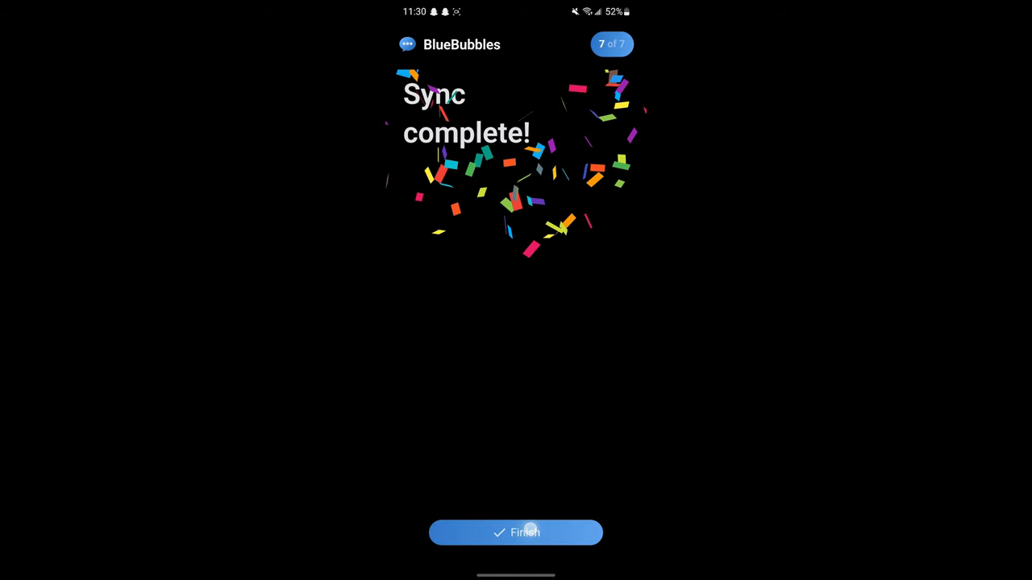
# Step: Finish the wizard, then enable Private API Features with typing indicators, auto mark-read and double-tap tapback
pyautogui.click(515, 532)
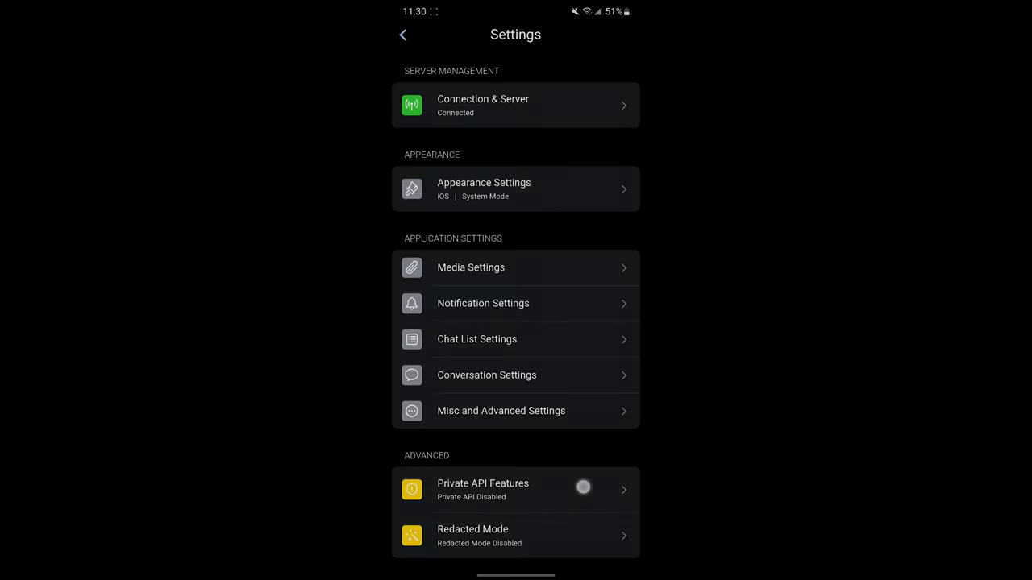
pyautogui.scroll(3)
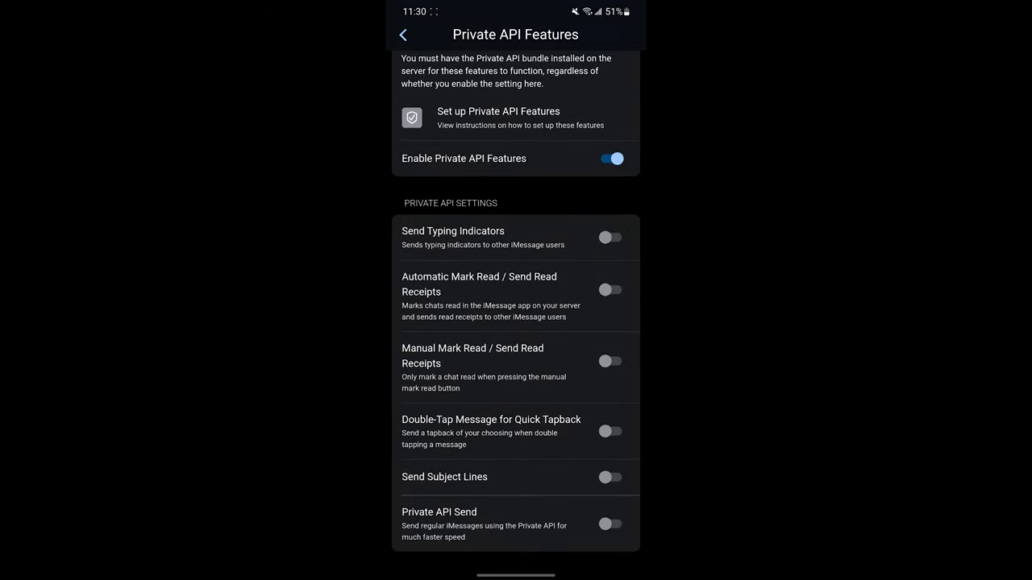
pyautogui.click(609, 237)
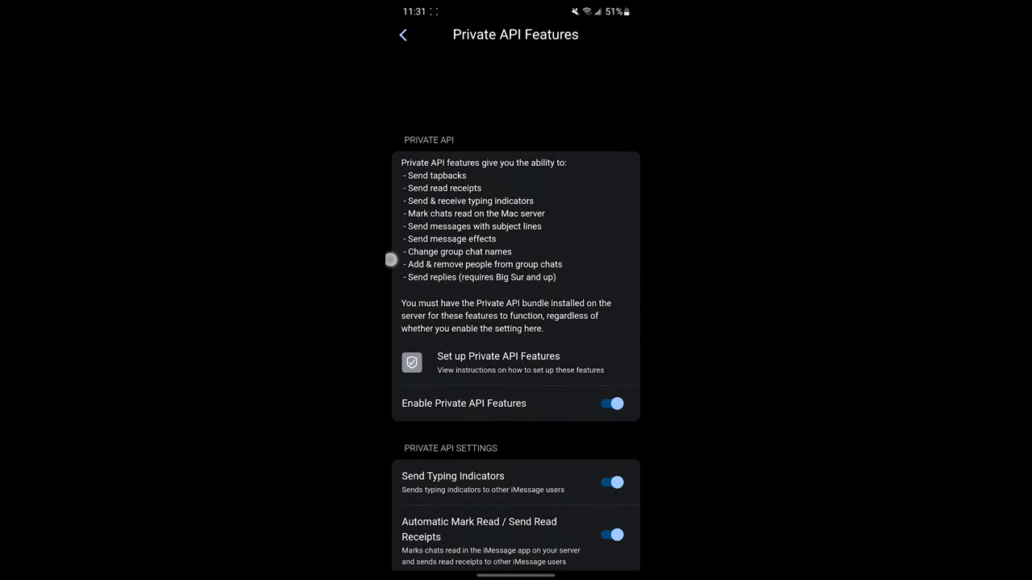
pyautogui.scroll(3)
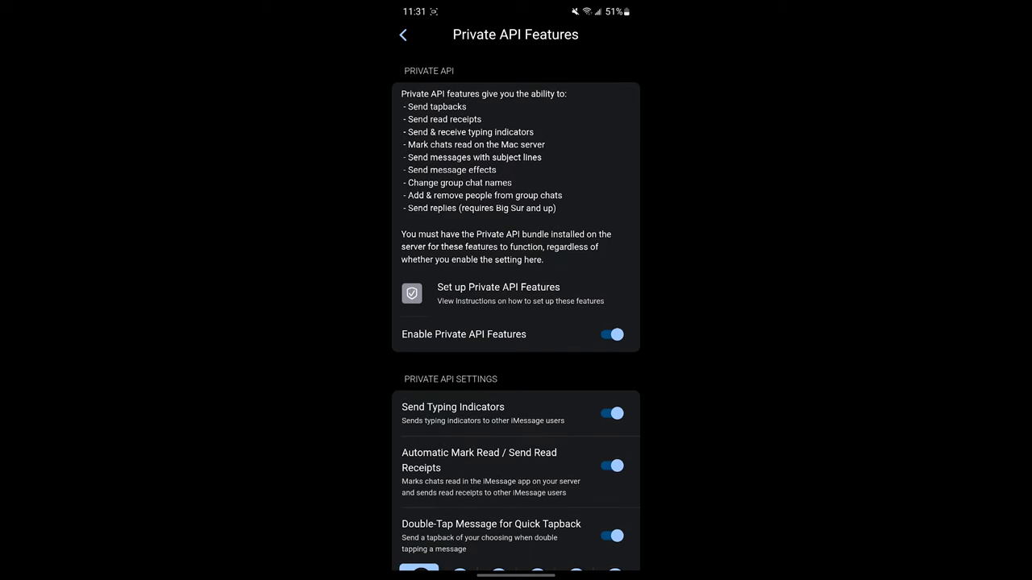
pyautogui.click(403, 34)
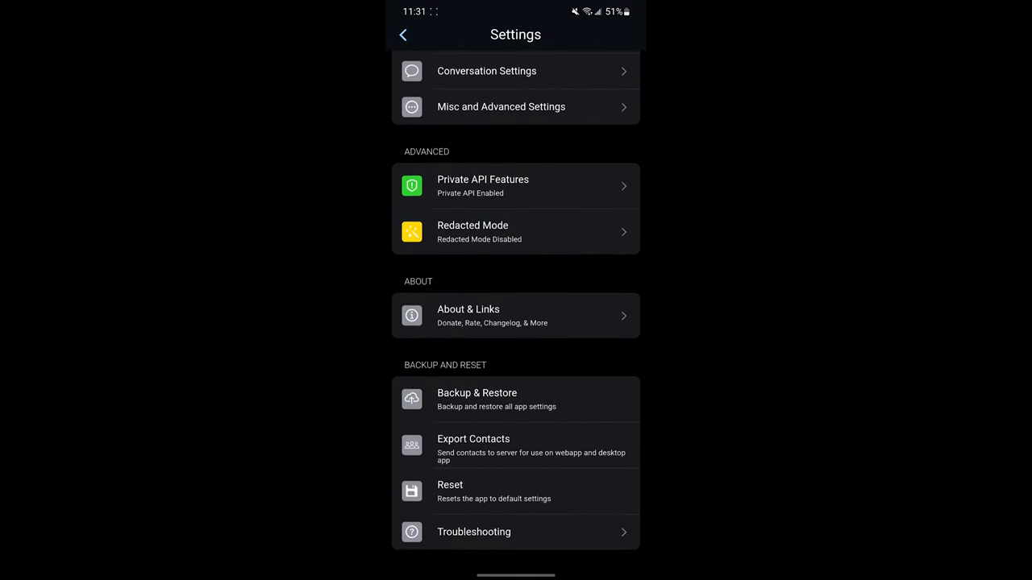
pyautogui.scroll(3)
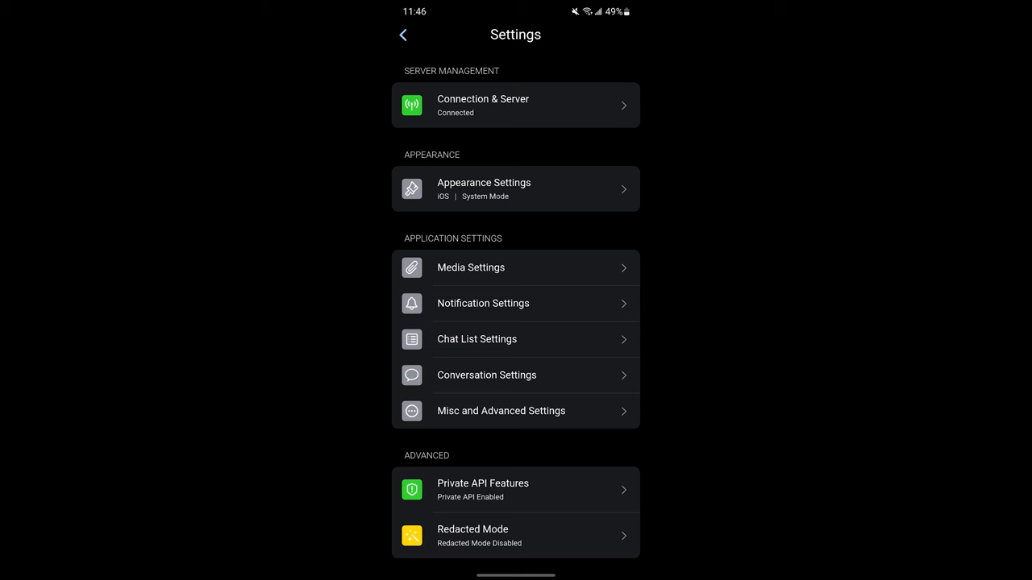
# Step: In Appearance Settings set Material You to Full, enable colourful avatars and download the iOS emoji font
pyautogui.click(516, 188)
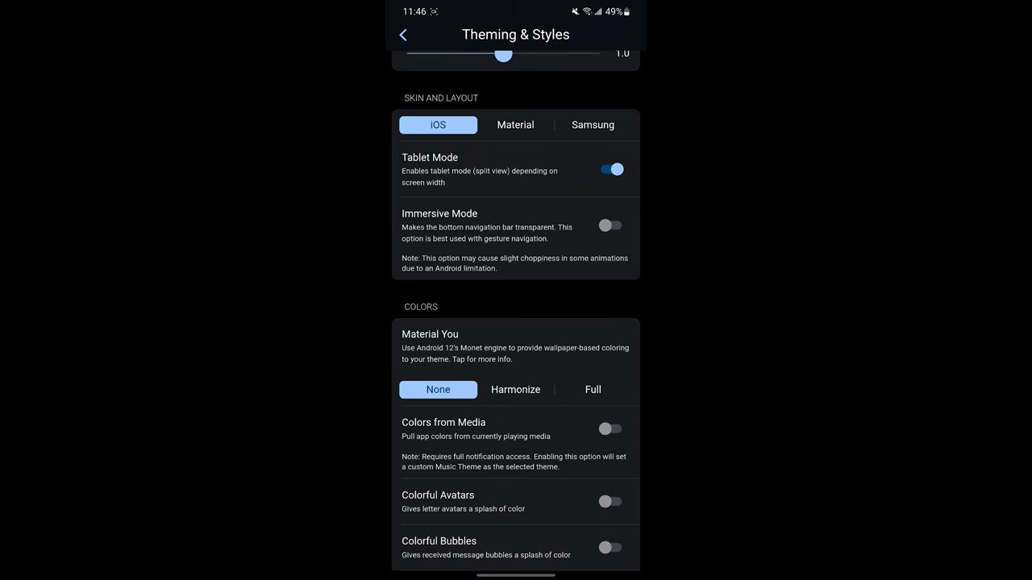
pyautogui.click(593, 388)
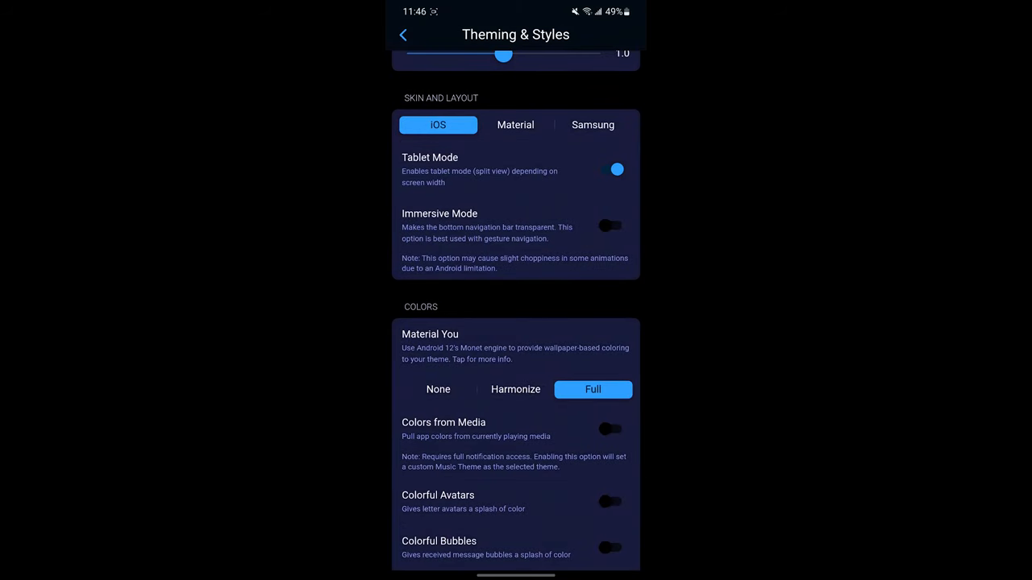
pyautogui.scroll(3)
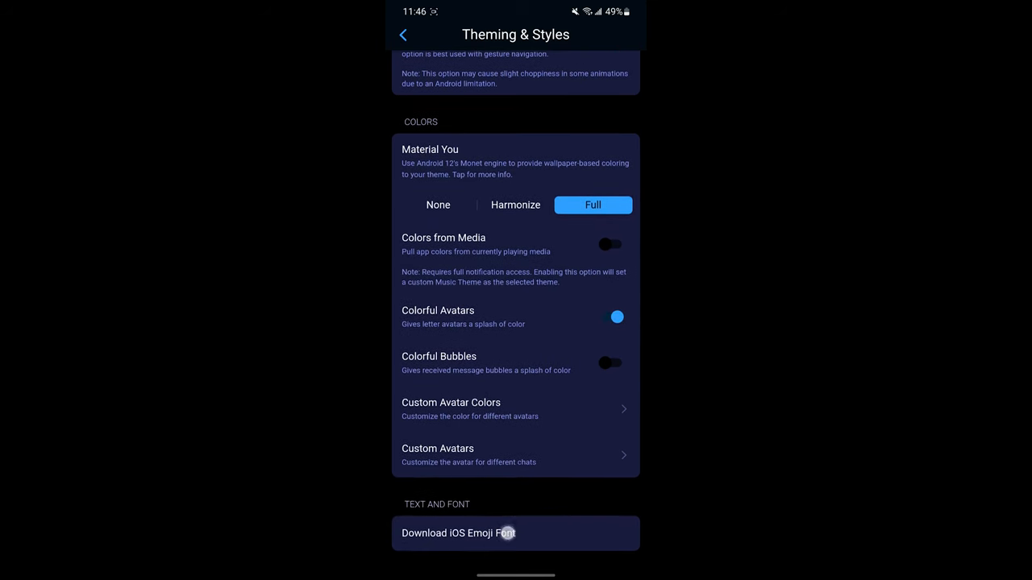
pyautogui.click(516, 532)
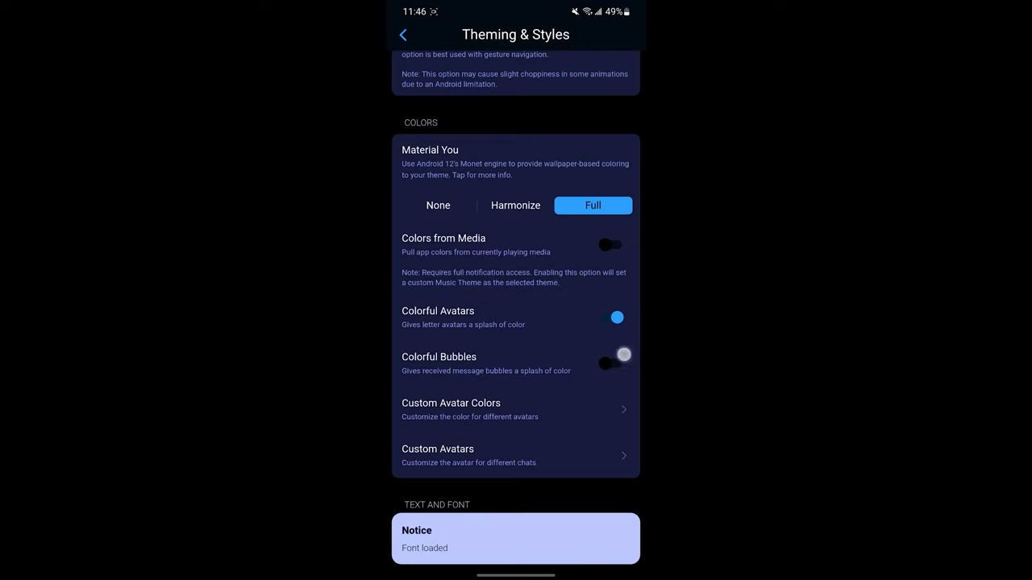
pyautogui.click(403, 34)
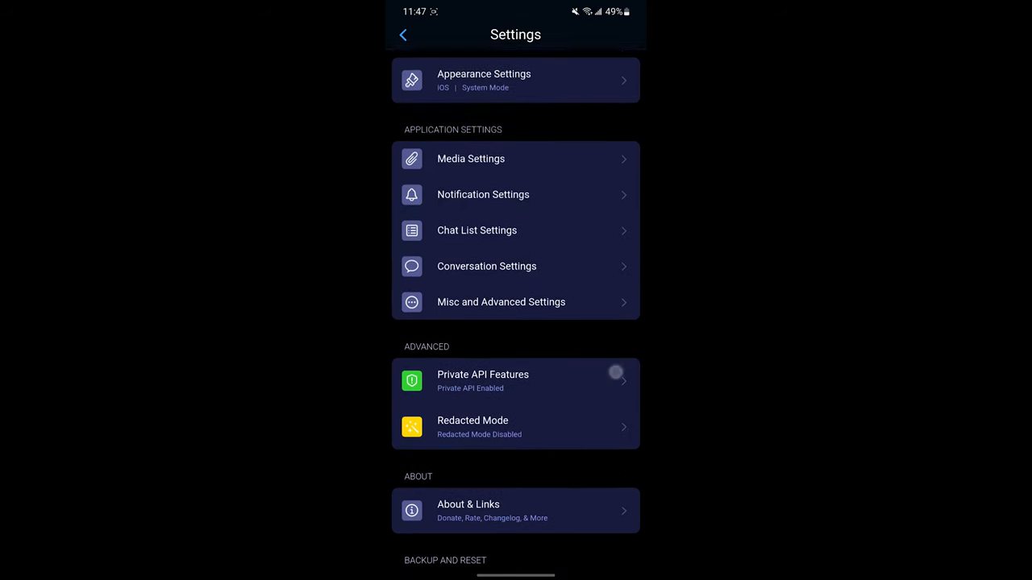
pyautogui.scroll(3)
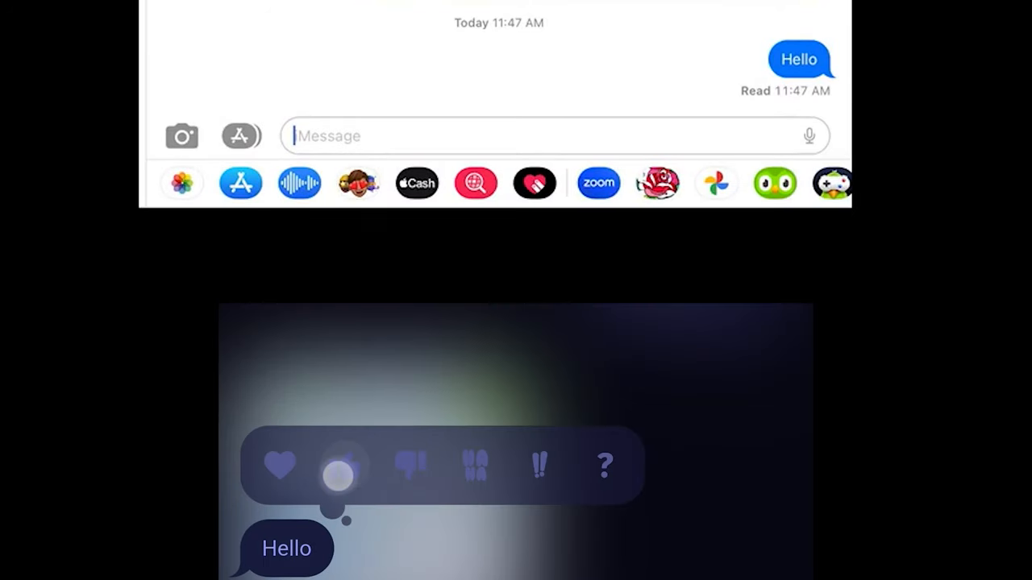
# Step: Thumbs-up the Hello message, send 'hello', and heart the received Hello with a double-tap
pyautogui.click(339, 468)
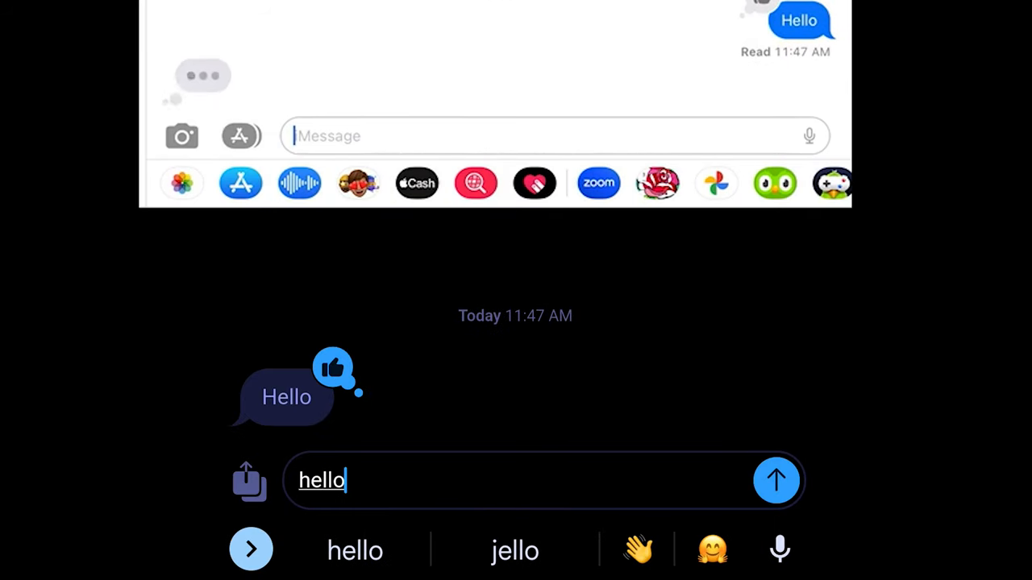
pyautogui.click(776, 480)
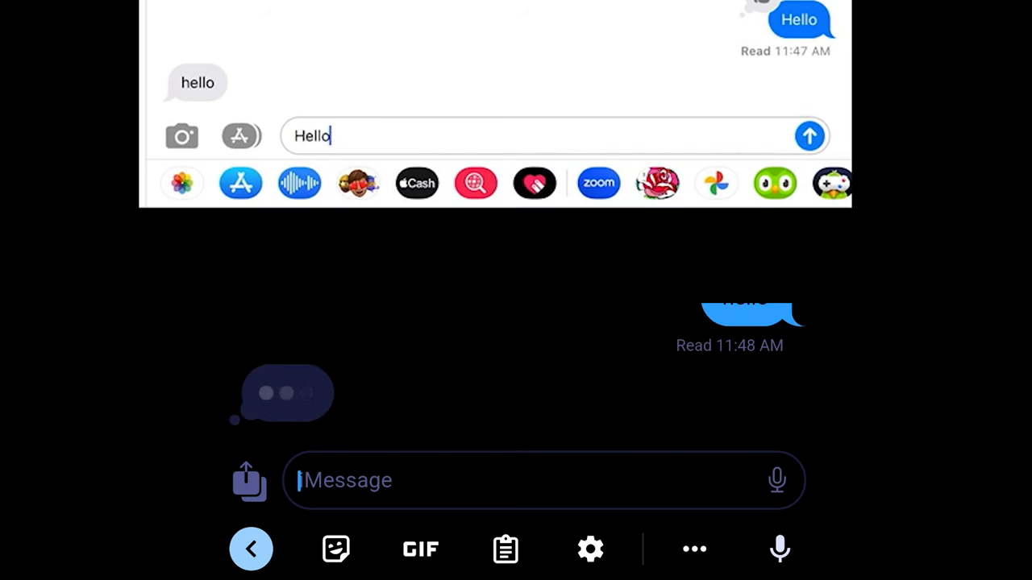
pyautogui.click(809, 135)
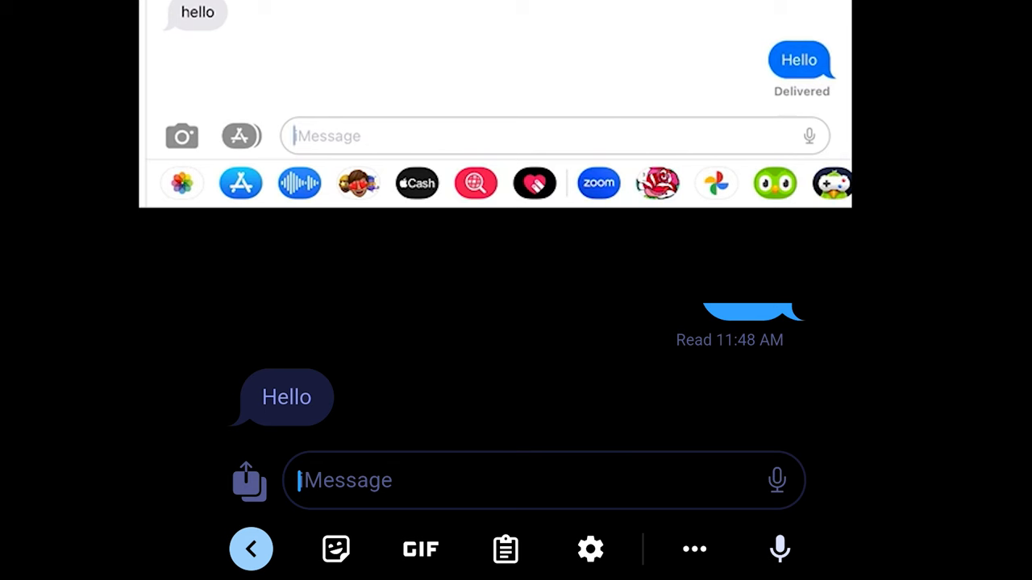
pyautogui.doubleClick(287, 397)
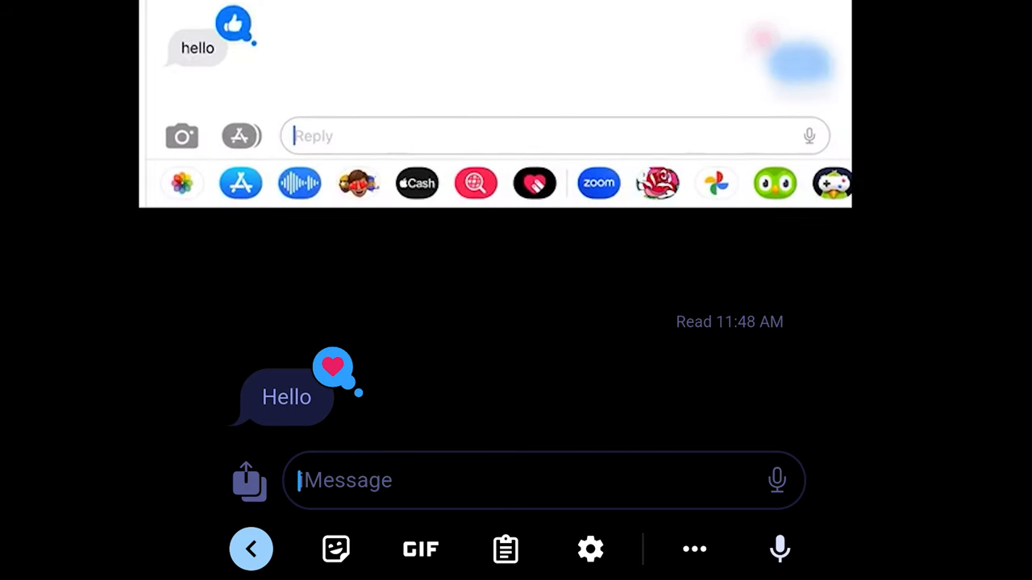
# Step: Swipe-reply to the received Test message and send 'it works!'
pyautogui.write('Test')
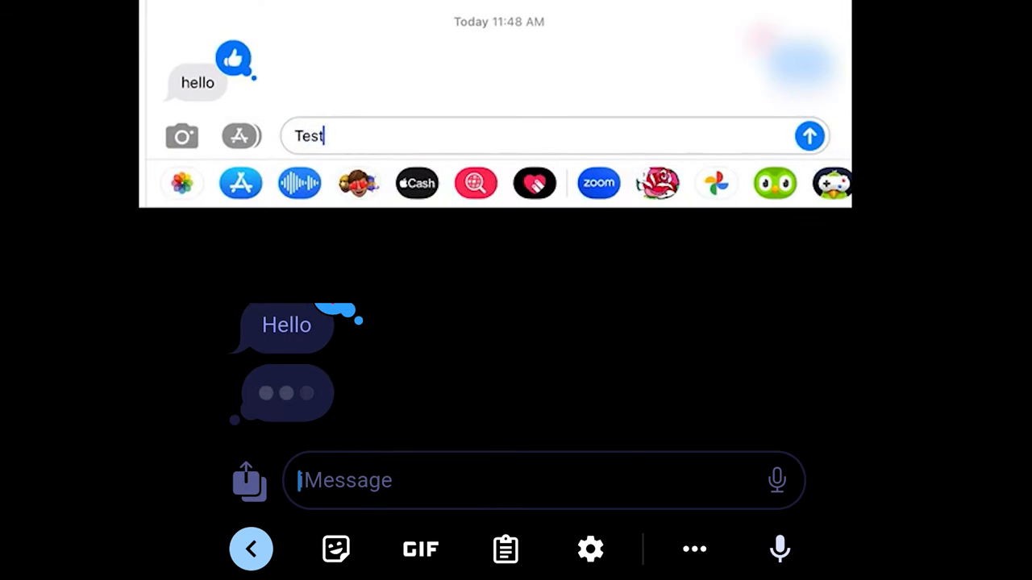
pyautogui.click(810, 136)
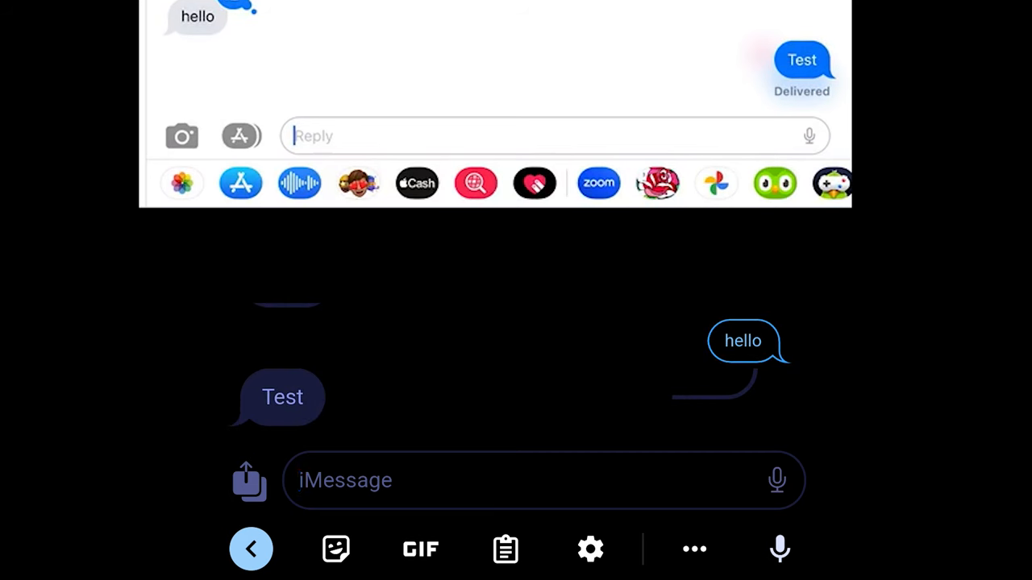
pyautogui.write('it')
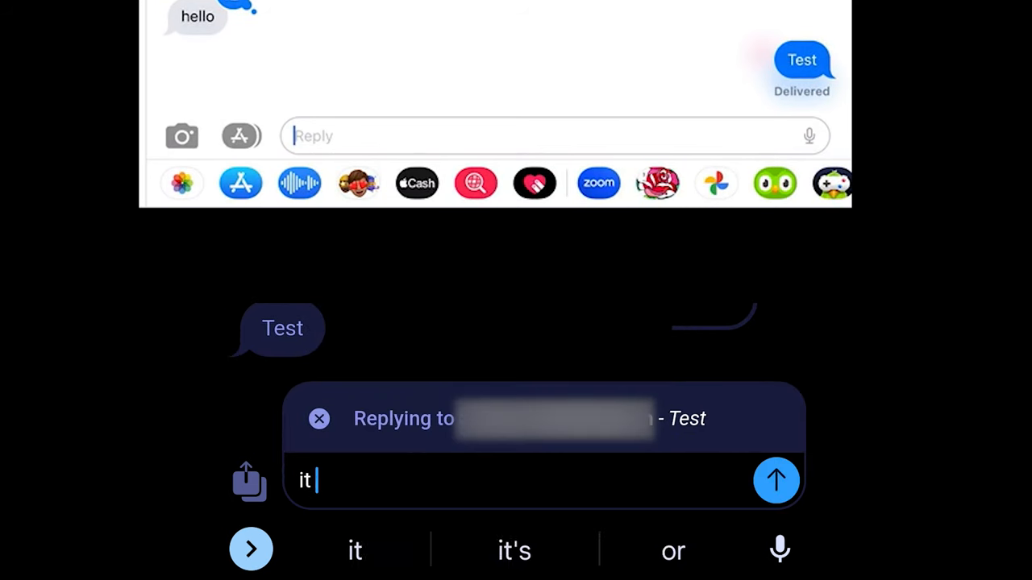
pyautogui.write('works?')
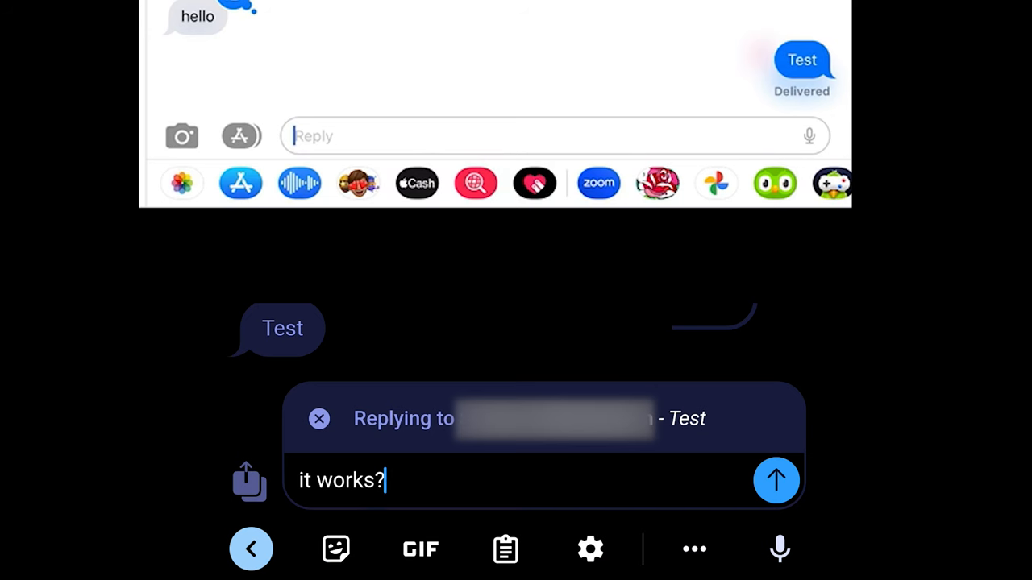
pyautogui.click(775, 480)
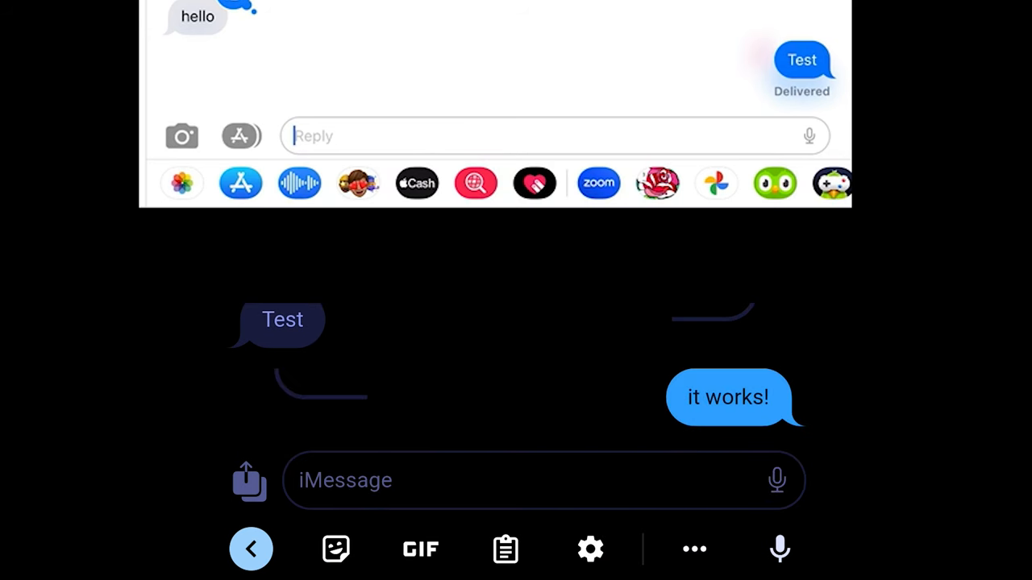